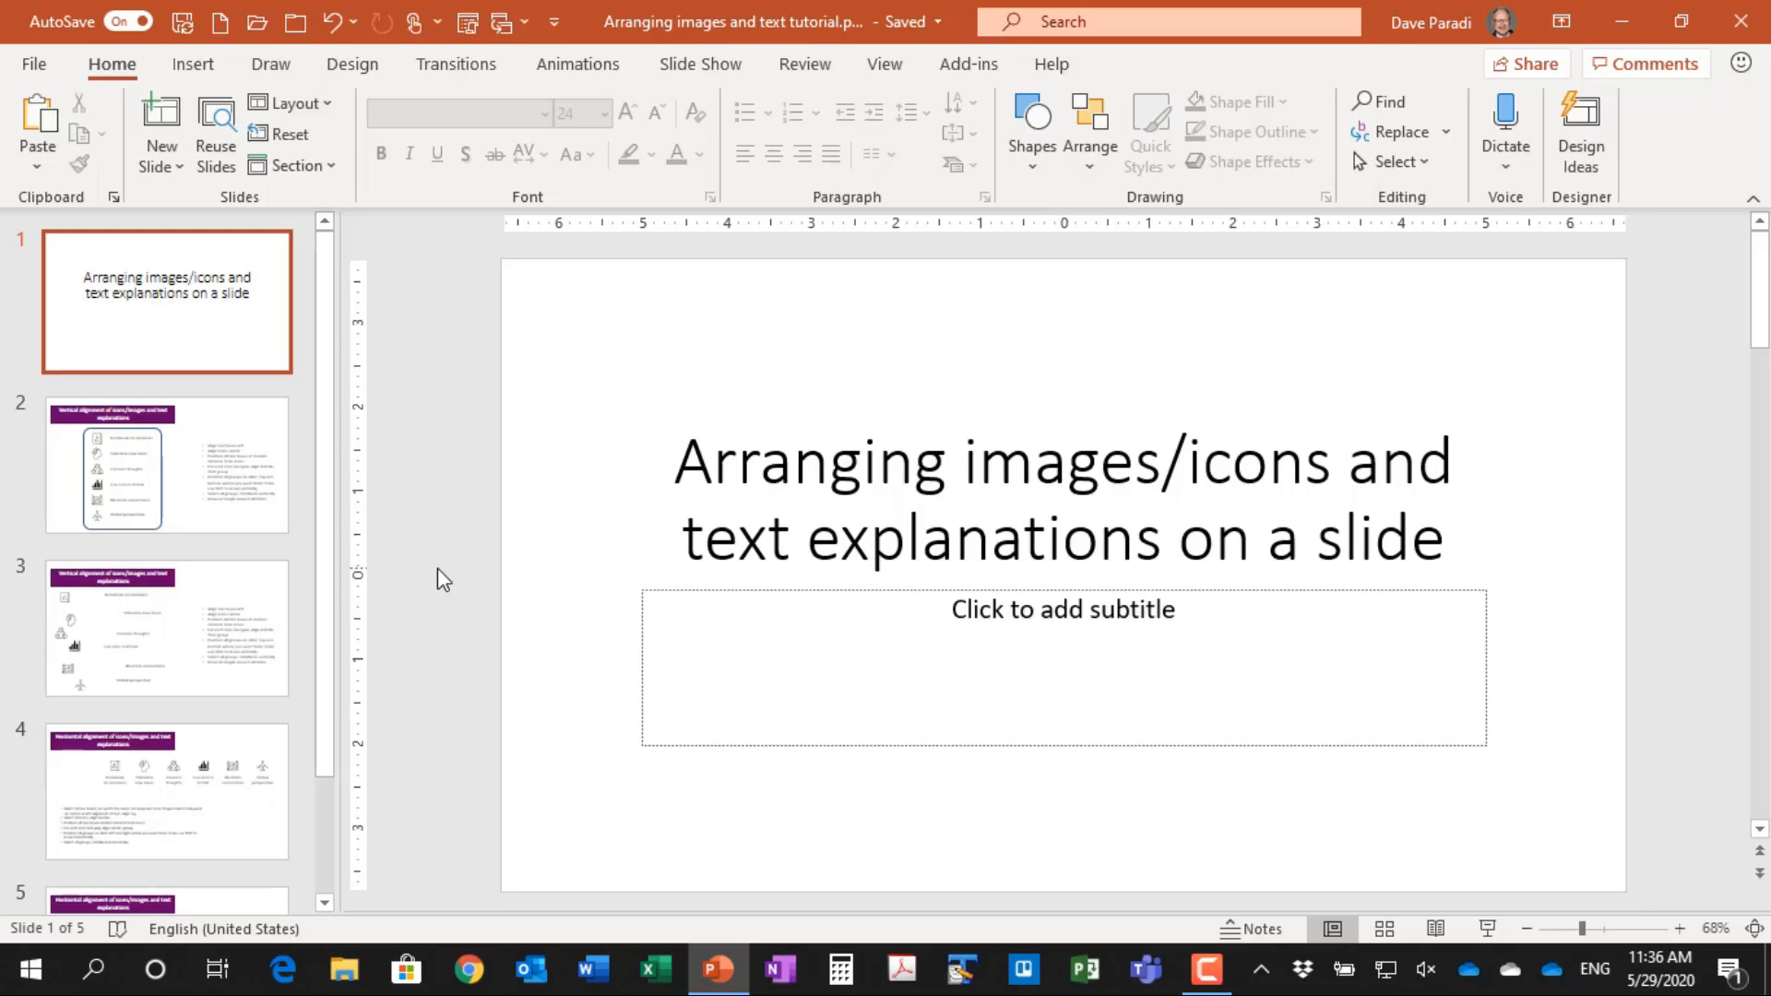
Show slide 2 with the finished vertical icon-and-caption layout
{"action": "left_click", "coordinate": [166, 465]}
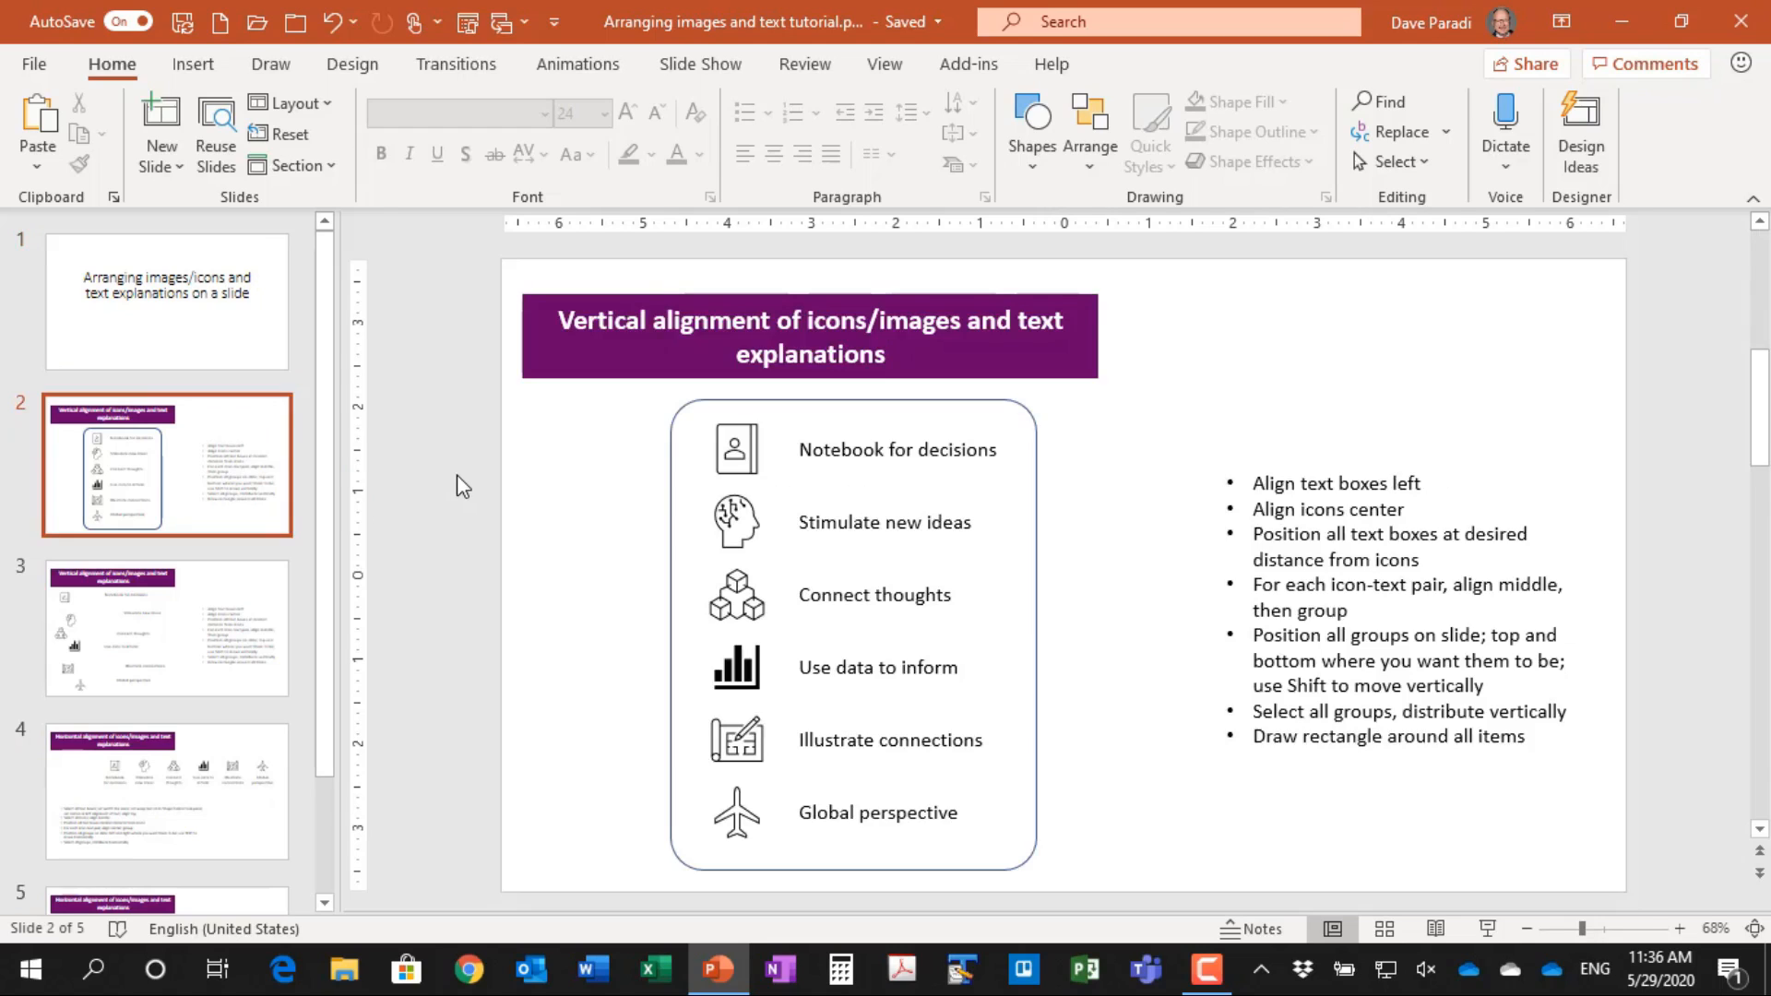
{"action": "mouse_move", "coordinate": [533, 596]}
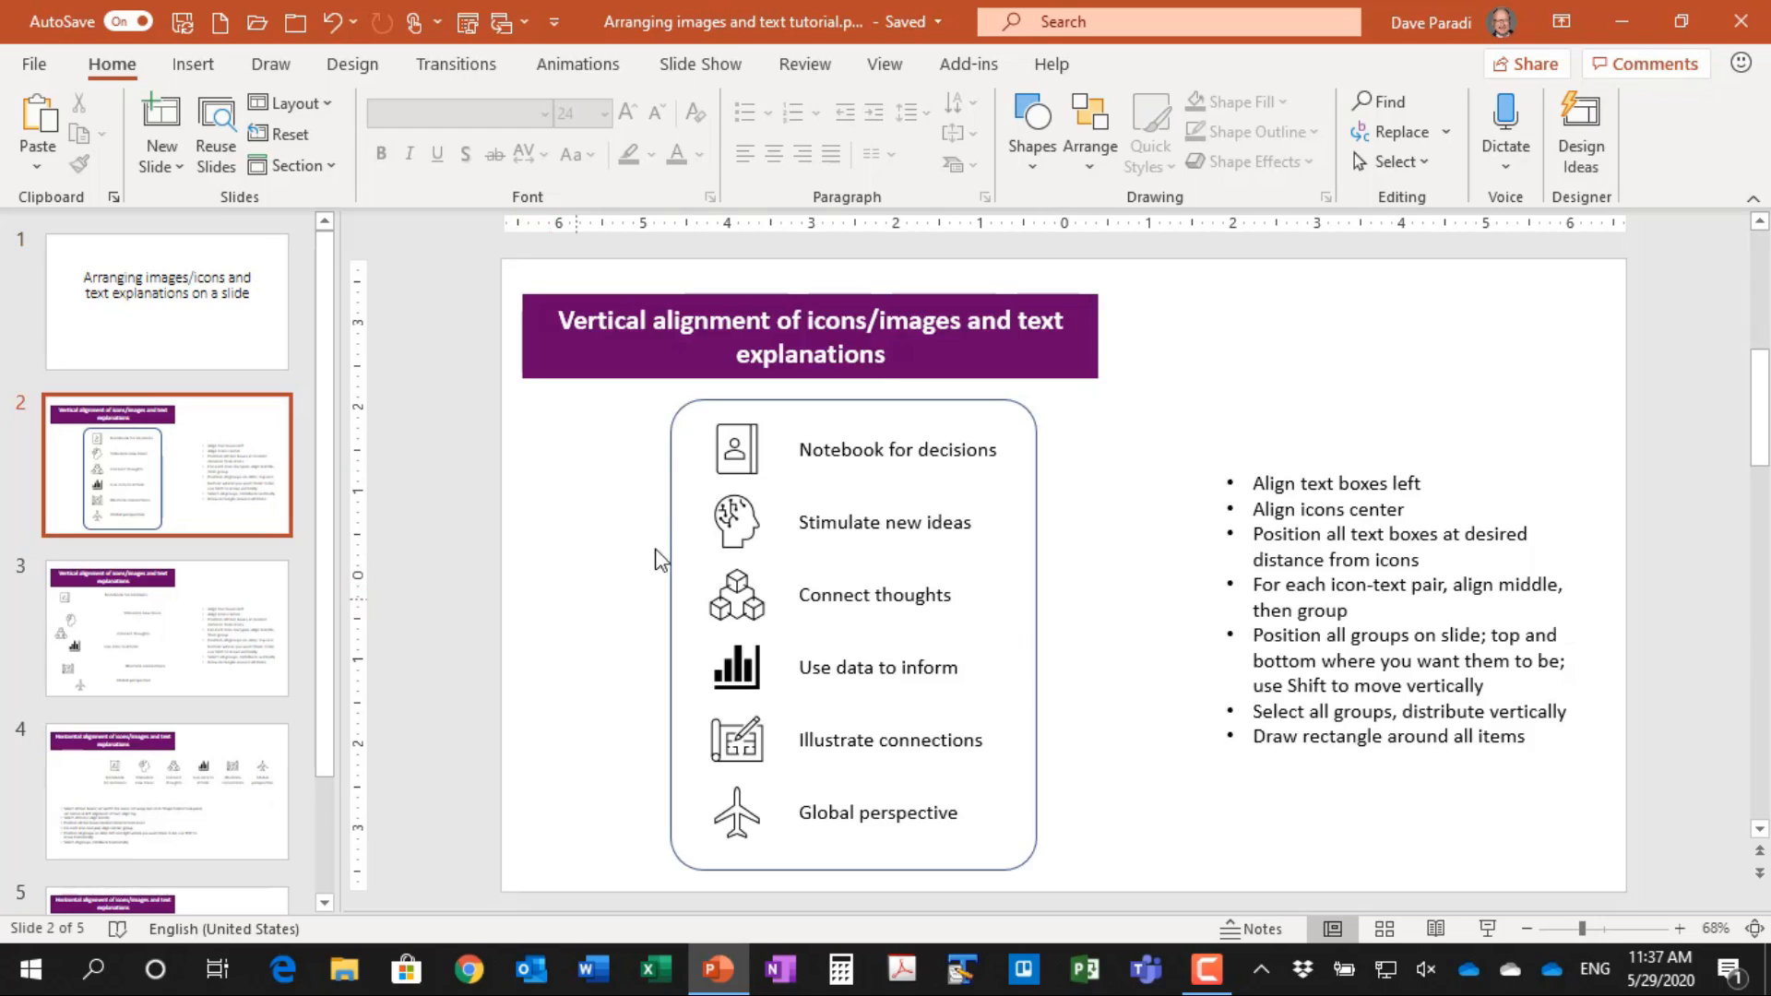
{"action": "mouse_move", "coordinate": [909, 718]}
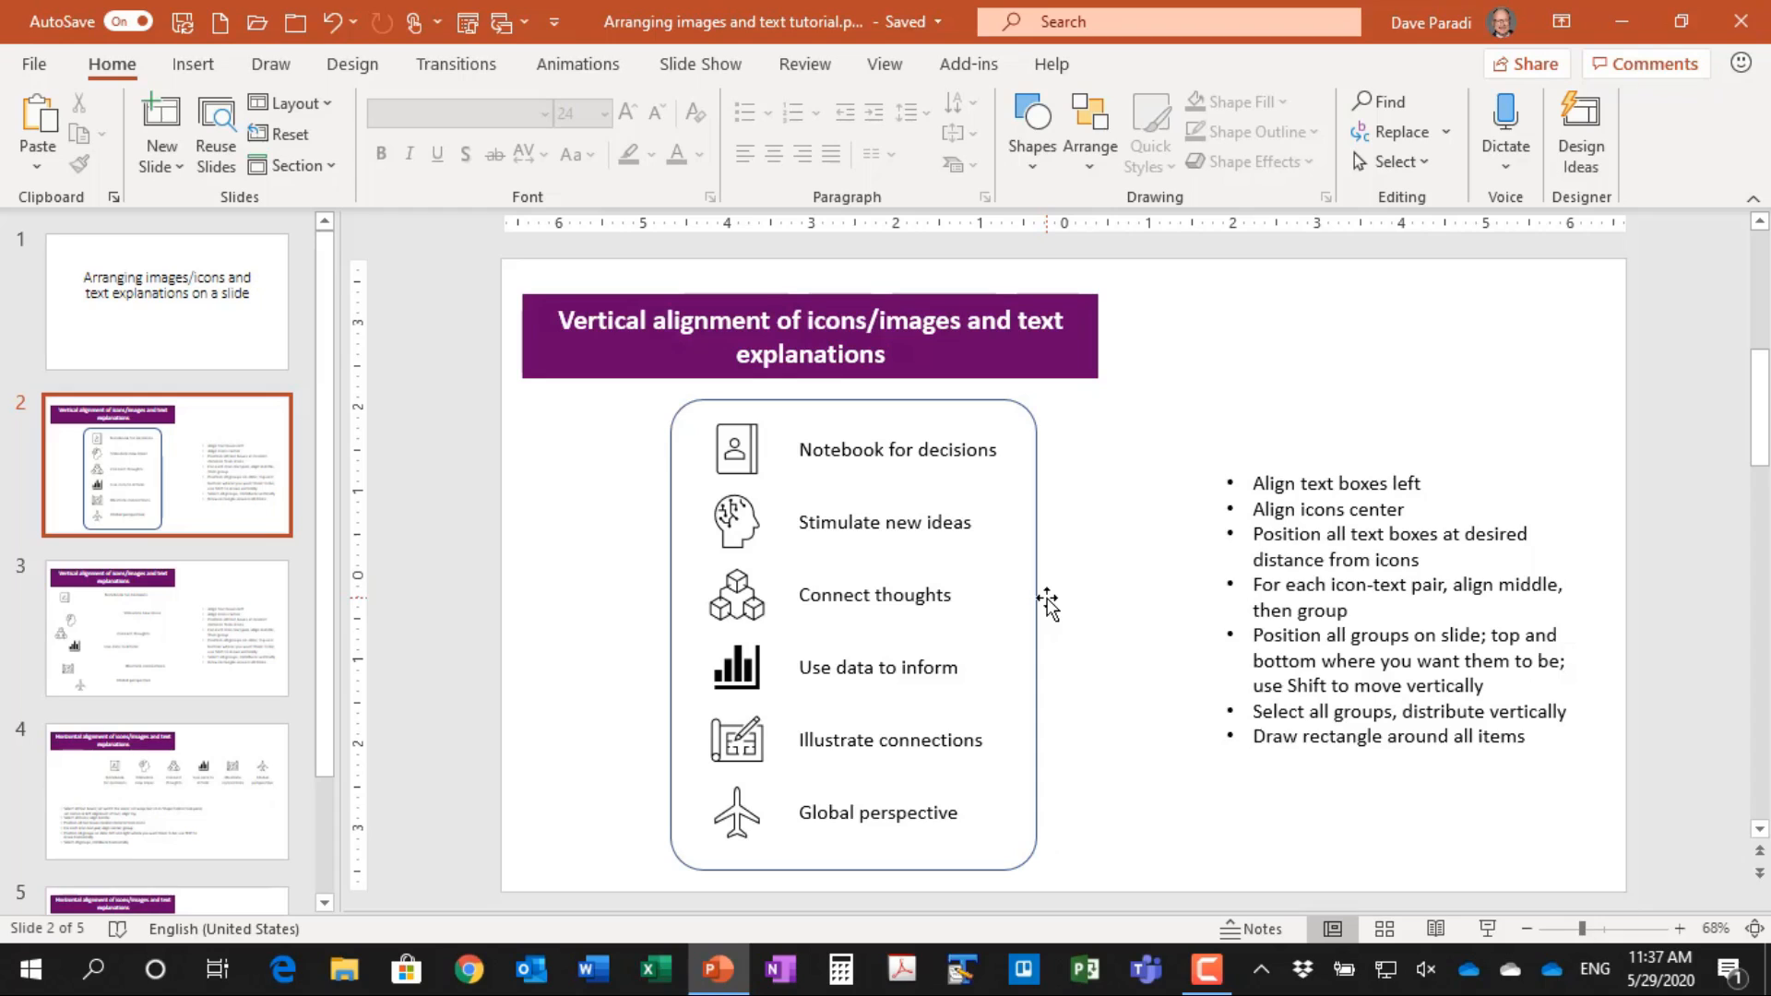
Show slide 3 with its six scattered icons and captions
{"action": "left_click", "coordinate": [166, 628]}
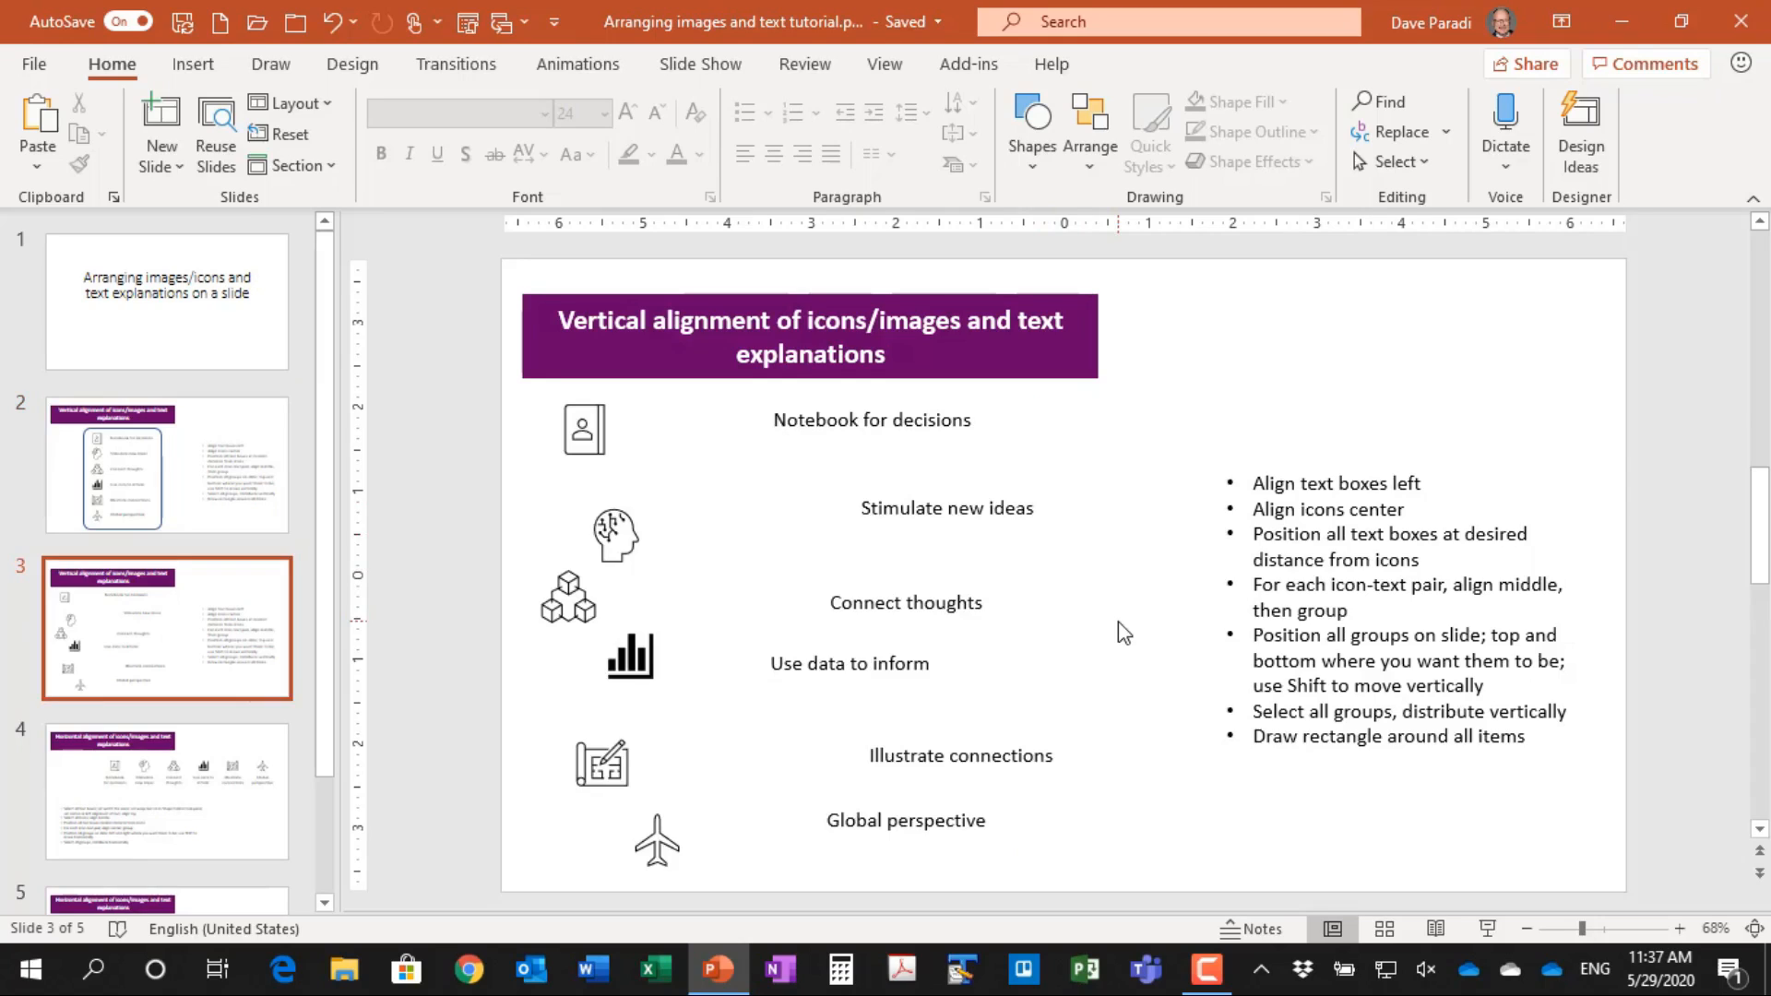
{"action": "mouse_move", "coordinate": [1085, 688]}
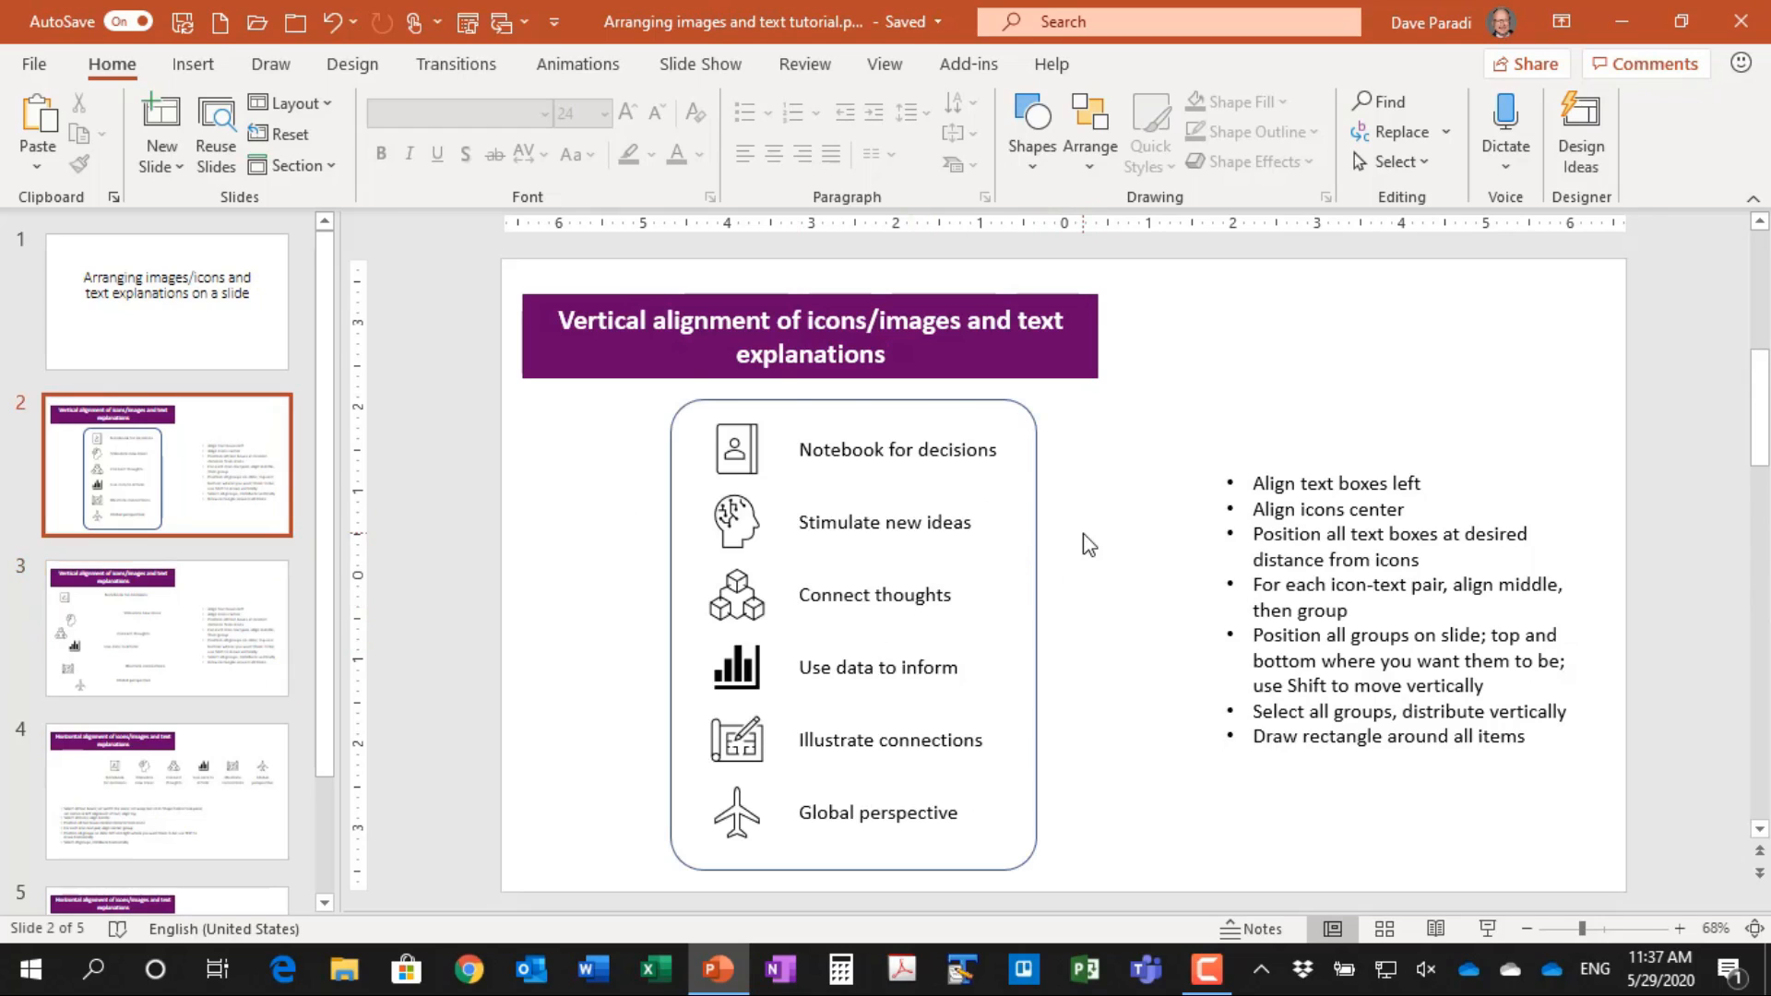
{"action": "left_click", "coordinate": [168, 628]}
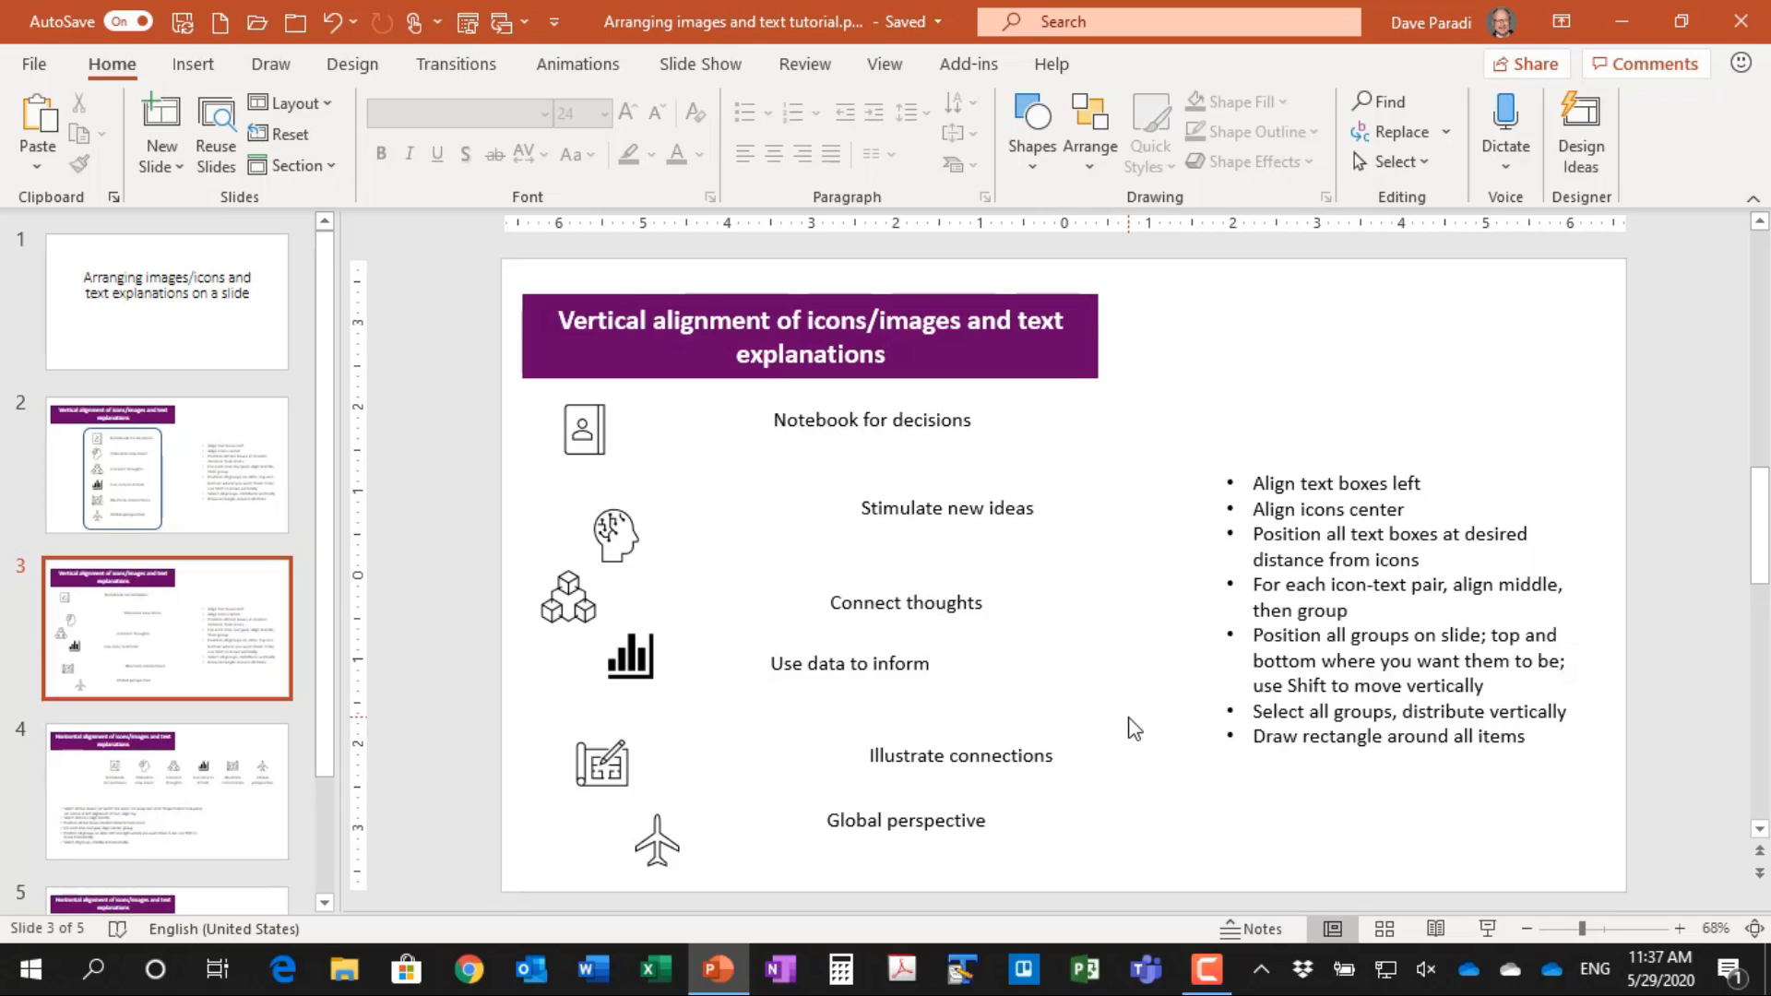
{"action": "mouse_move", "coordinate": [1079, 572]}
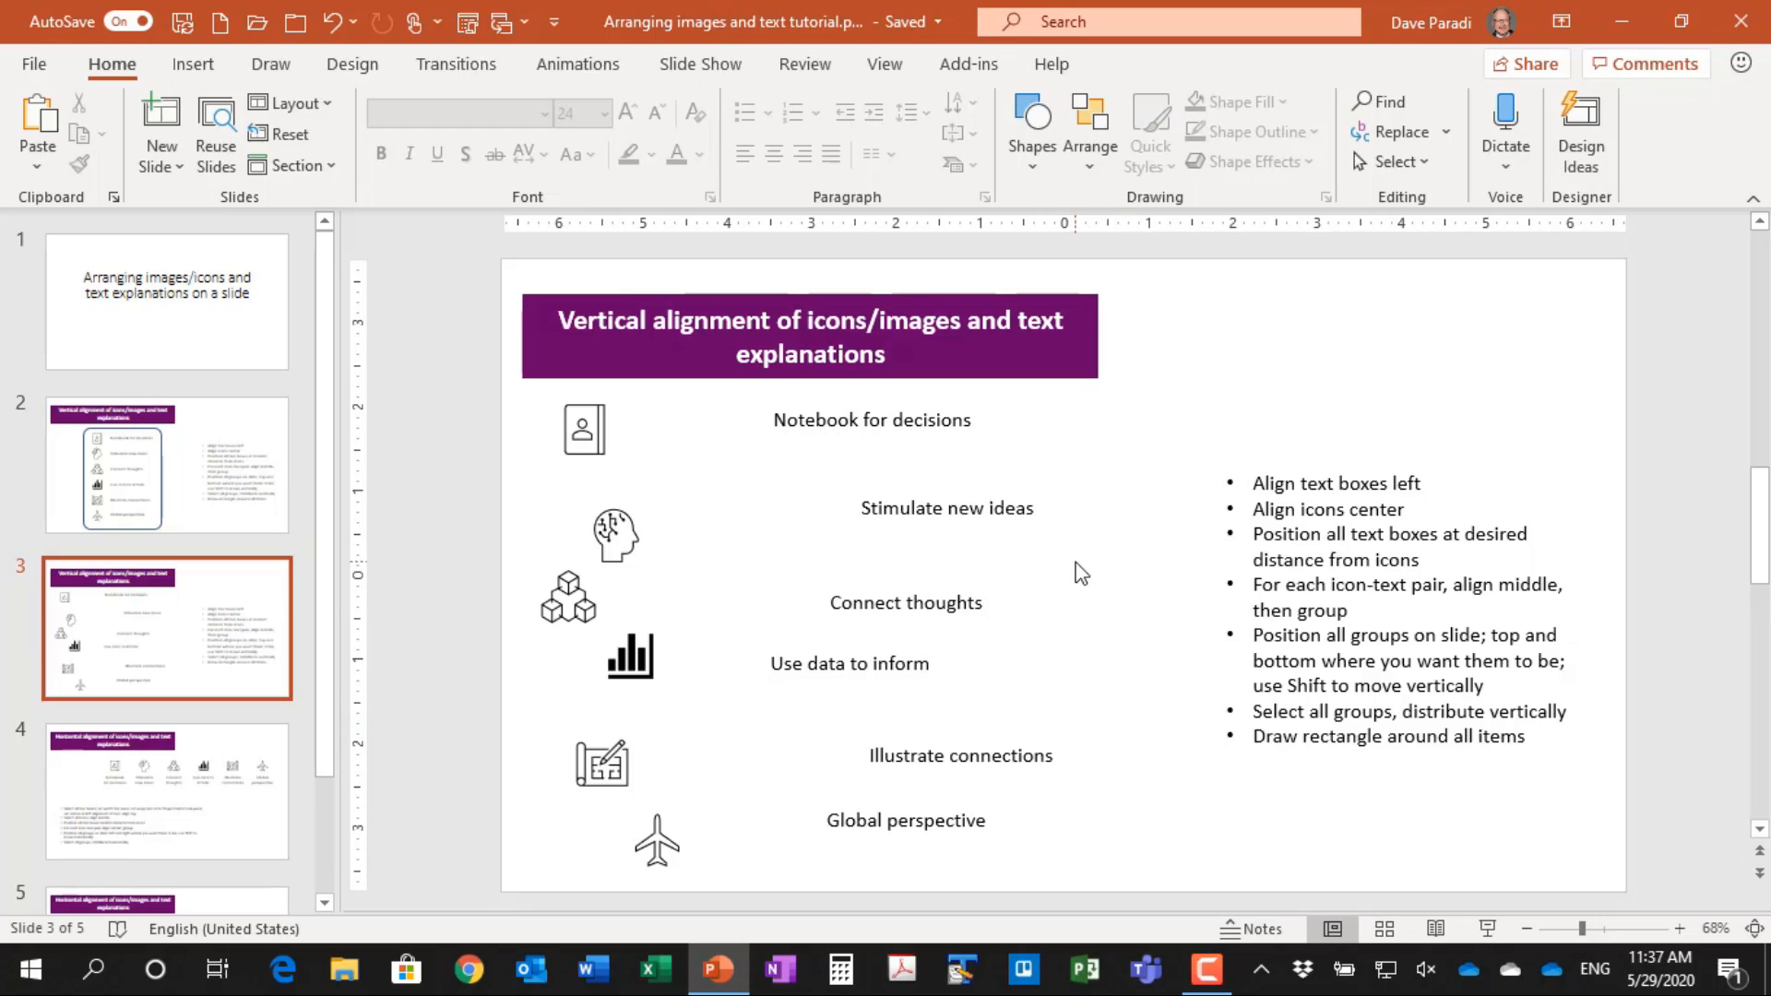
{"action": "mouse_move", "coordinate": [915, 450]}
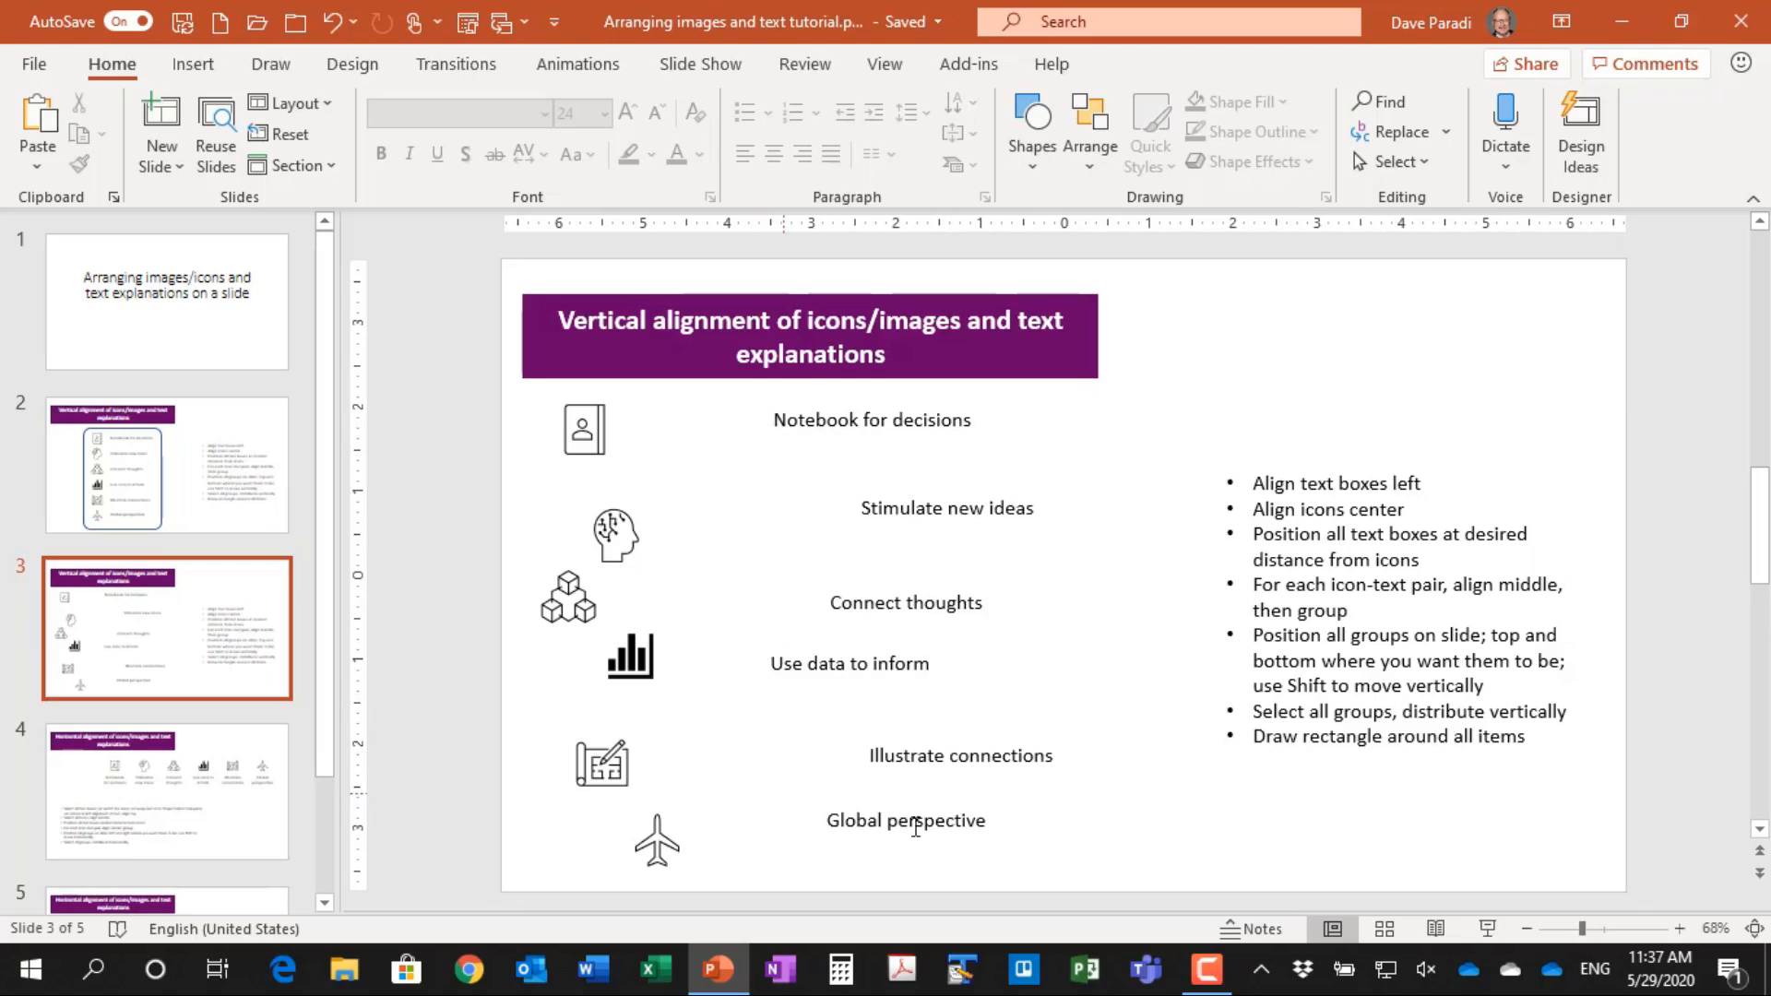
{"action": "mouse_move", "coordinate": [1138, 873]}
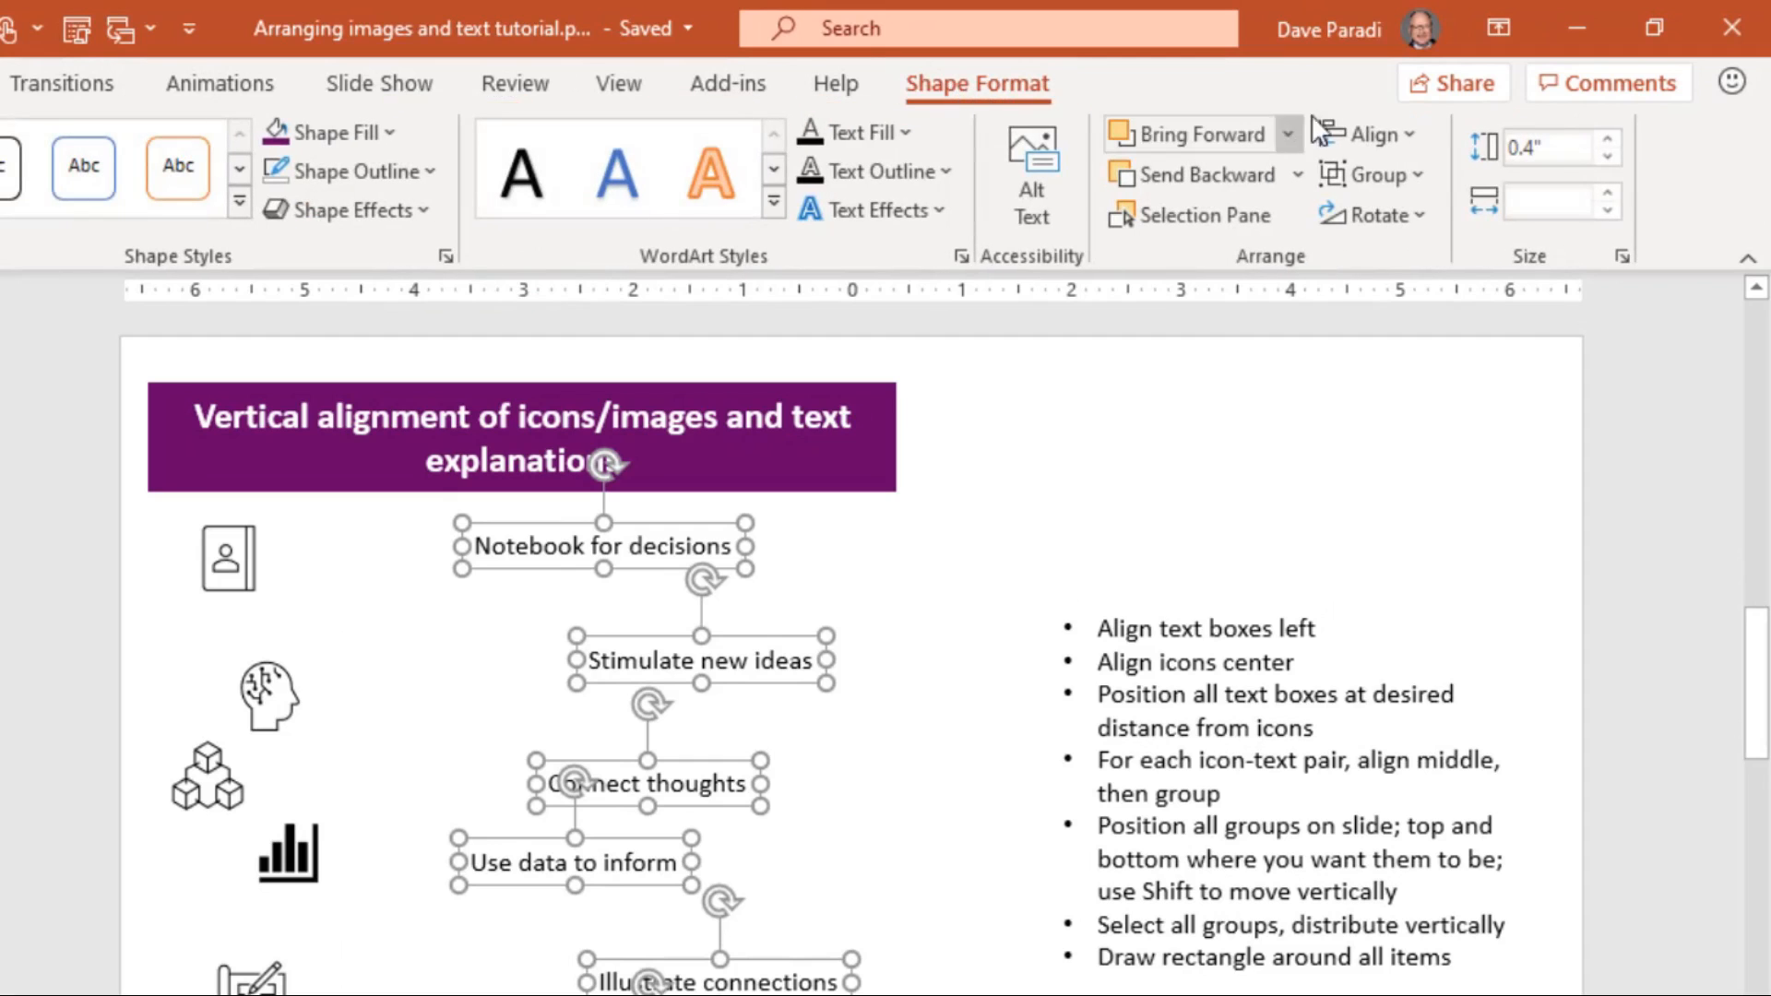
Align Left the six selected caption text boxes so they share one left edge
{"action": "left_click", "coordinate": [1367, 132]}
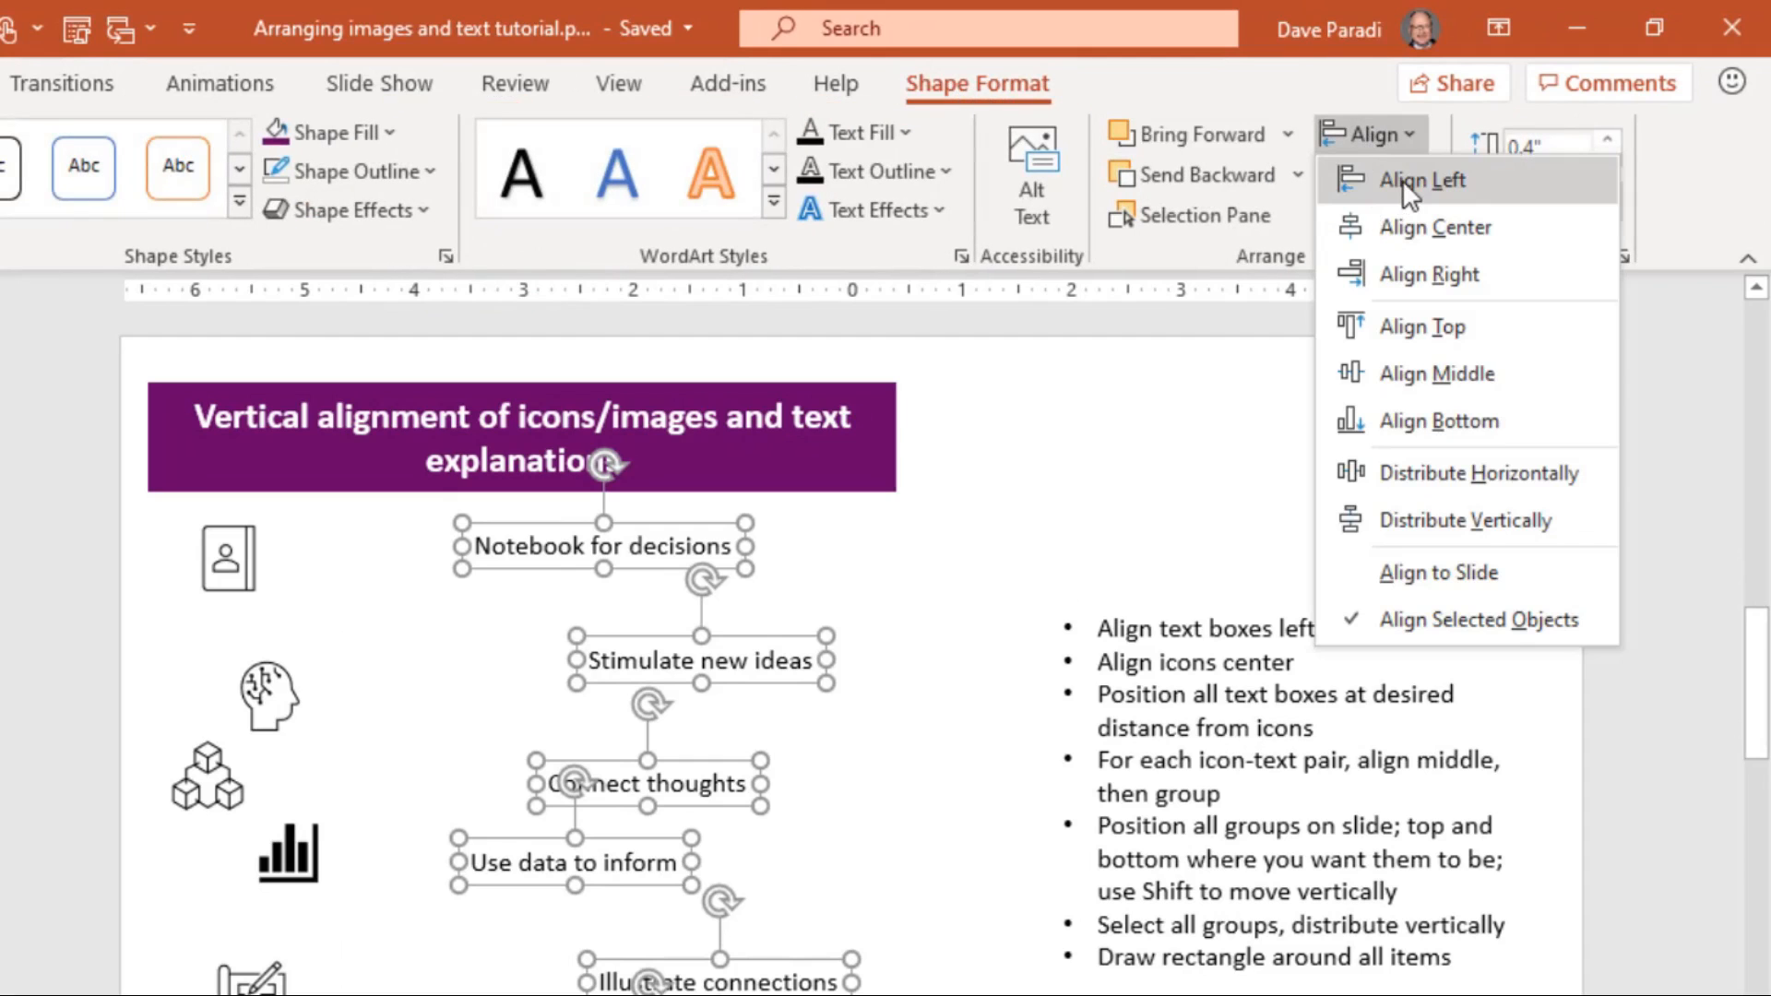
{"action": "left_click", "coordinate": [1427, 179]}
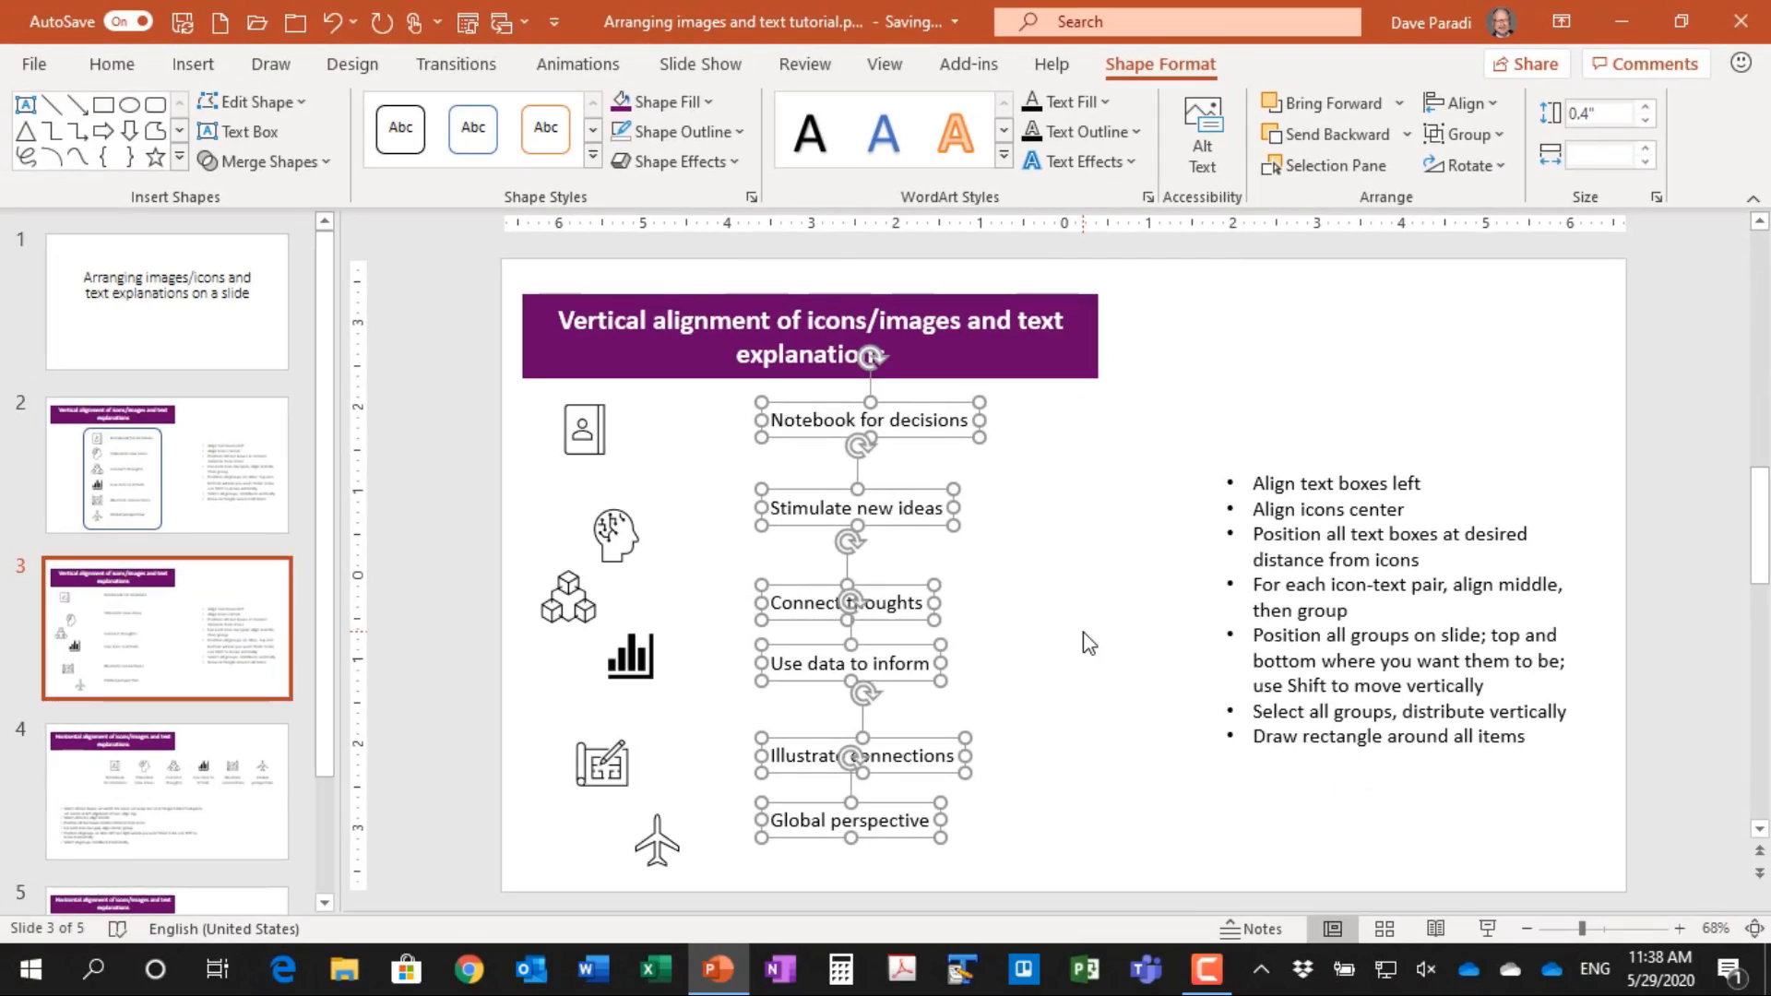
{"action": "mouse_move", "coordinate": [998, 520]}
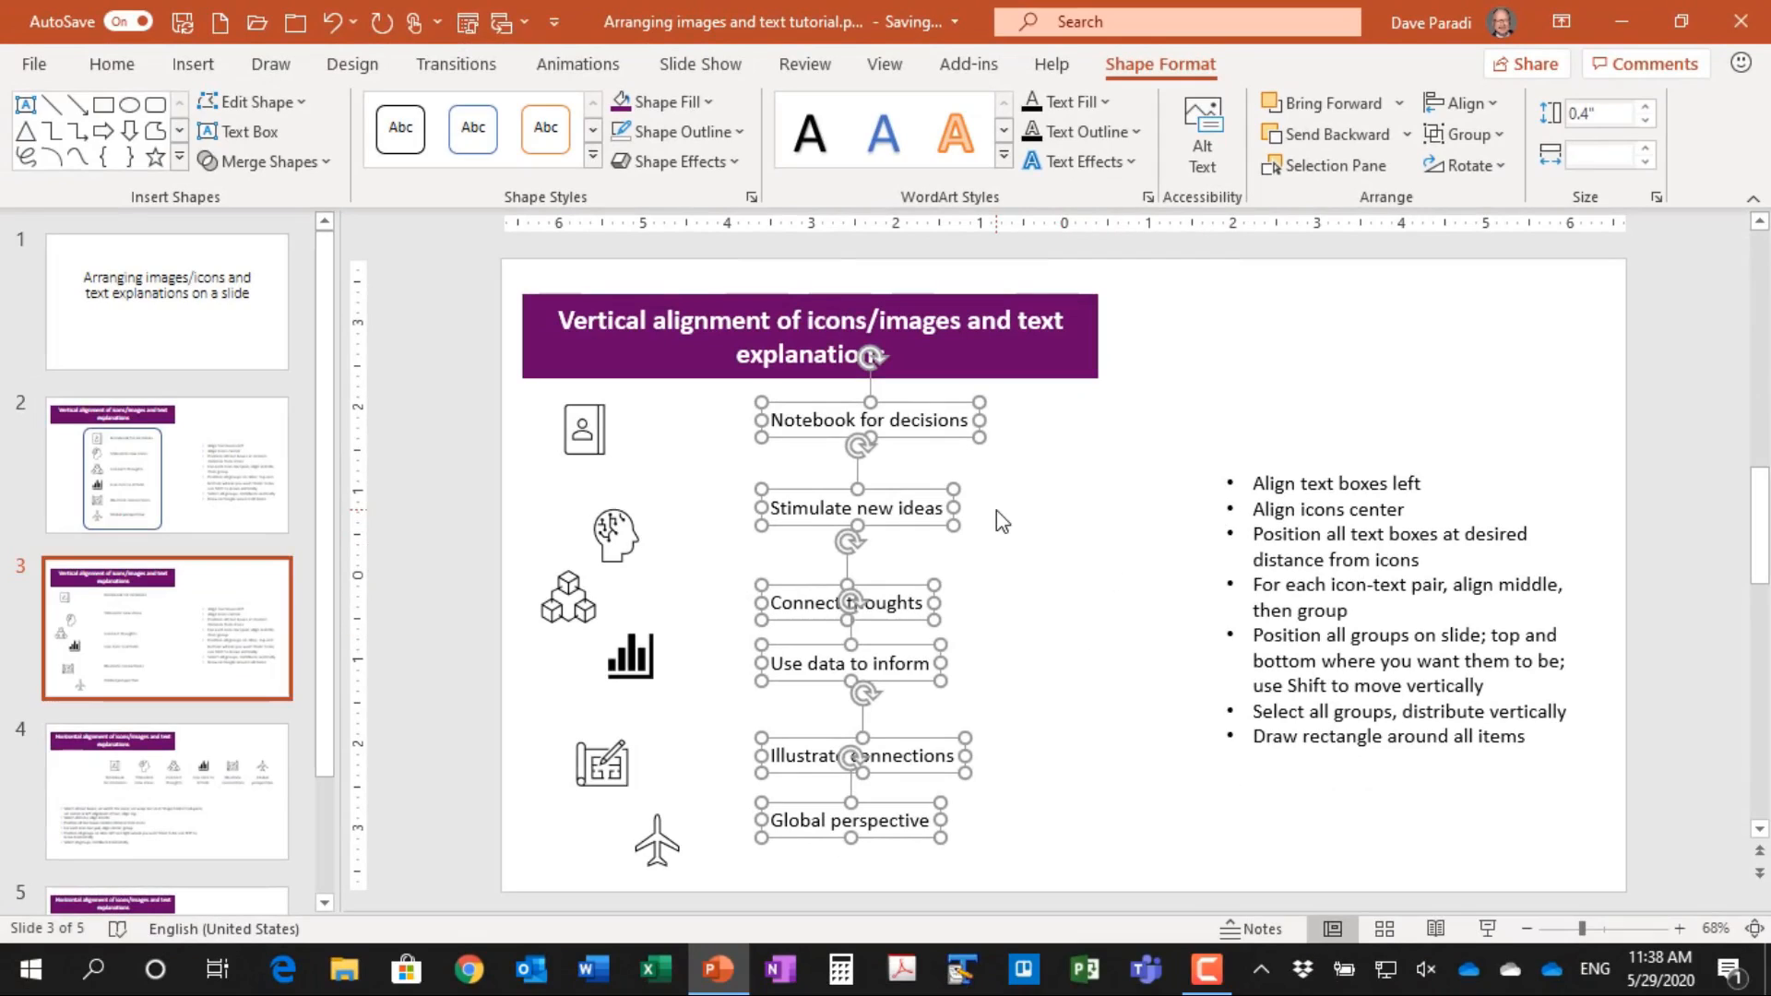
{"action": "mouse_move", "coordinate": [701, 535]}
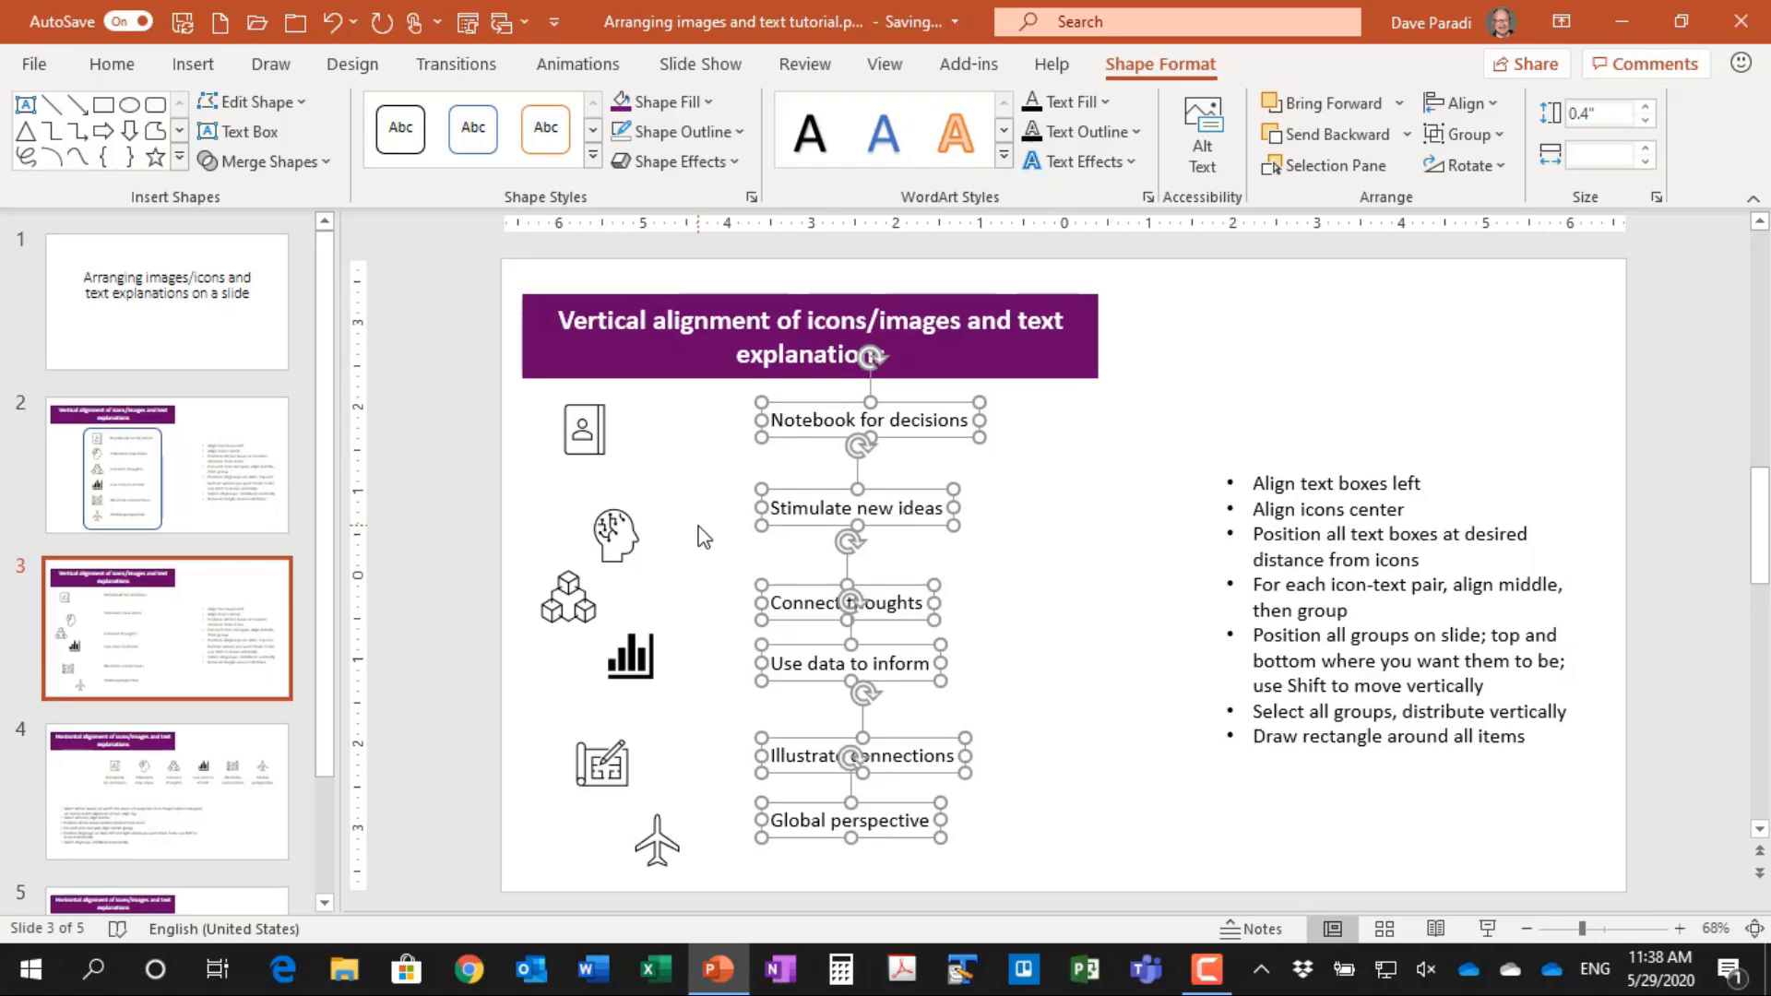
{"action": "mouse_move", "coordinate": [729, 882]}
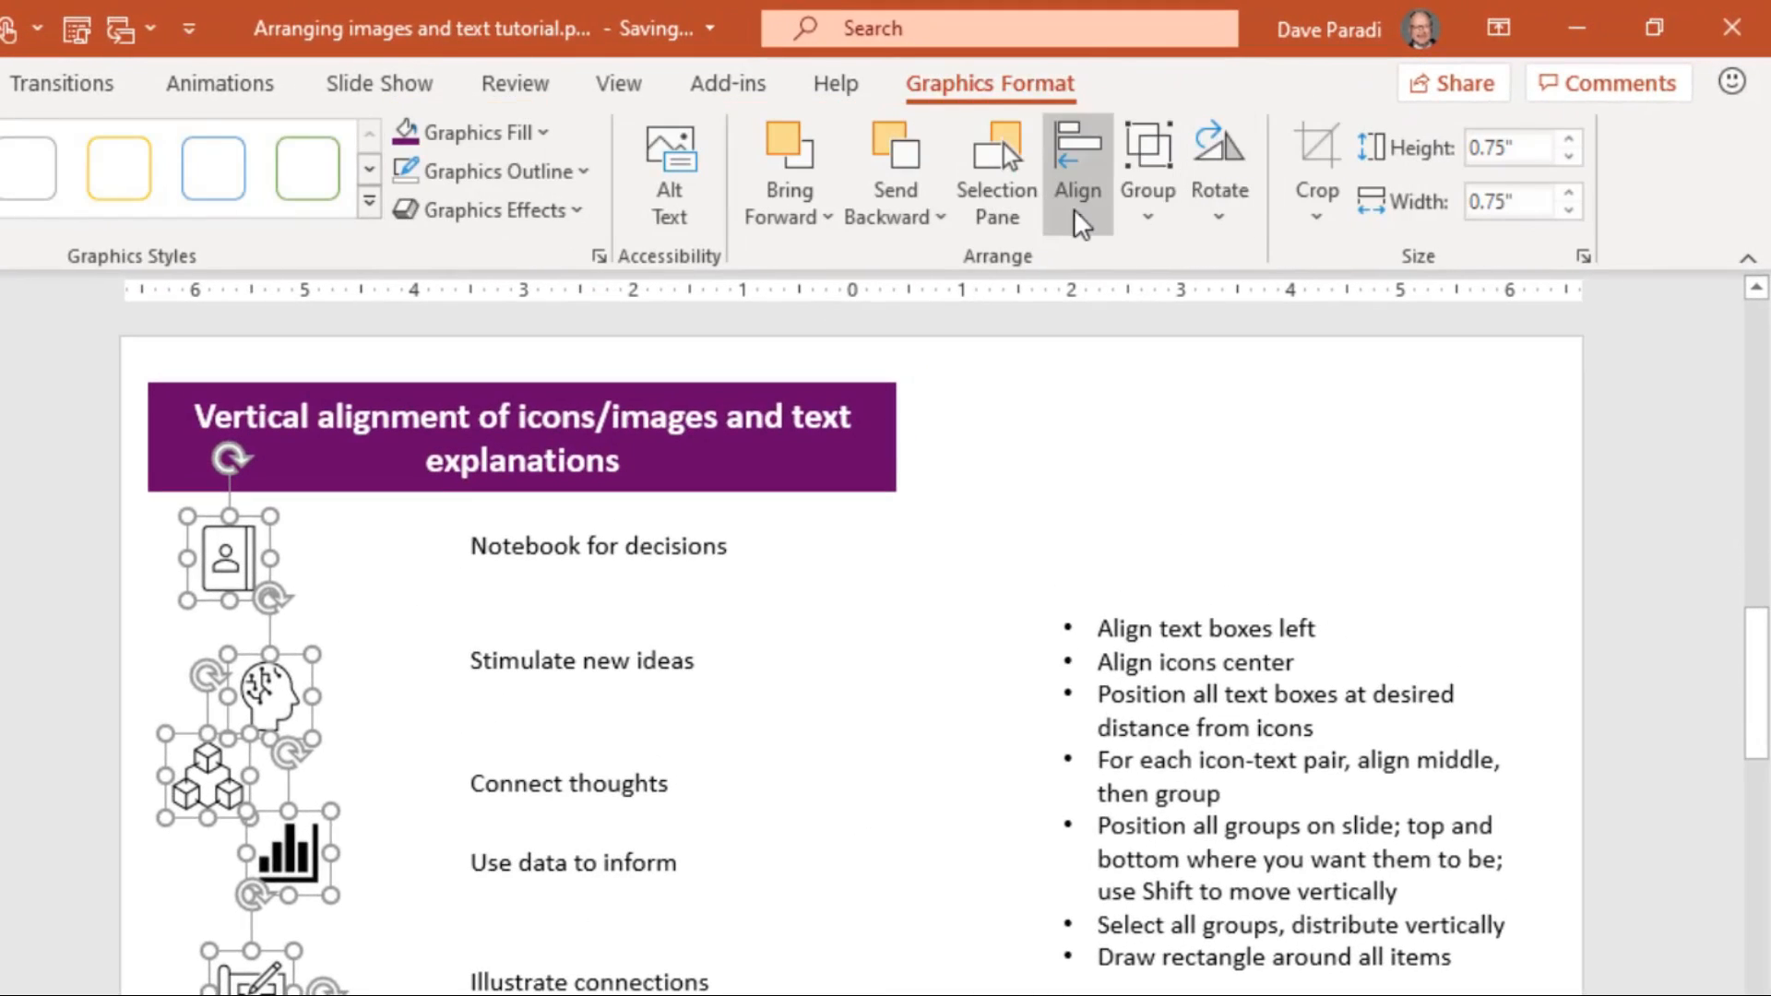
Align Center the six selected icons into a single vertical column
{"action": "left_click", "coordinate": [1076, 170]}
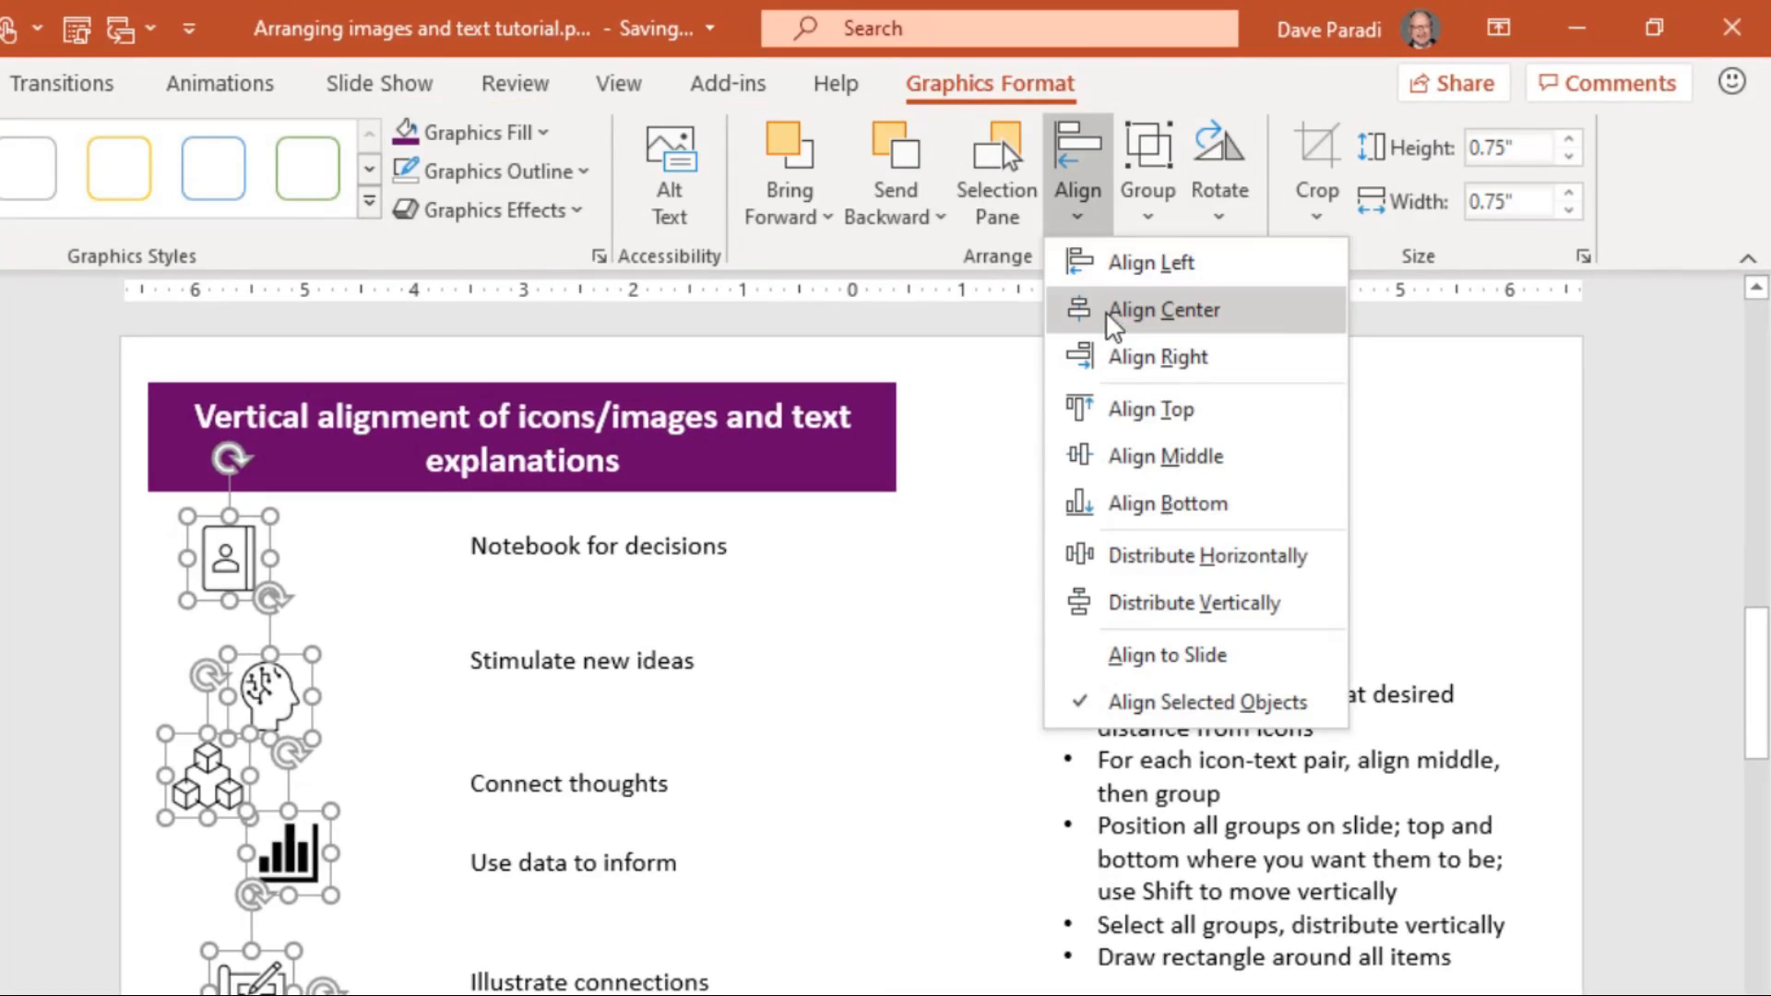
{"action": "left_click", "coordinate": [1164, 310]}
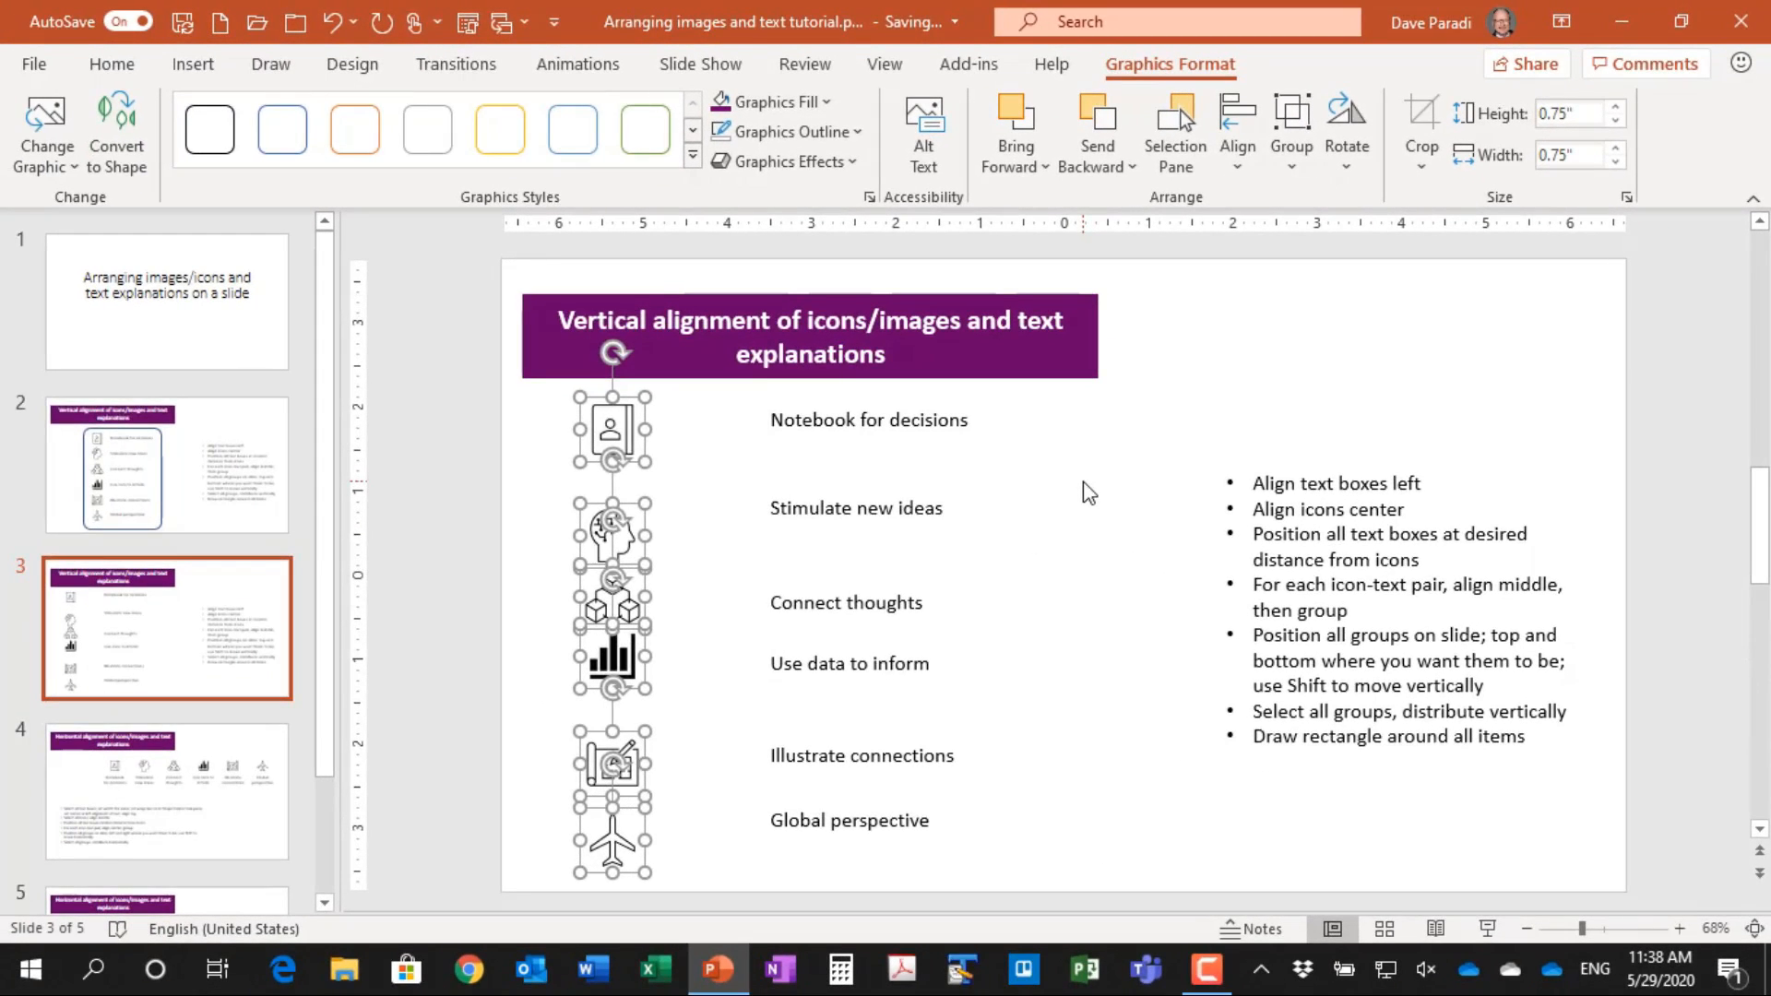
{"action": "mouse_move", "coordinate": [675, 505]}
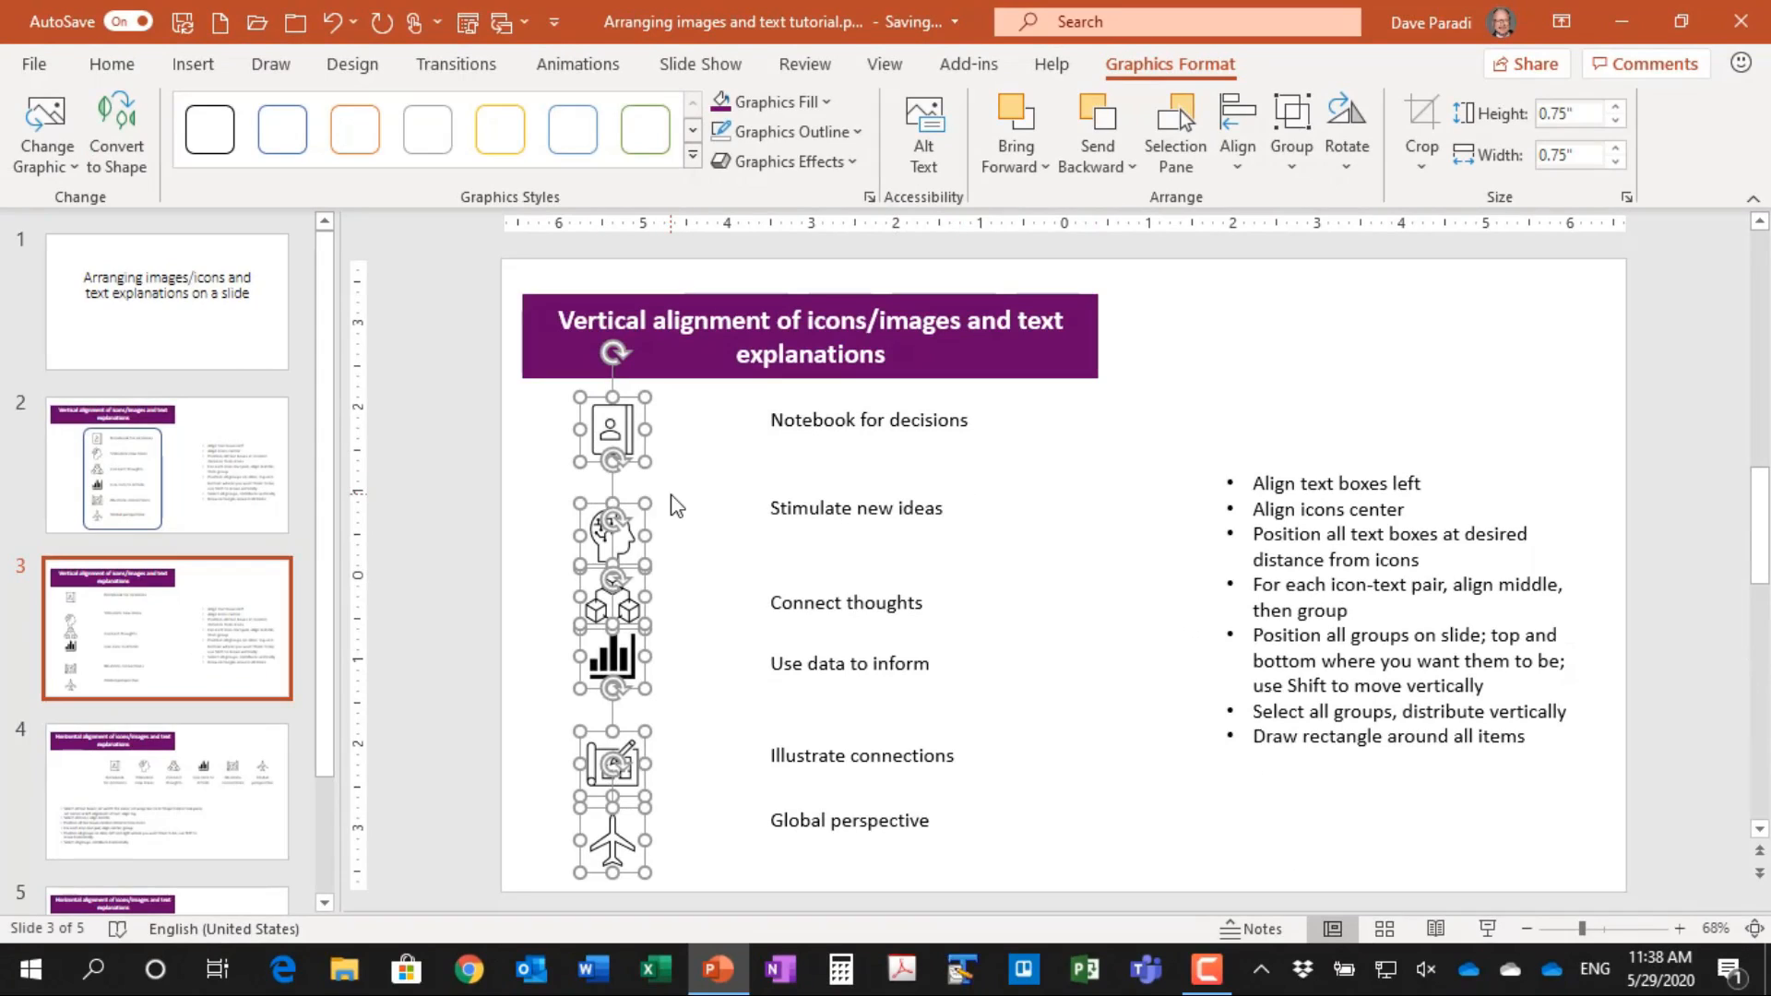
{"action": "mouse_move", "coordinate": [1066, 904]}
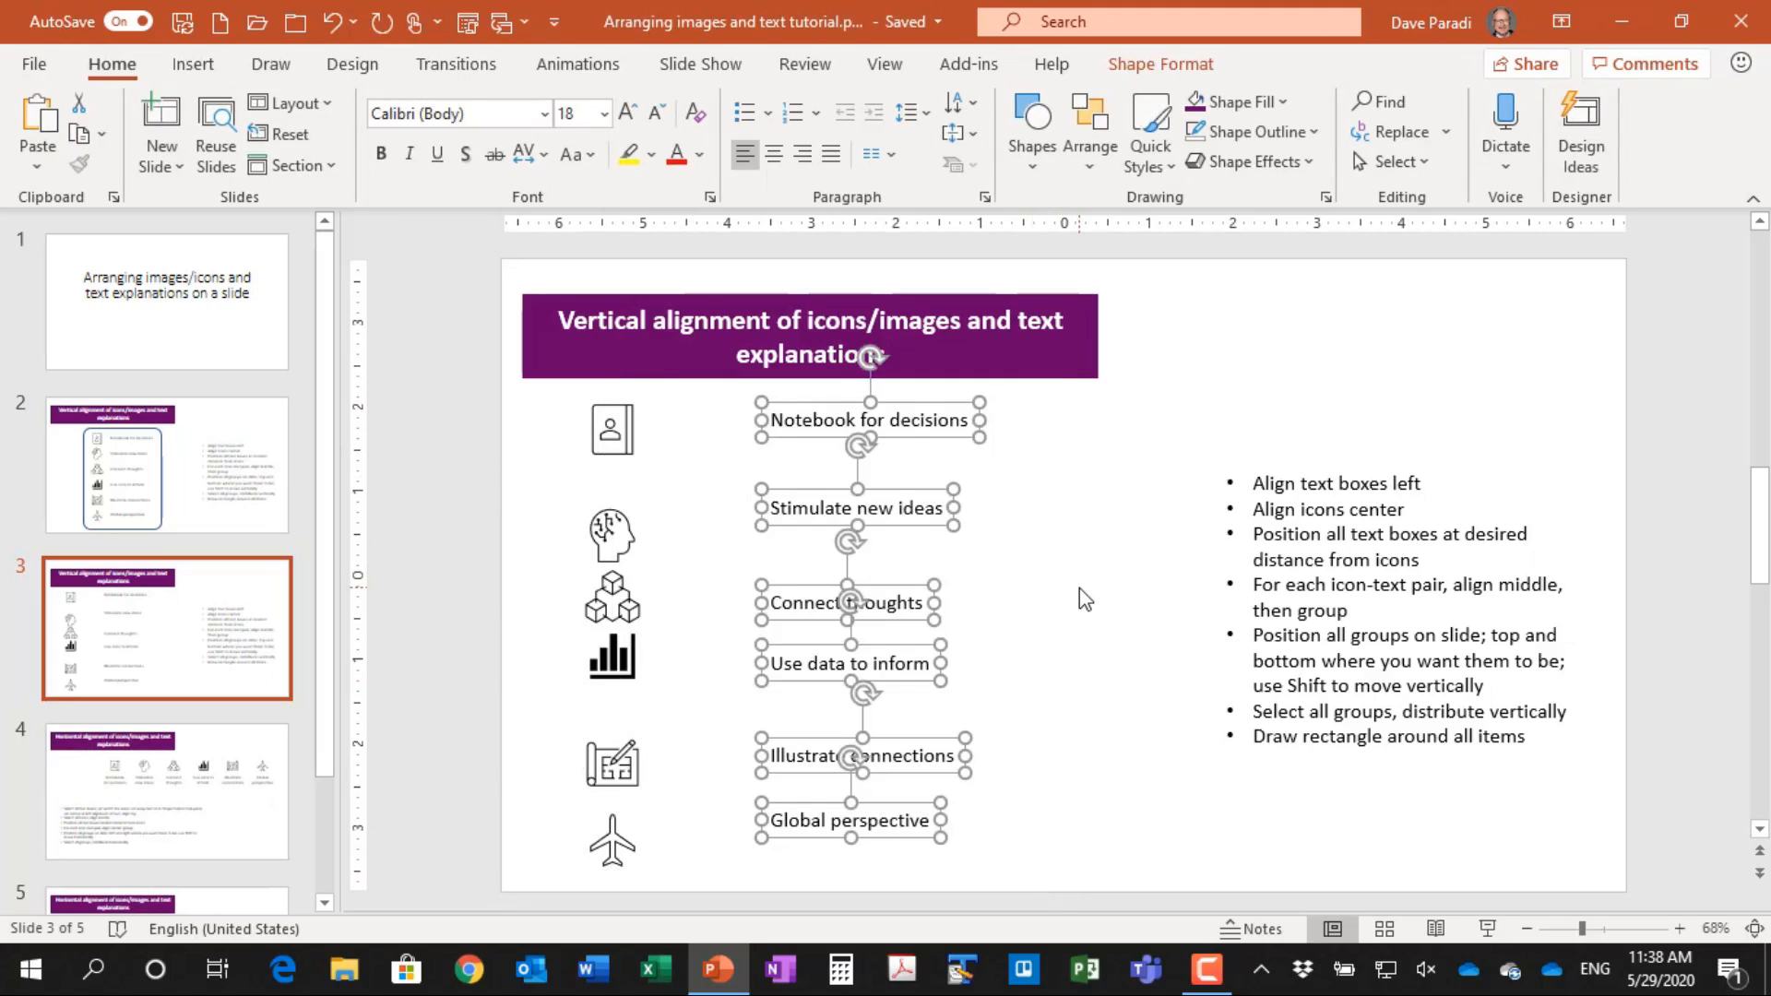
{"action": "mouse_move", "coordinate": [926, 441]}
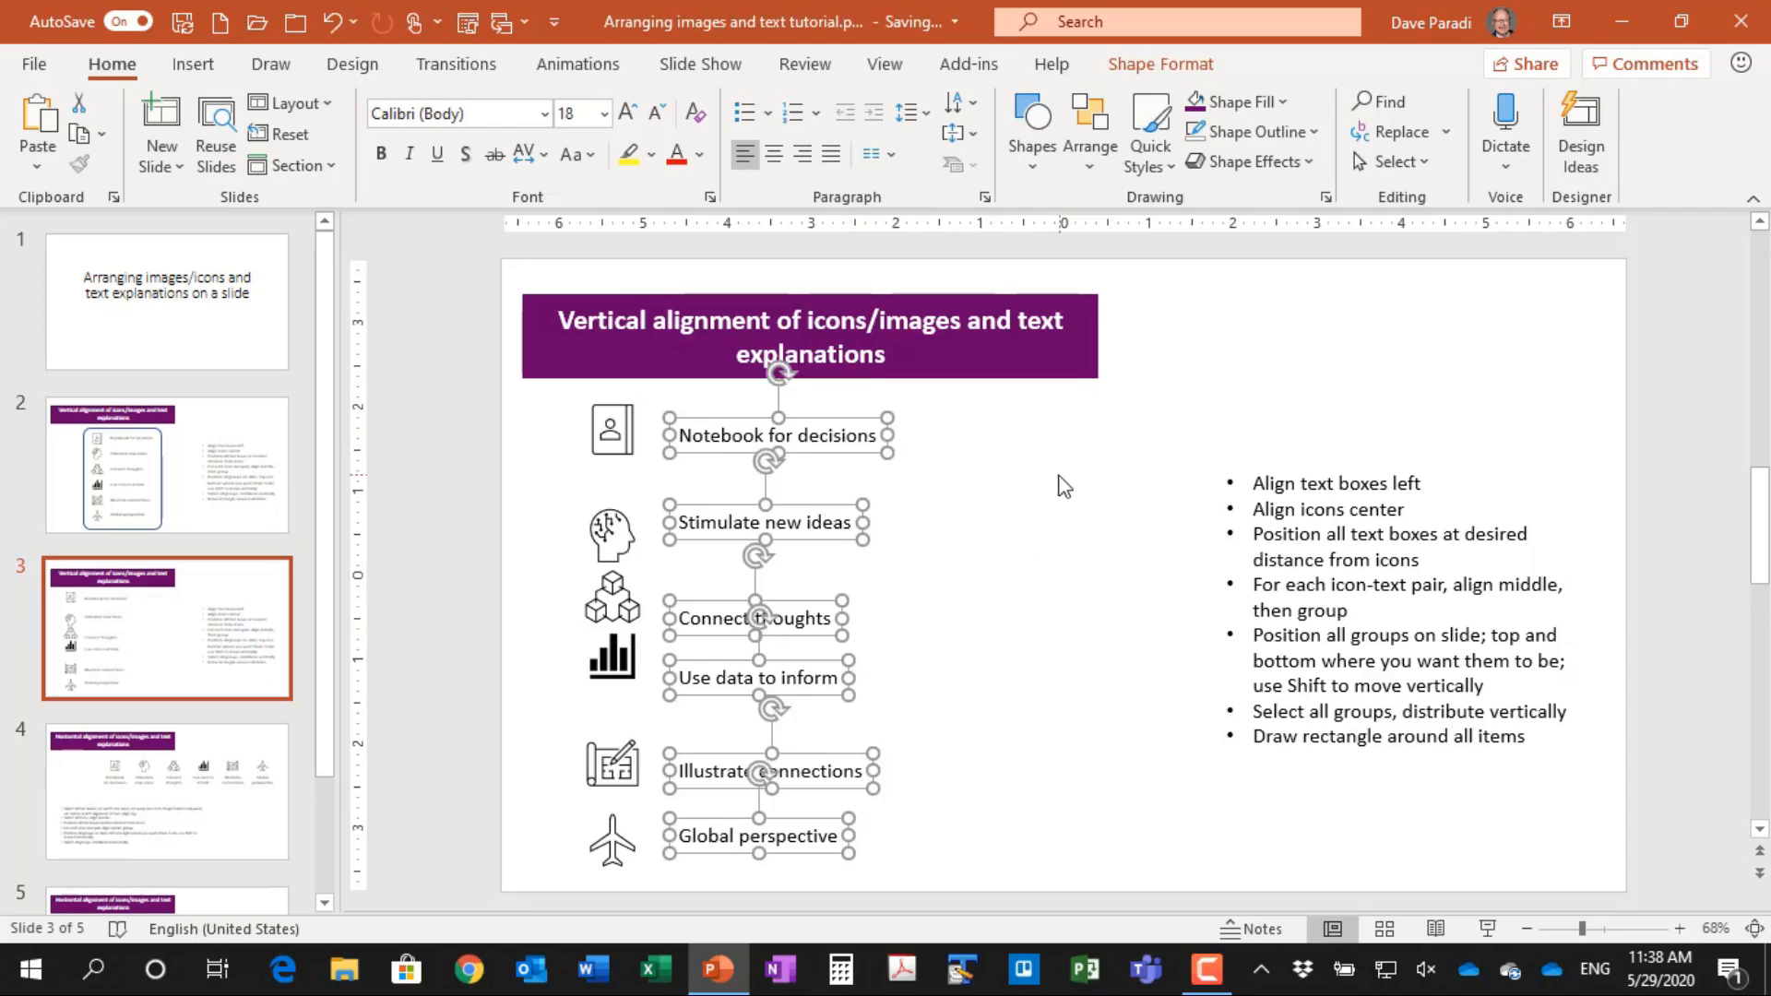
Leave the captions a short uniform distance right of the icons and deselect them
{"action": "left_click", "coordinate": [1063, 485]}
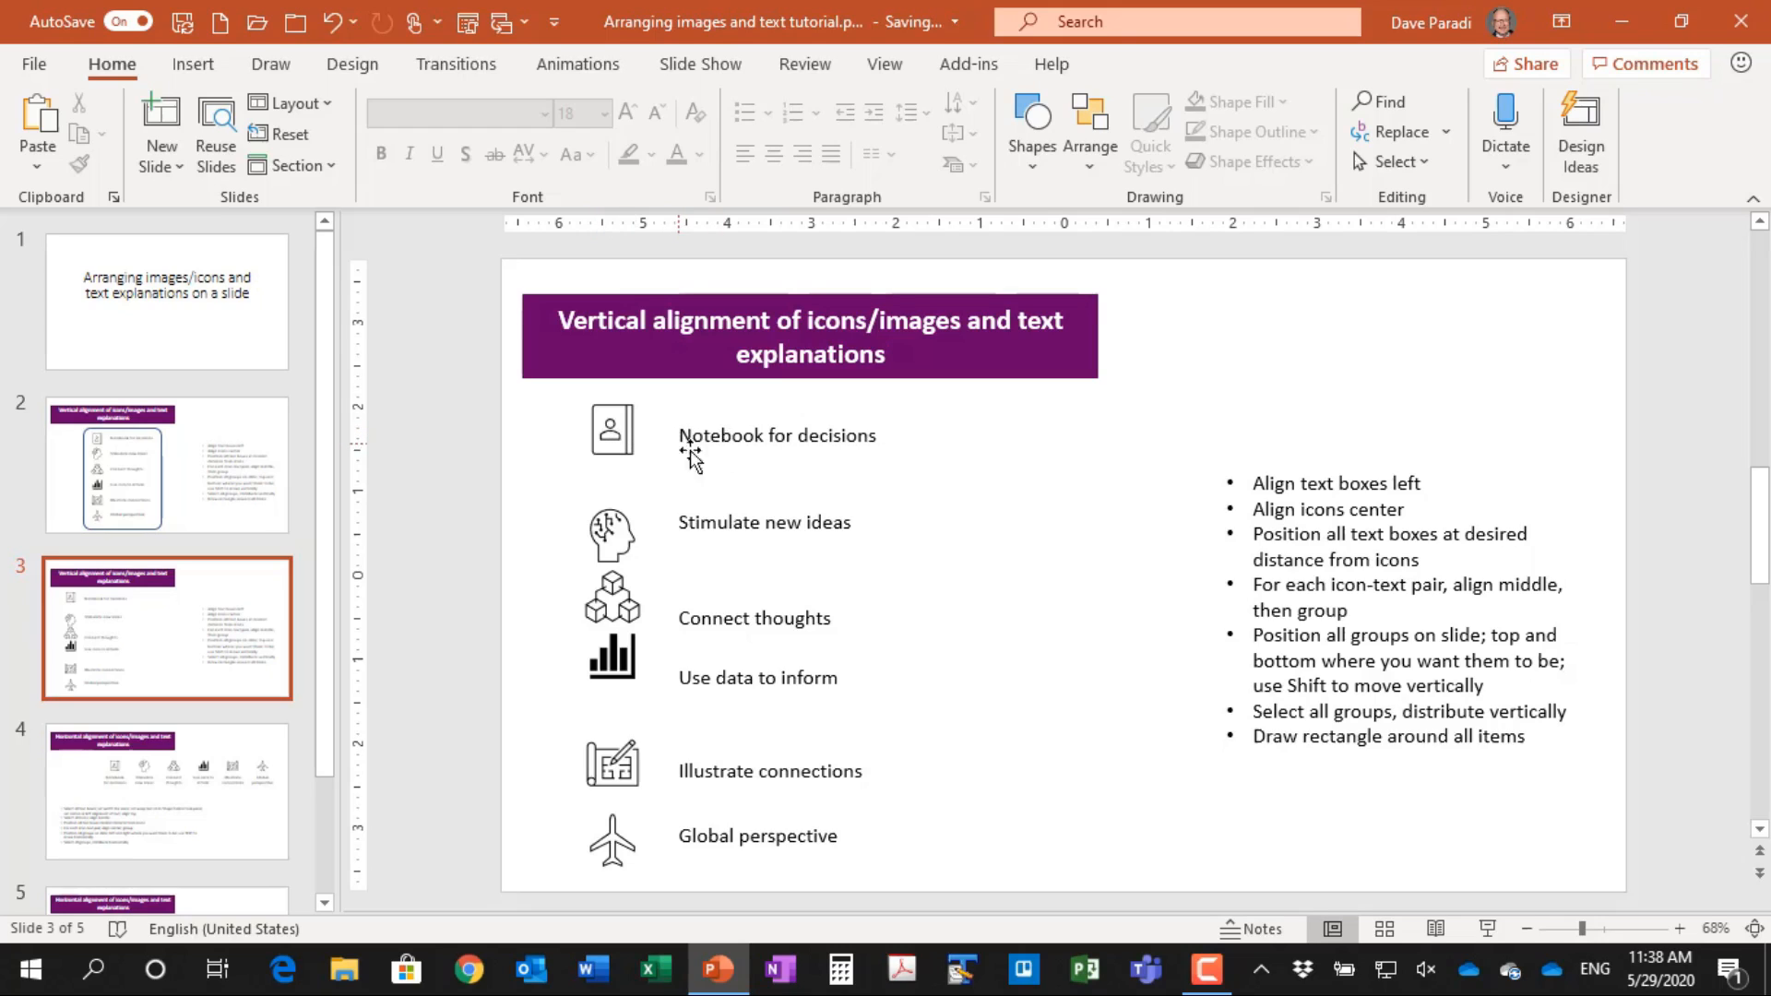
{"action": "mouse_move", "coordinate": [979, 526]}
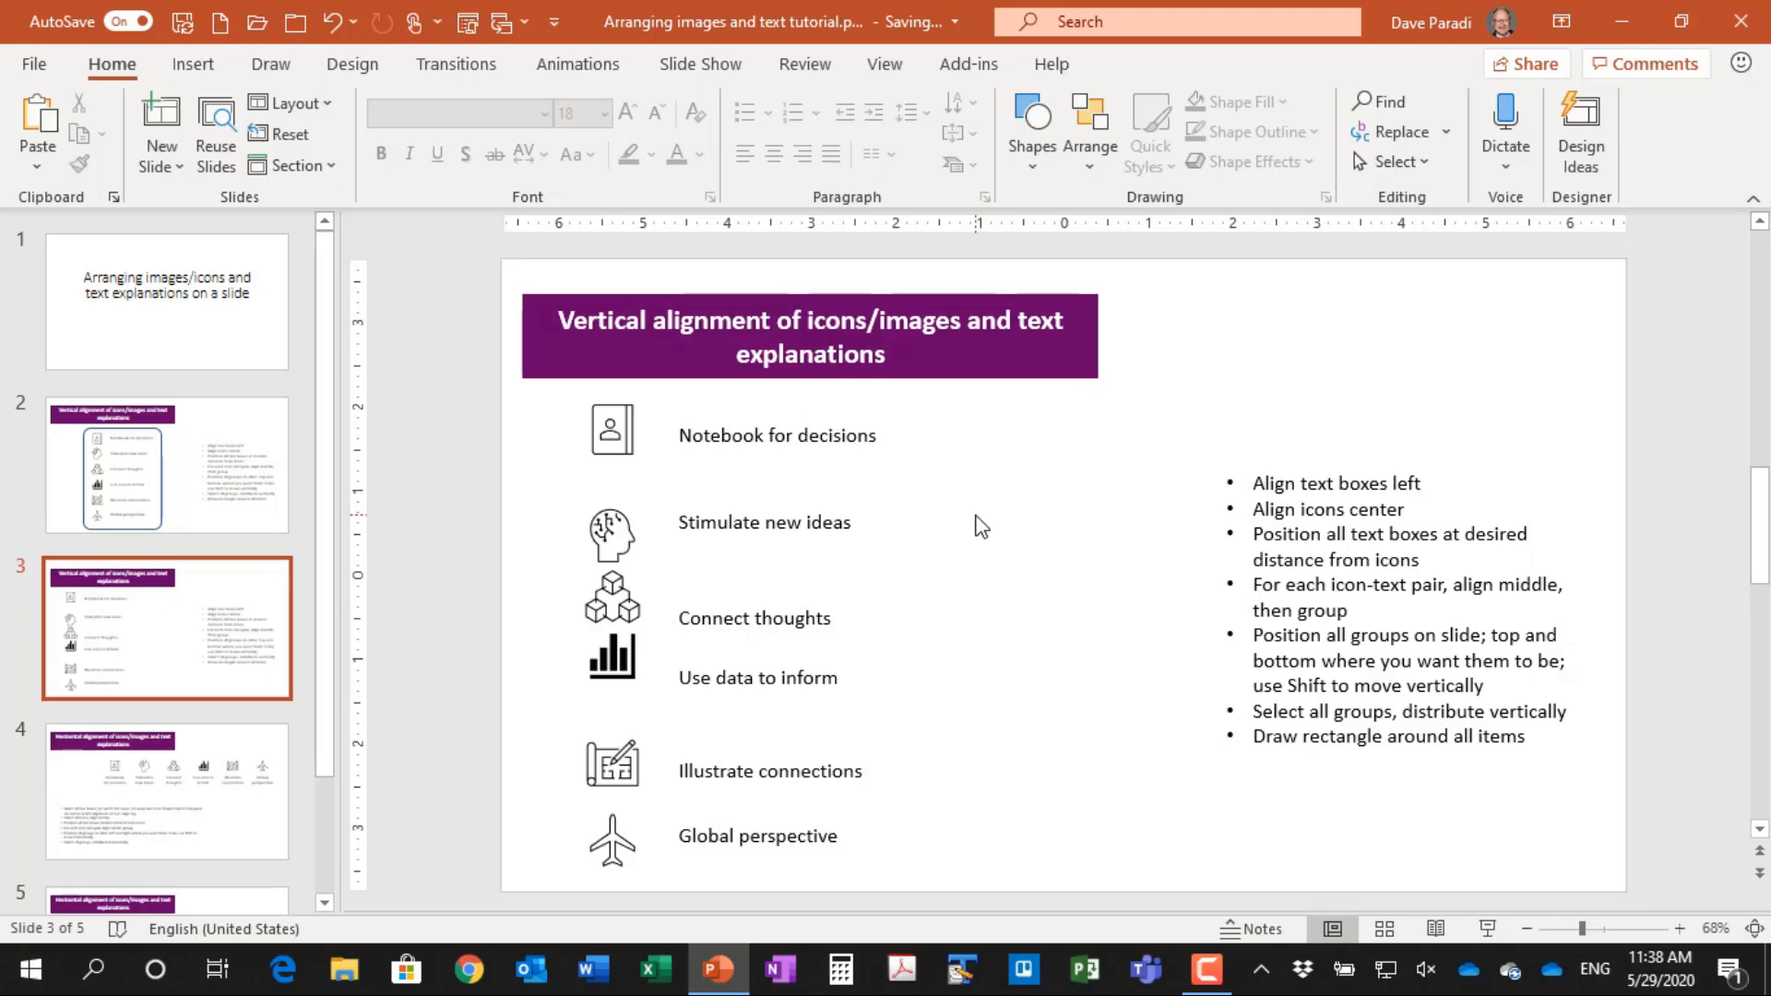
{"action": "mouse_move", "coordinate": [856, 511]}
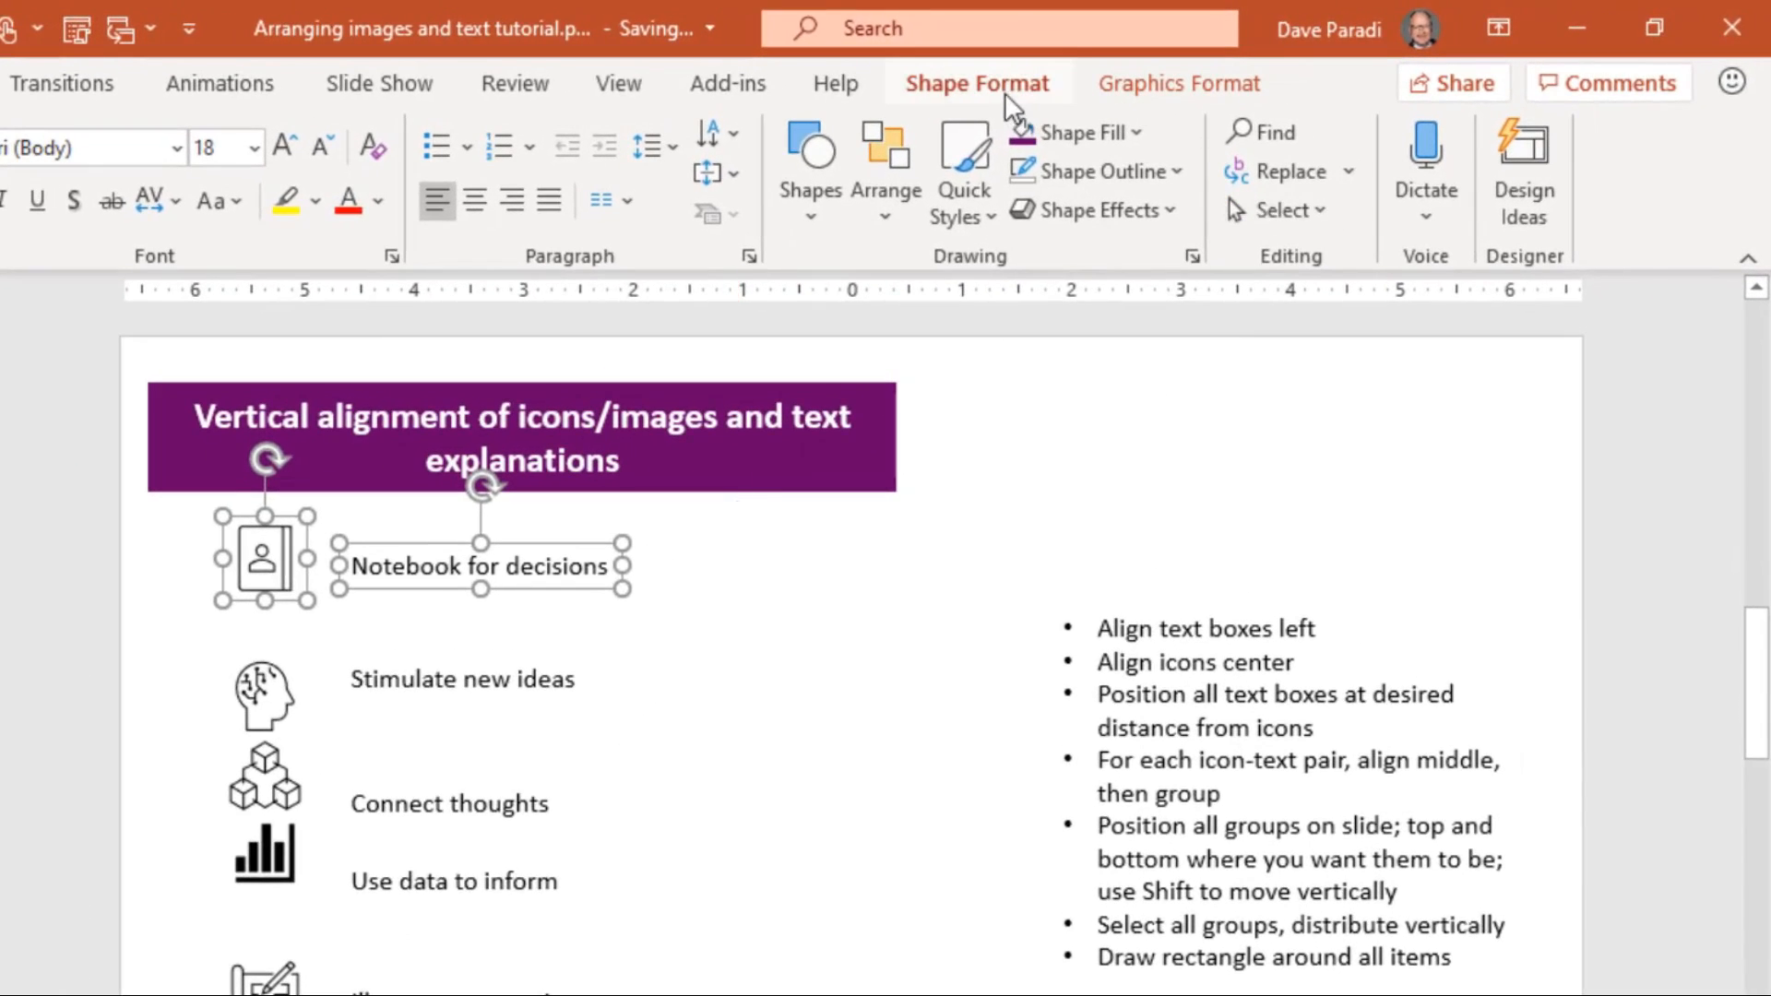
Middle-align and group the Notebook for decisions and Stimulate new ideas icon-caption pairs
{"action": "left_click", "coordinate": [1367, 134]}
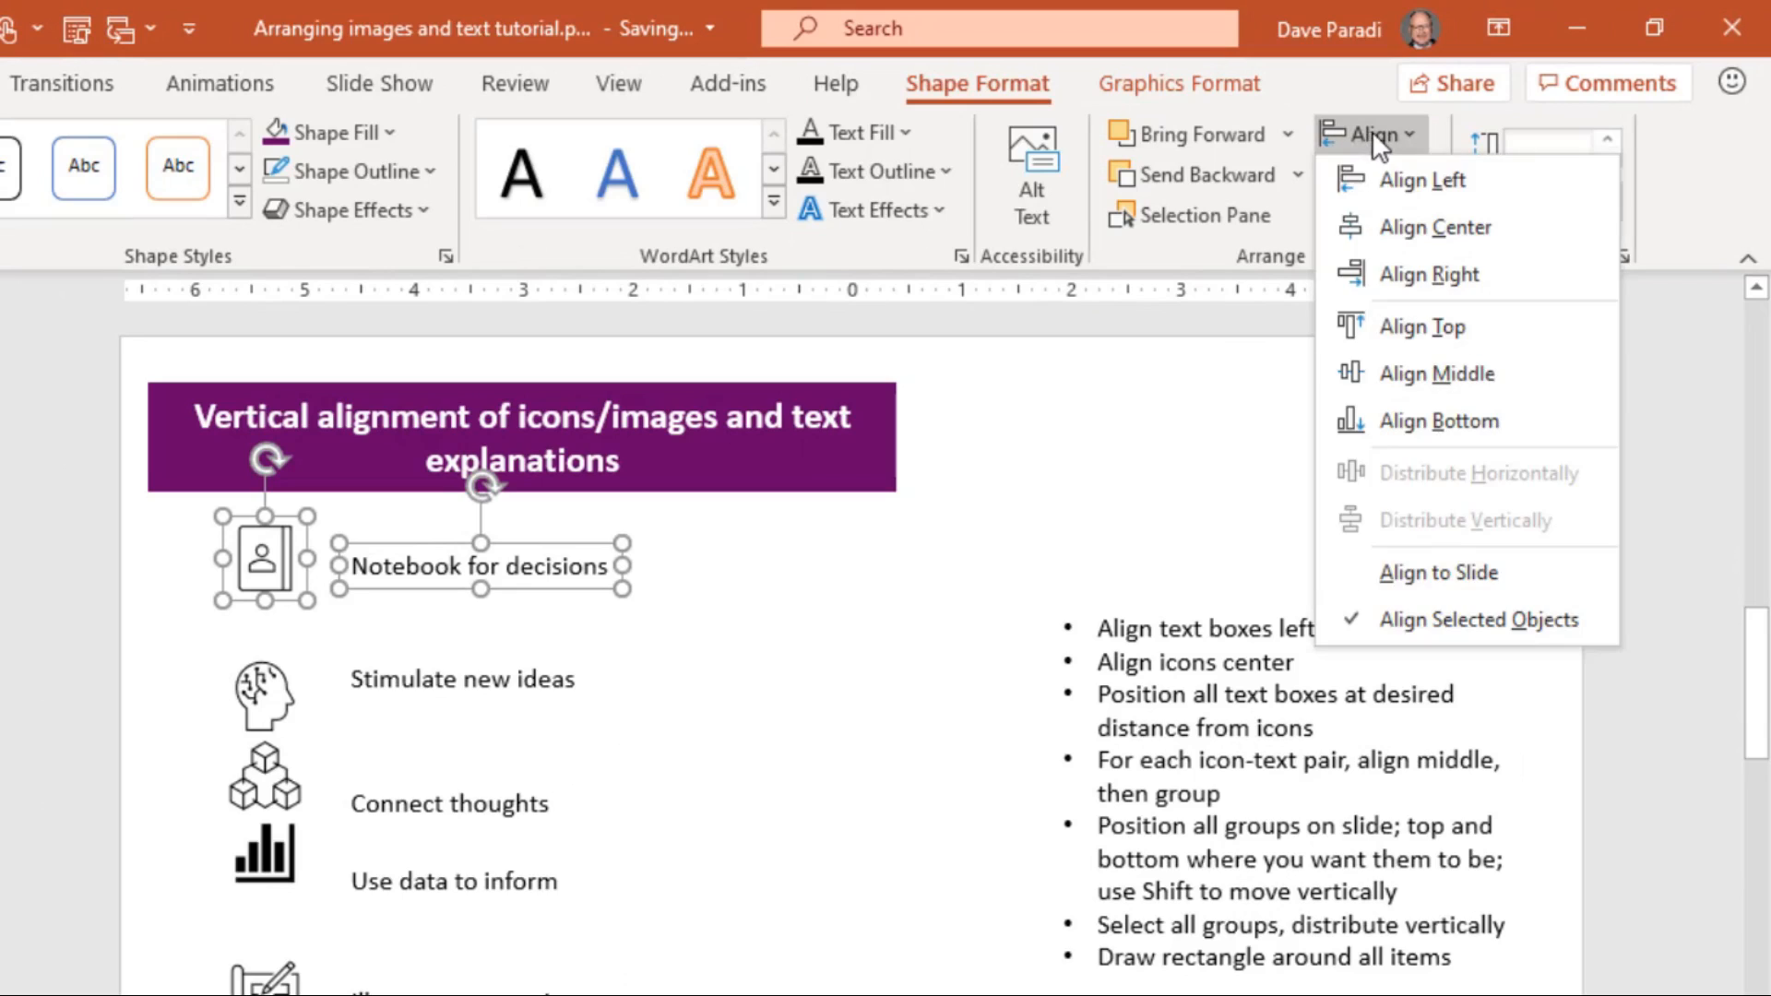
{"action": "mouse_move", "coordinate": [1435, 374]}
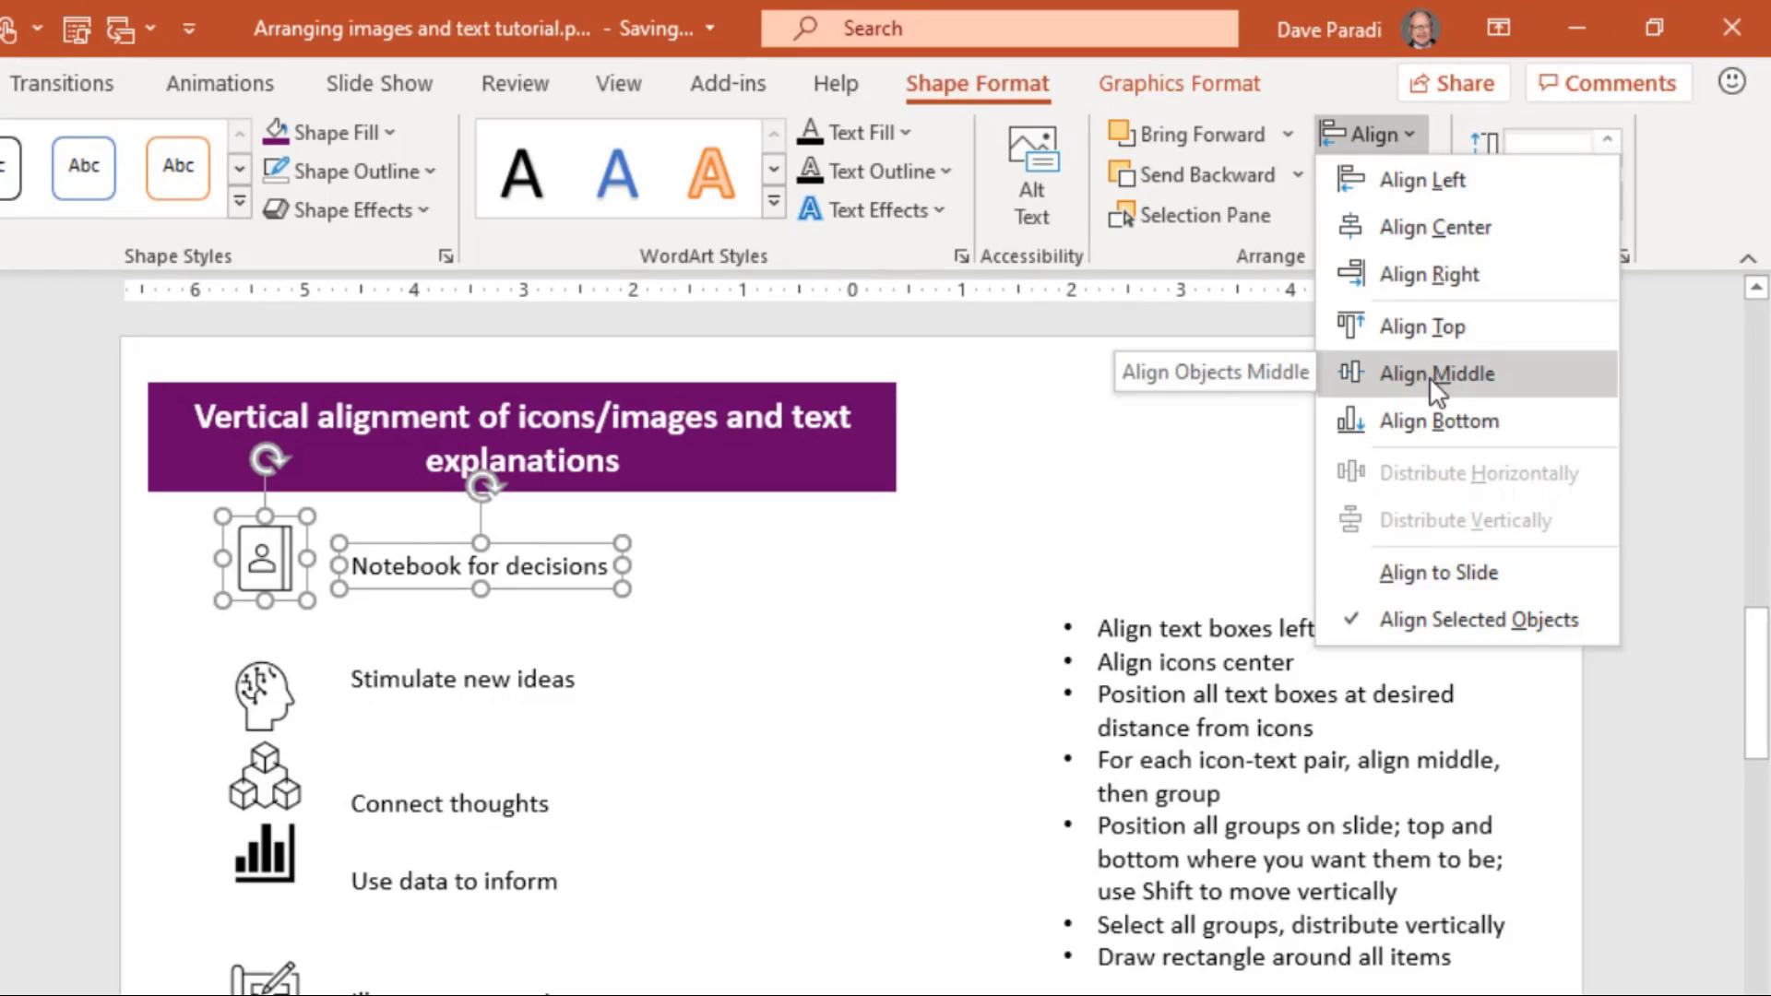
{"action": "left_click", "coordinate": [1437, 373]}
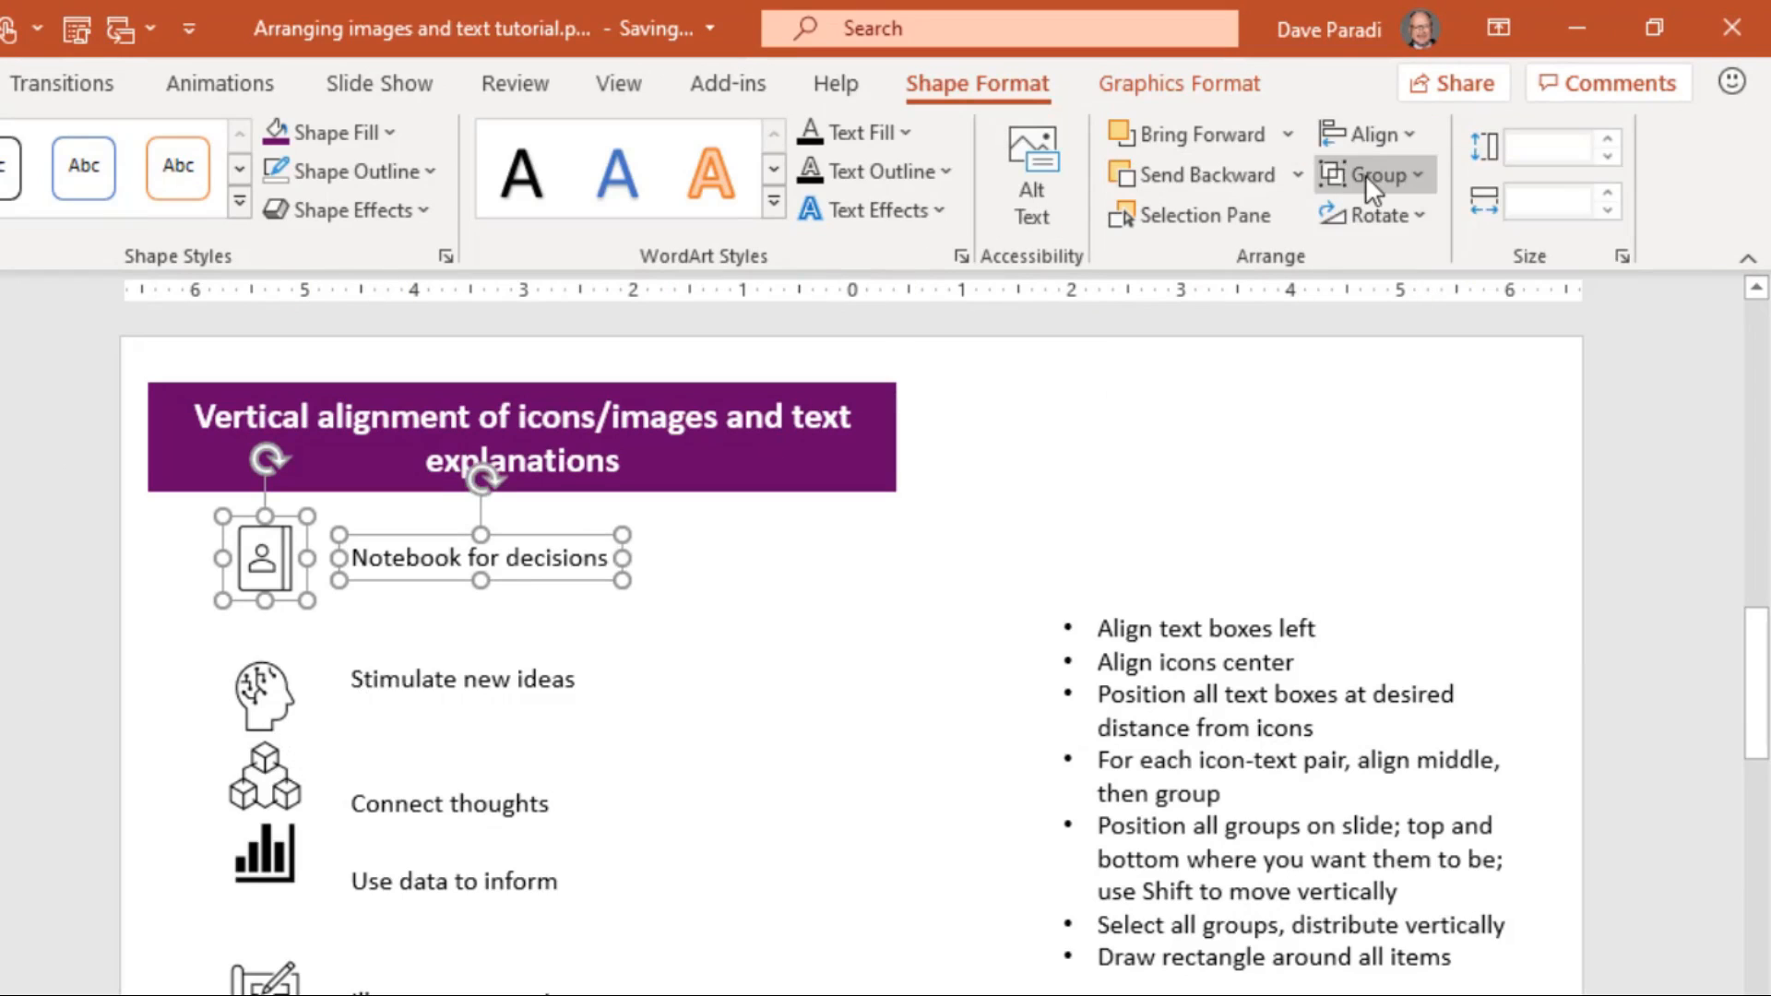
{"action": "left_click", "coordinate": [1371, 174]}
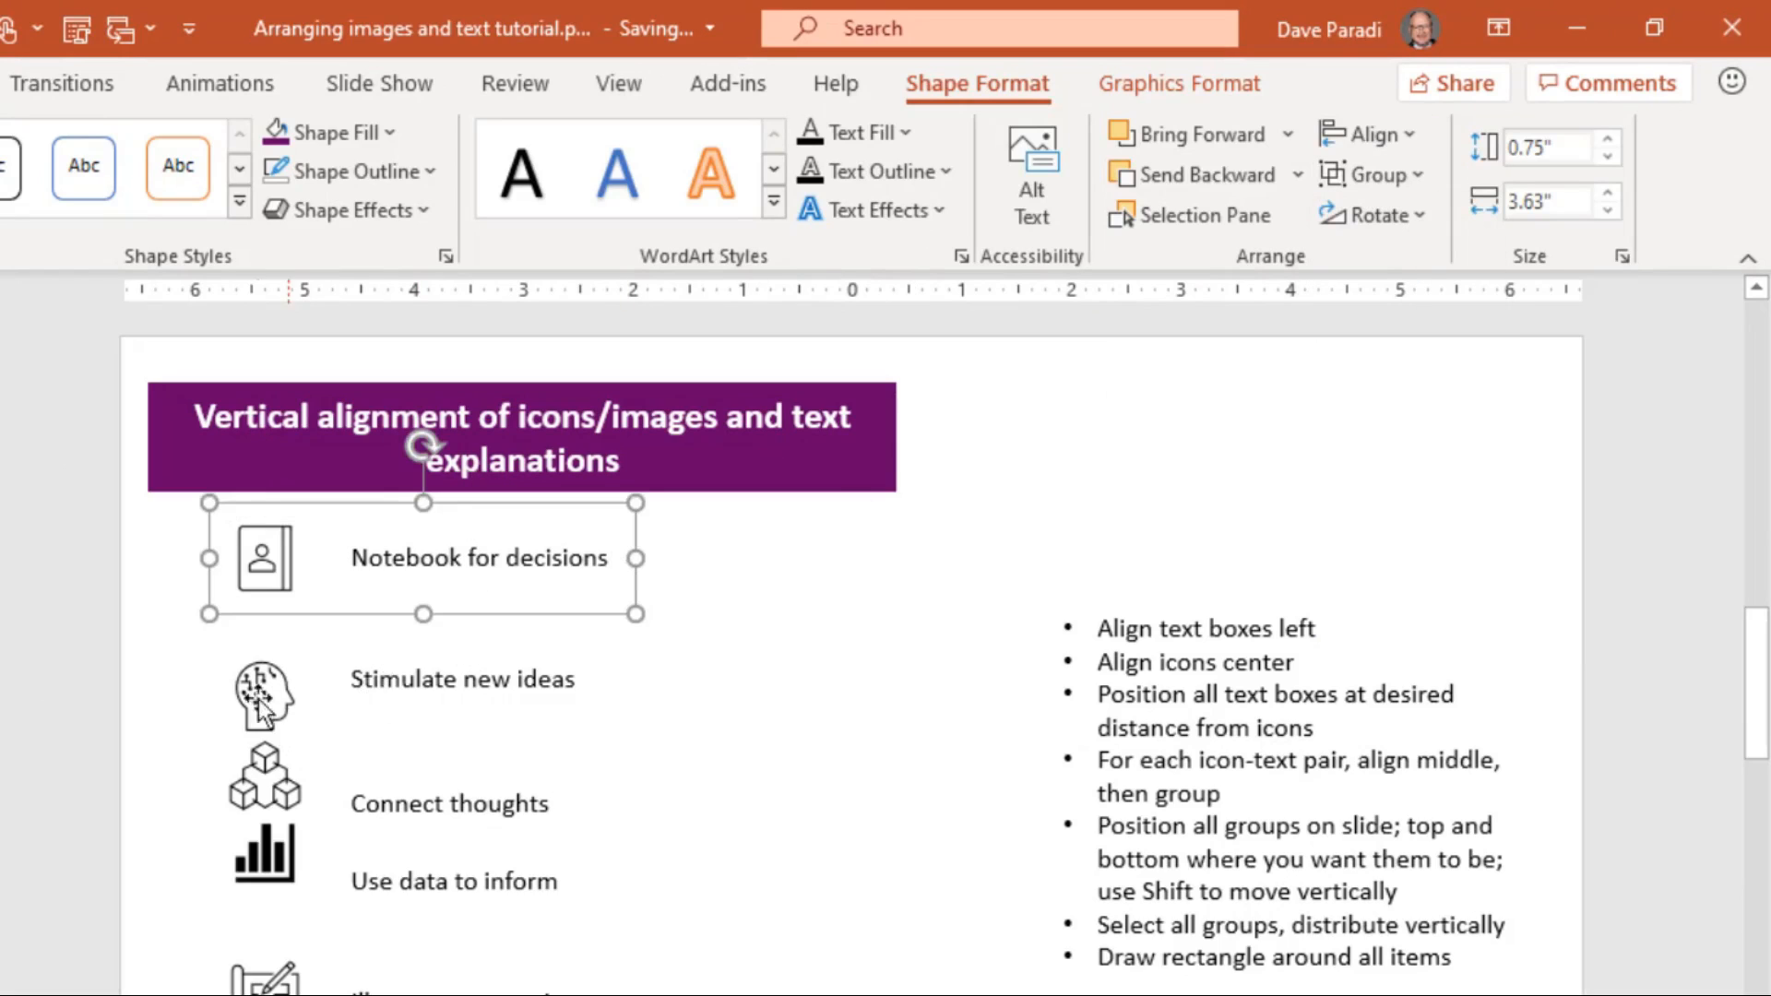
{"action": "left_click", "coordinate": [462, 679]}
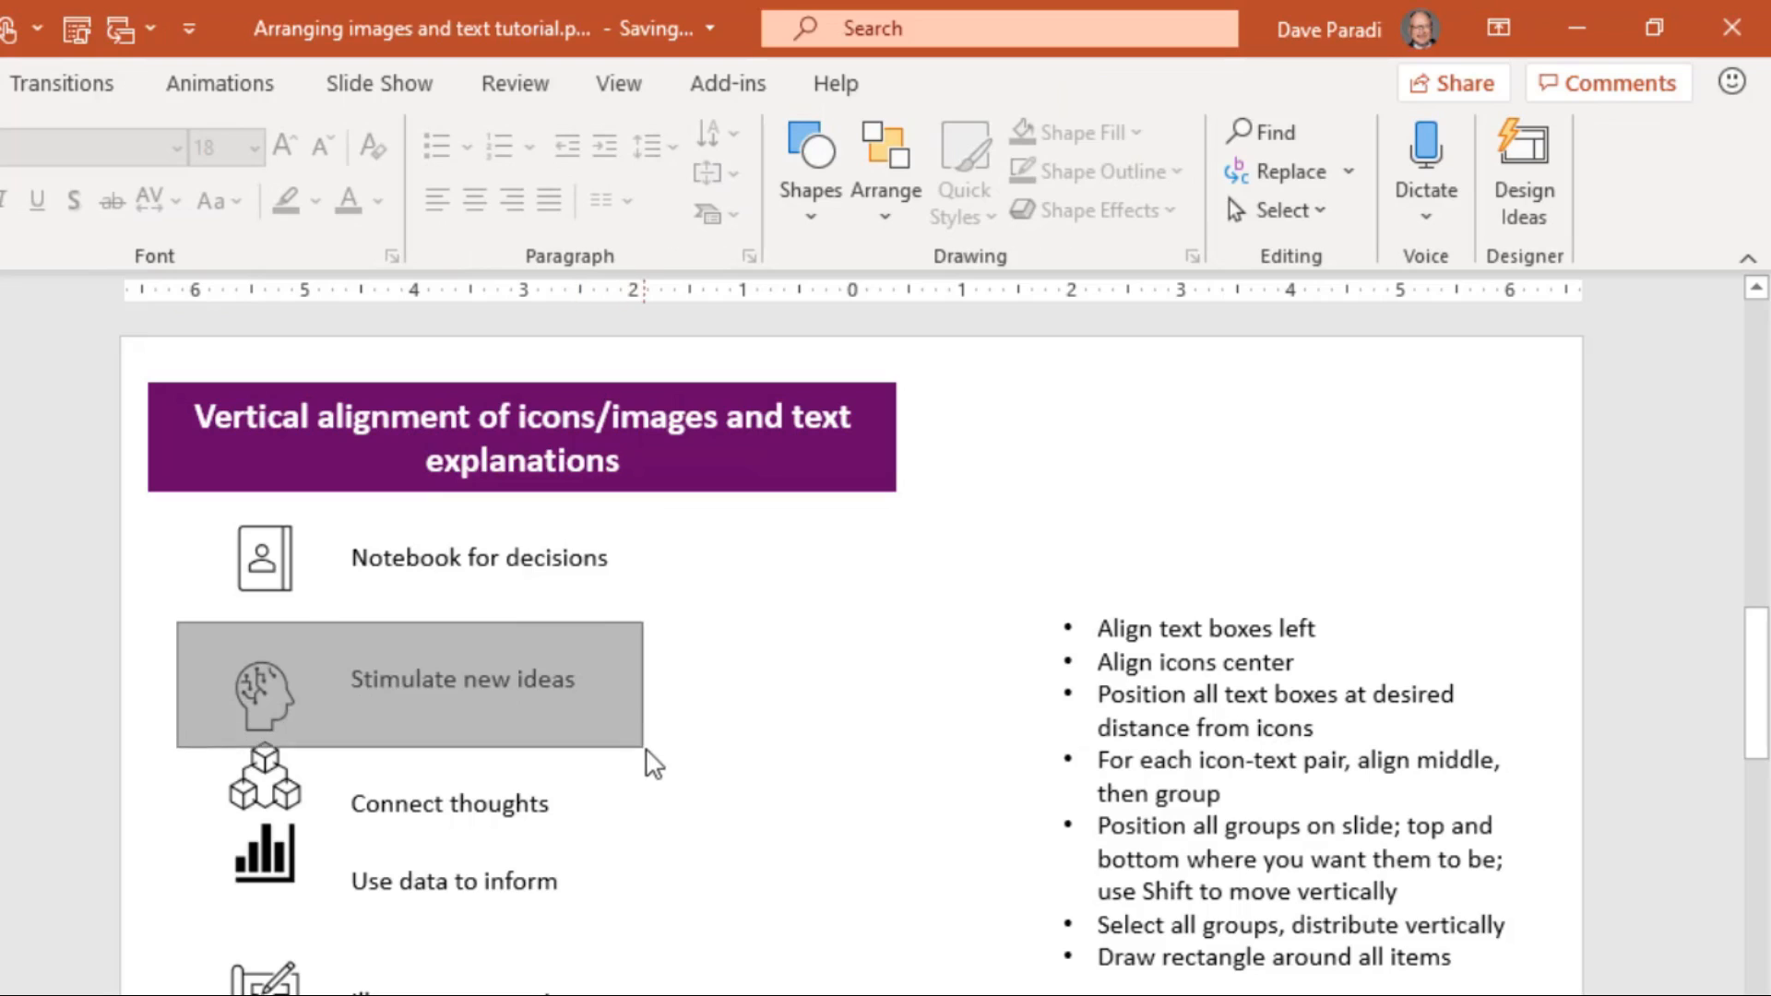
{"action": "left_click", "coordinate": [1368, 135]}
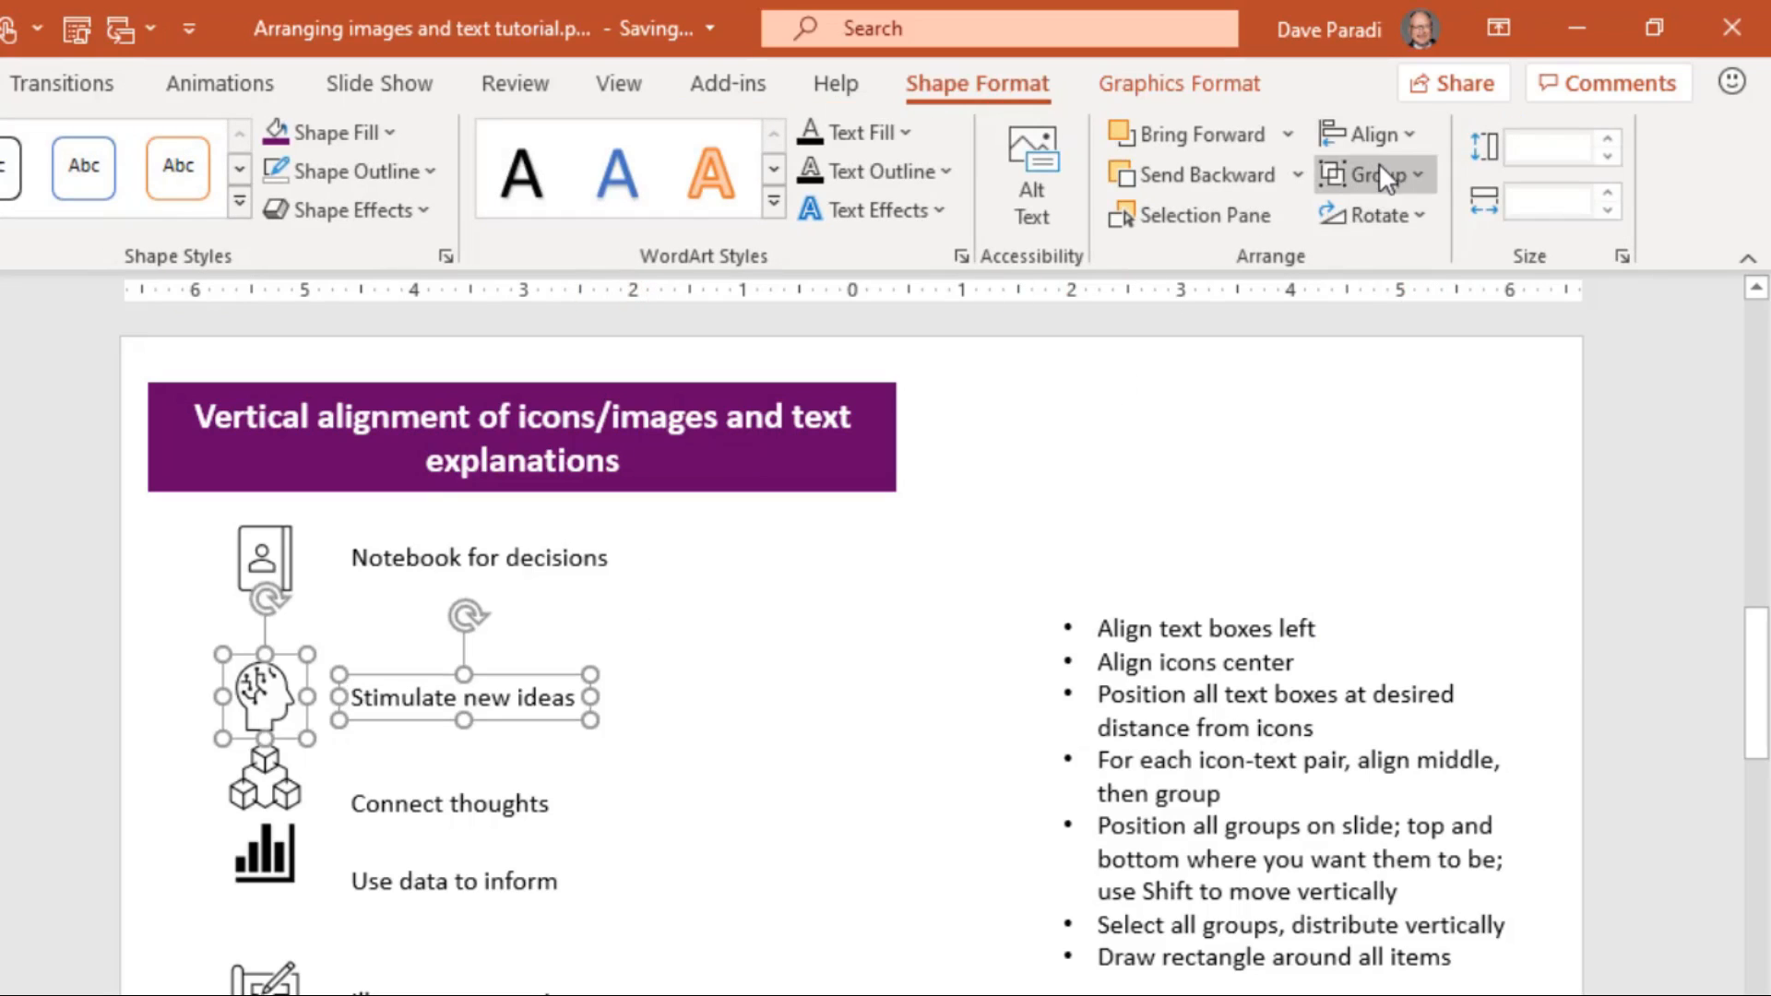
{"action": "left_click", "coordinate": [1369, 173]}
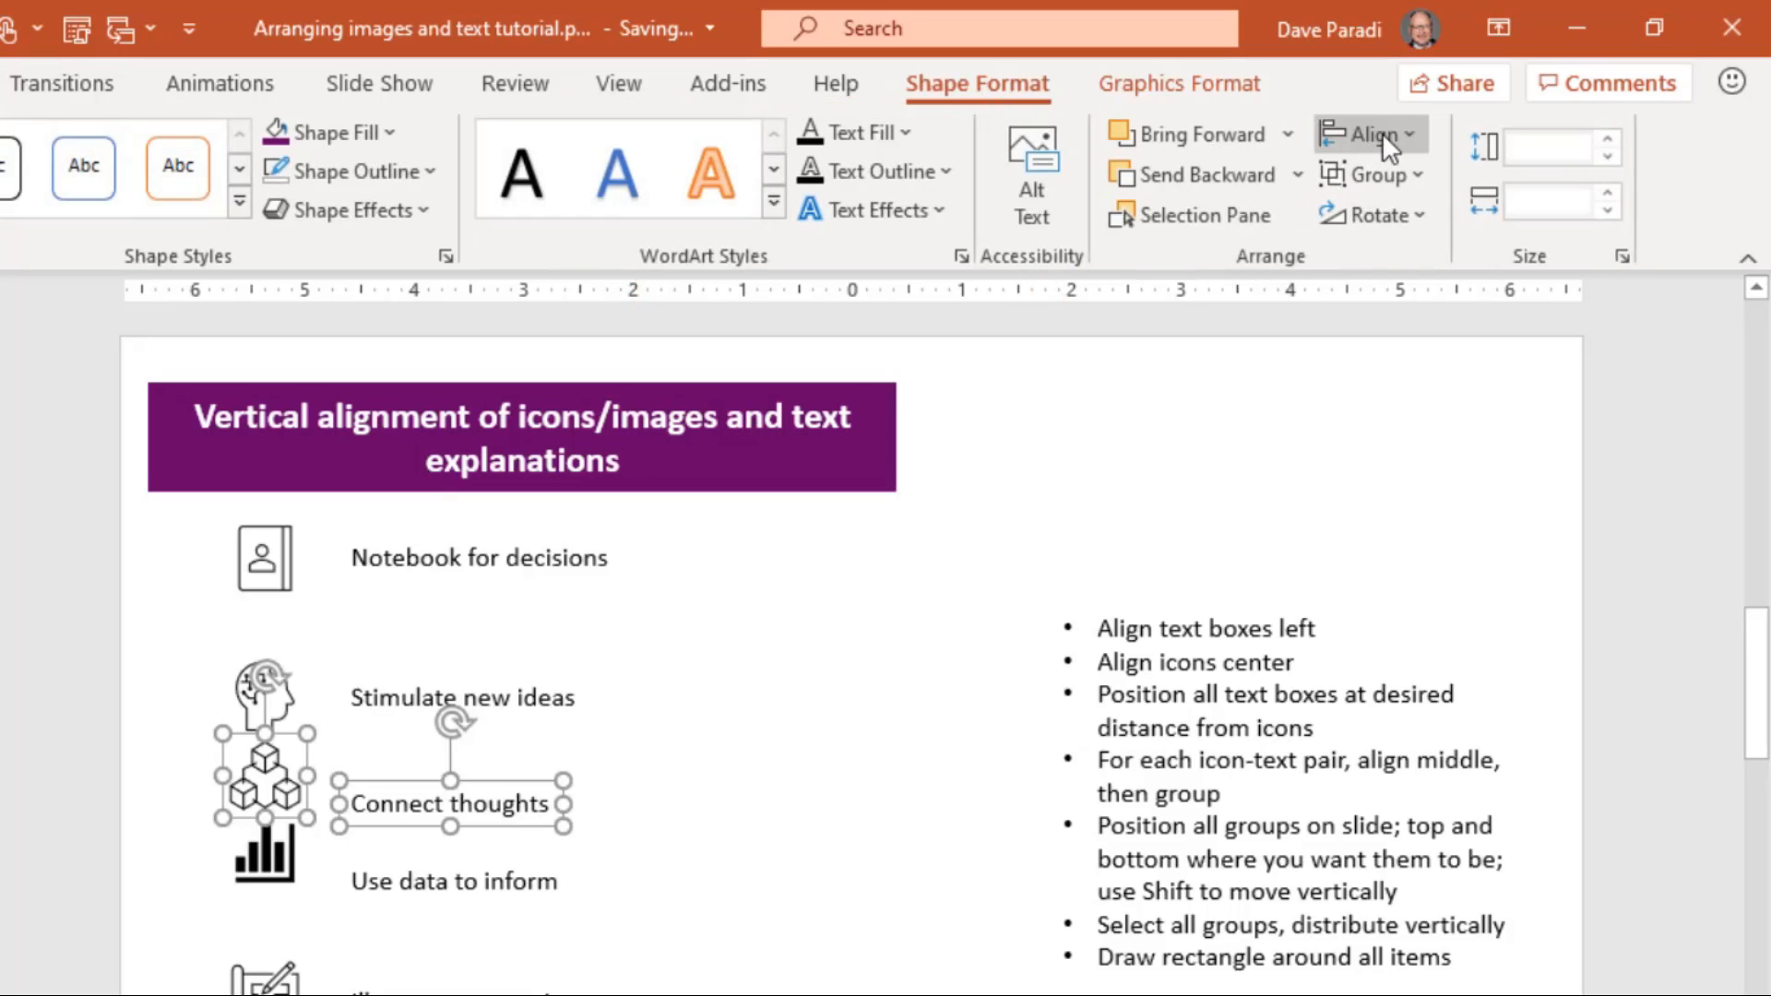
Middle-align and group the Connect thoughts, Illustrate connections and Global perspective pairs
{"action": "left_click", "coordinate": [1371, 135]}
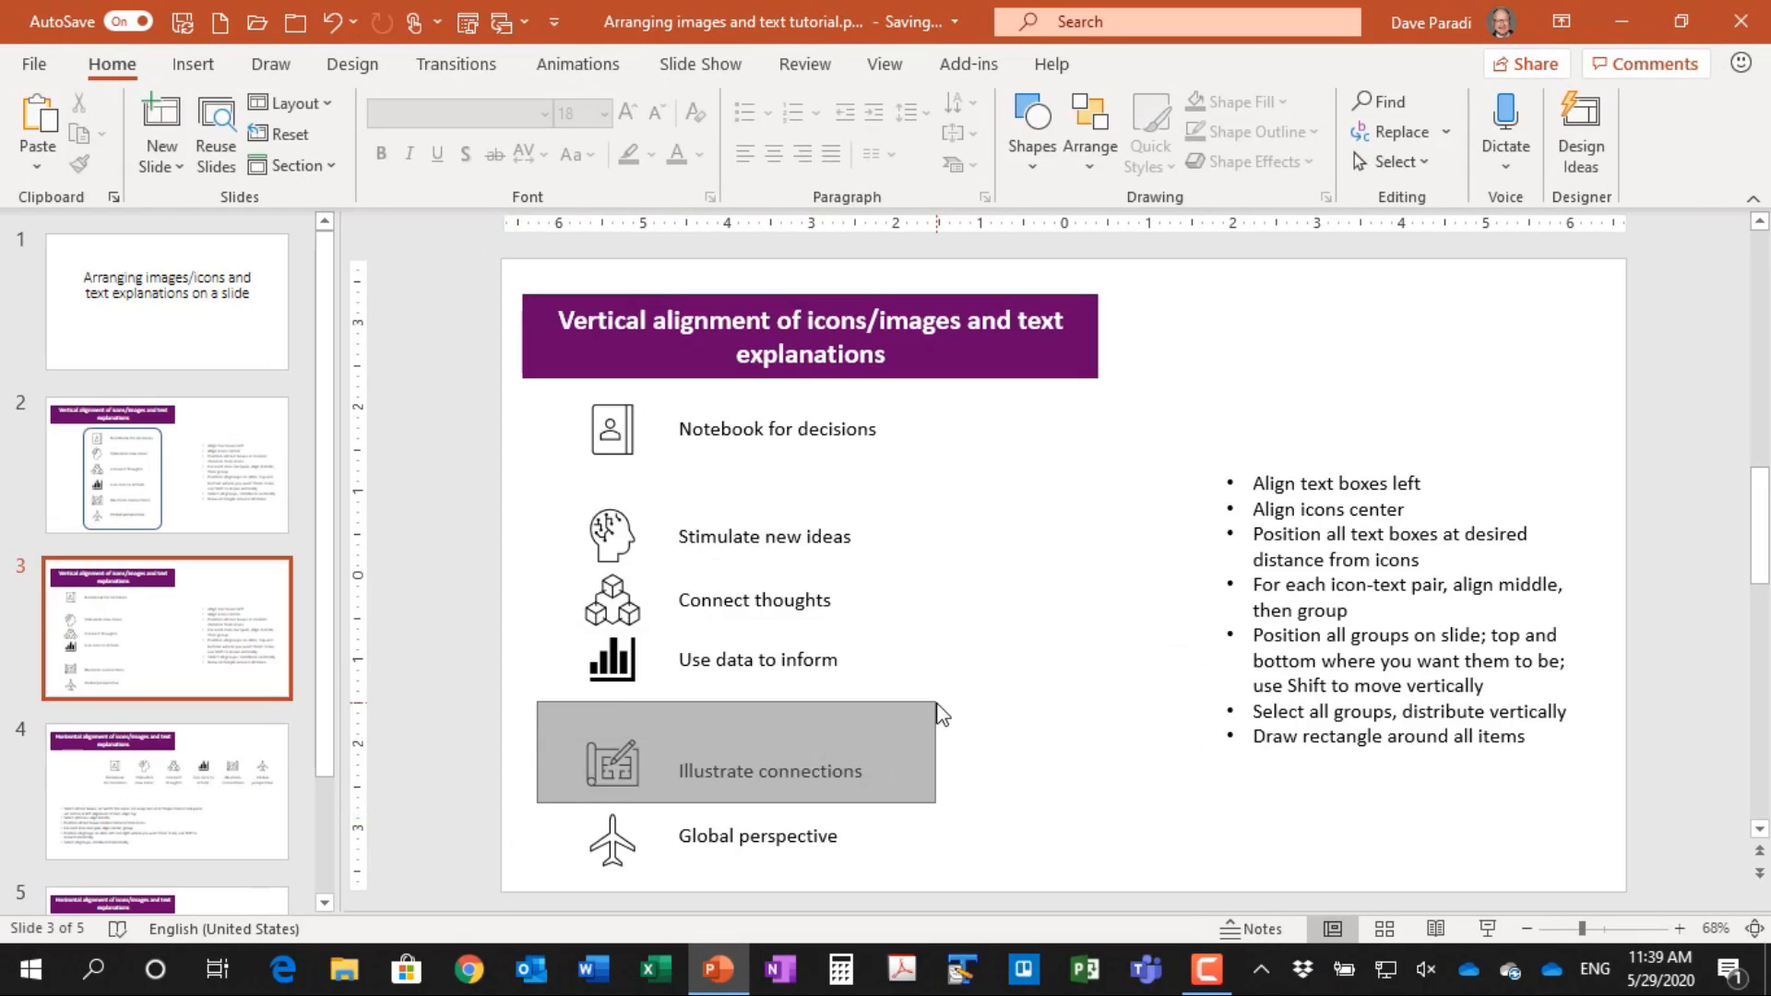
{"action": "left_click", "coordinate": [1463, 103]}
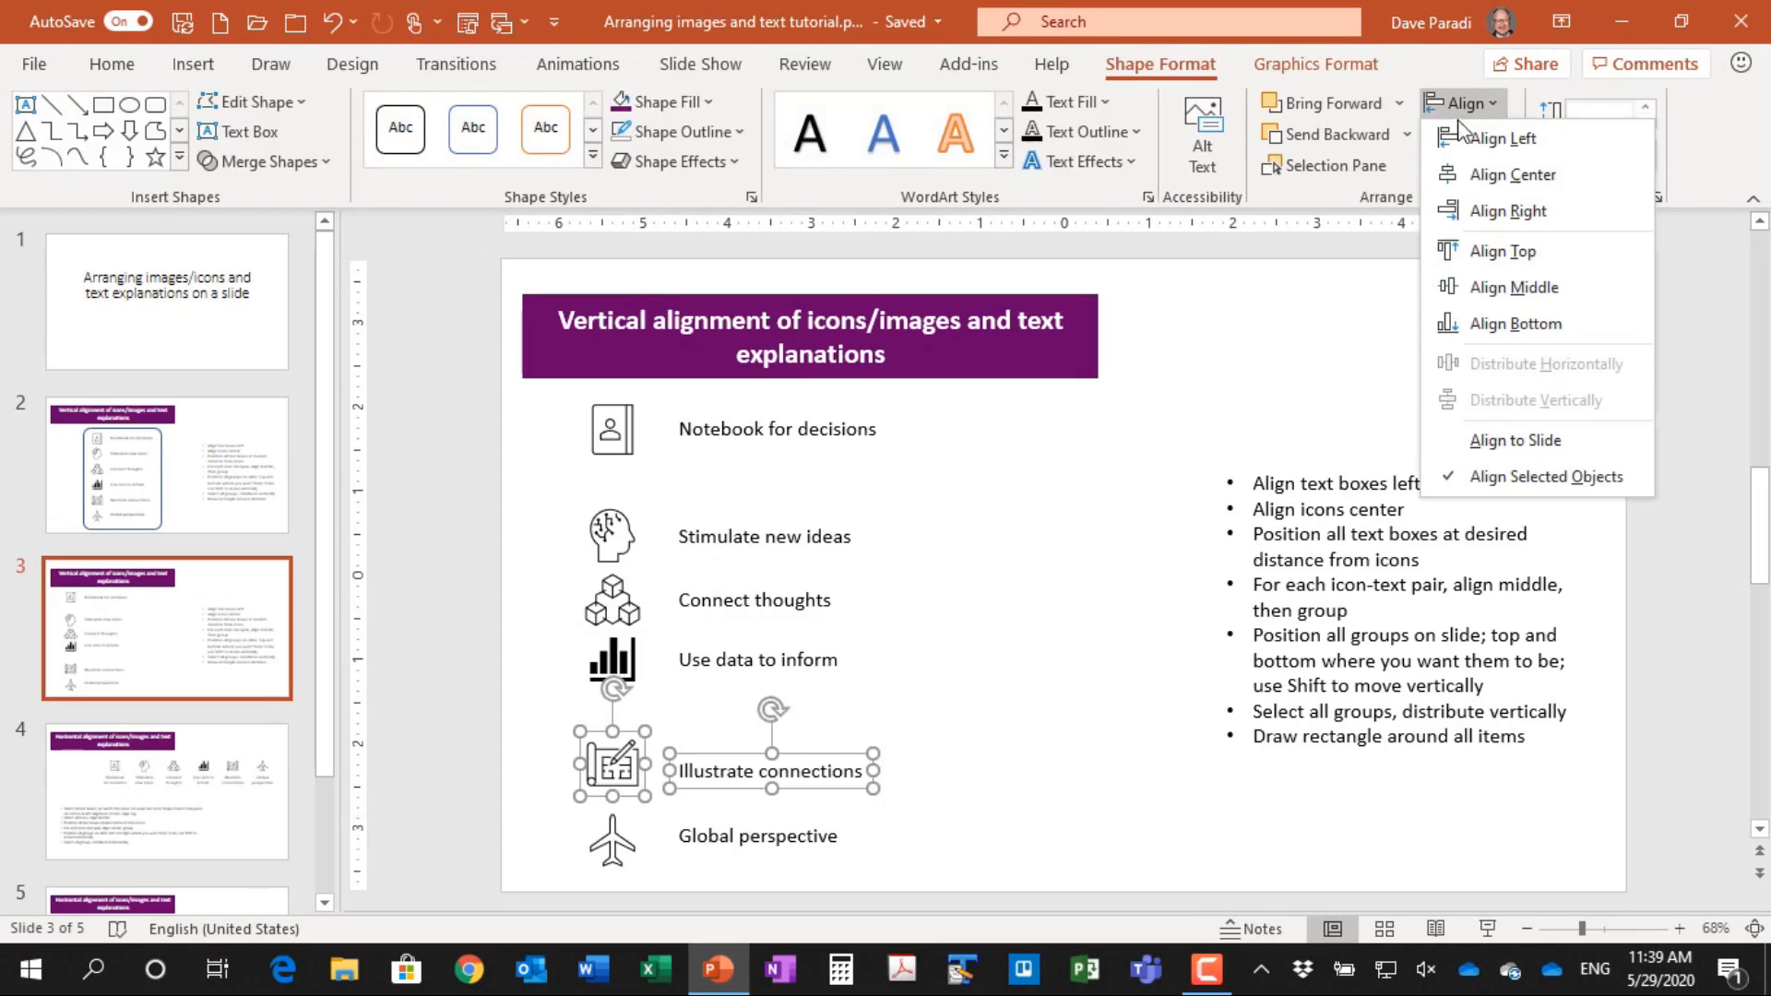
{"action": "left_click", "coordinate": [1467, 135]}
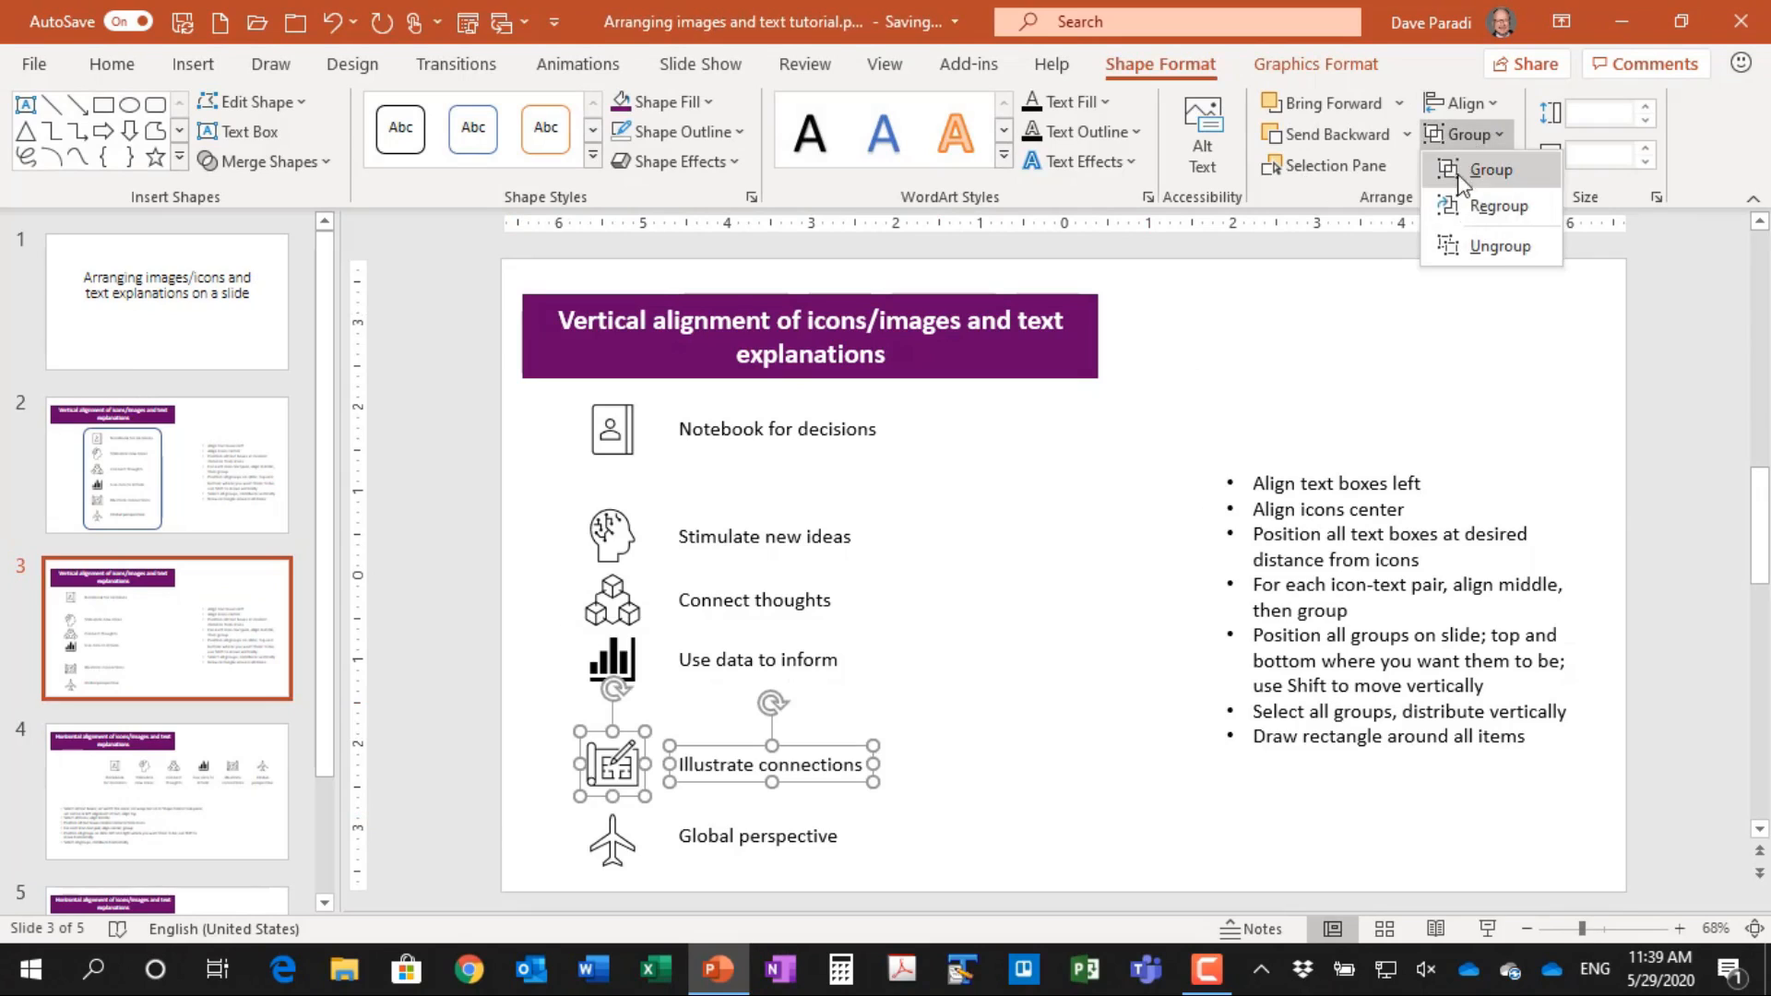
{"action": "left_click", "coordinate": [1491, 168]}
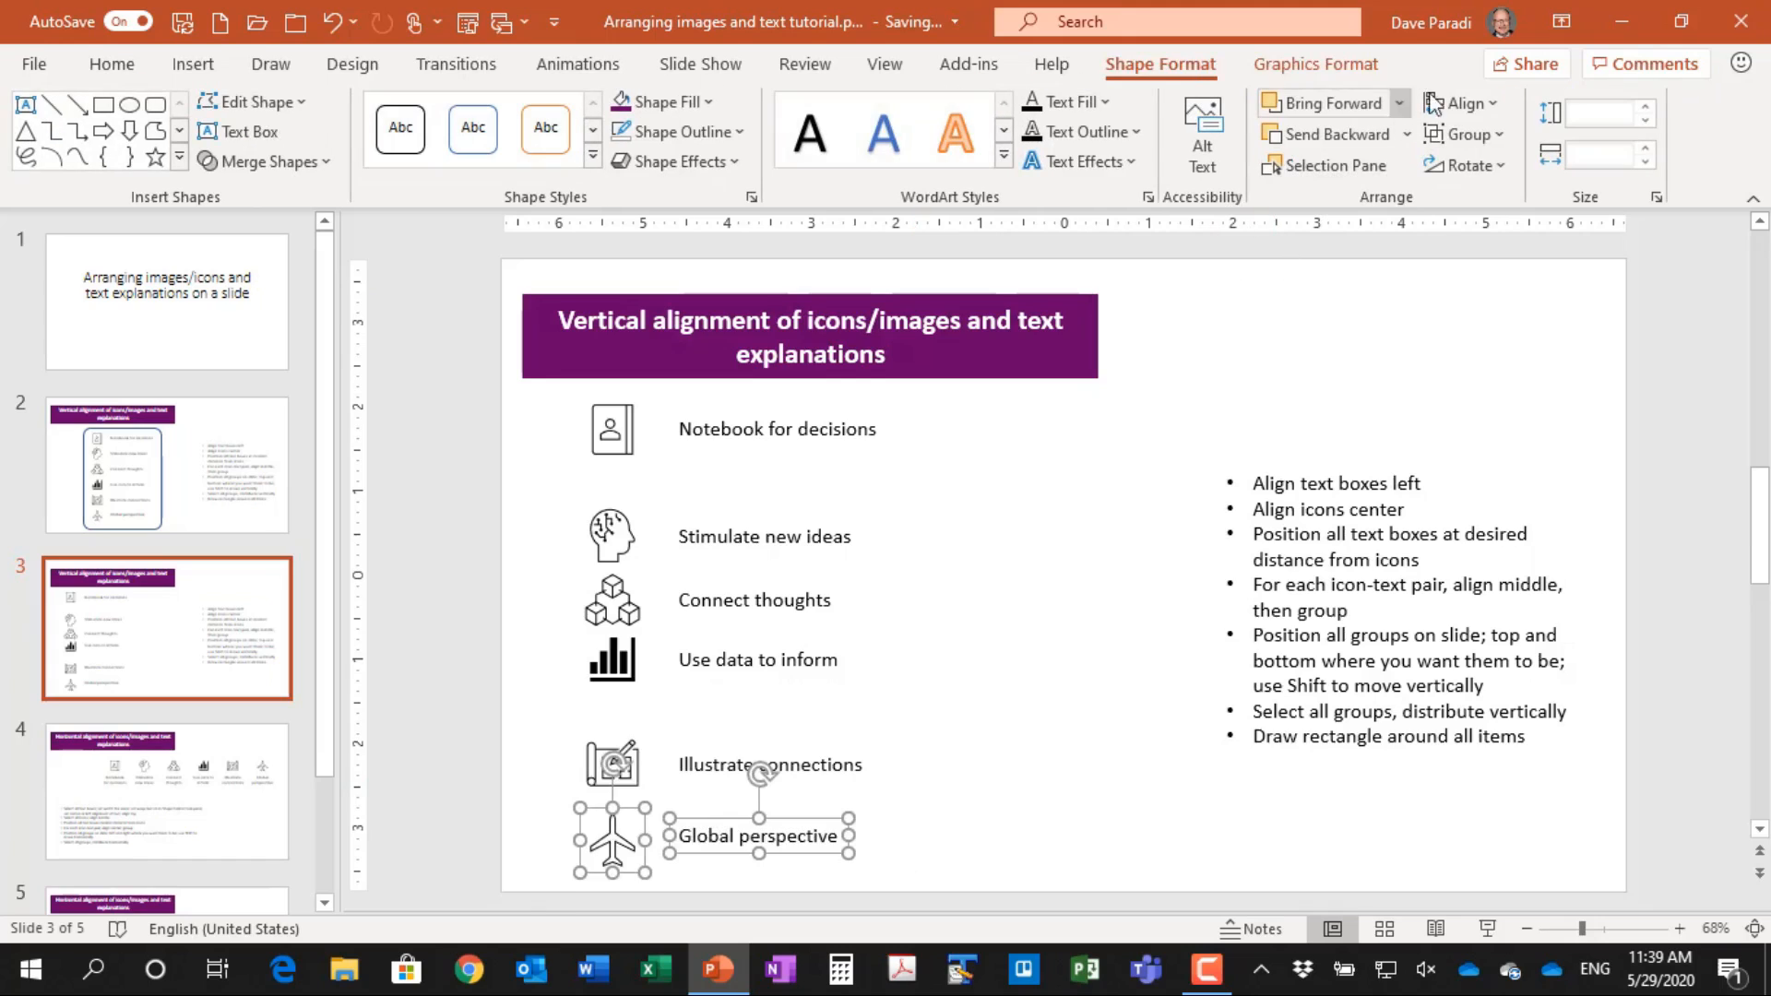
{"action": "left_click", "coordinate": [1465, 103]}
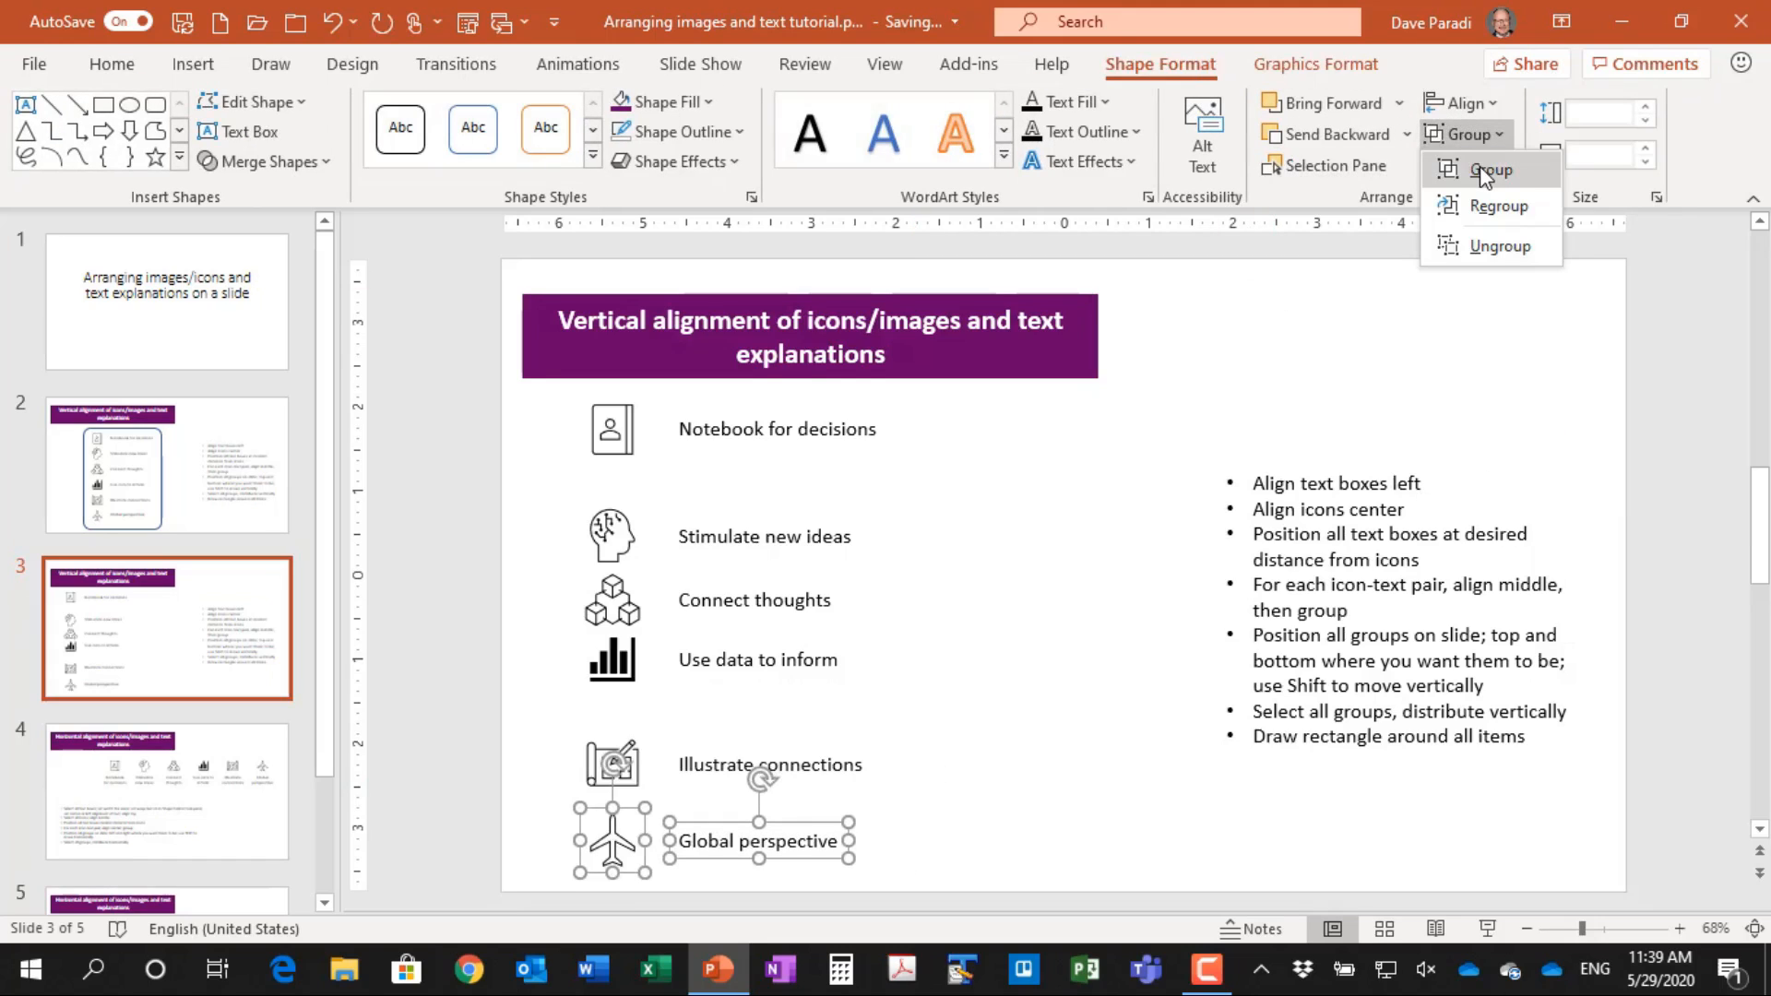
{"action": "left_click", "coordinate": [1491, 169]}
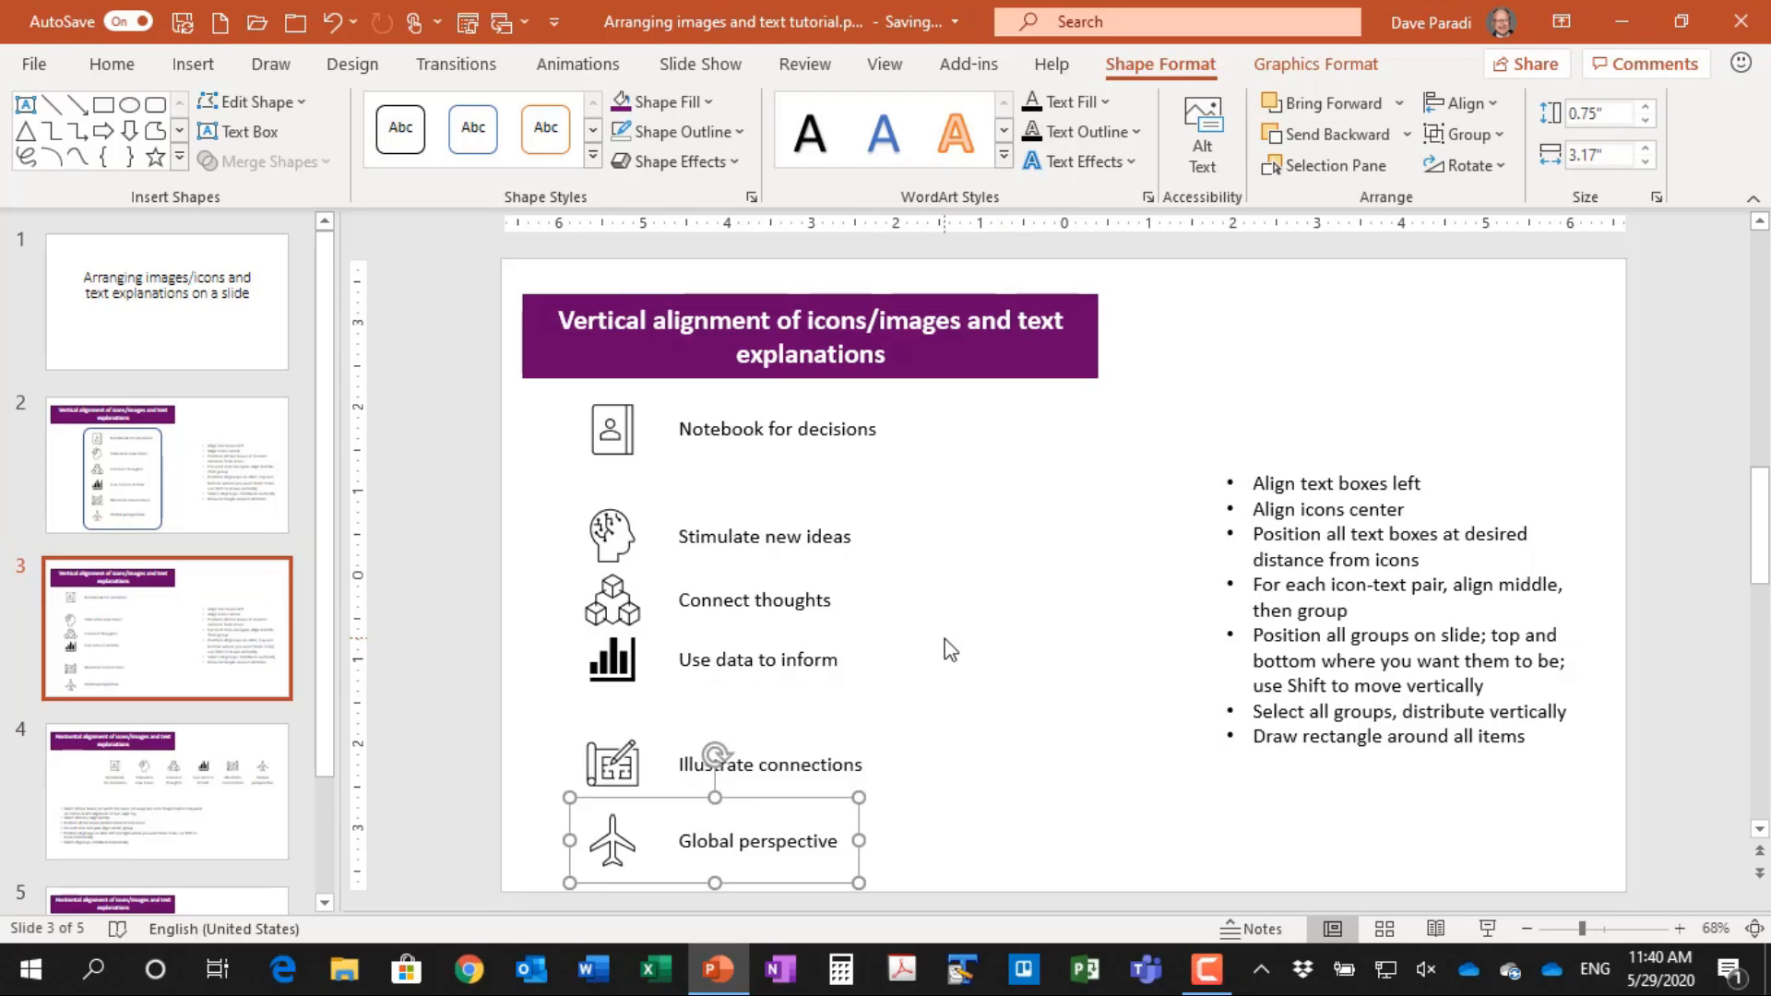
{"action": "mouse_move", "coordinate": [723, 497]}
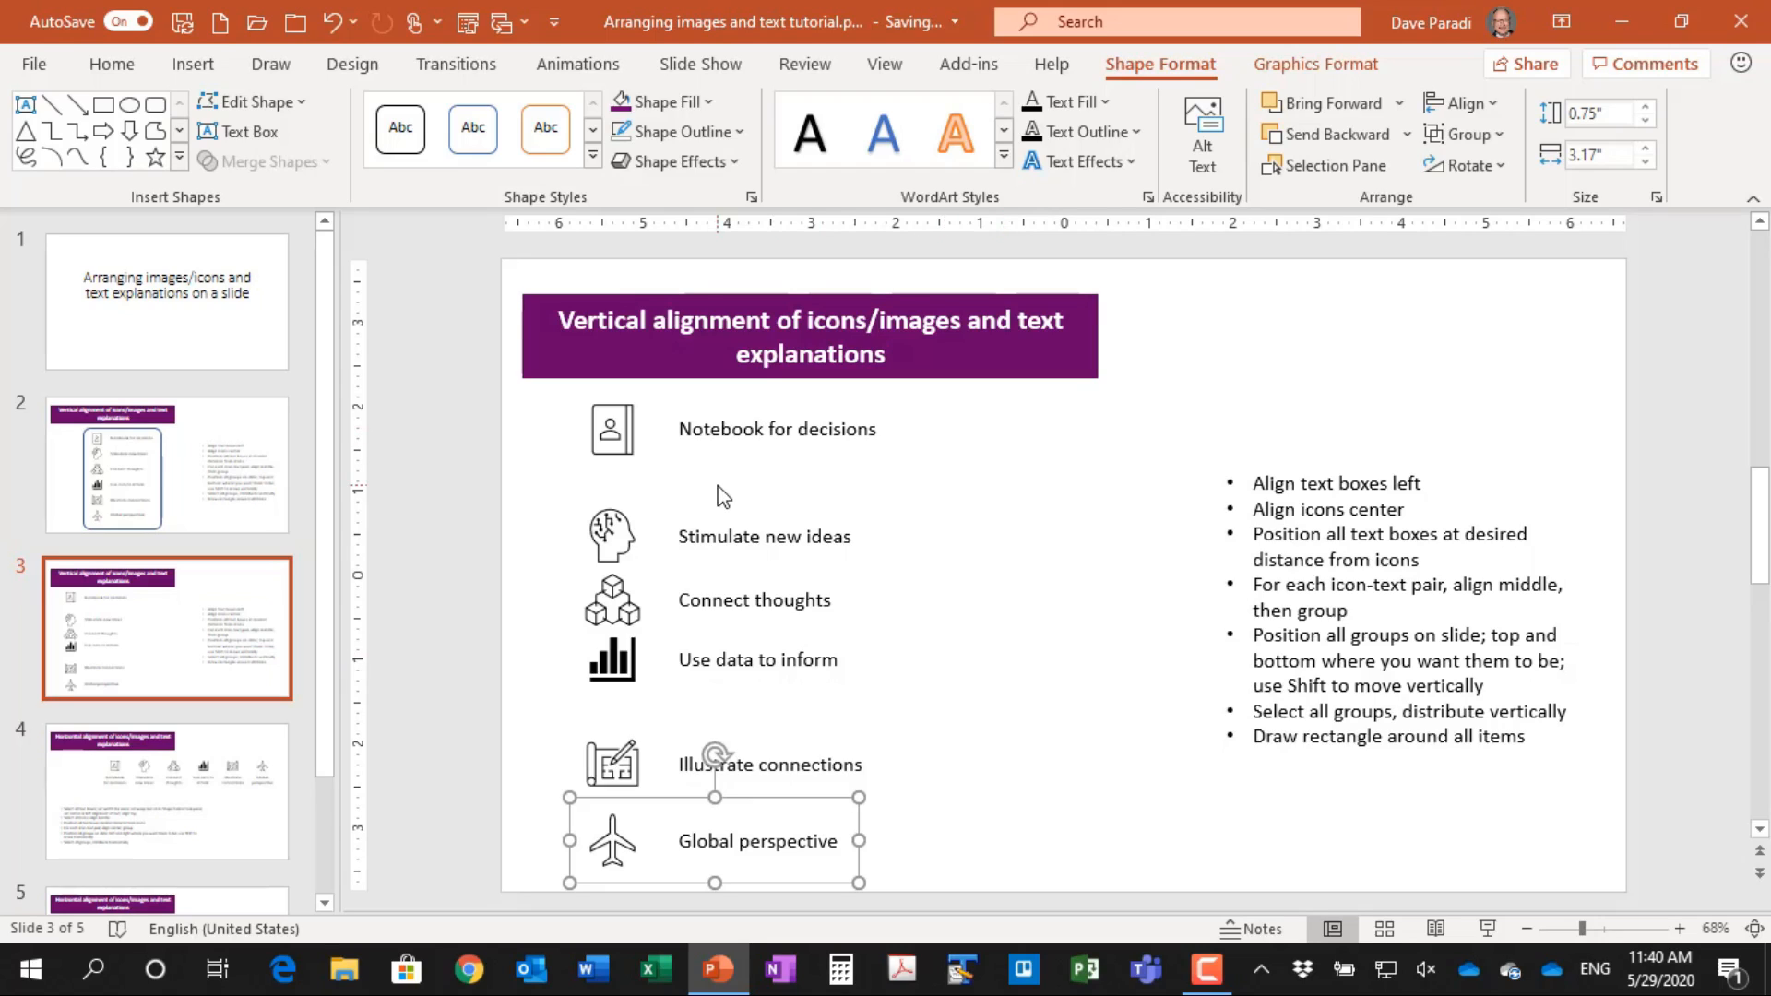
{"action": "mouse_move", "coordinate": [522, 472]}
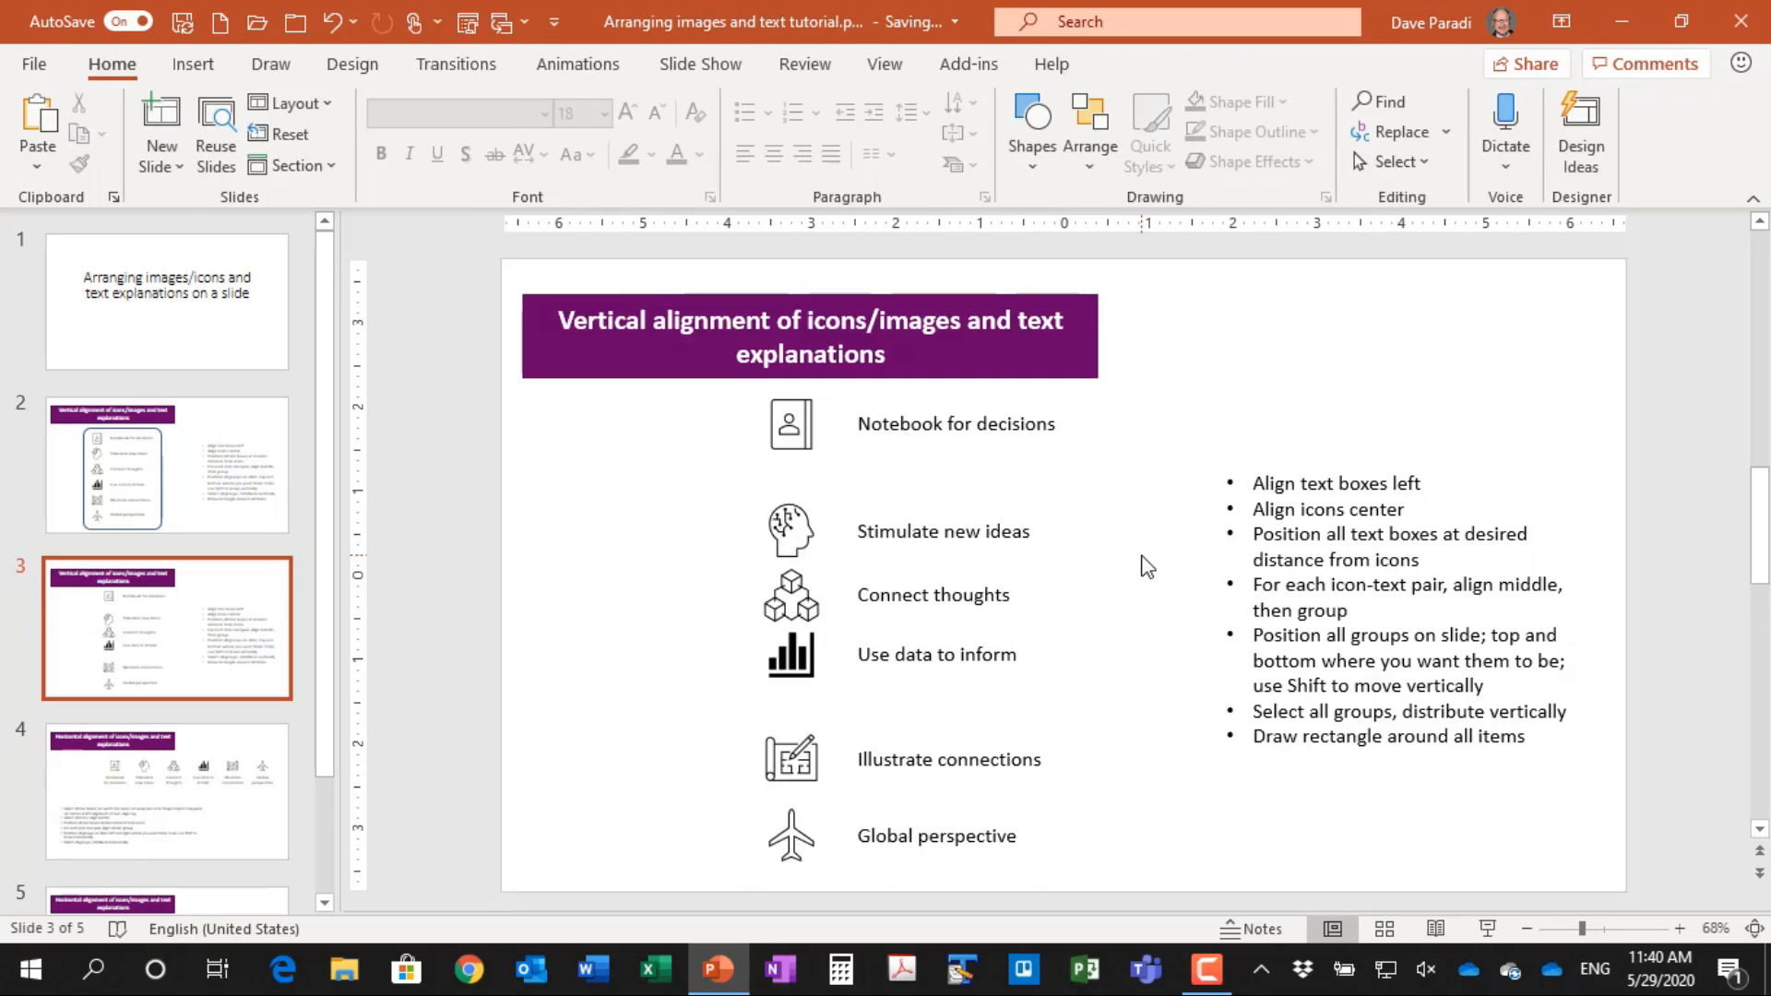
{"action": "mouse_move", "coordinate": [1105, 516]}
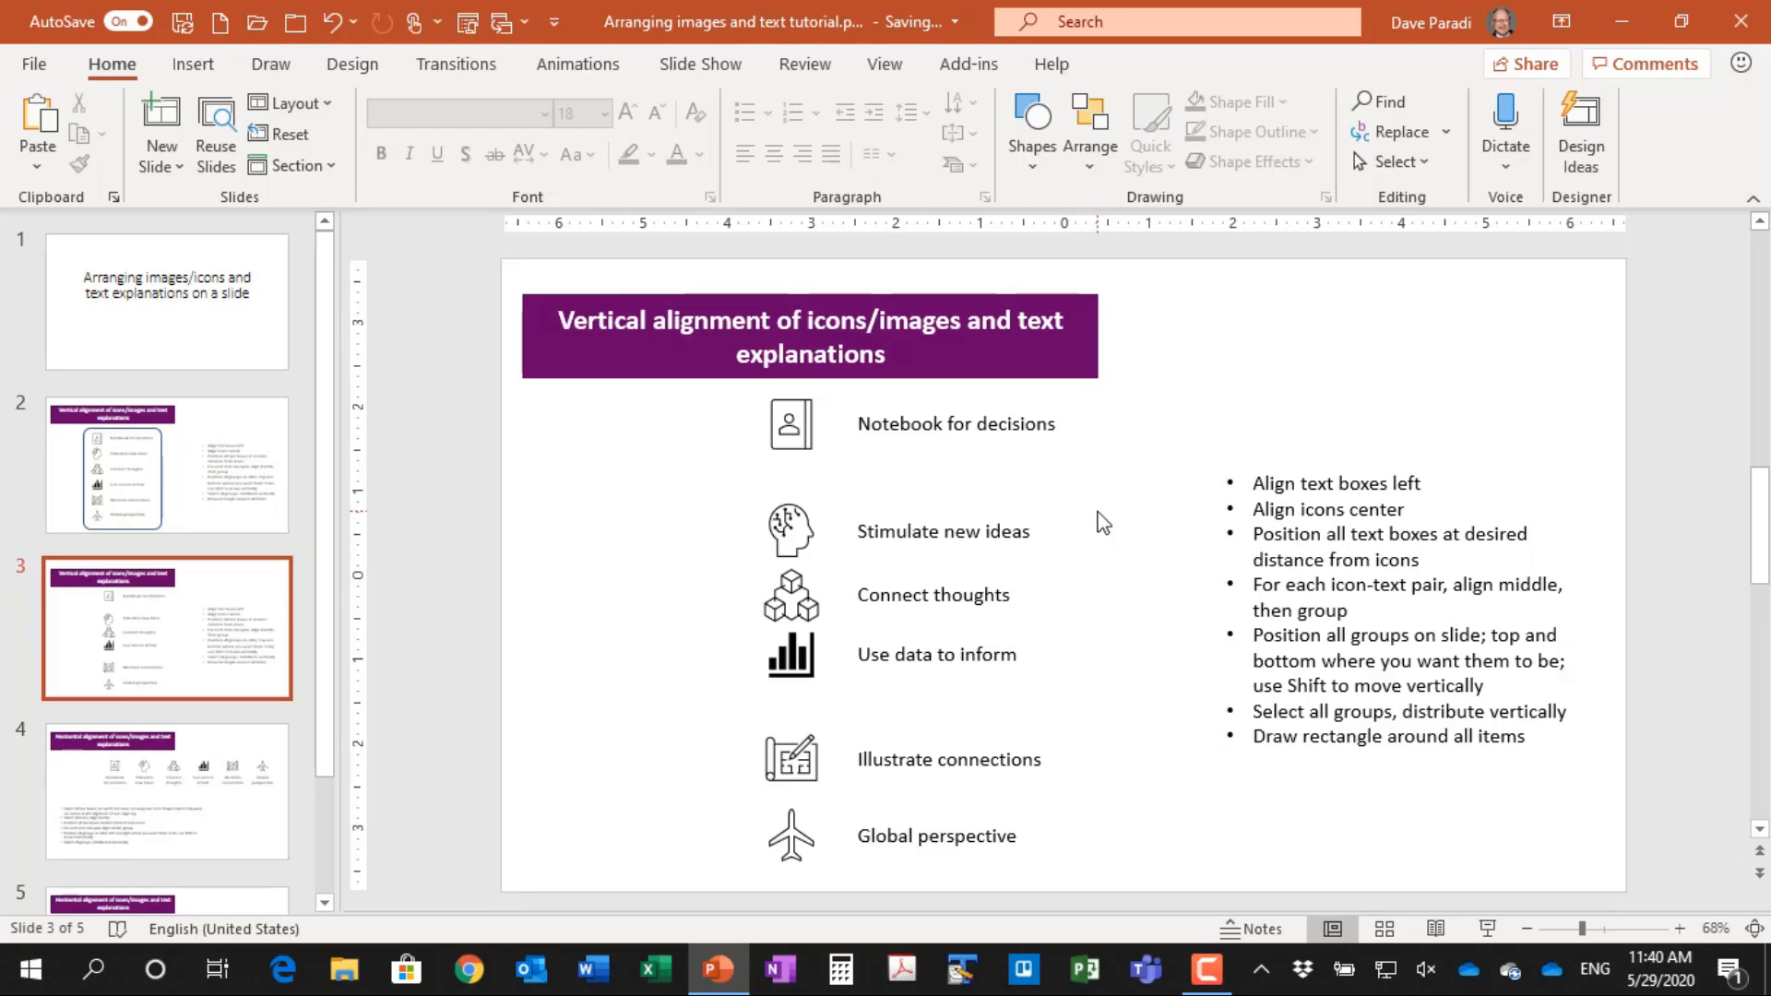
{"action": "mouse_move", "coordinate": [924, 430]}
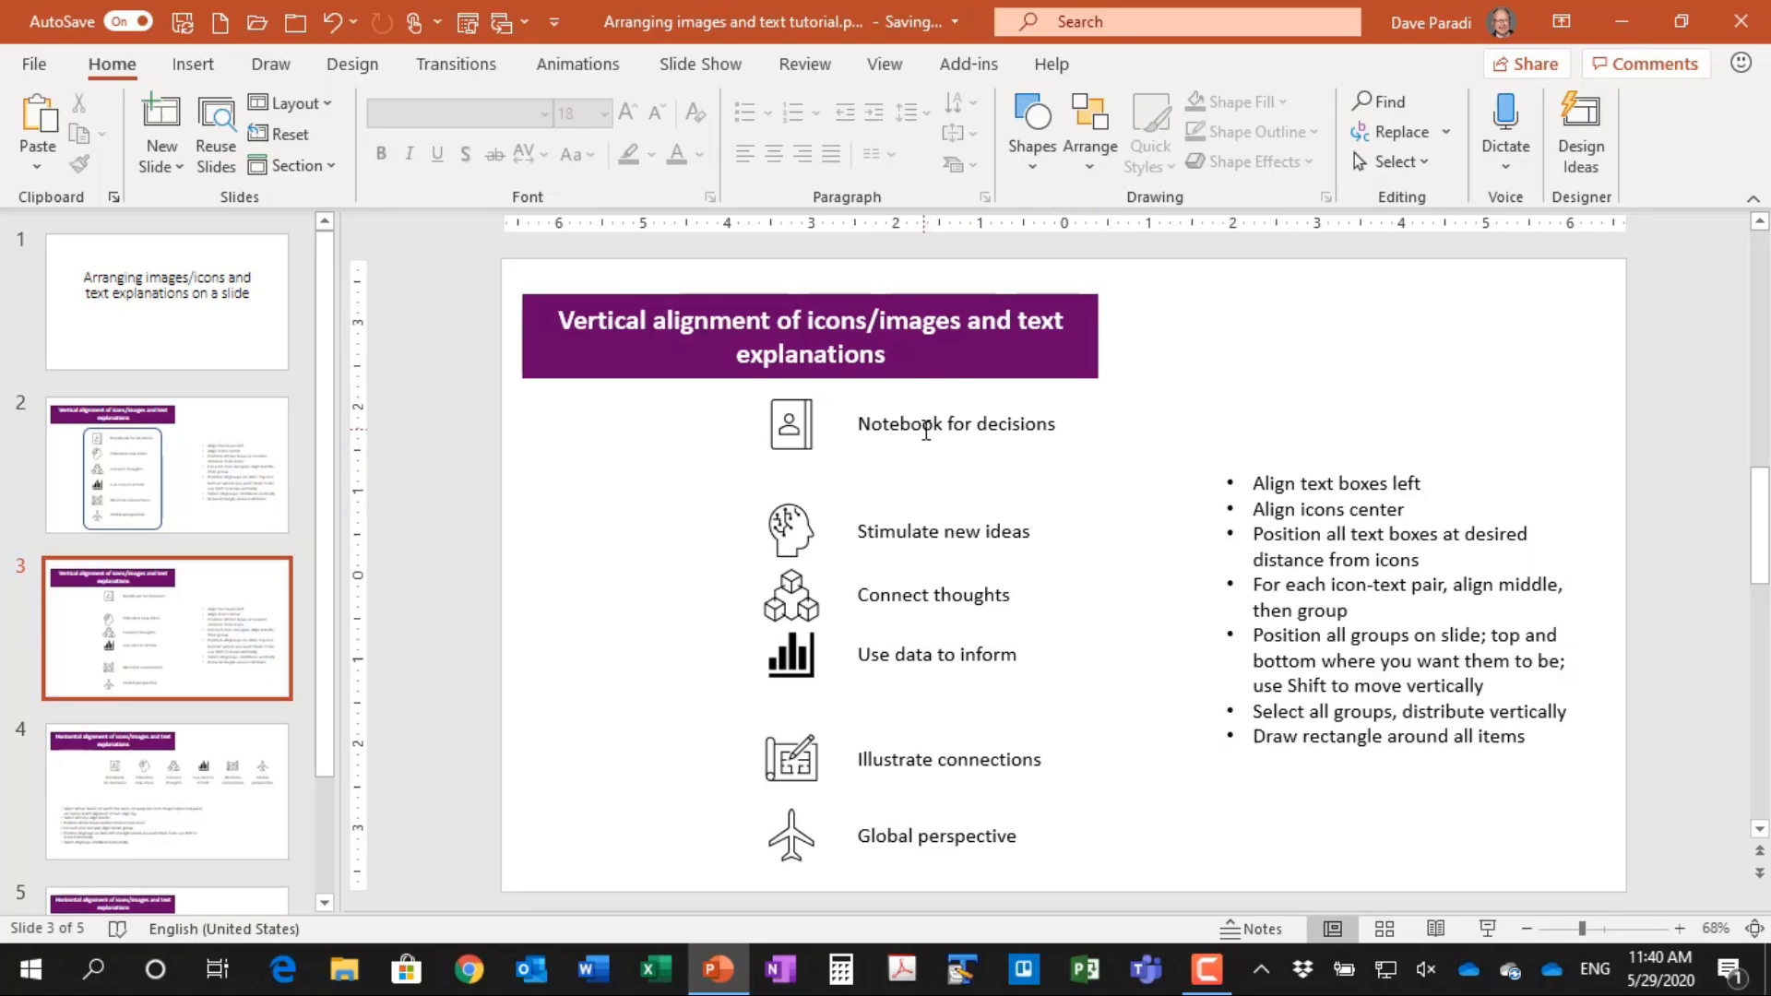
Move the Notebook for decisions group lower and the Global perspective group up against Illustrate connections
{"action": "left_click", "coordinate": [927, 424]}
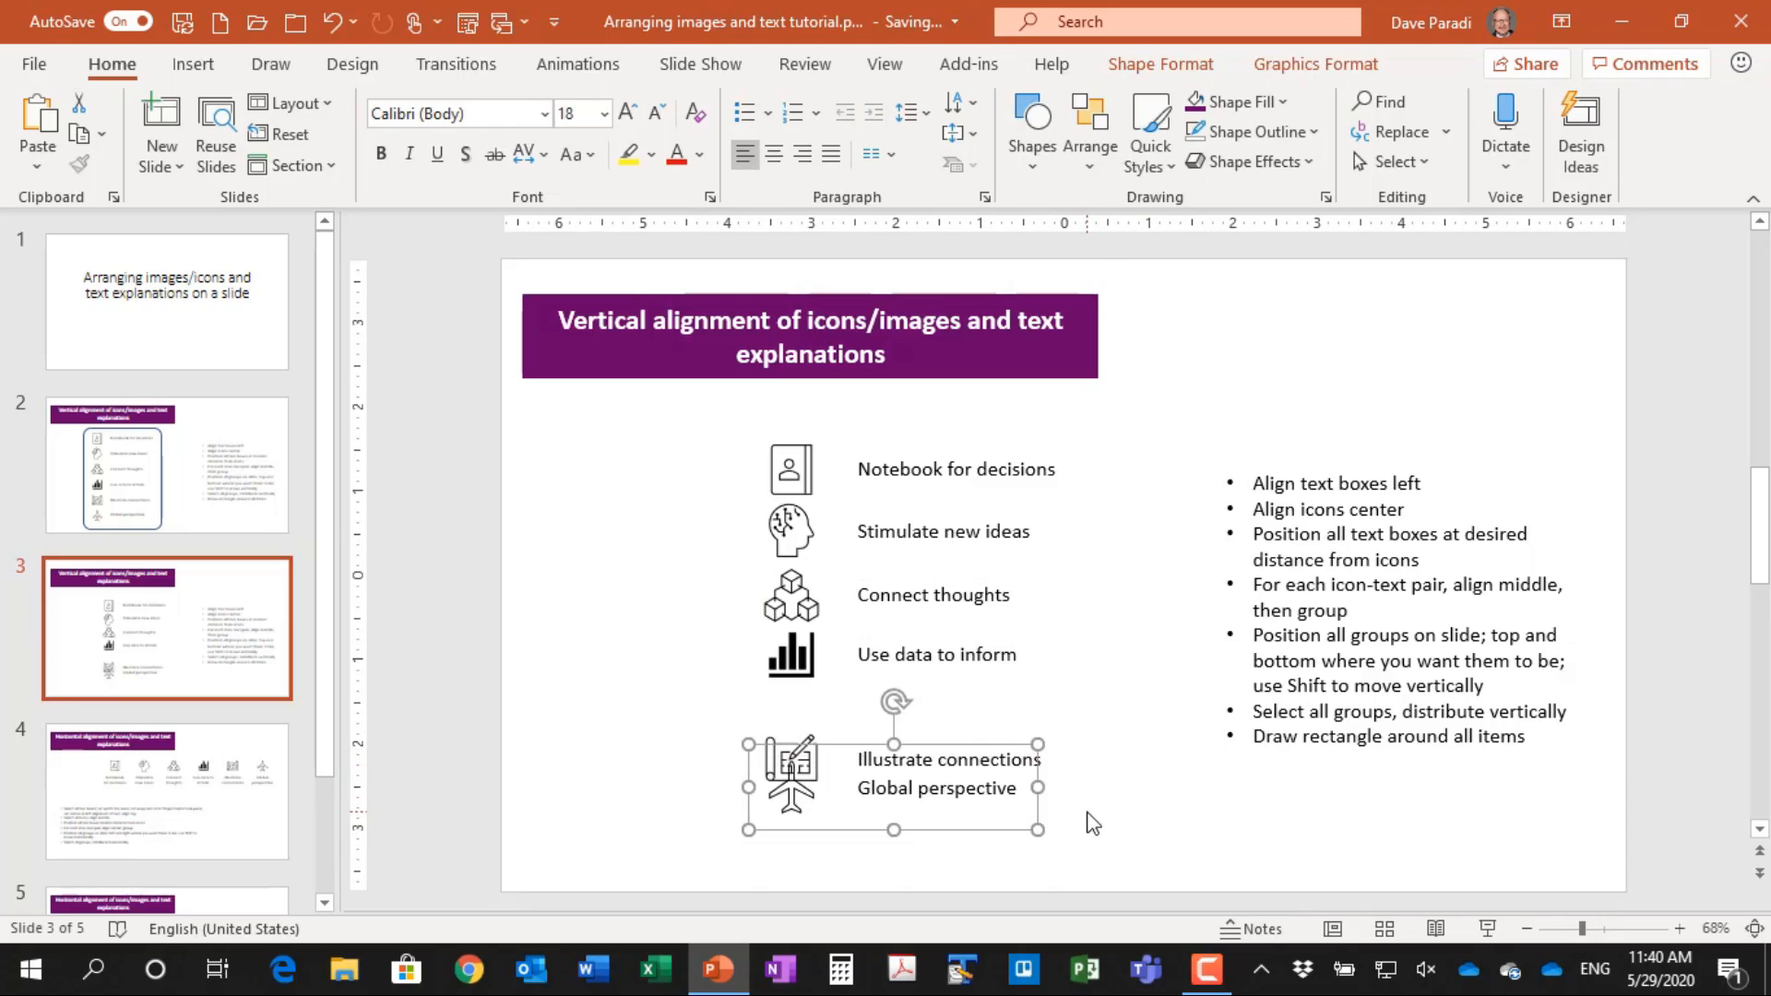
{"action": "mouse_move", "coordinate": [802, 875]}
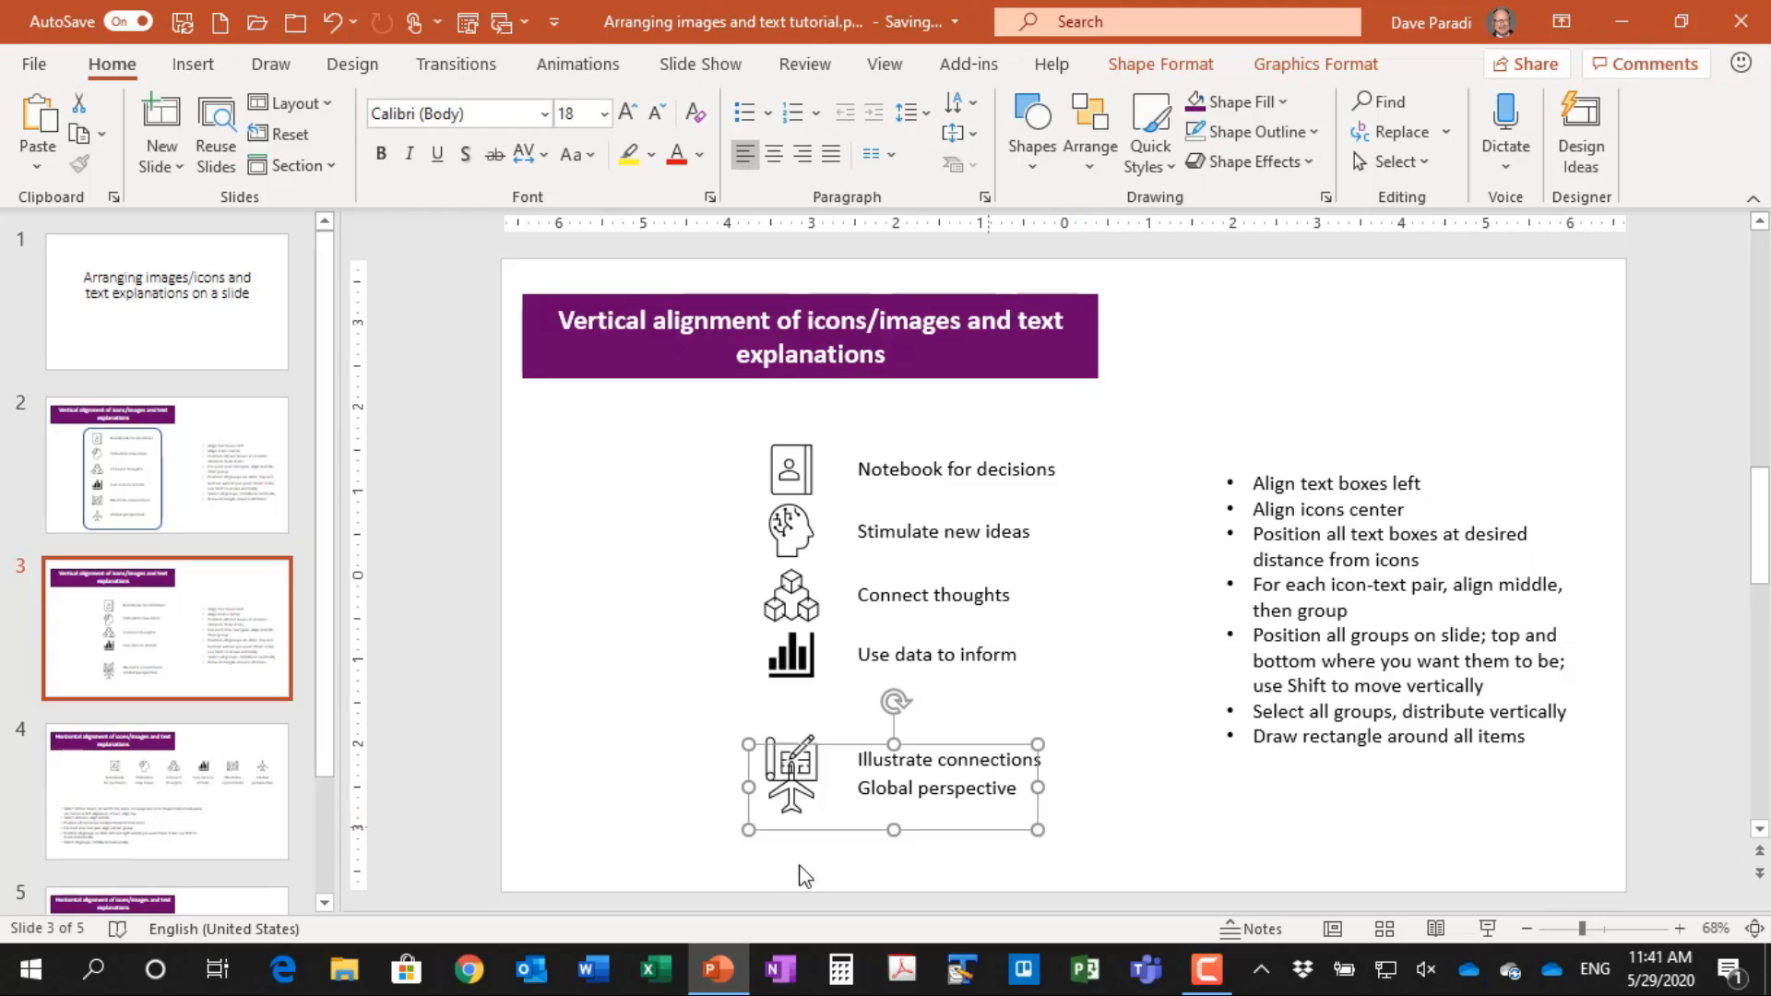
{"action": "mouse_move", "coordinate": [703, 867]}
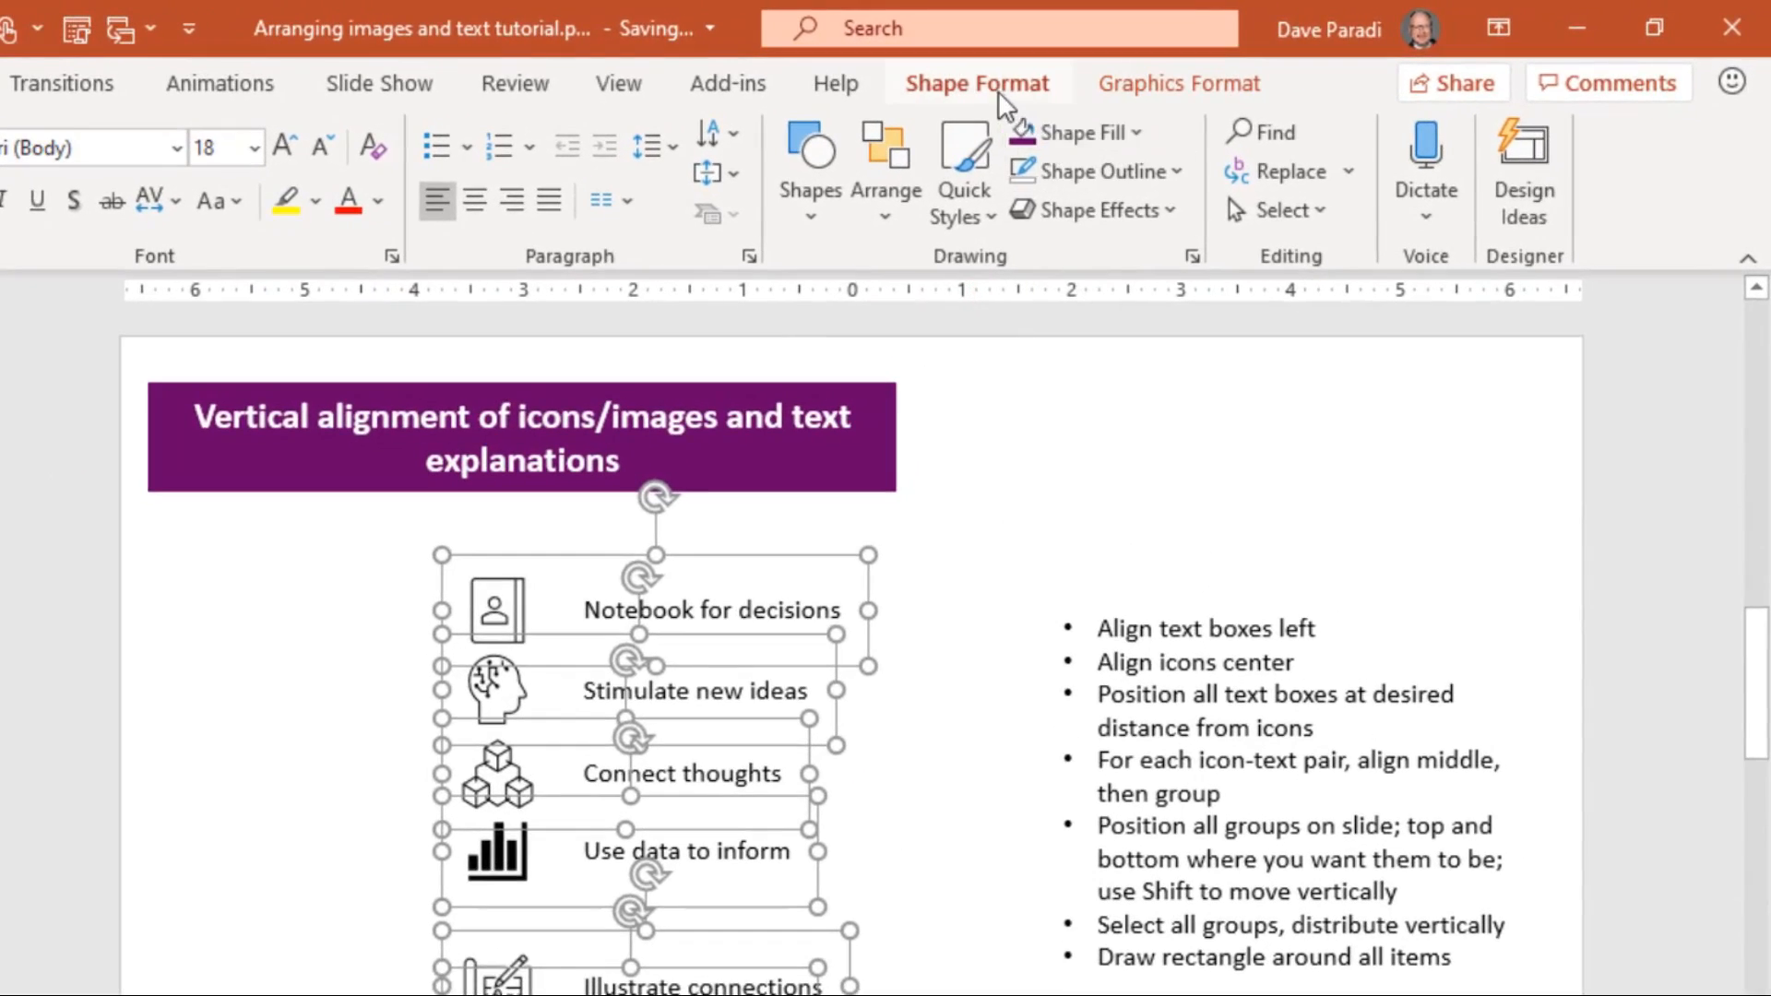
Distribute Vertically the six selected groups so they are evenly spaced down the column
{"action": "left_click", "coordinate": [1371, 135]}
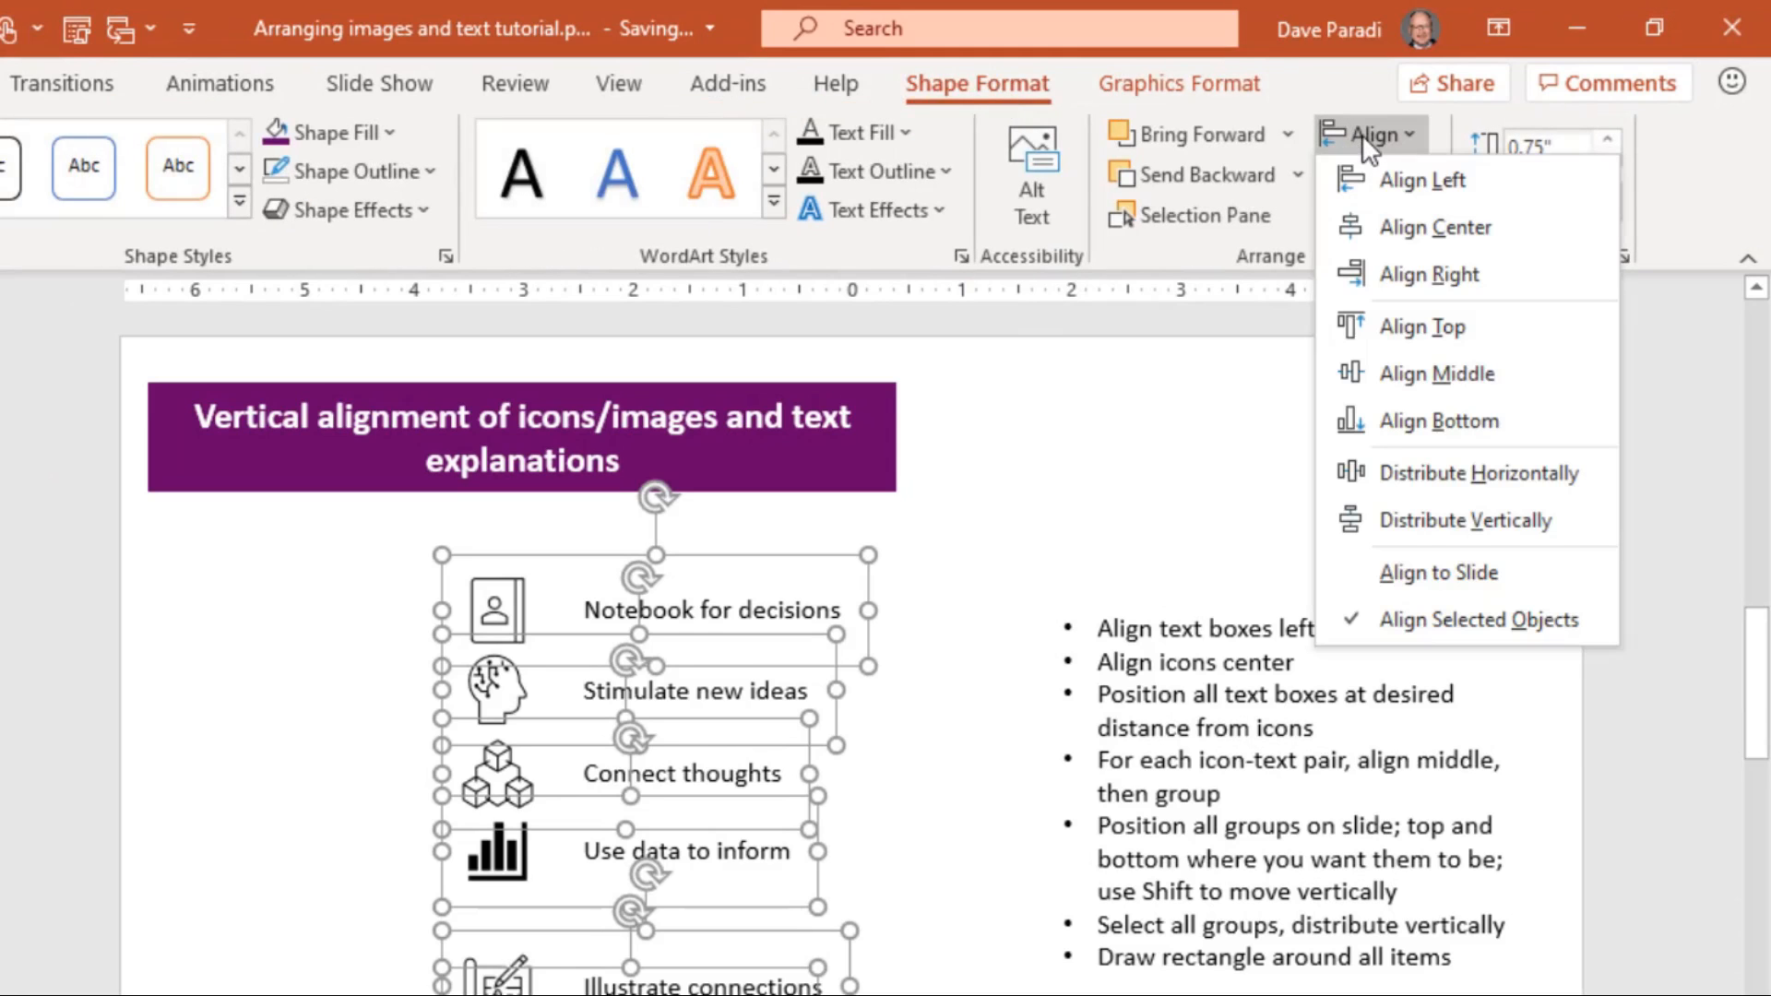
{"action": "mouse_move", "coordinate": [1465, 521]}
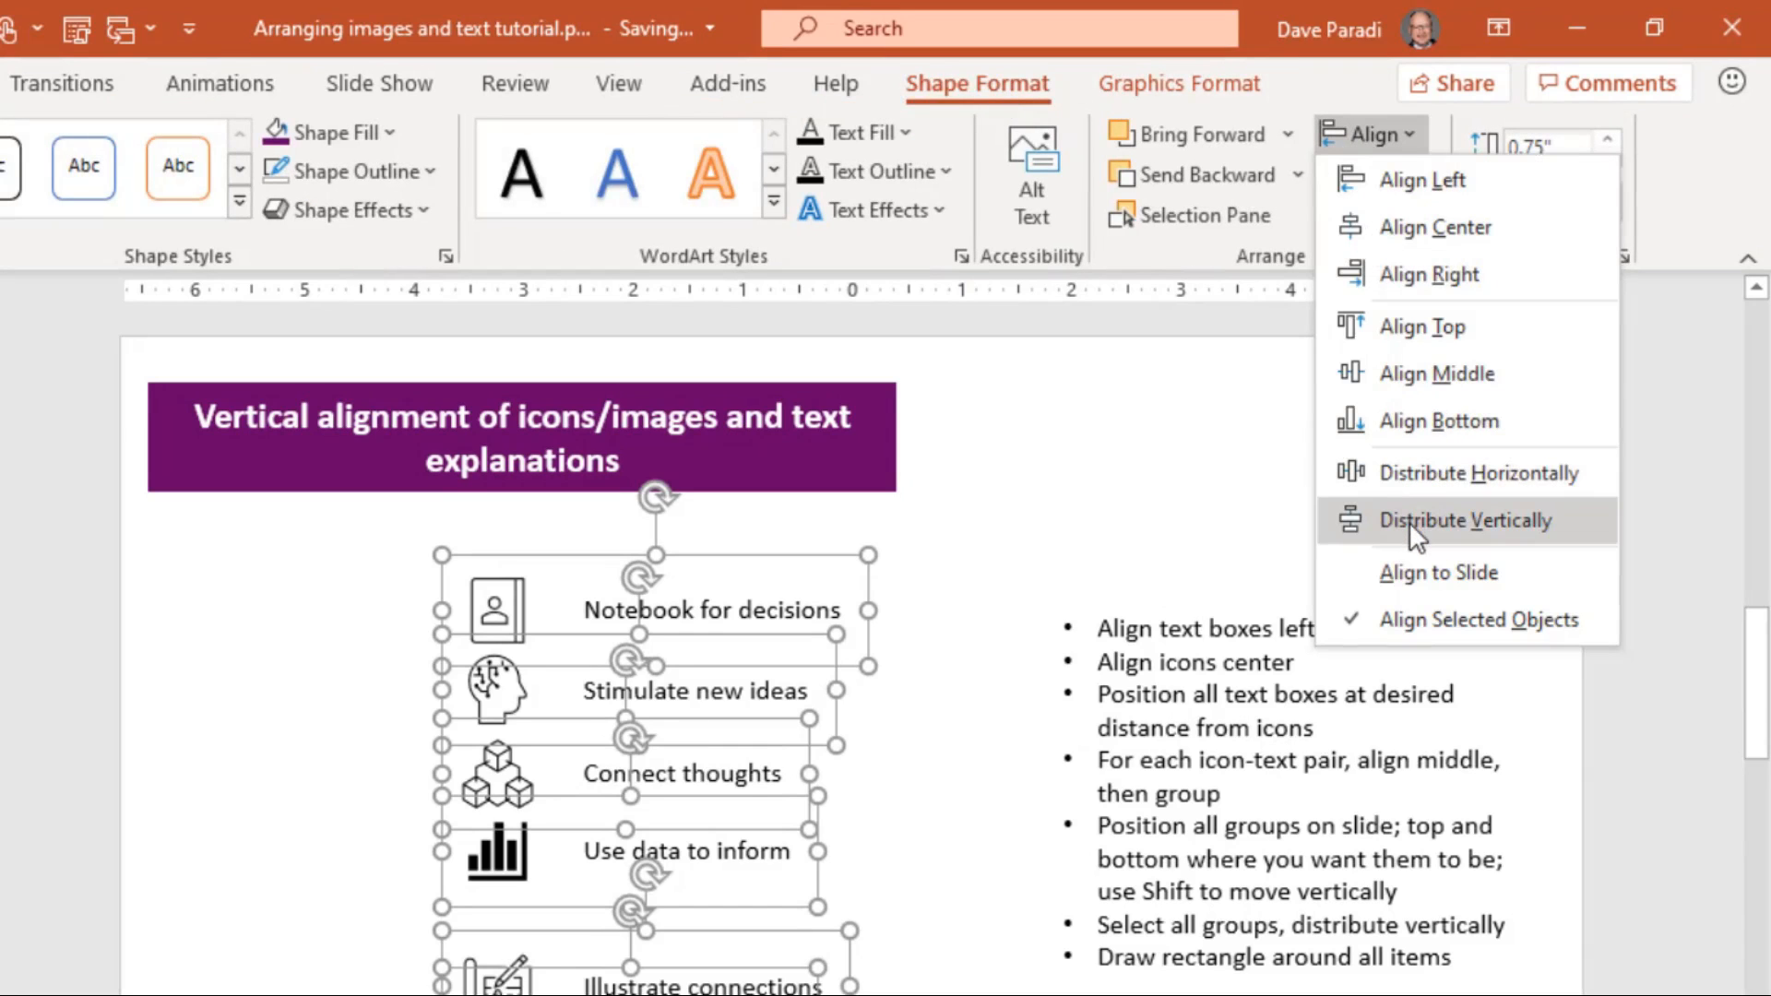
{"action": "left_click", "coordinate": [1467, 521]}
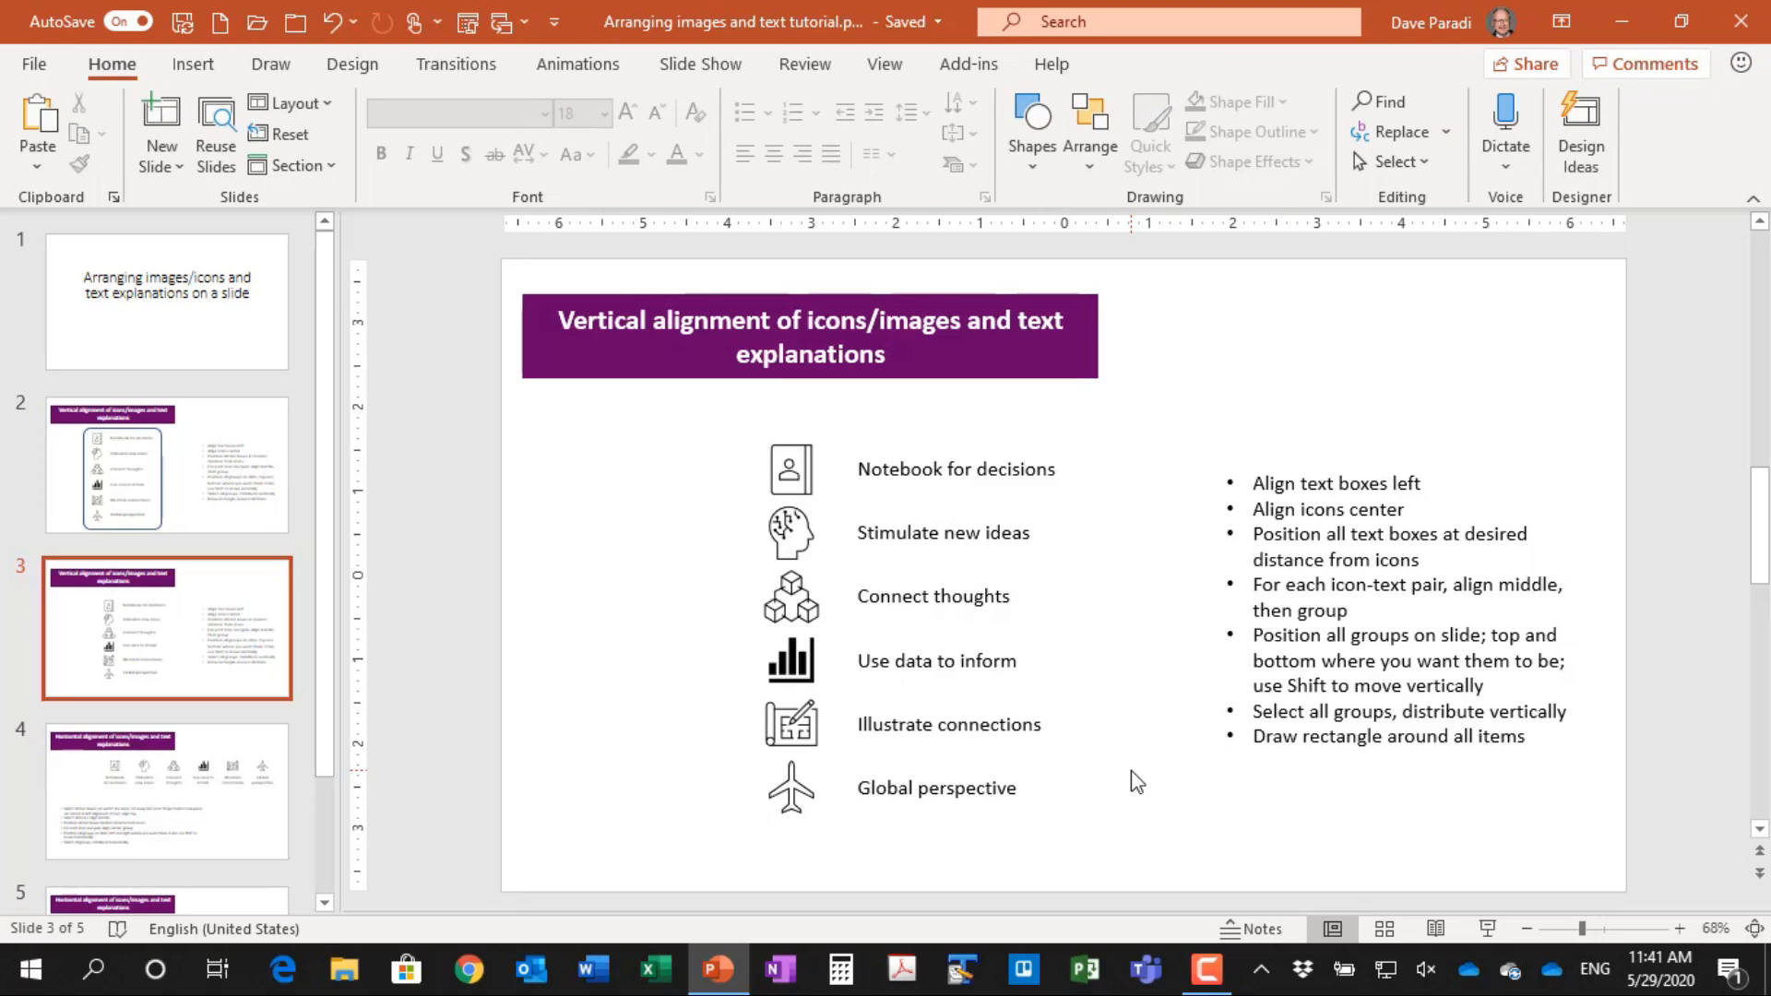
{"action": "mouse_move", "coordinate": [723, 854]}
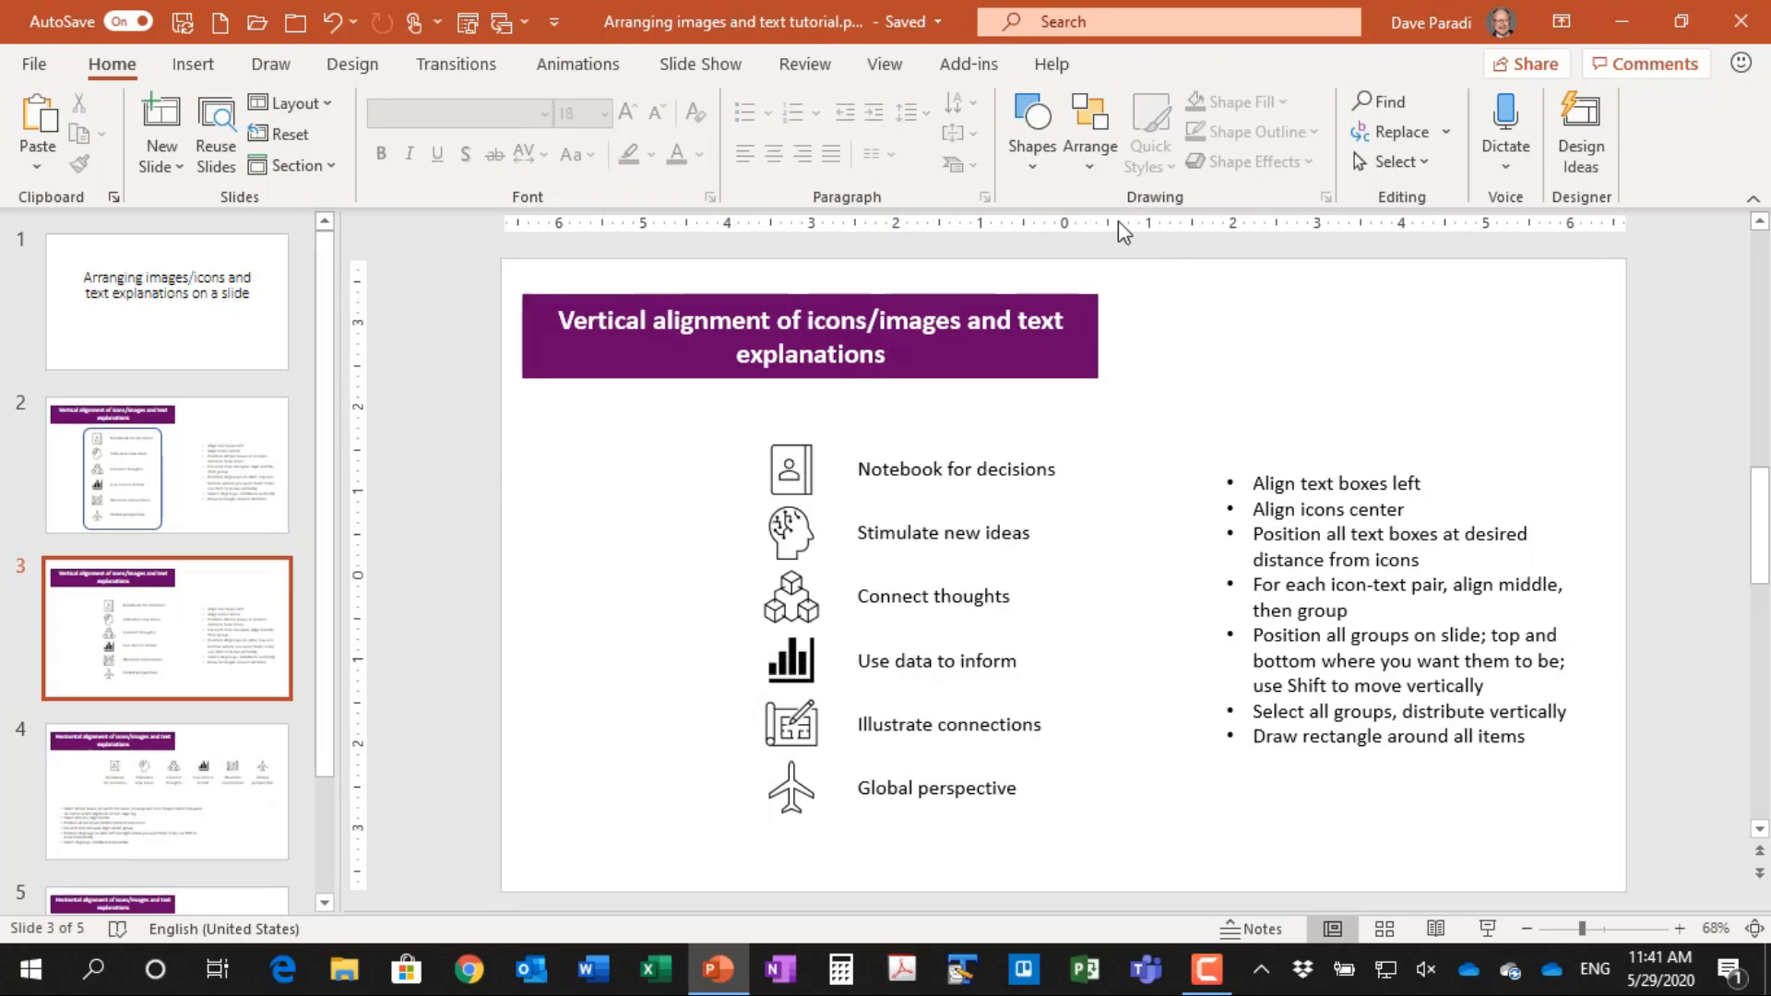
Draw a rounded rectangle around the six pairs and give it an outline-only, no-fill style
{"action": "left_click", "coordinate": [1029, 131]}
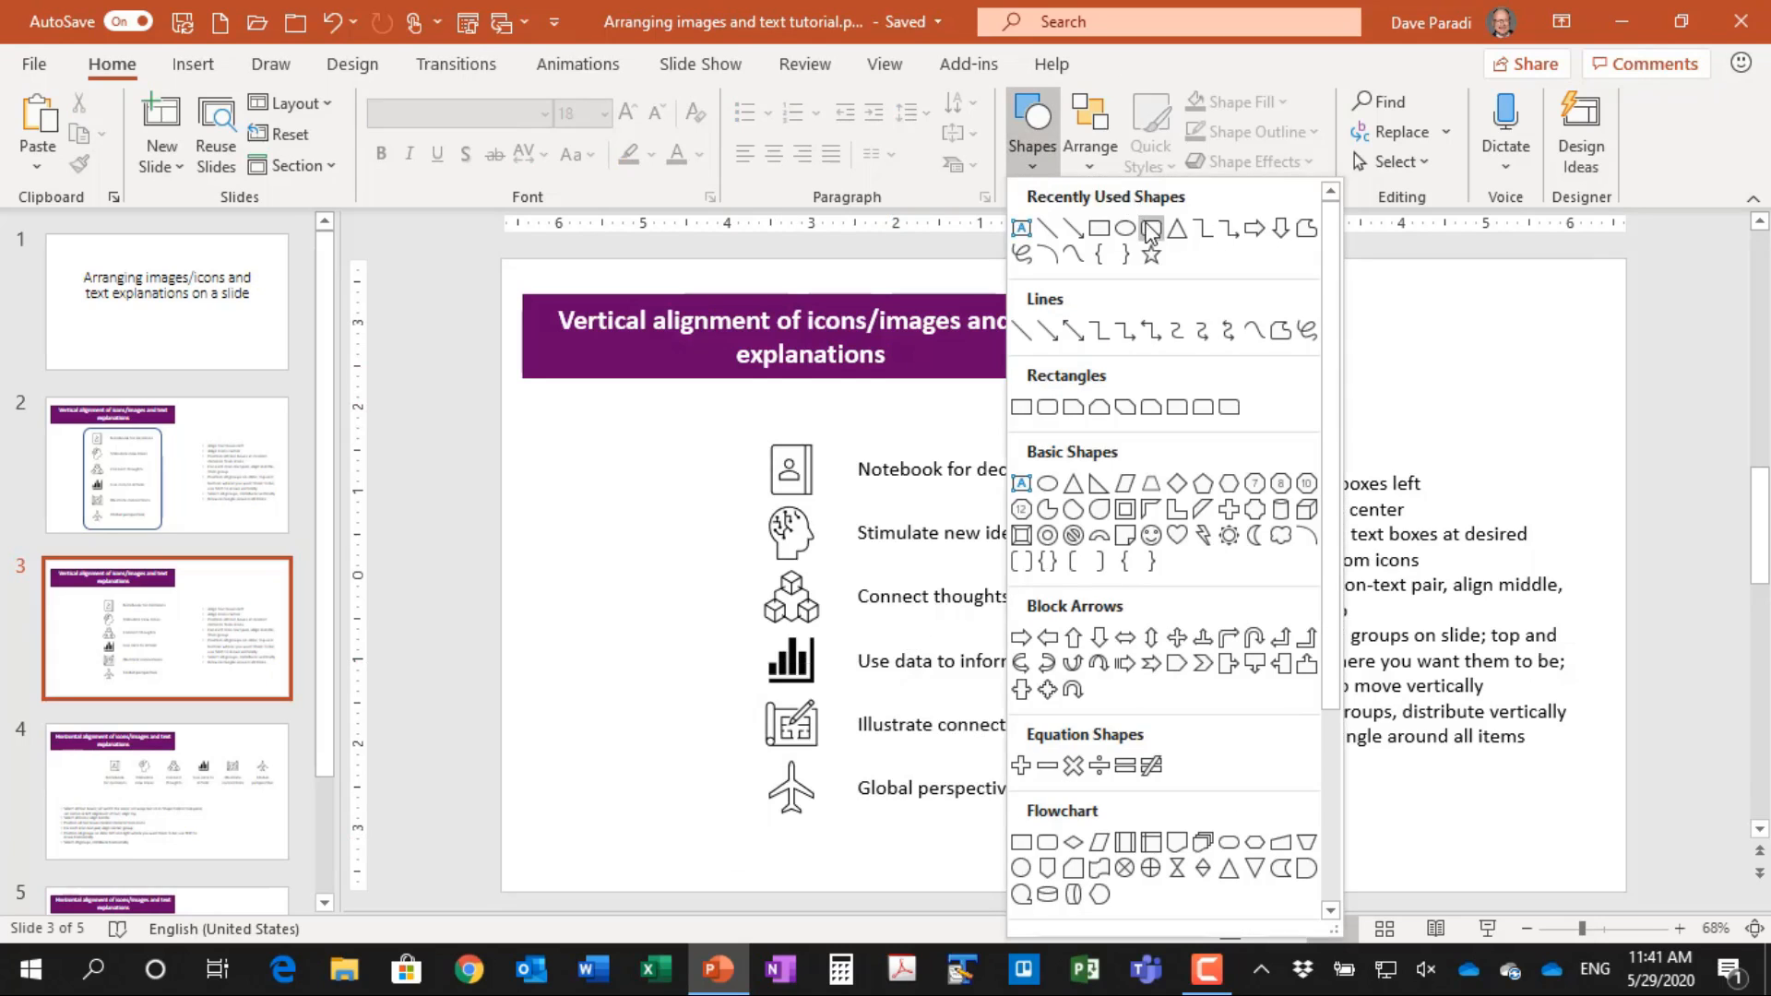
{"action": "left_click", "coordinate": [1150, 229]}
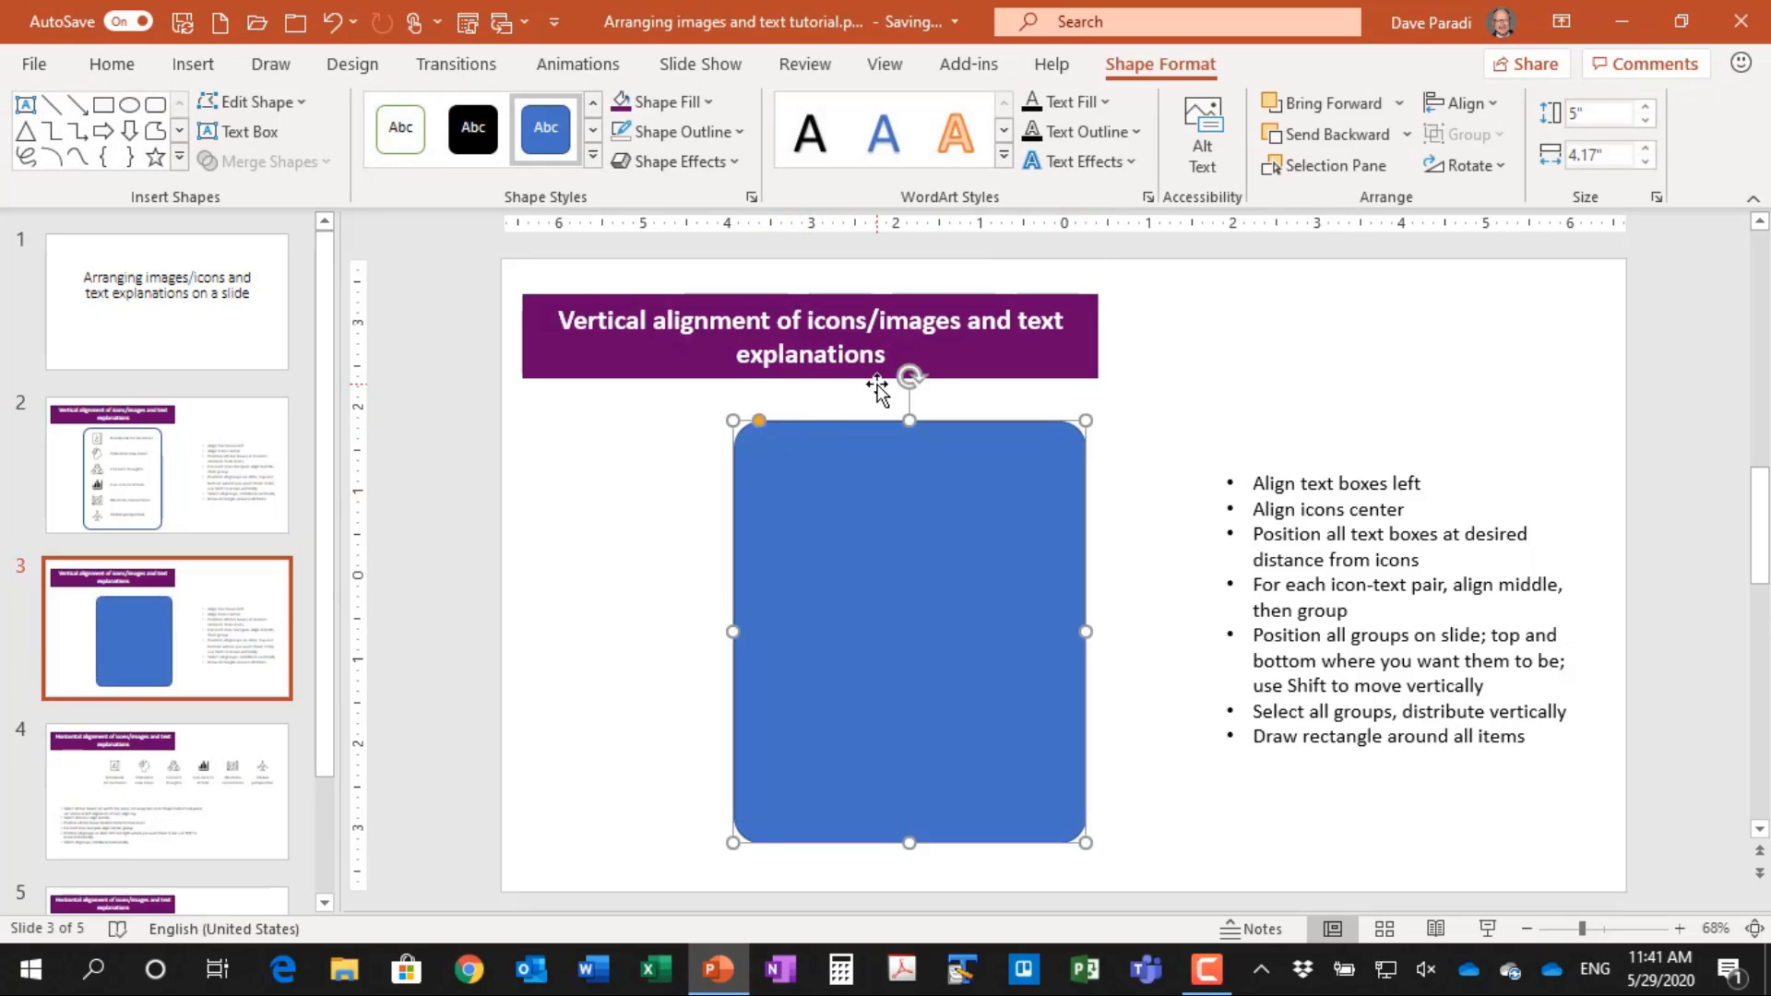
{"action": "mouse_move", "coordinate": [666, 102]}
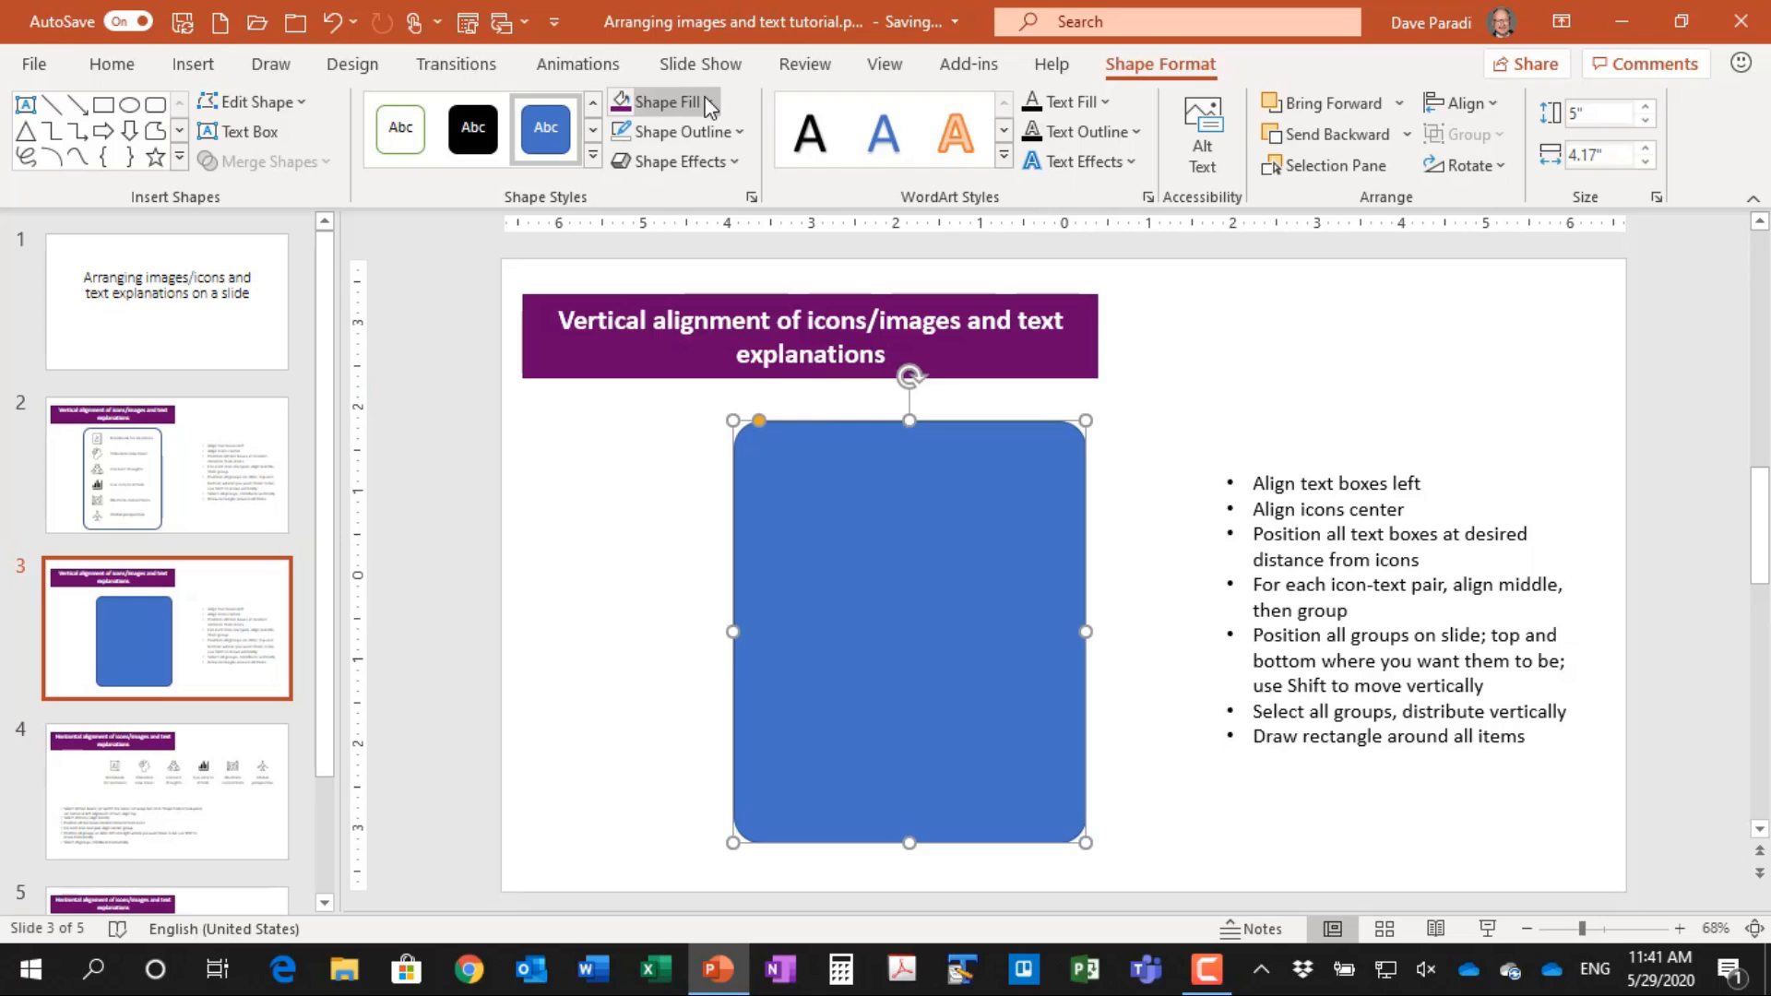
{"action": "left_click", "coordinate": [664, 103]}
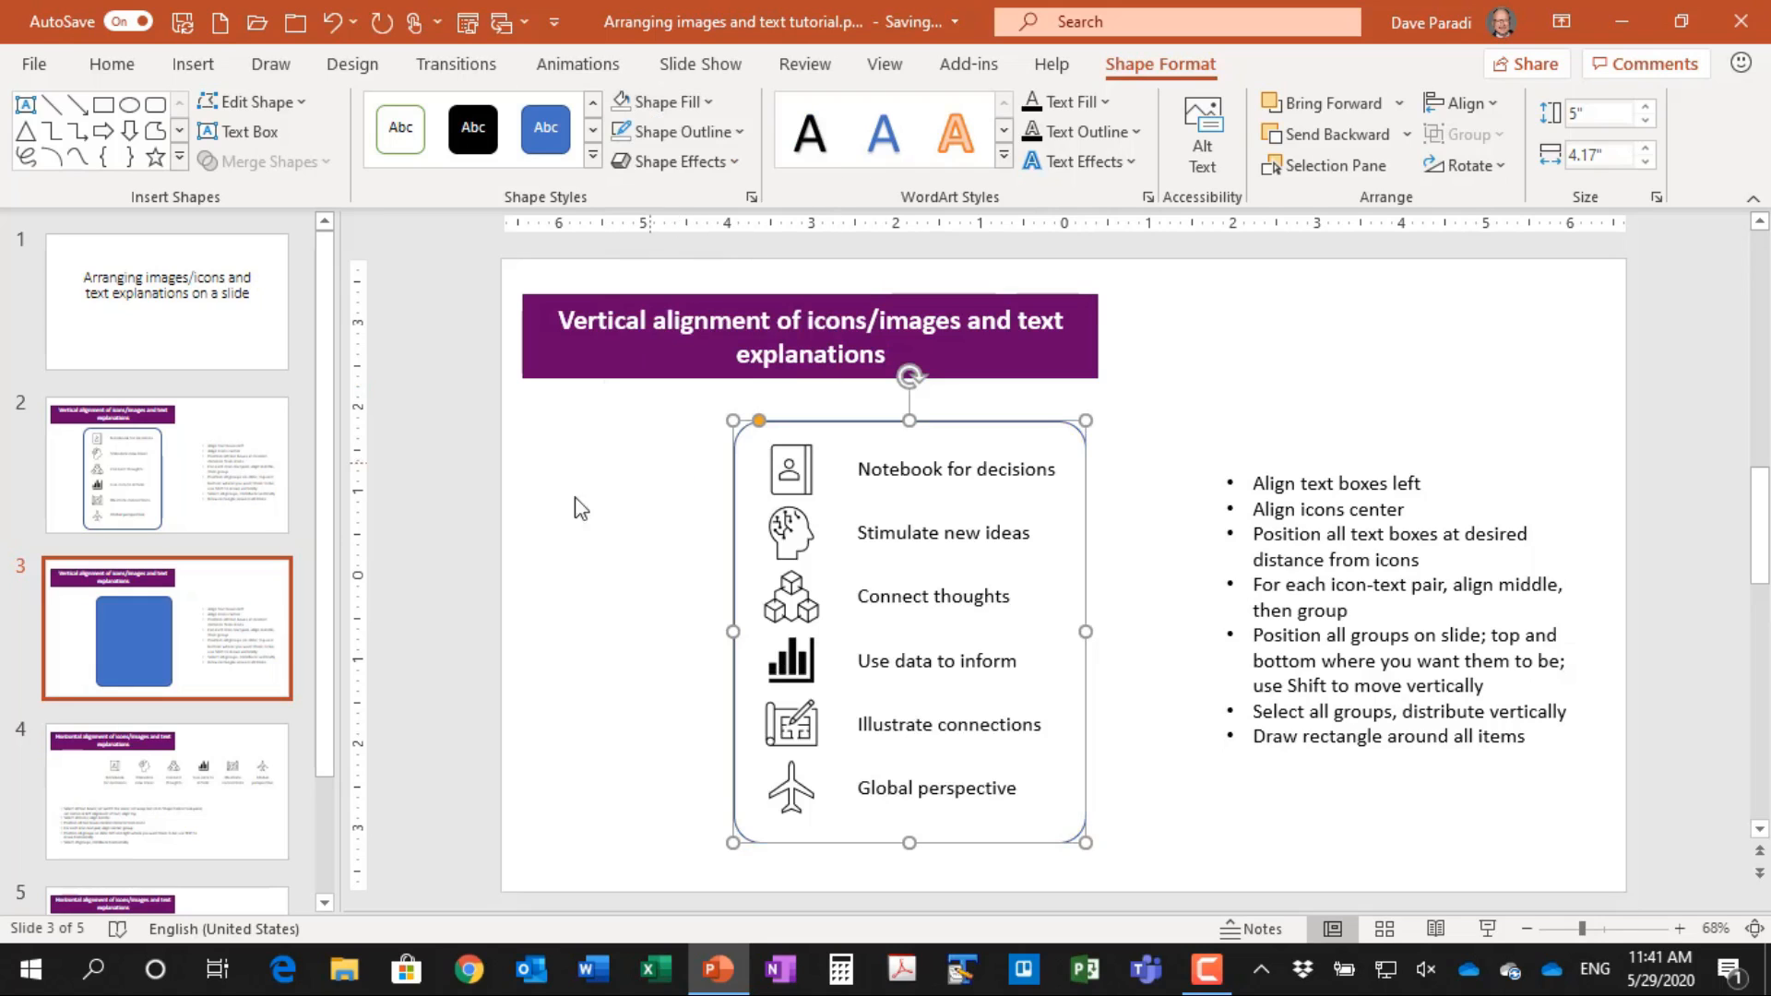
{"action": "left_click", "coordinate": [1157, 697]}
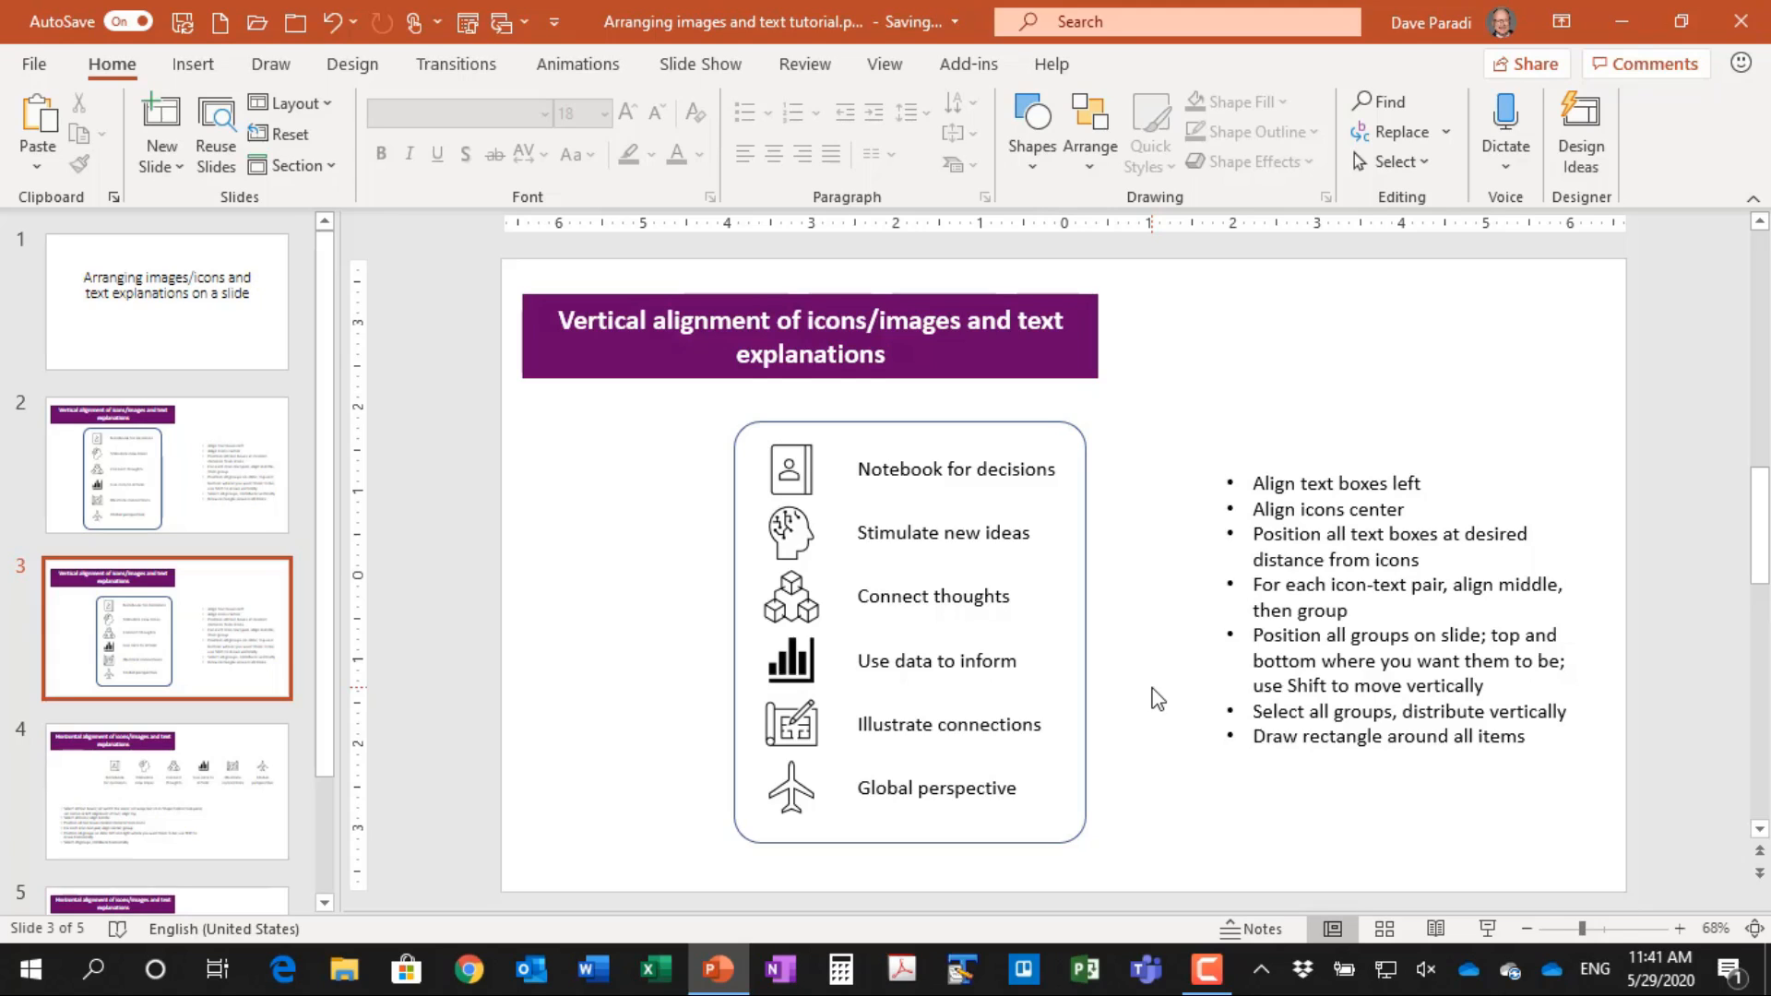
{"action": "mouse_move", "coordinate": [194, 815]}
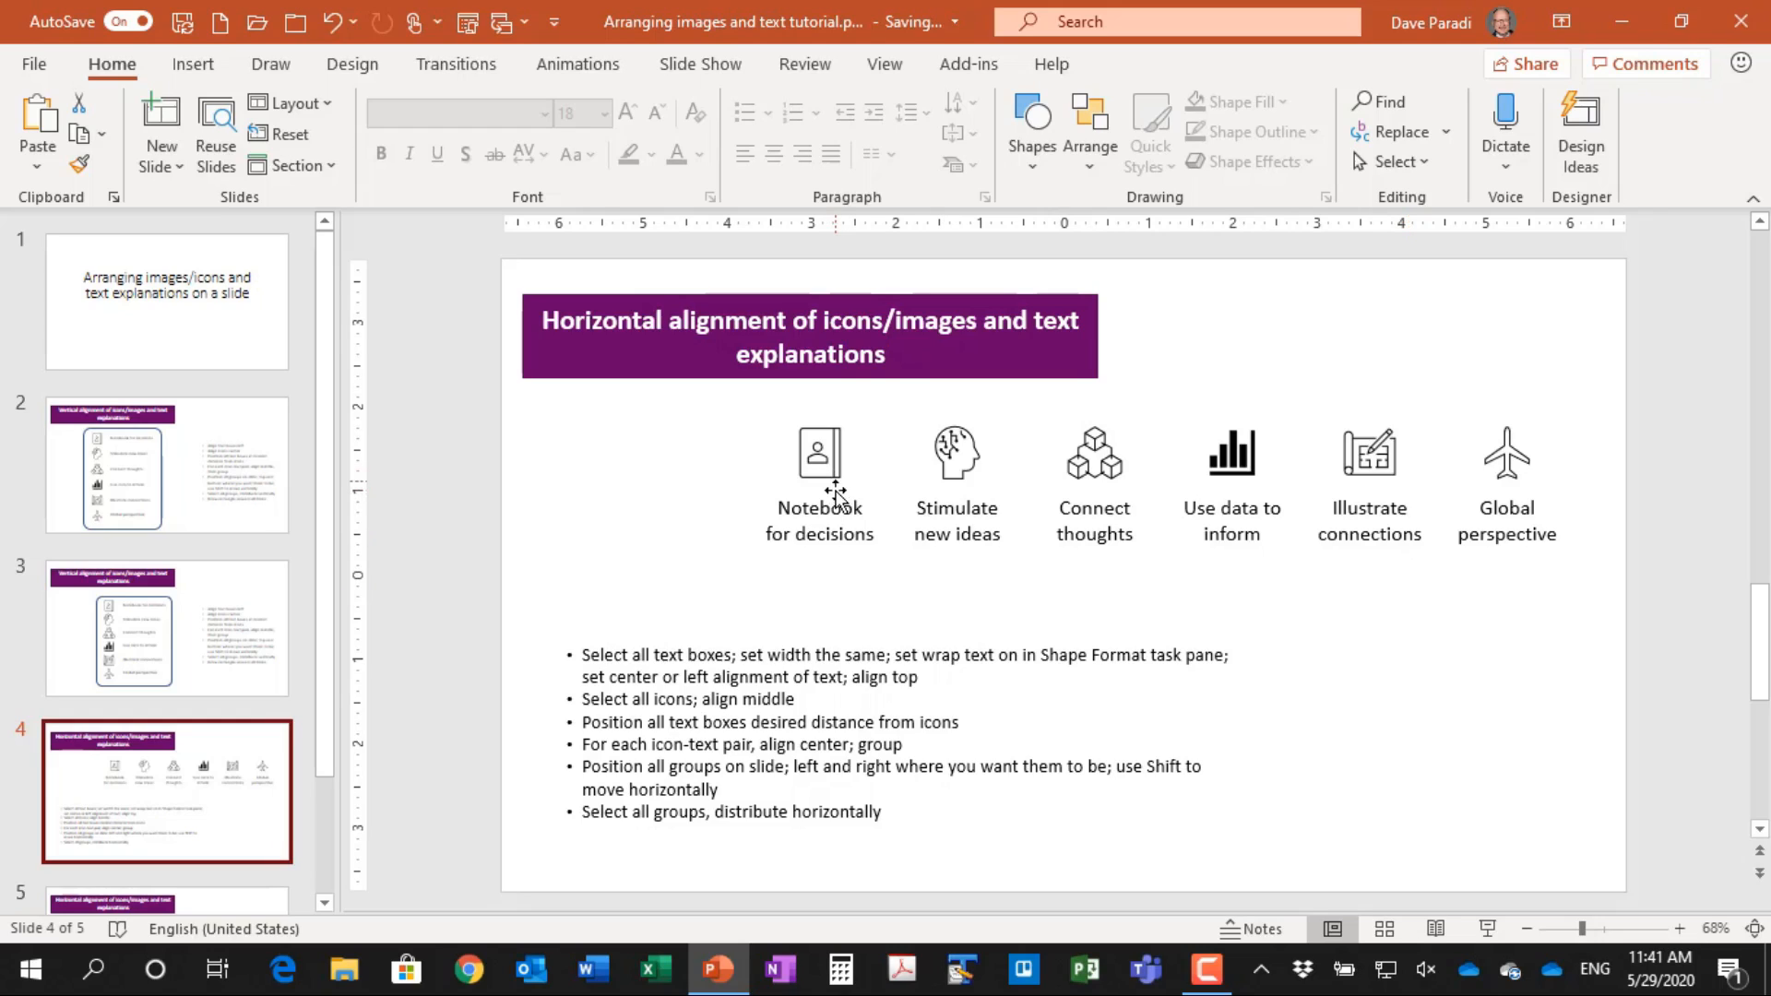
{"action": "mouse_move", "coordinate": [834, 585]}
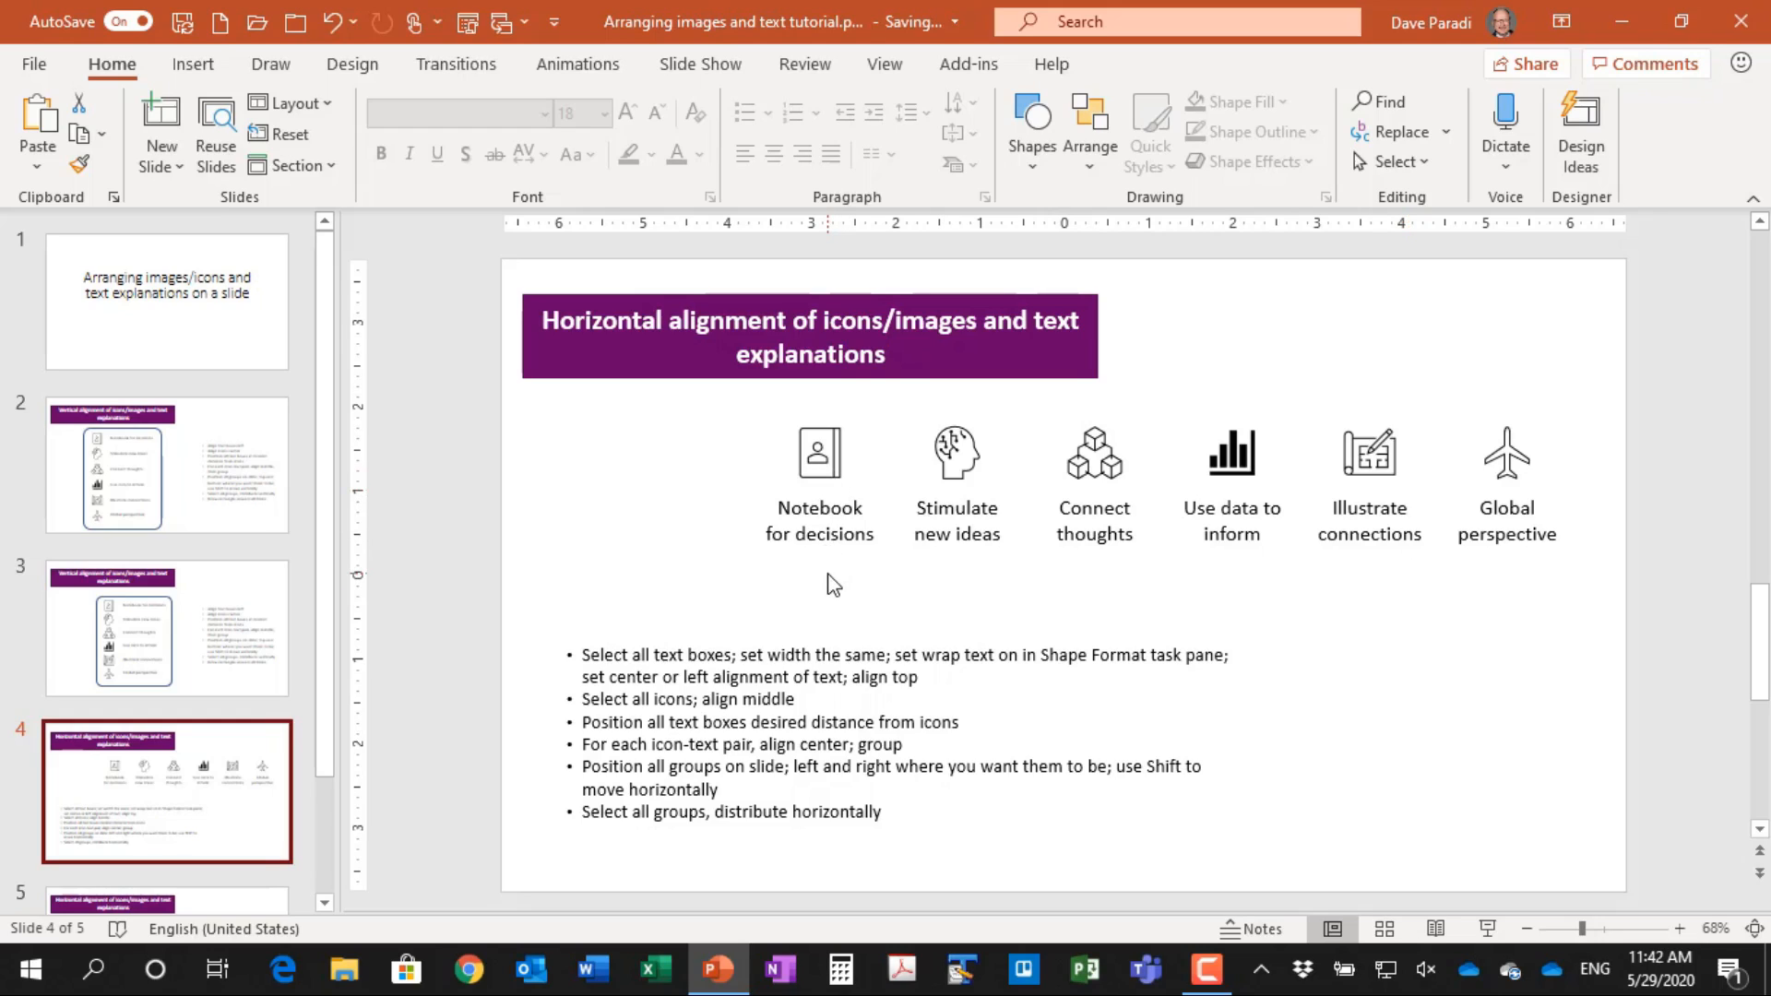
Move on through slide 4 to slide 5 with its scattered icons above the horizontal alignment steps
{"action": "scroll", "scroll_direction": "down", "scroll_amount": 3}
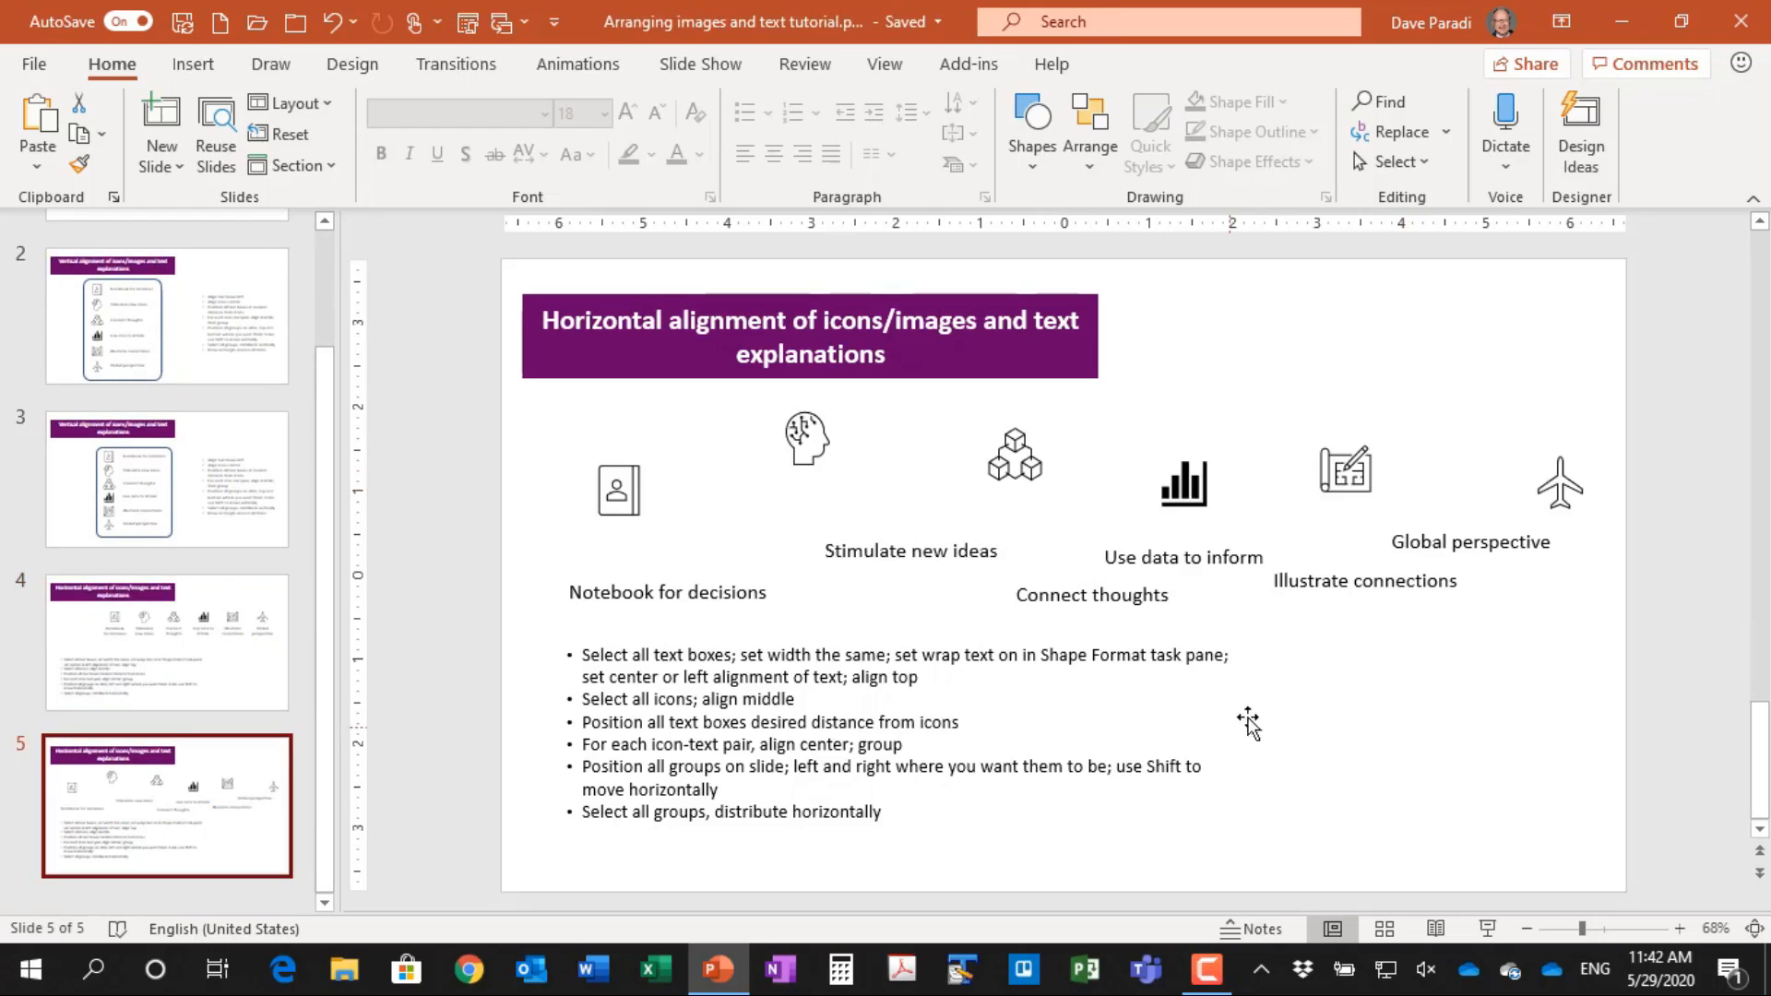
{"action": "mouse_move", "coordinate": [1297, 703]}
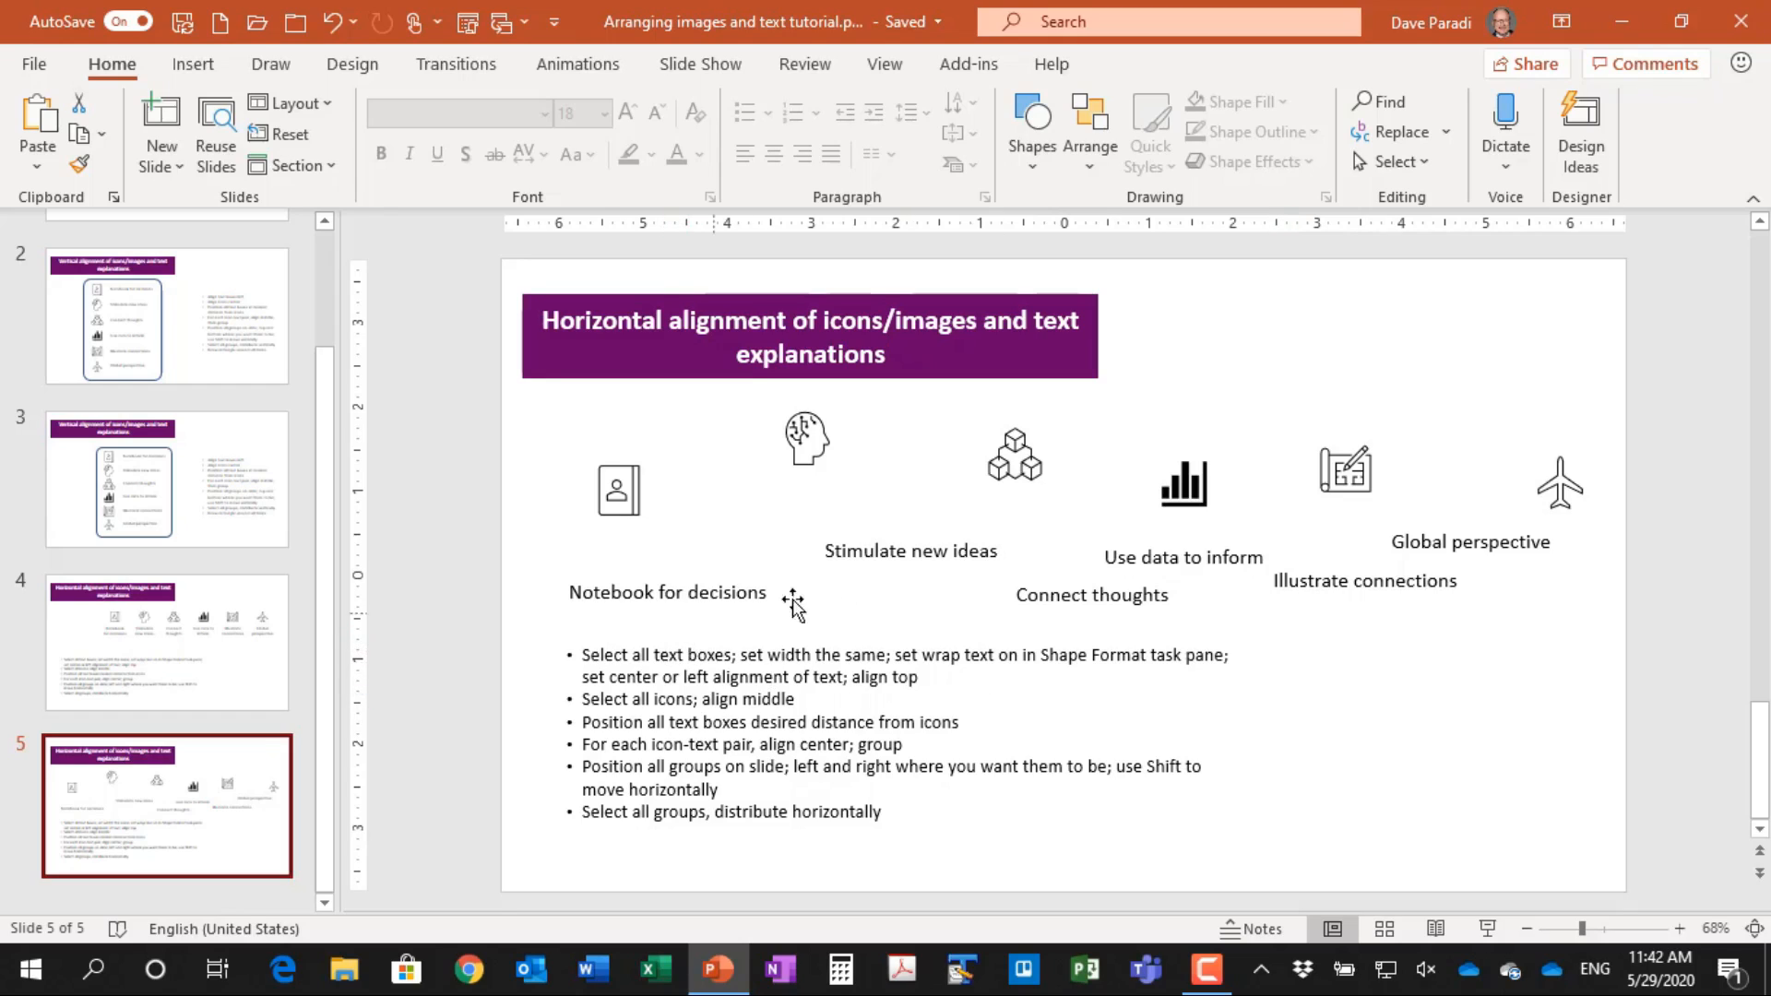
{"action": "mouse_move", "coordinate": [1011, 601]}
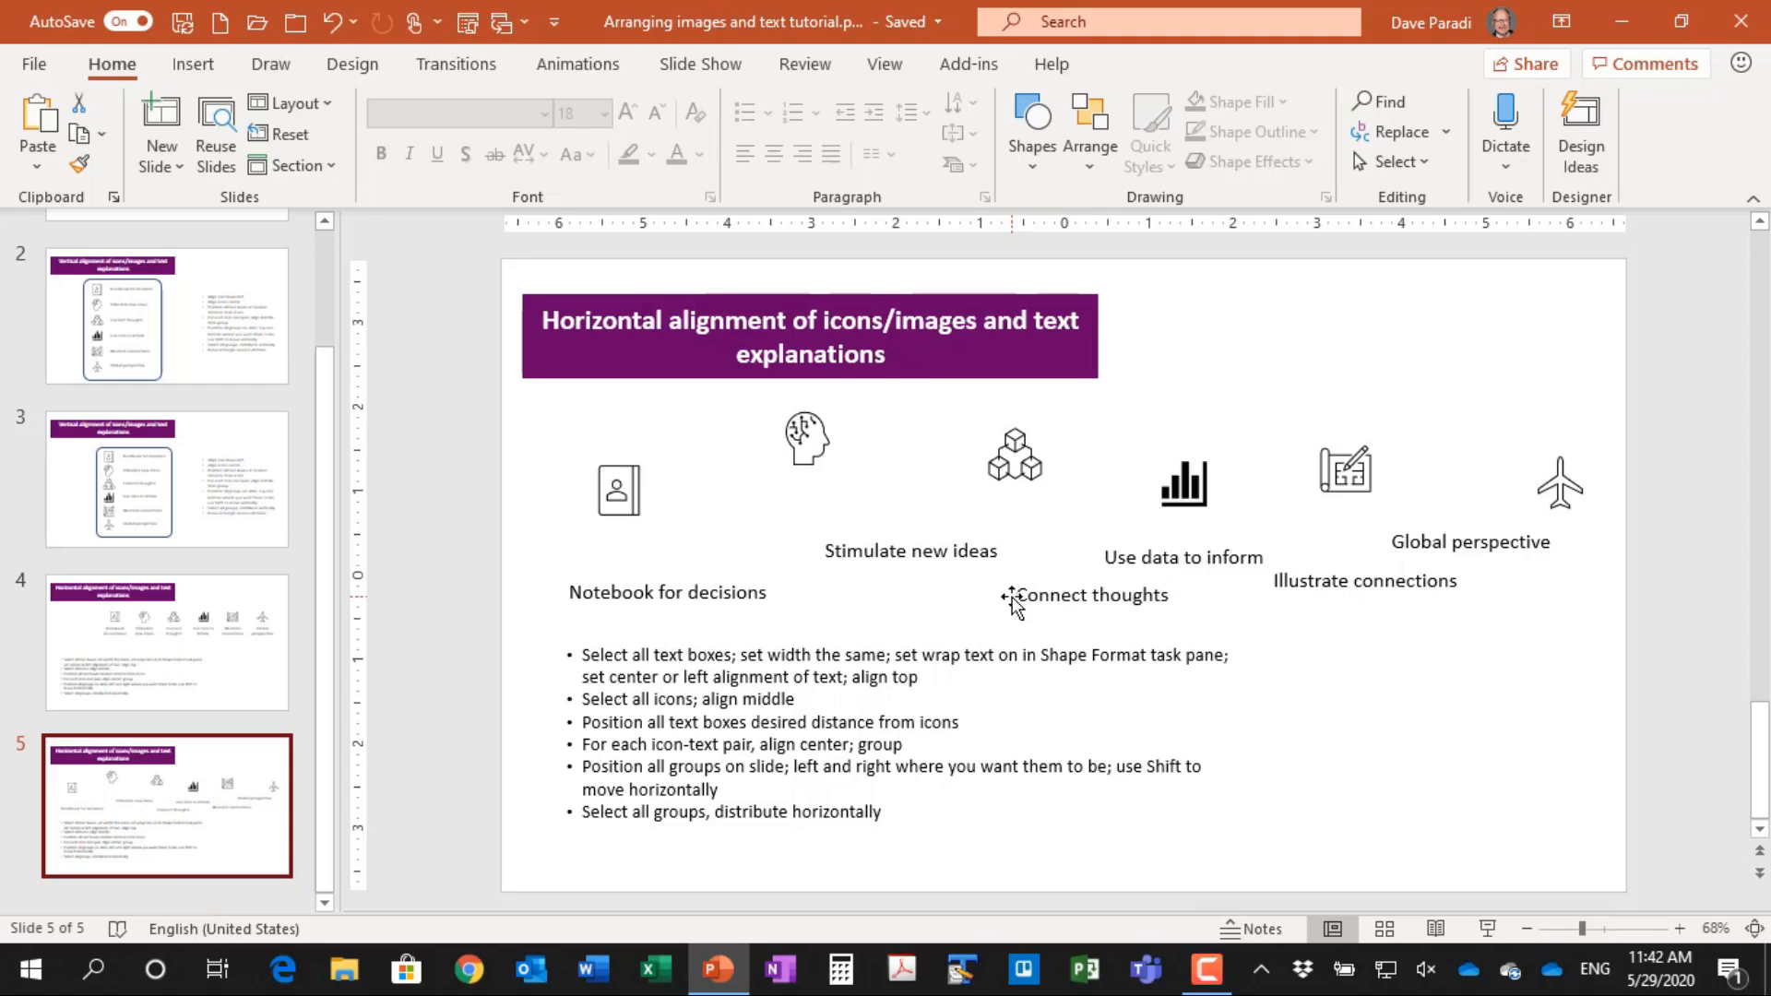
{"action": "mouse_move", "coordinate": [849, 642]}
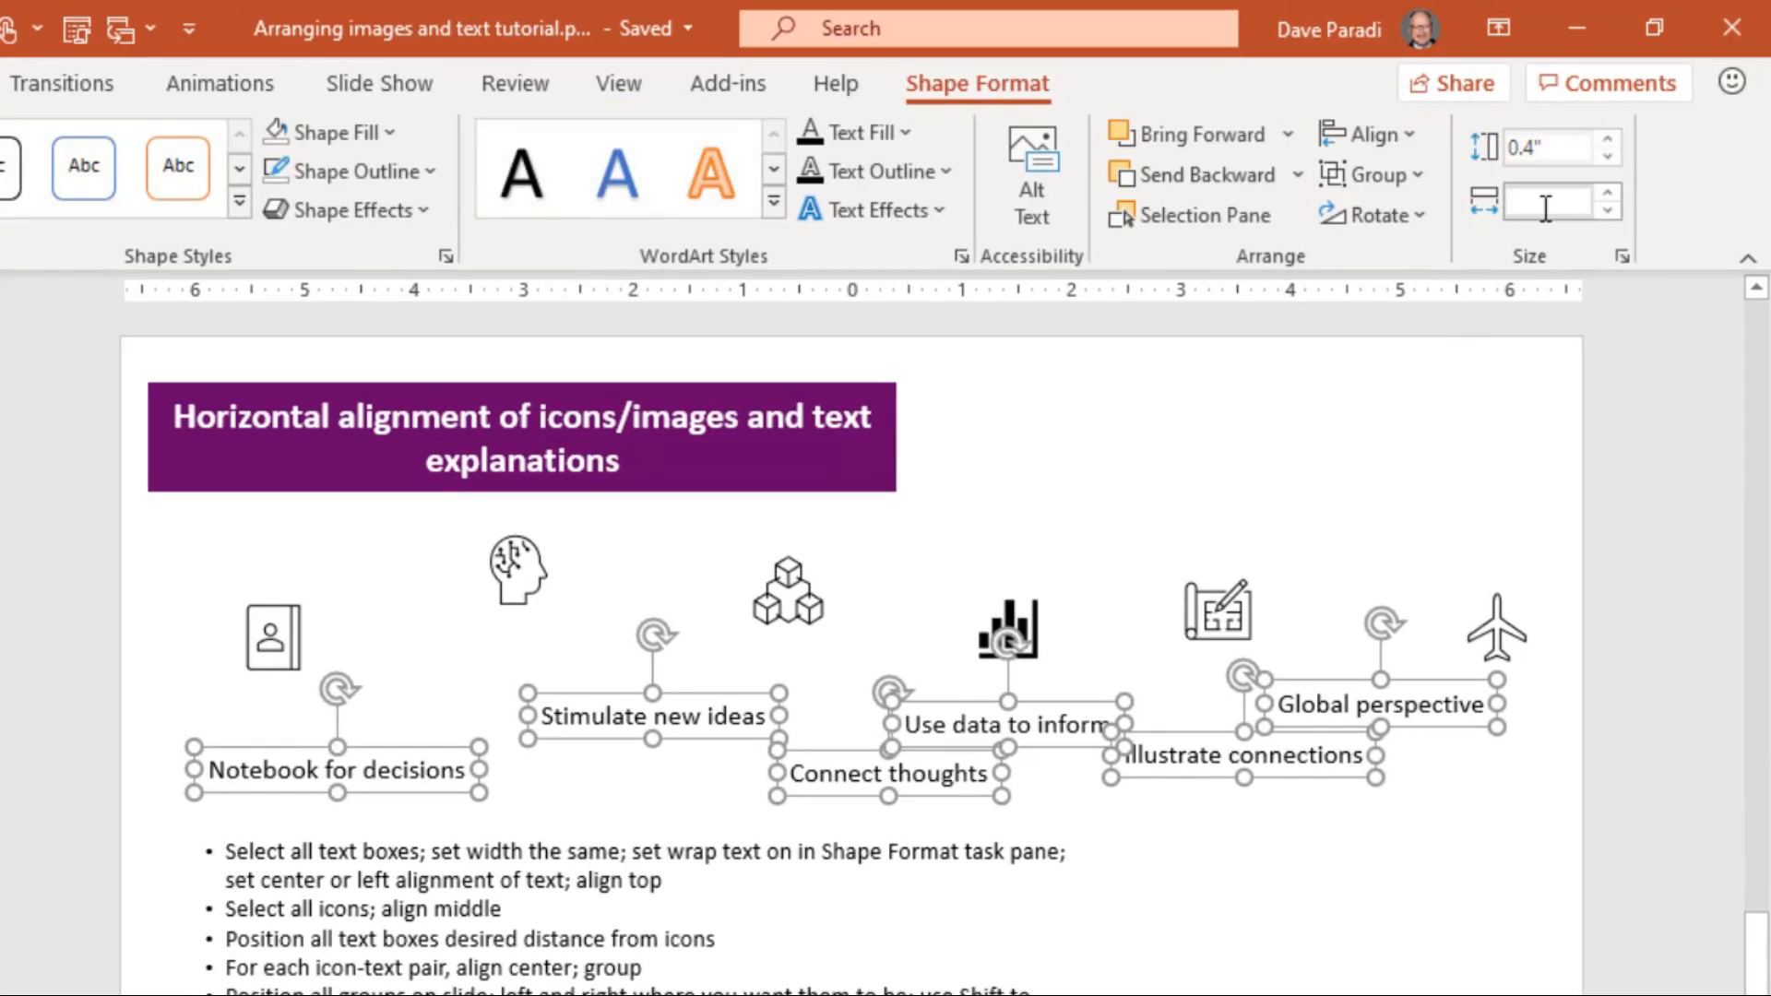
{"action": "mouse_move", "coordinate": [1556, 203]}
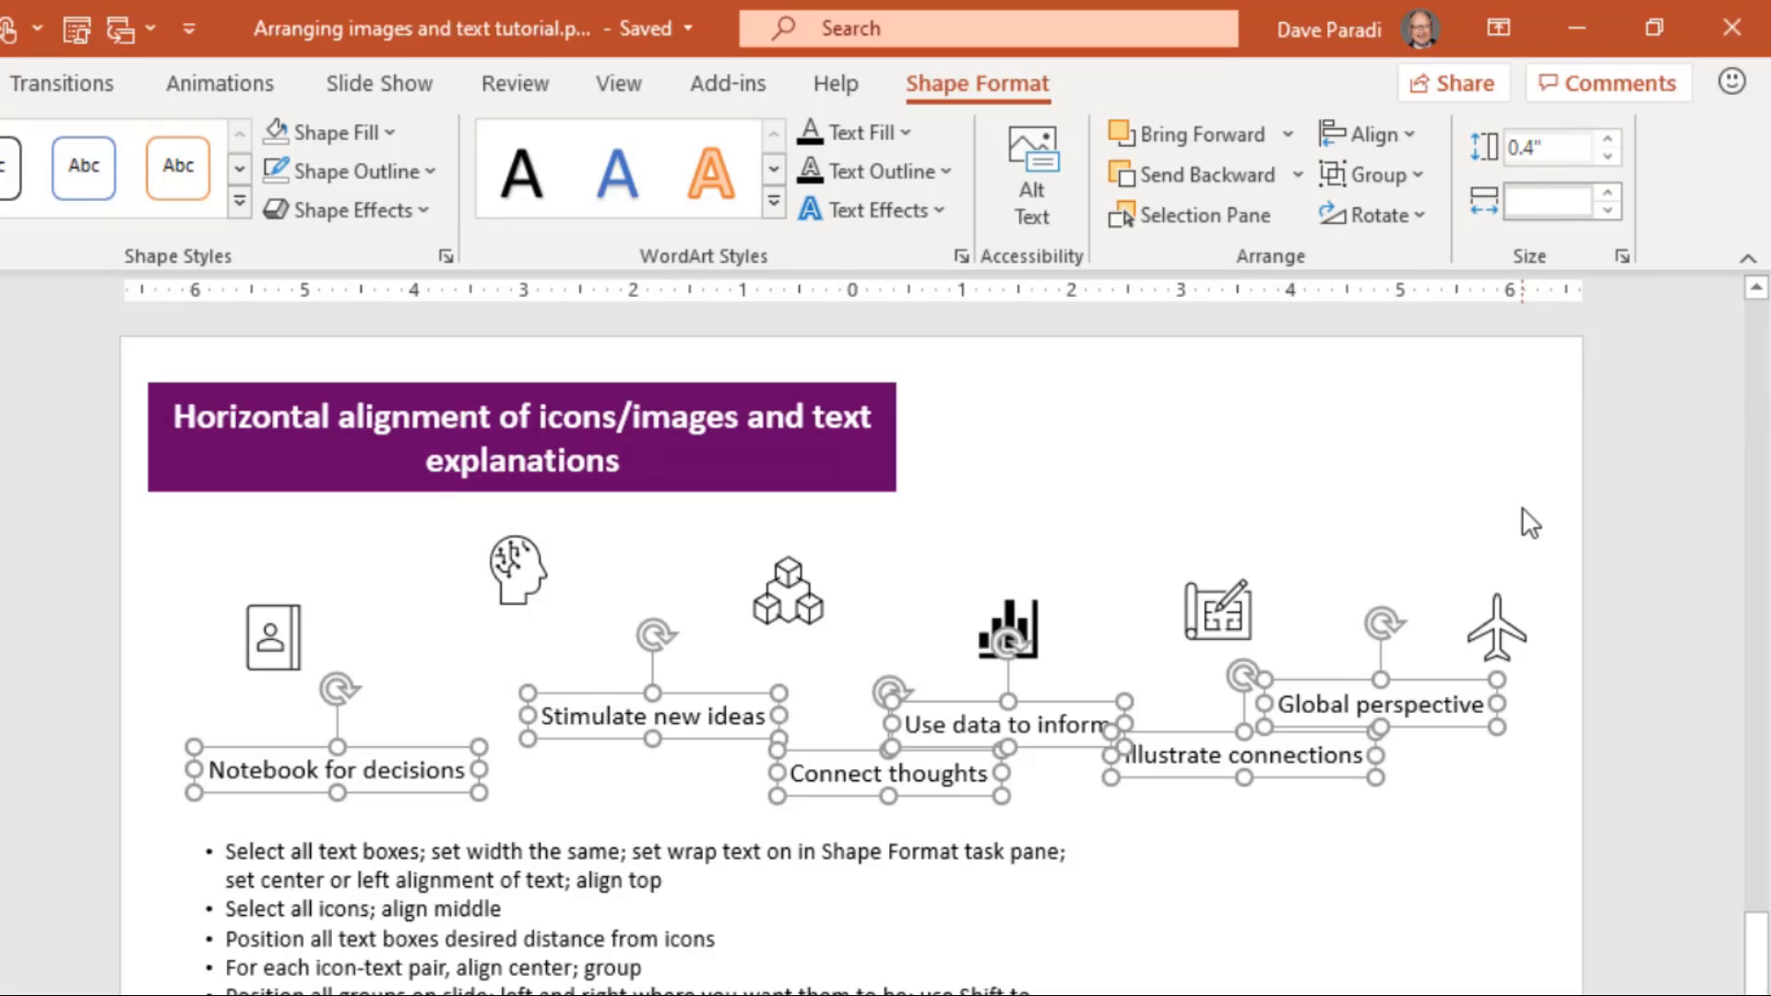
Give all six caption text boxes a width of 1.5 inches
{"action": "type", "text": "1.5\""}
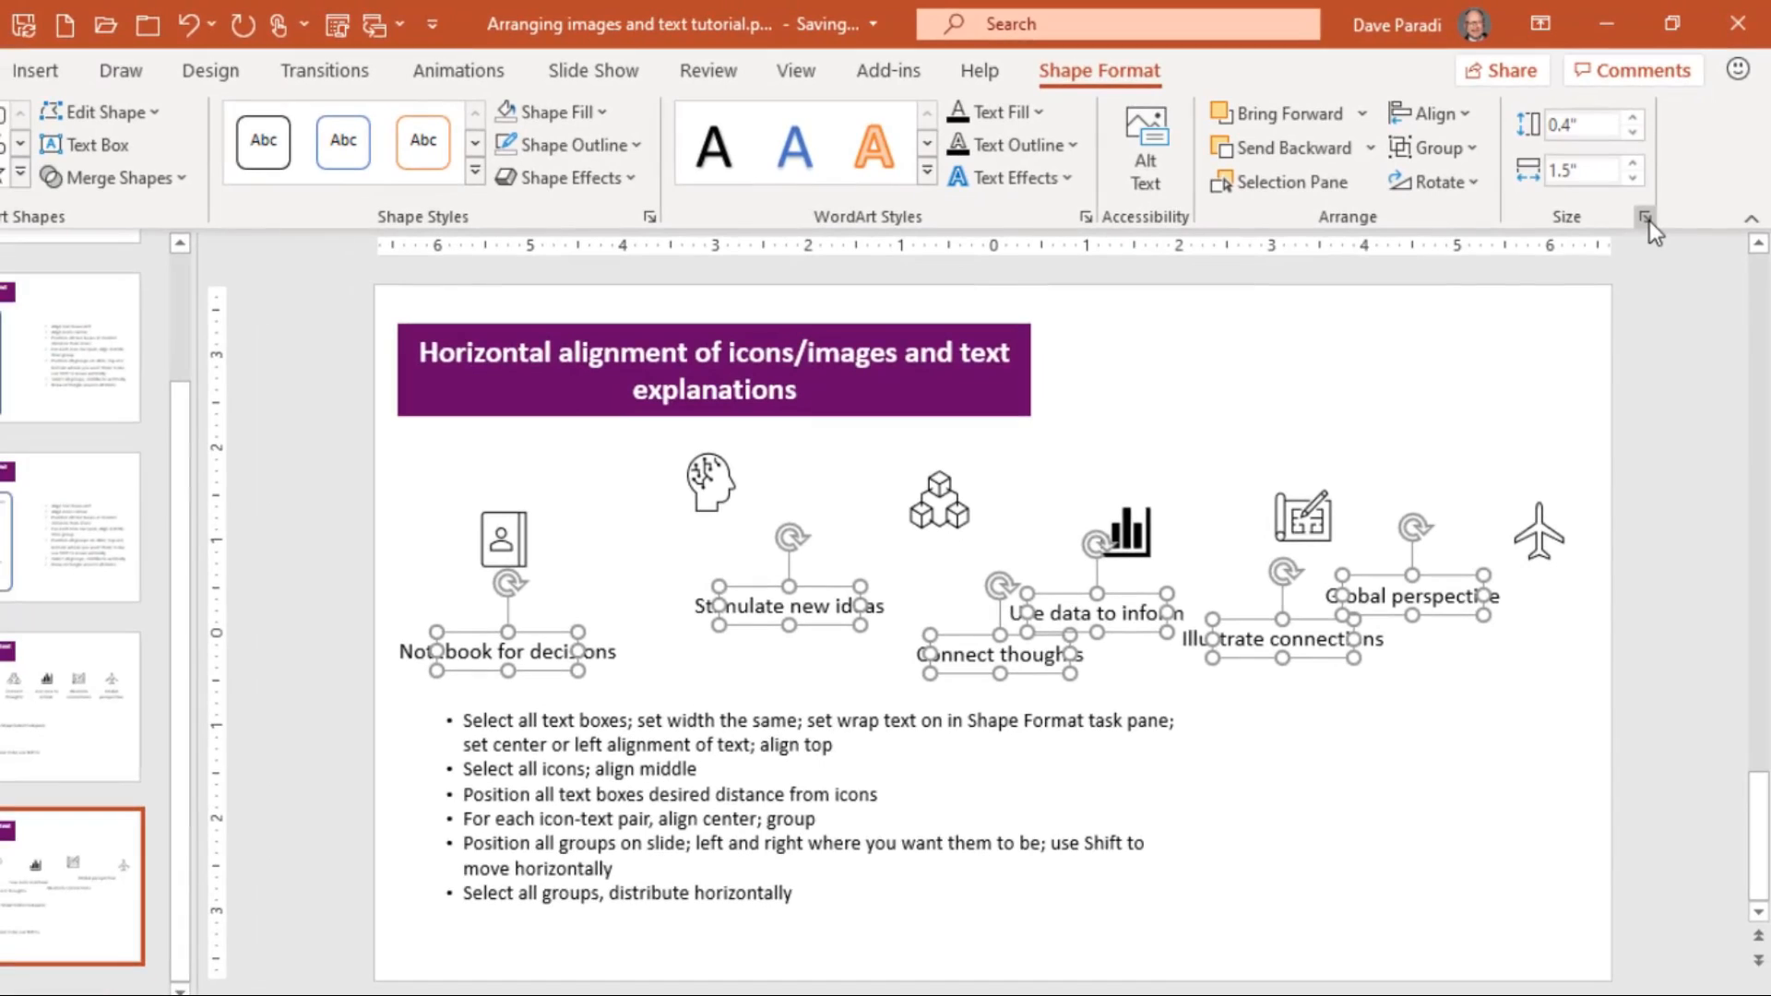
Enable Wrap text in shape in Format Shape so long captions wrap to two lines
{"action": "left_click", "coordinate": [1648, 218]}
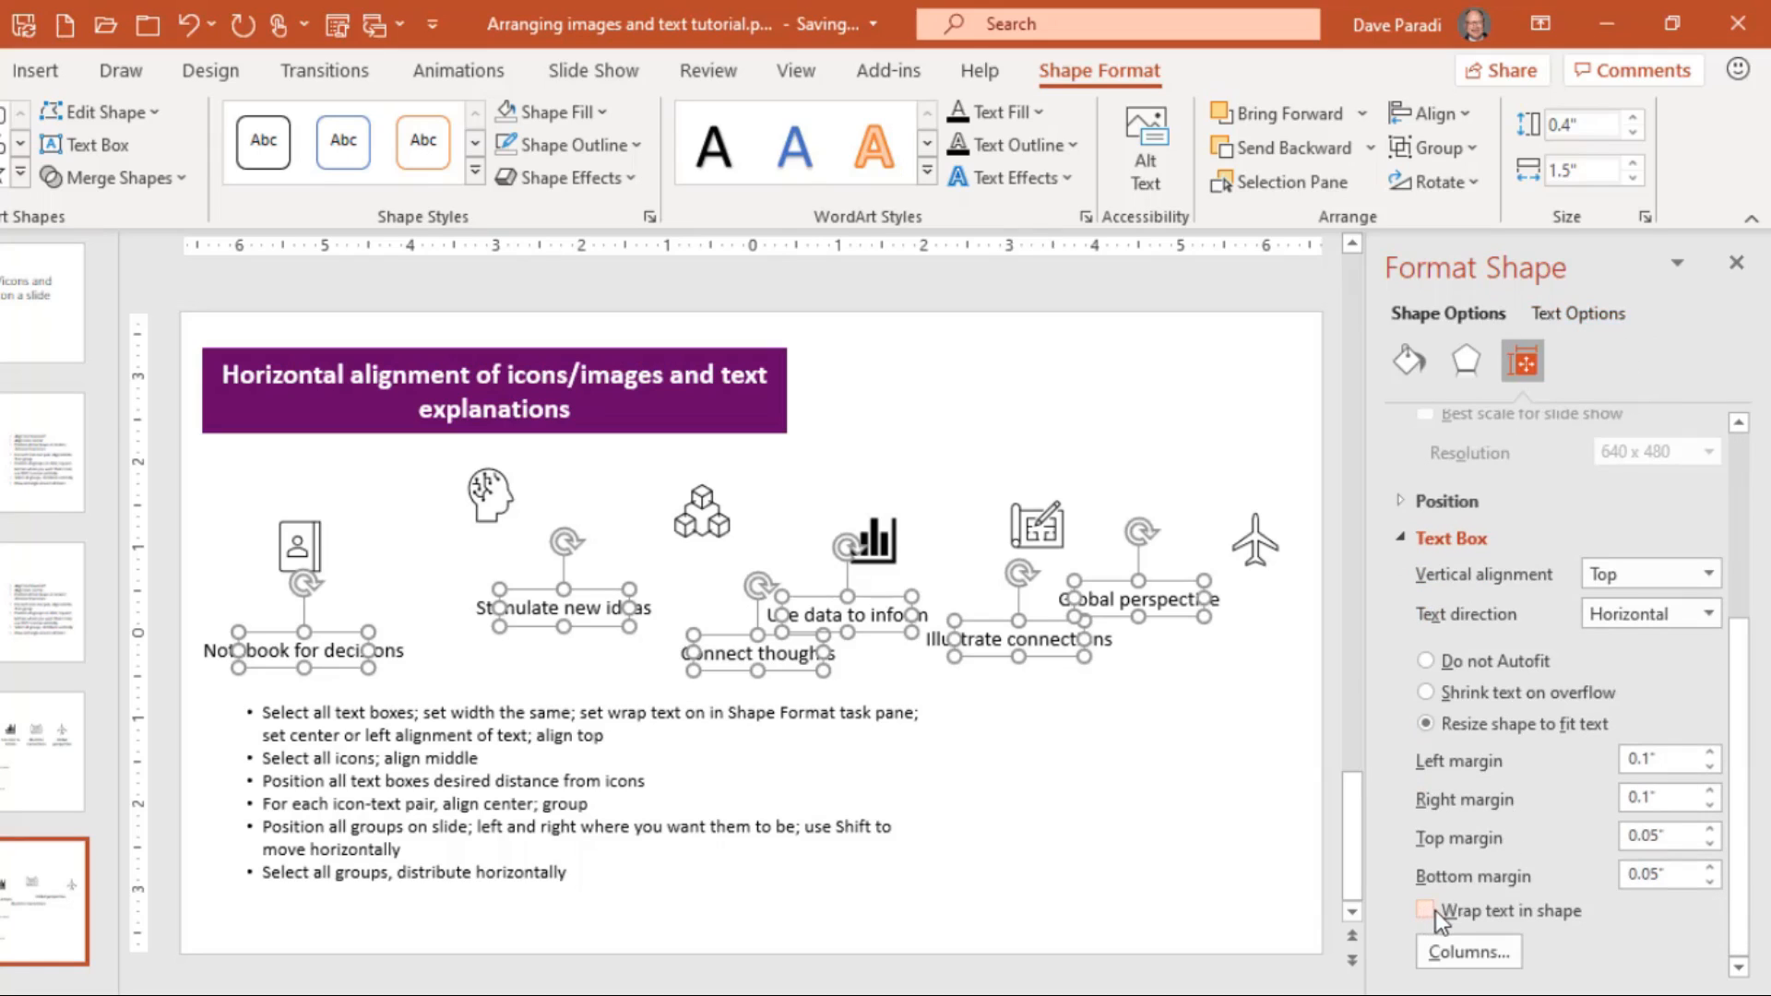
{"action": "left_click", "coordinate": [1422, 910]}
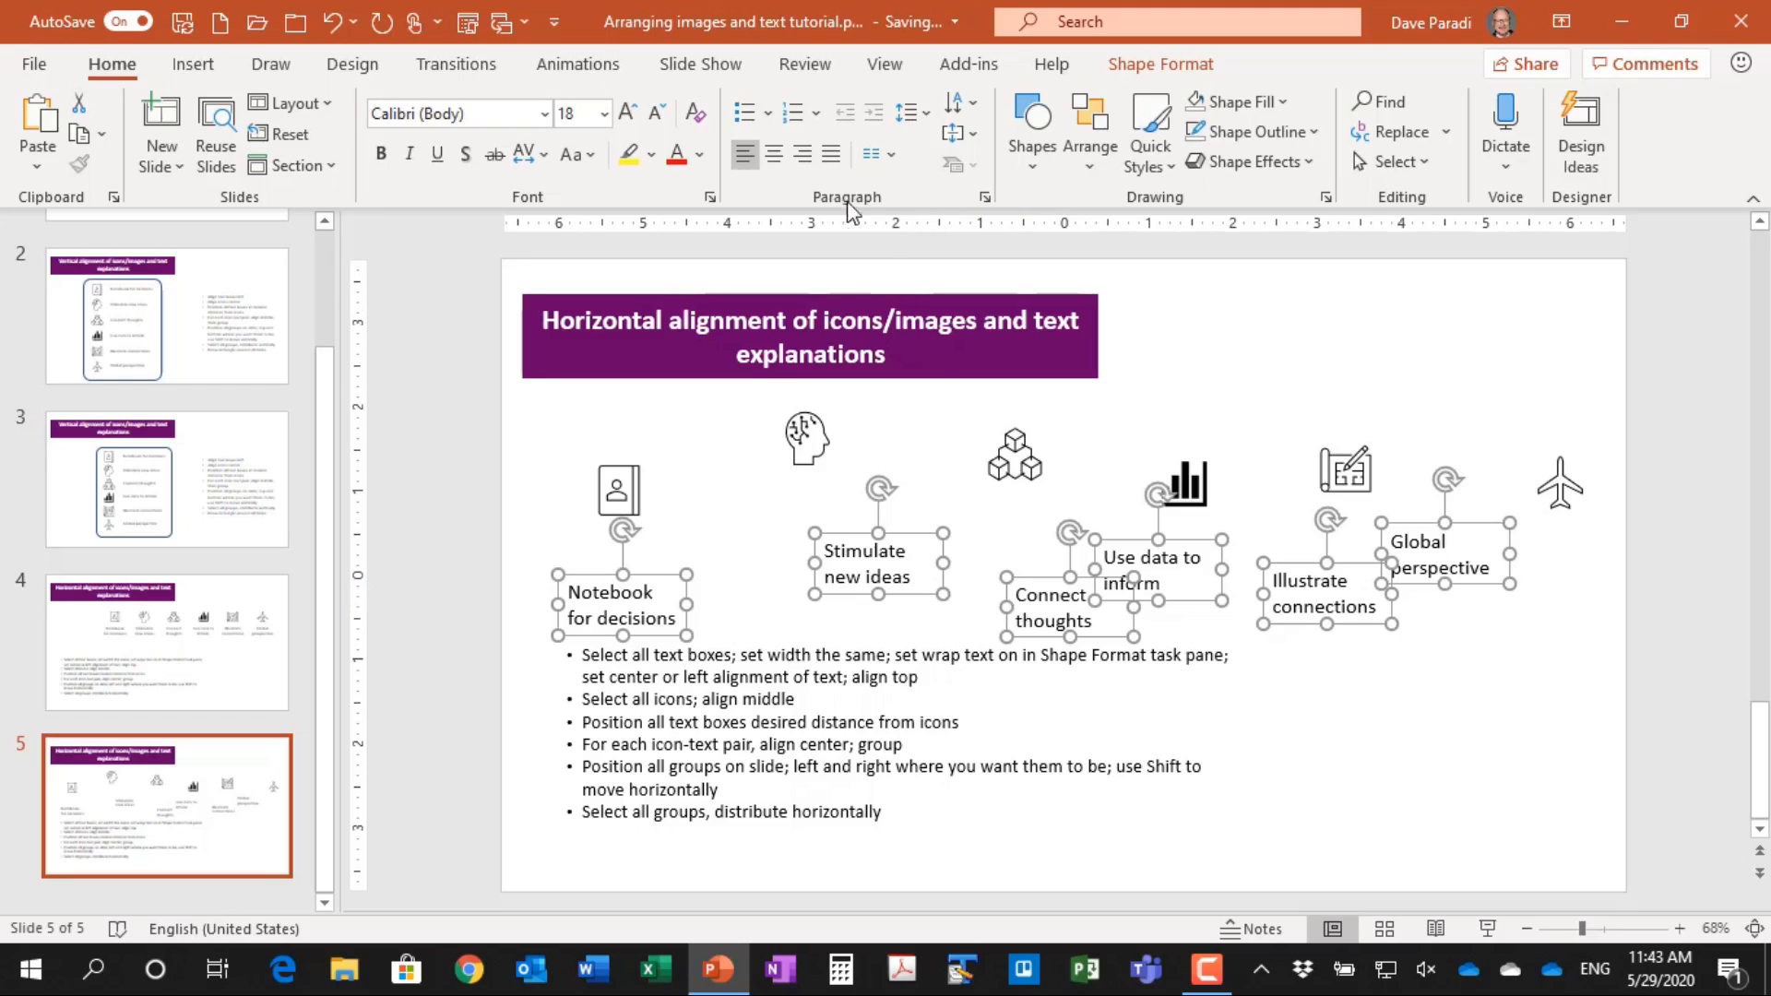
Center-align the caption text inside every selected text box
{"action": "left_click", "coordinate": [774, 153]}
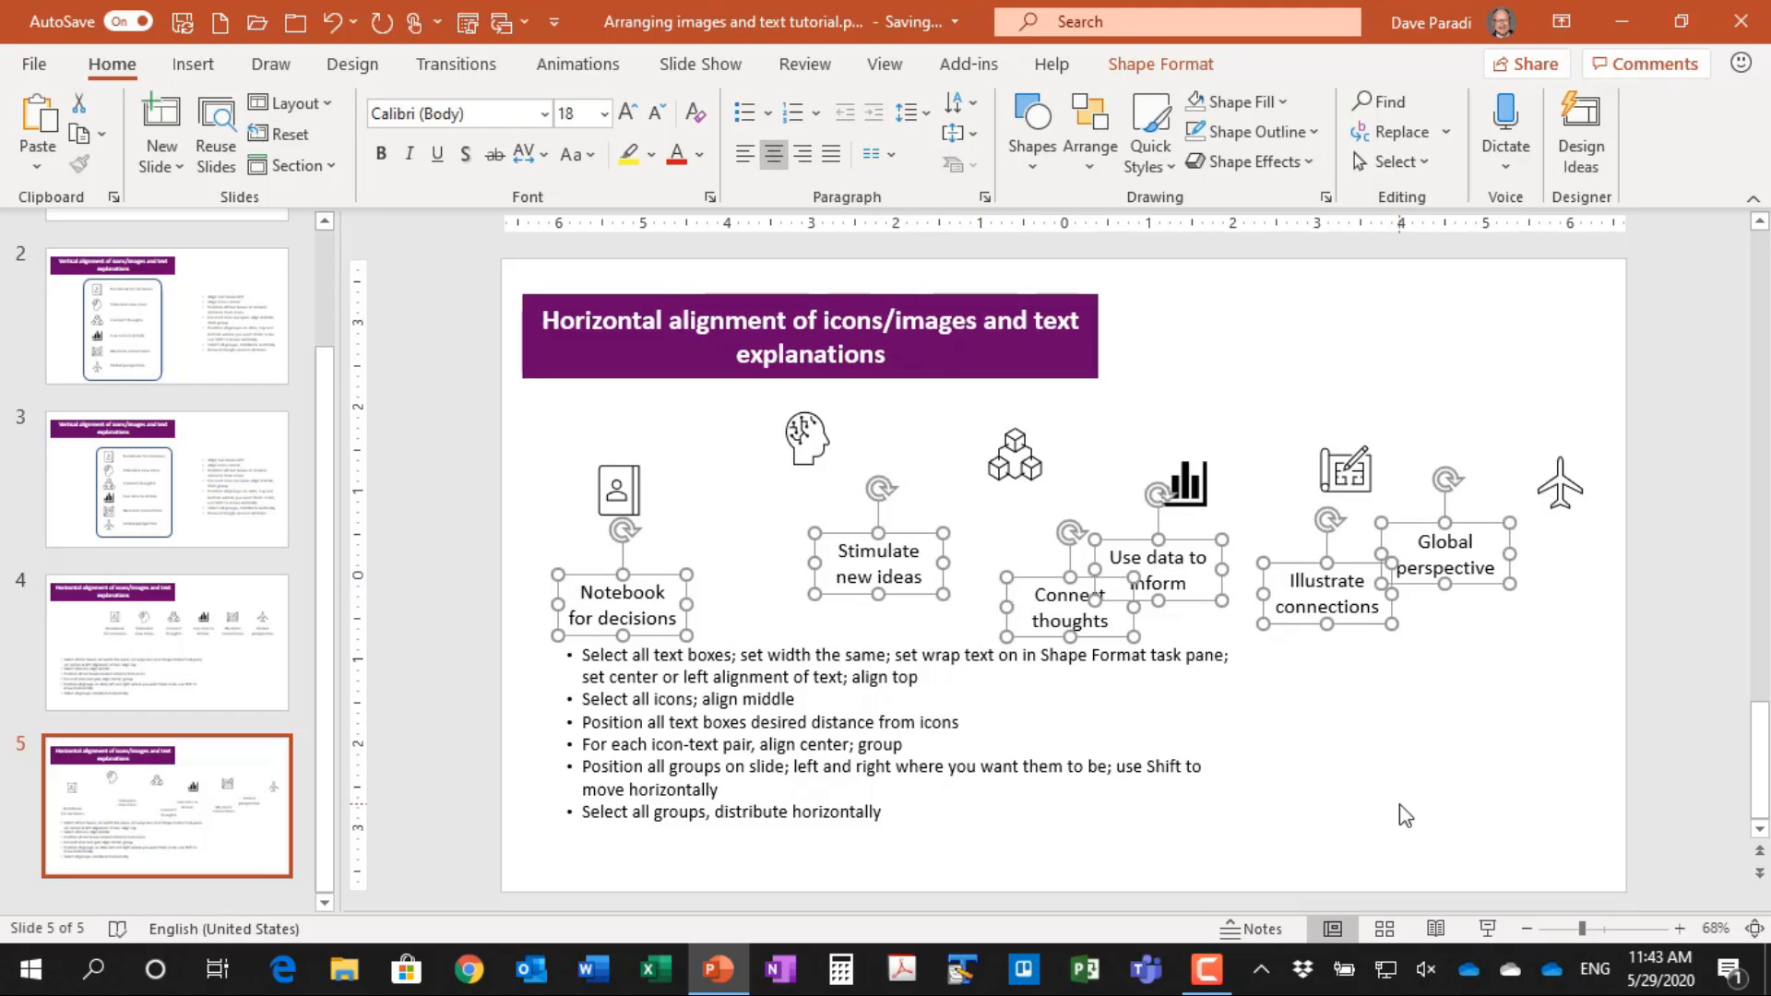
{"action": "mouse_move", "coordinate": [1324, 741]}
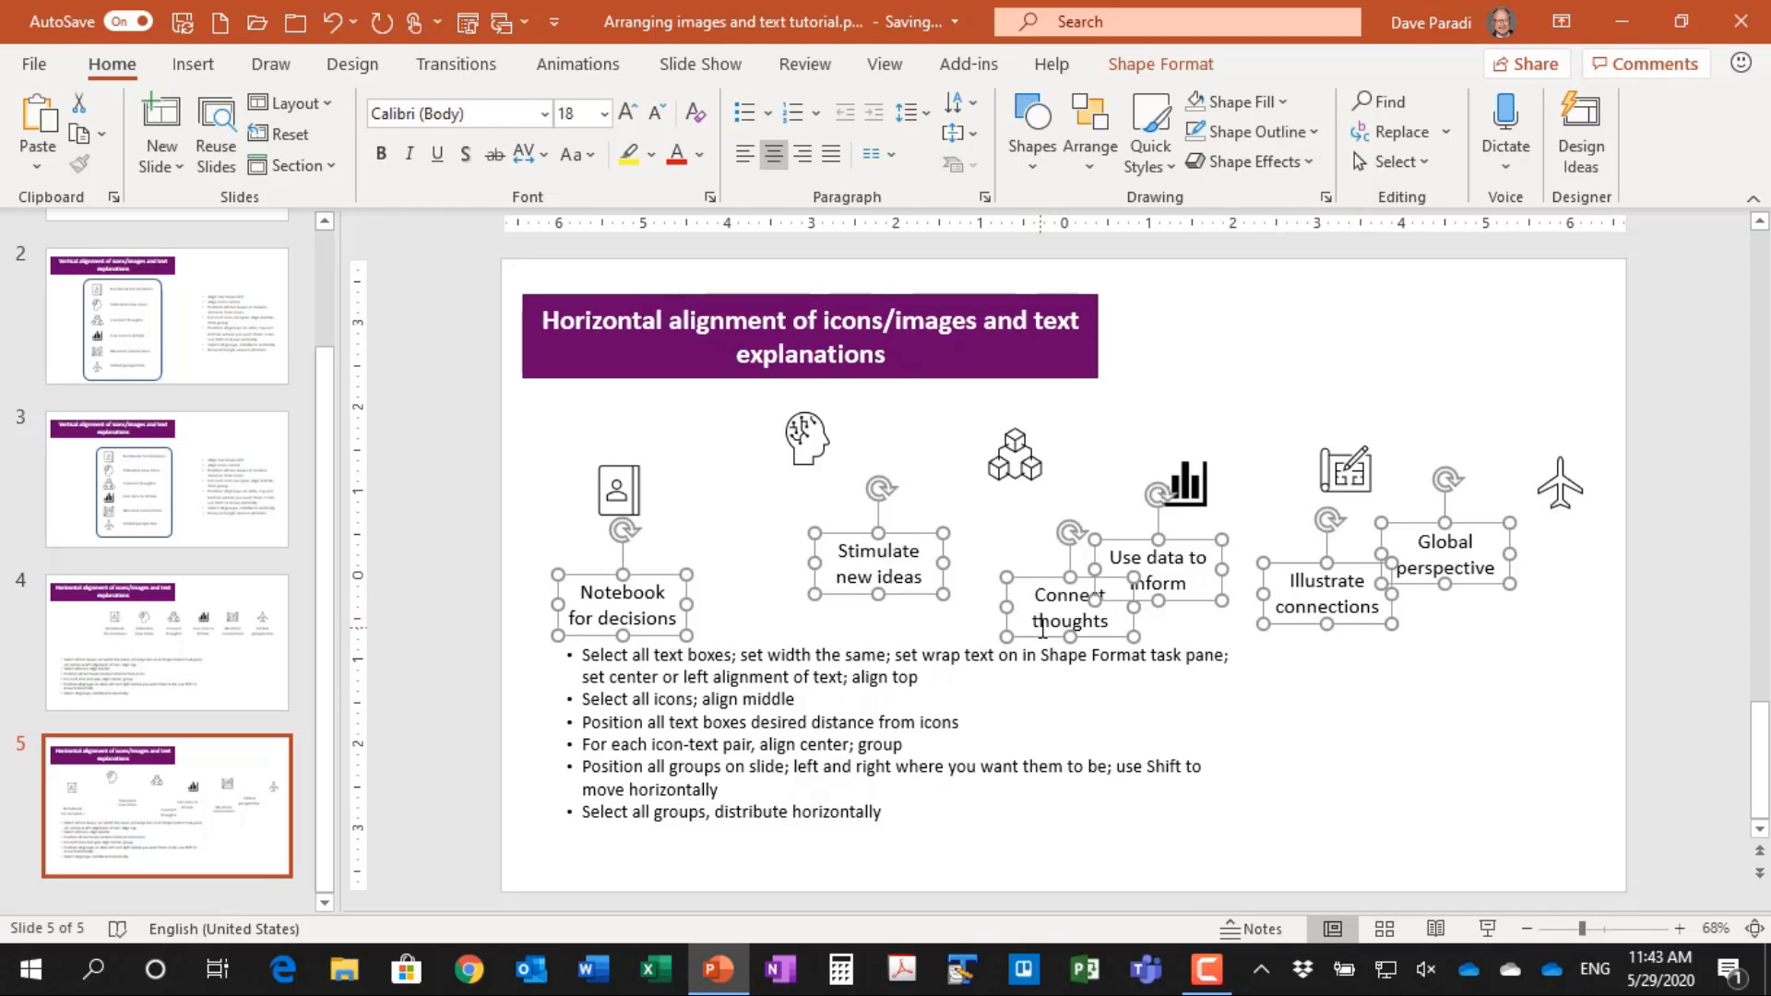
{"action": "mouse_move", "coordinate": [1078, 692]}
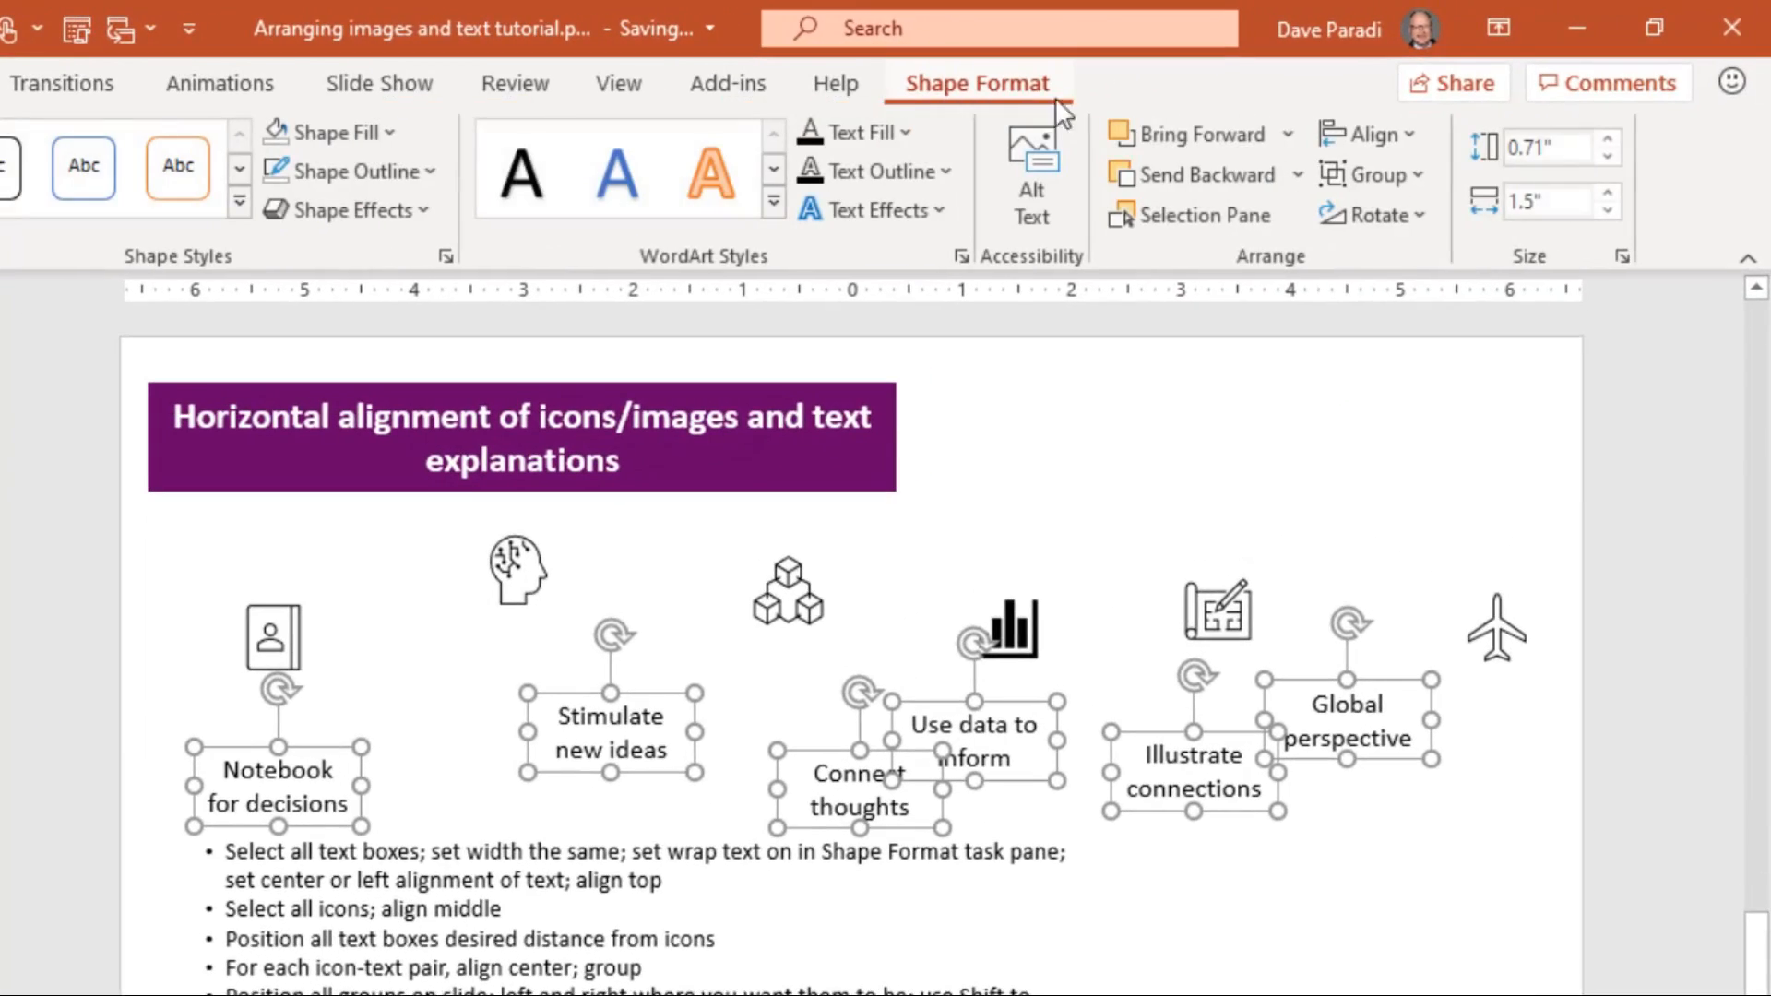
Align the six caption boxes to a common top edge with Align Top
{"action": "left_click", "coordinate": [1367, 132]}
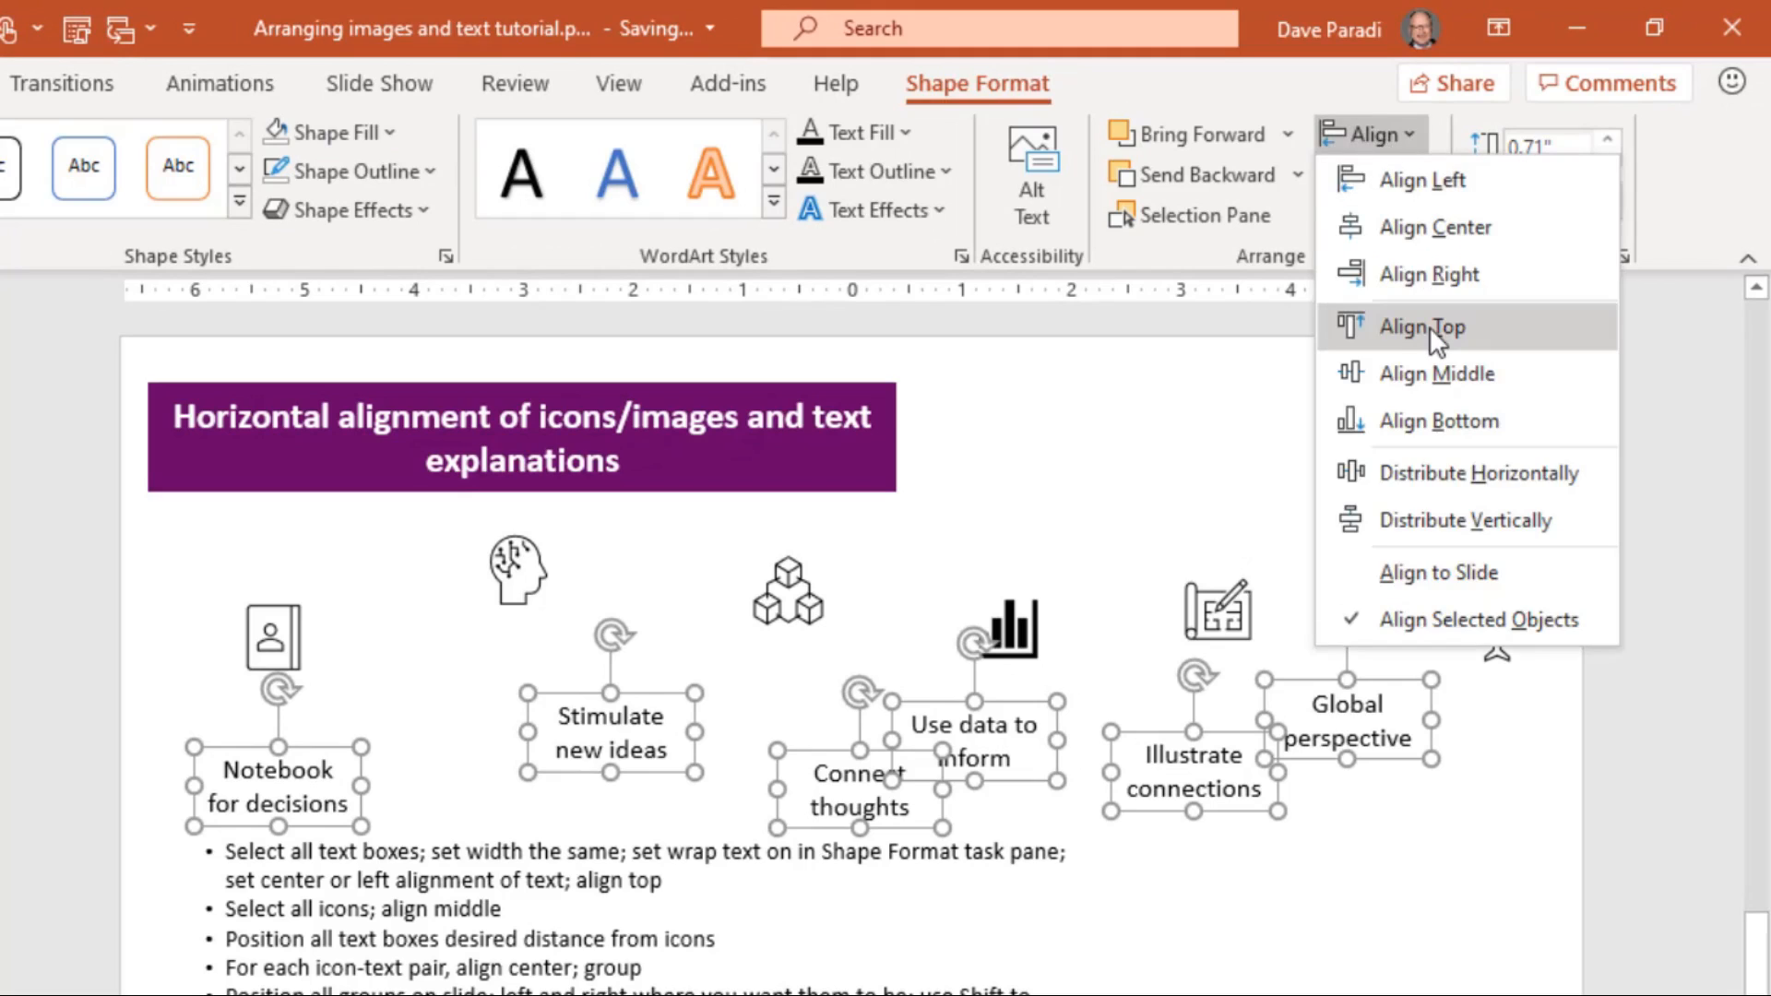
{"action": "left_click", "coordinate": [1423, 327]}
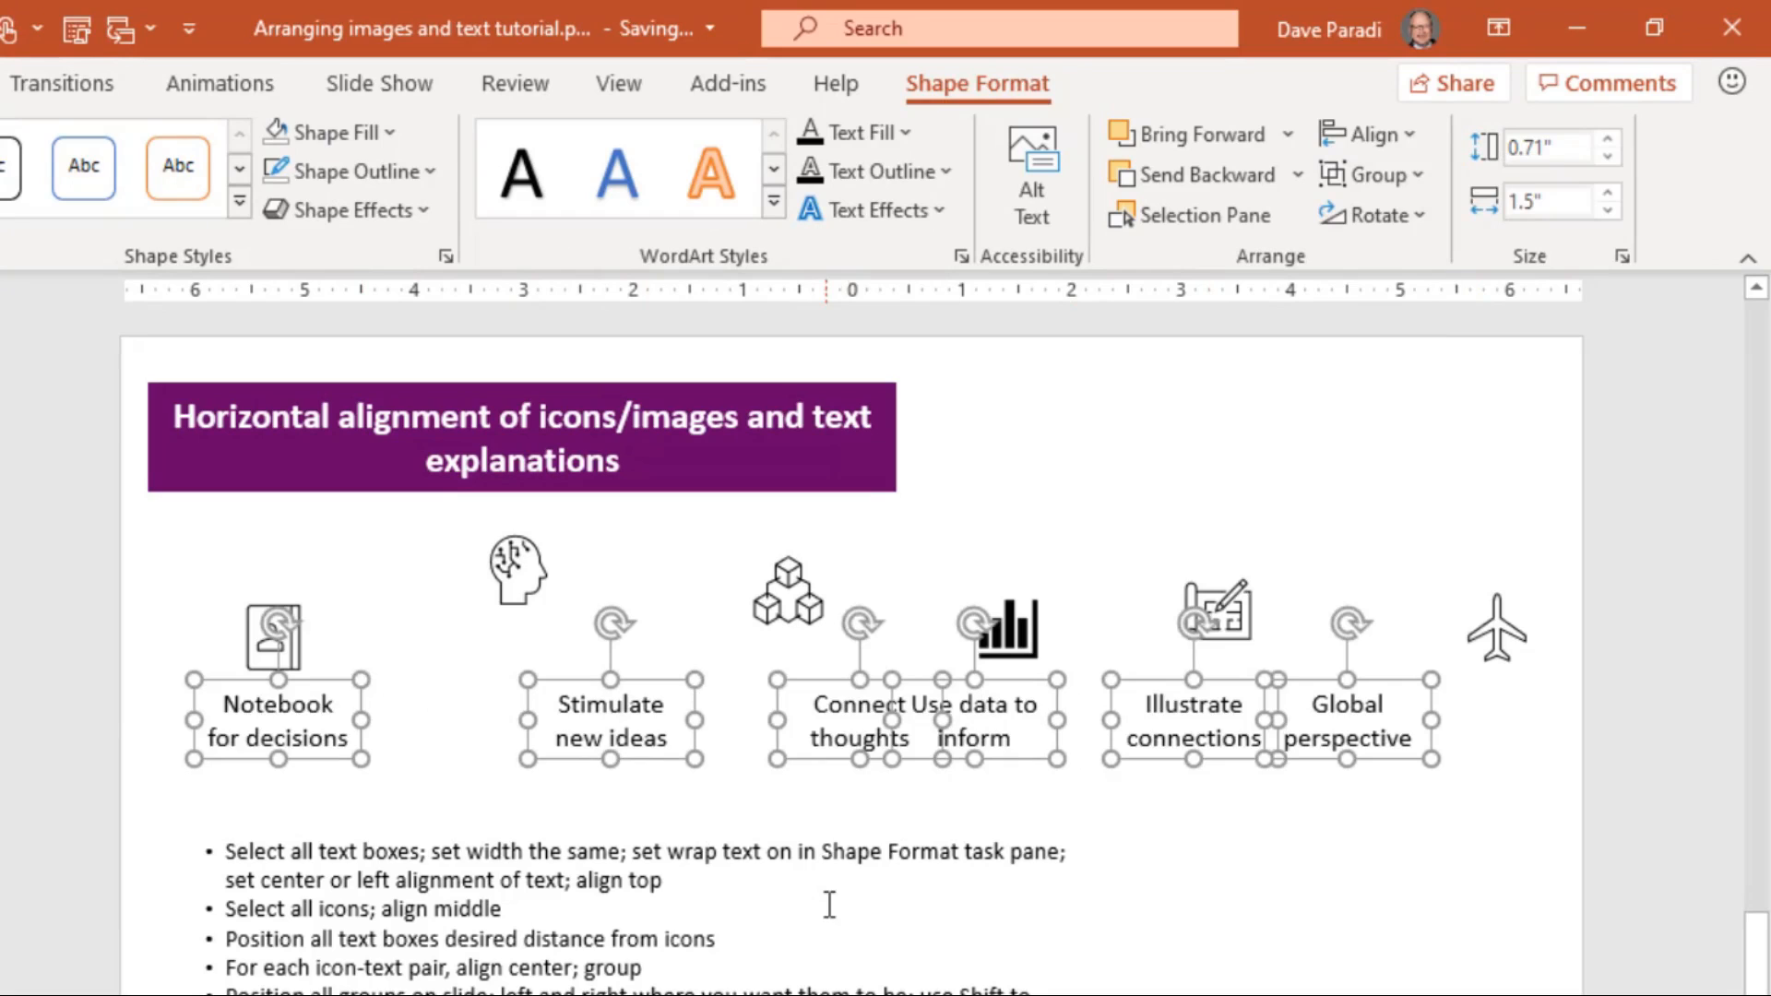
{"action": "mouse_move", "coordinate": [170, 520]}
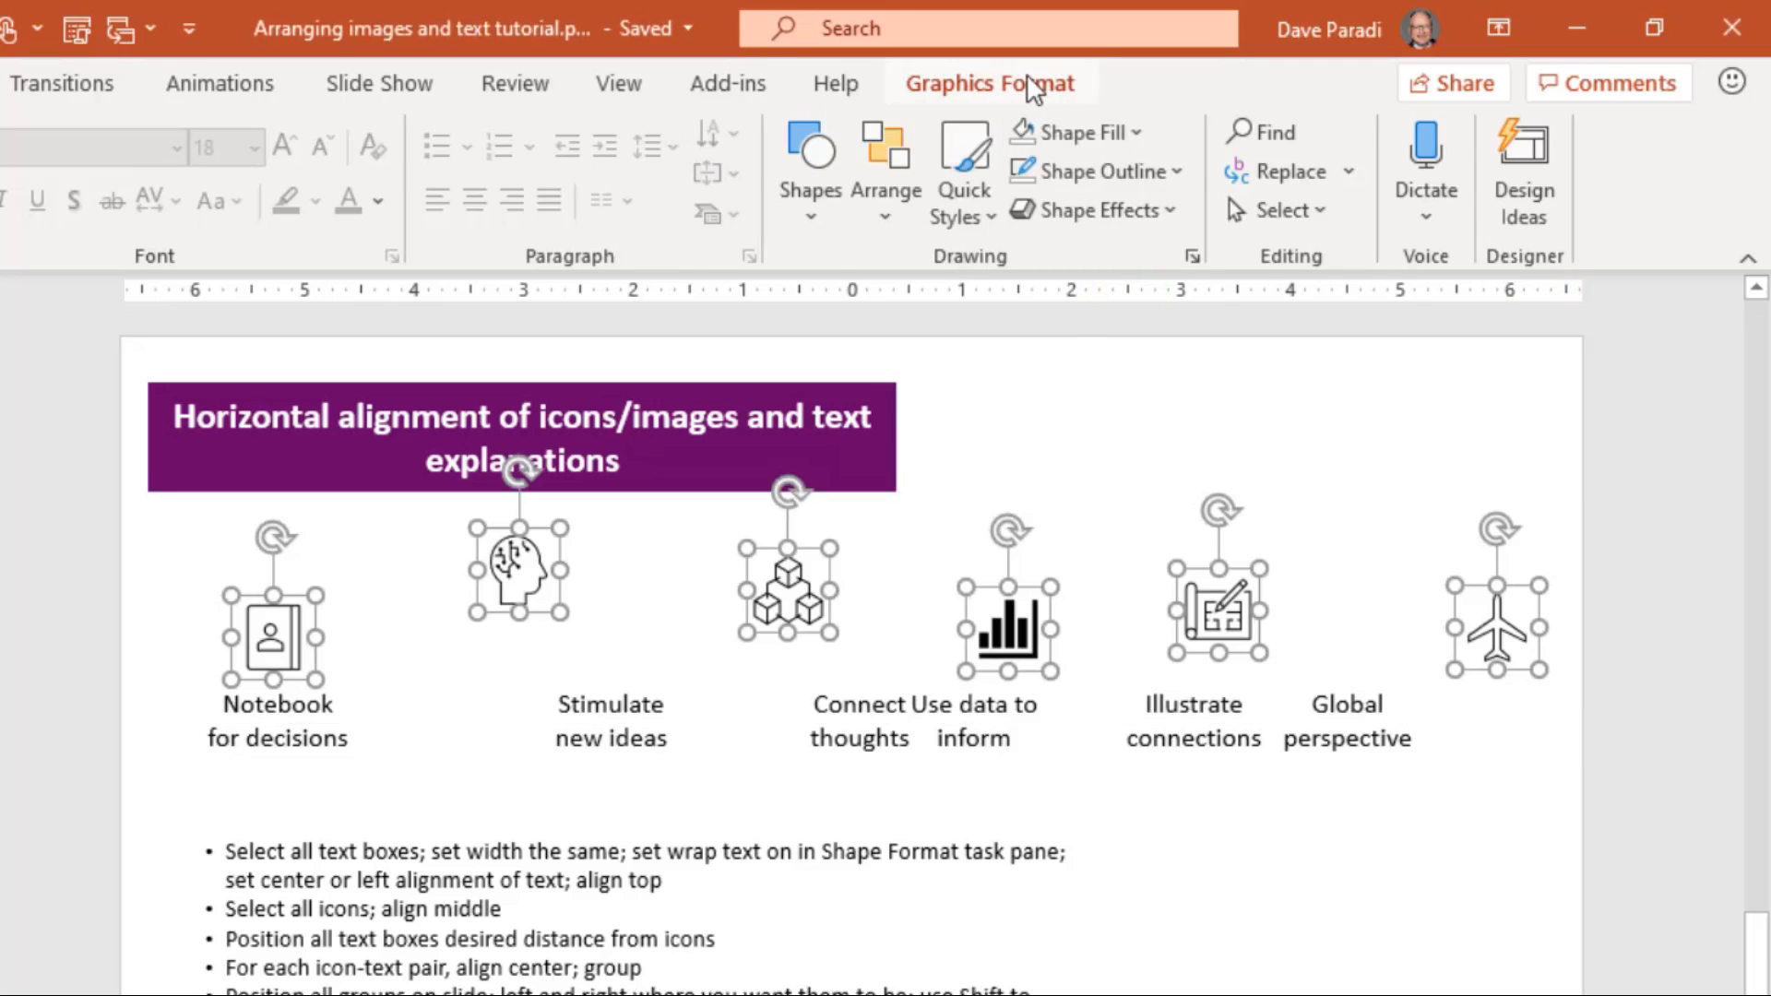
Level the six icons on one shared horizontal midline with Align Middle
{"action": "left_click", "coordinate": [1076, 170]}
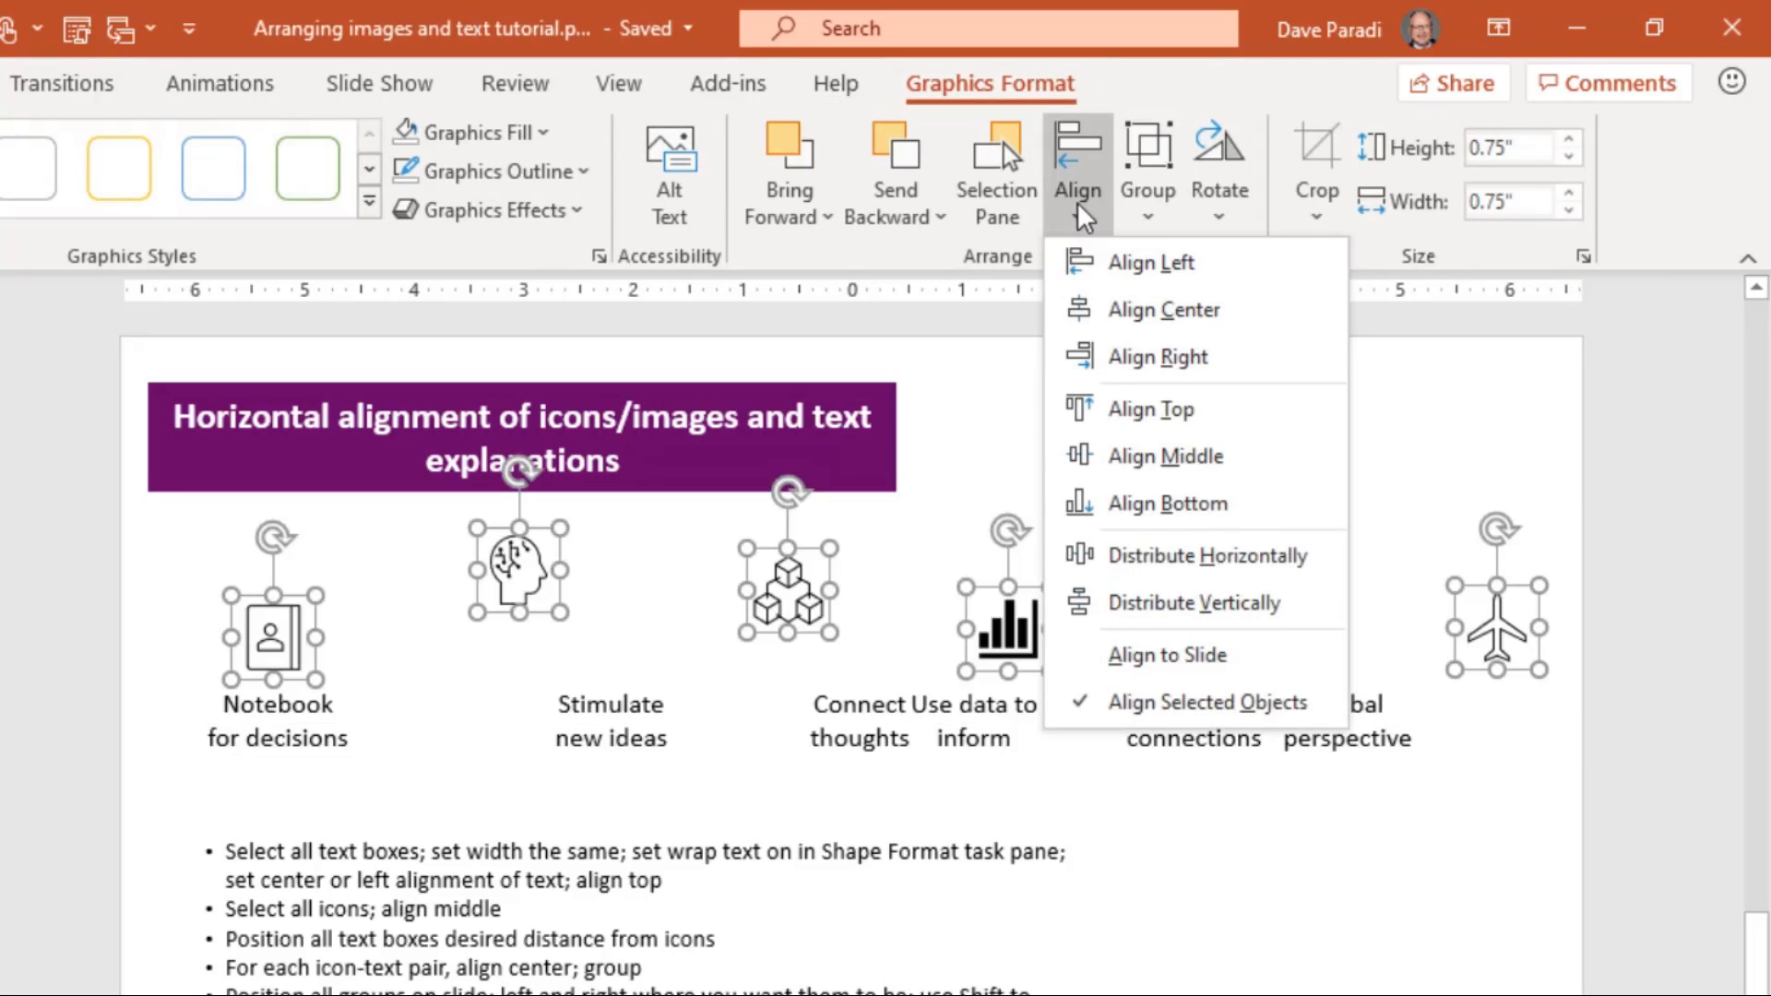
{"action": "mouse_move", "coordinate": [1166, 456]}
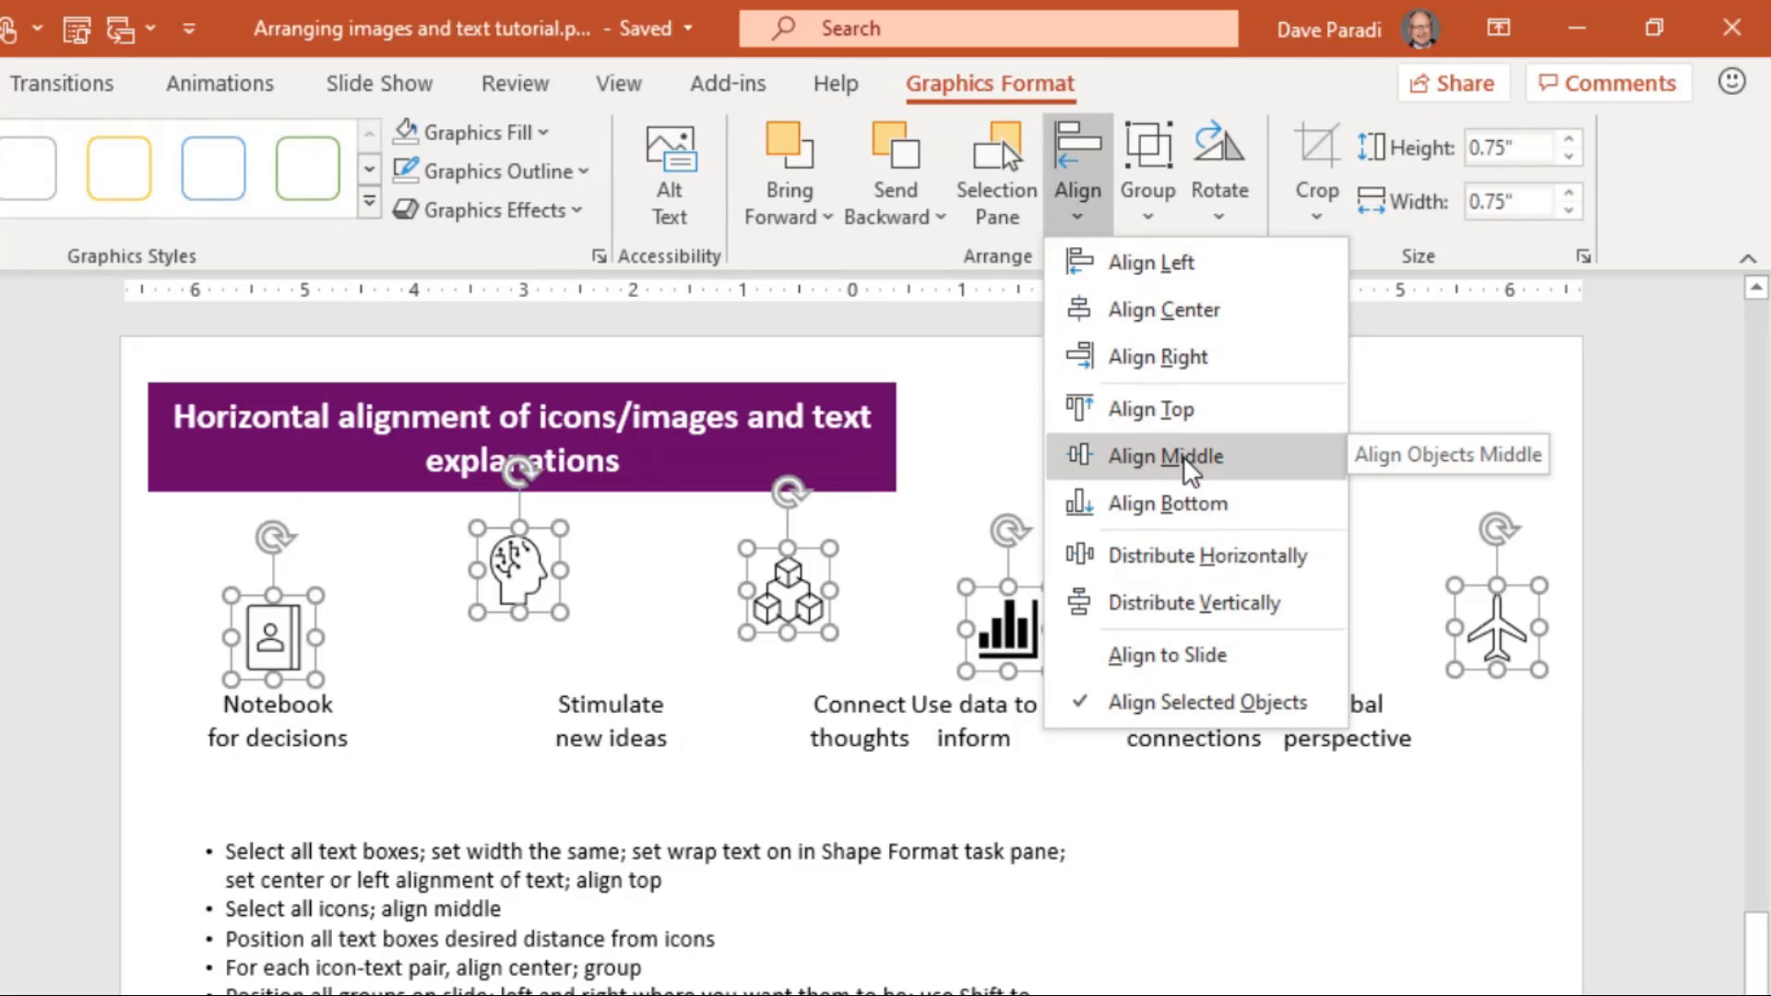
{"action": "left_click", "coordinate": [1166, 456]}
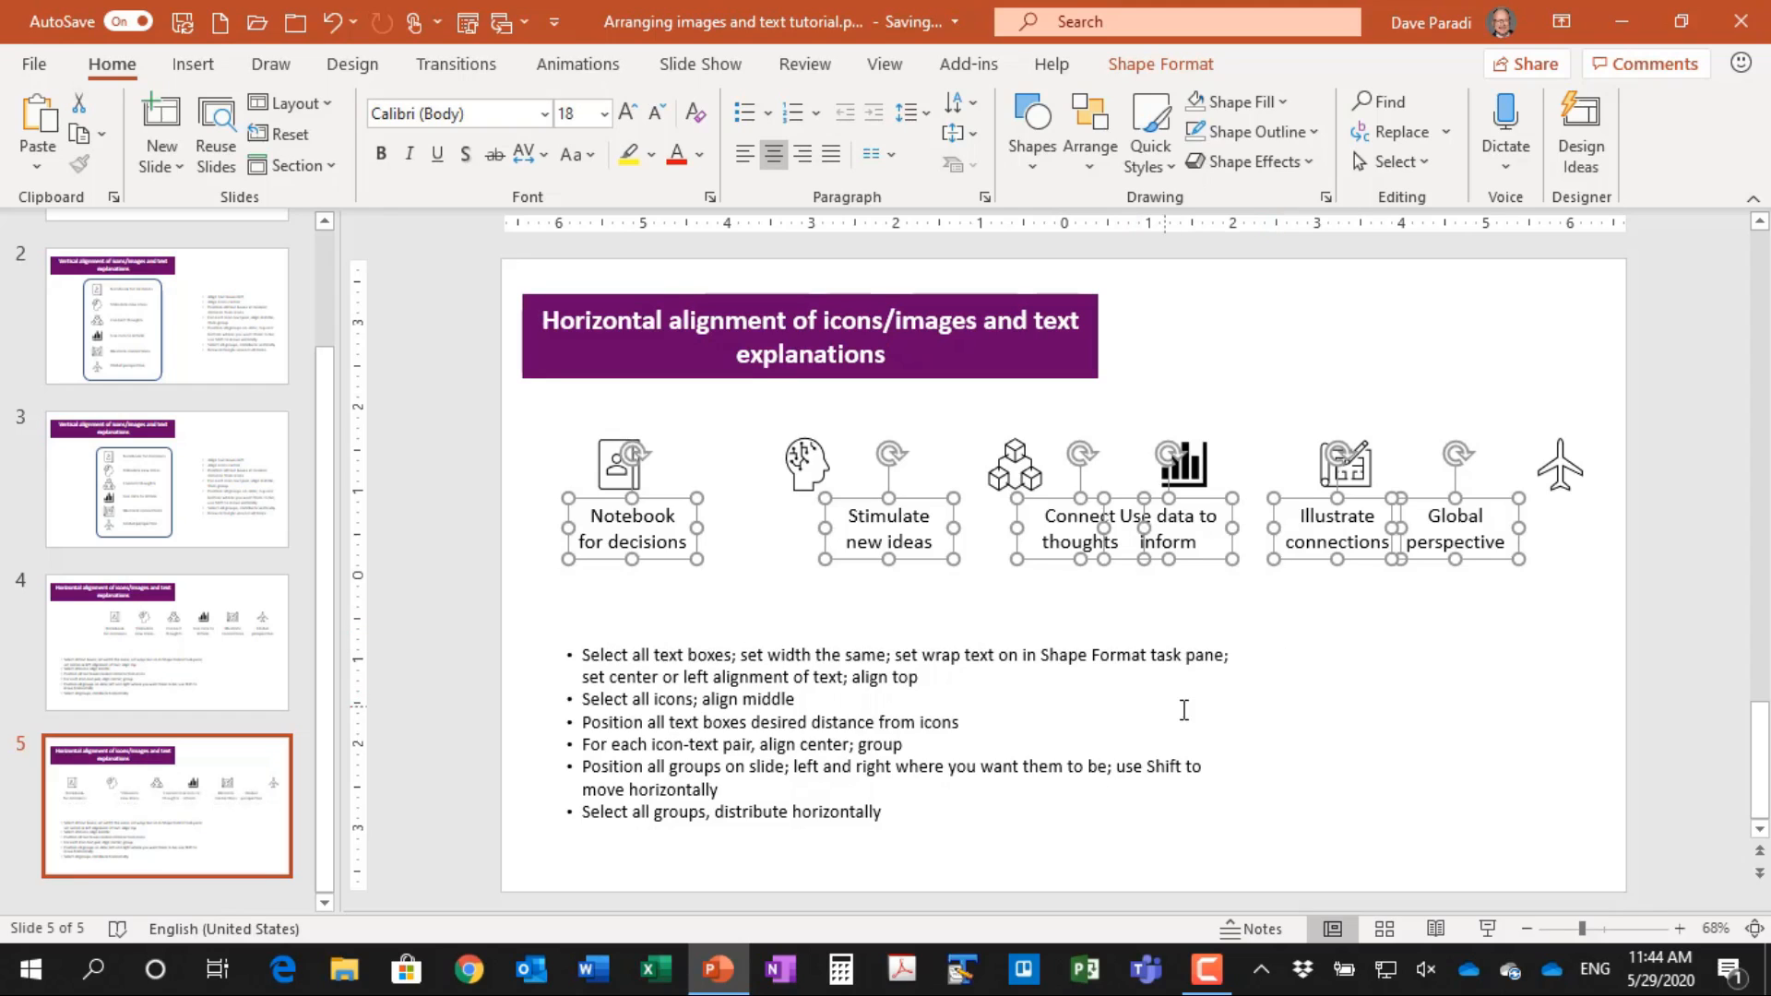
{"action": "mouse_move", "coordinate": [677, 626]}
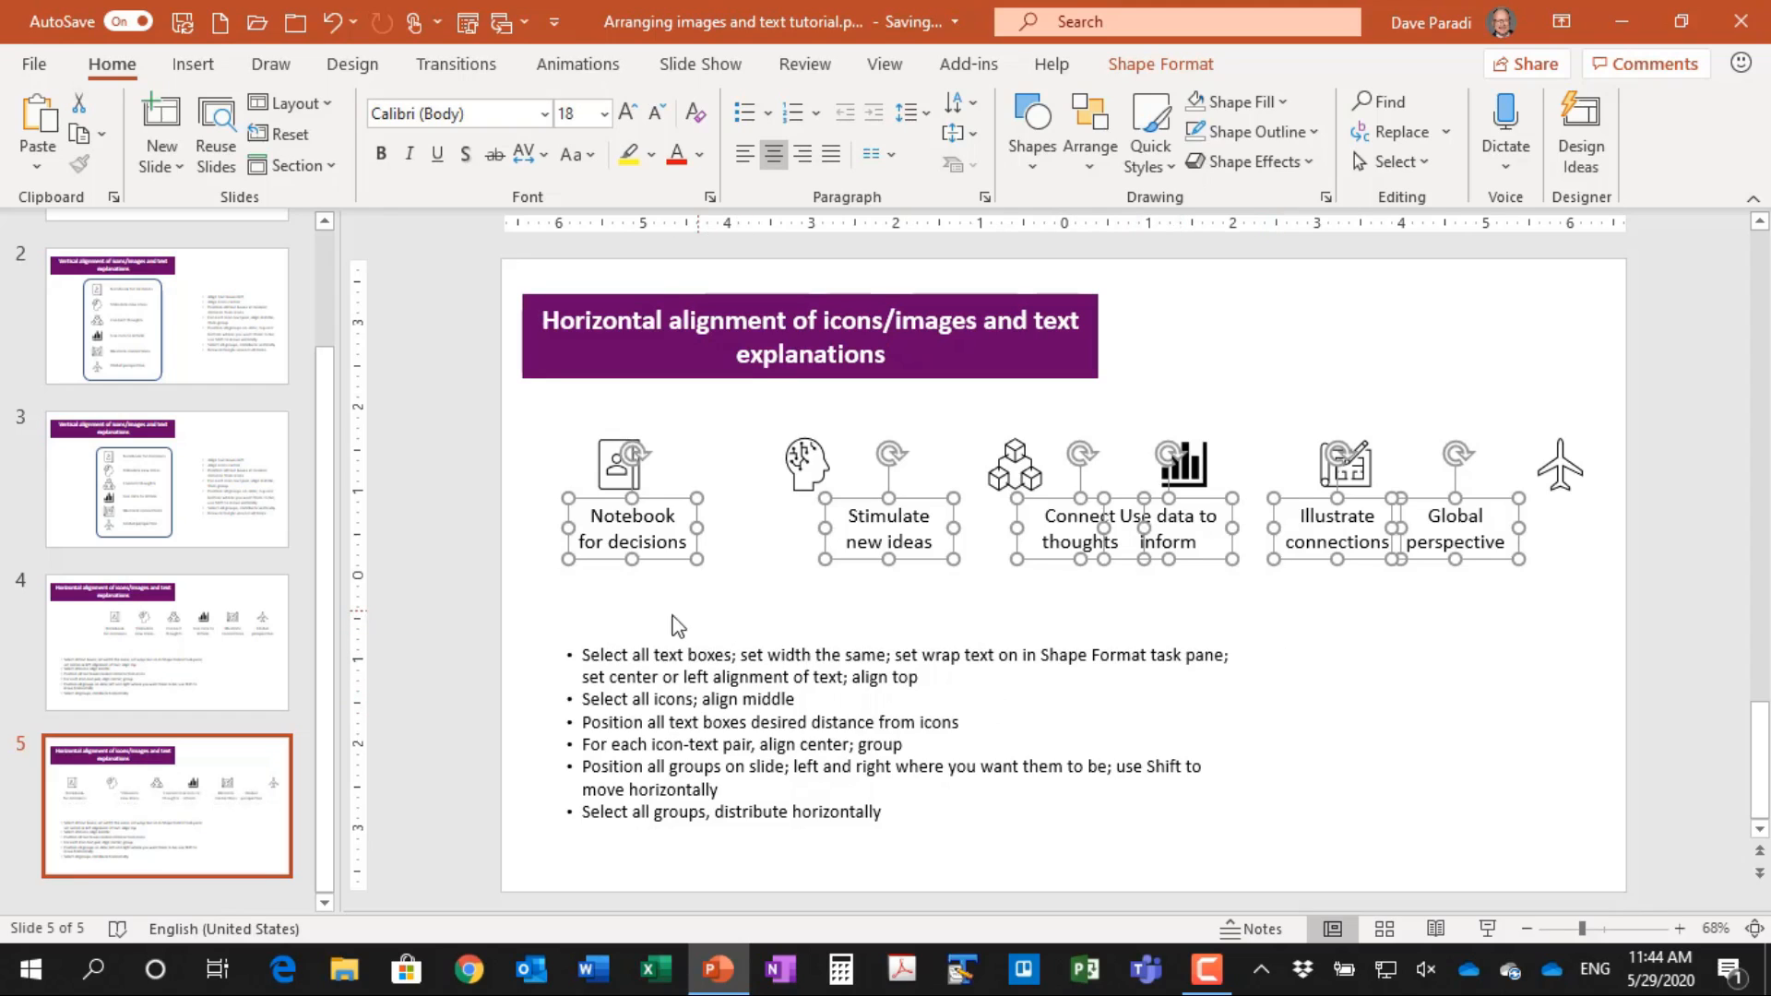
Center the Notebook and Stimulate new ideas icons over their captions and group each pair
{"action": "left_click", "coordinate": [541, 605]}
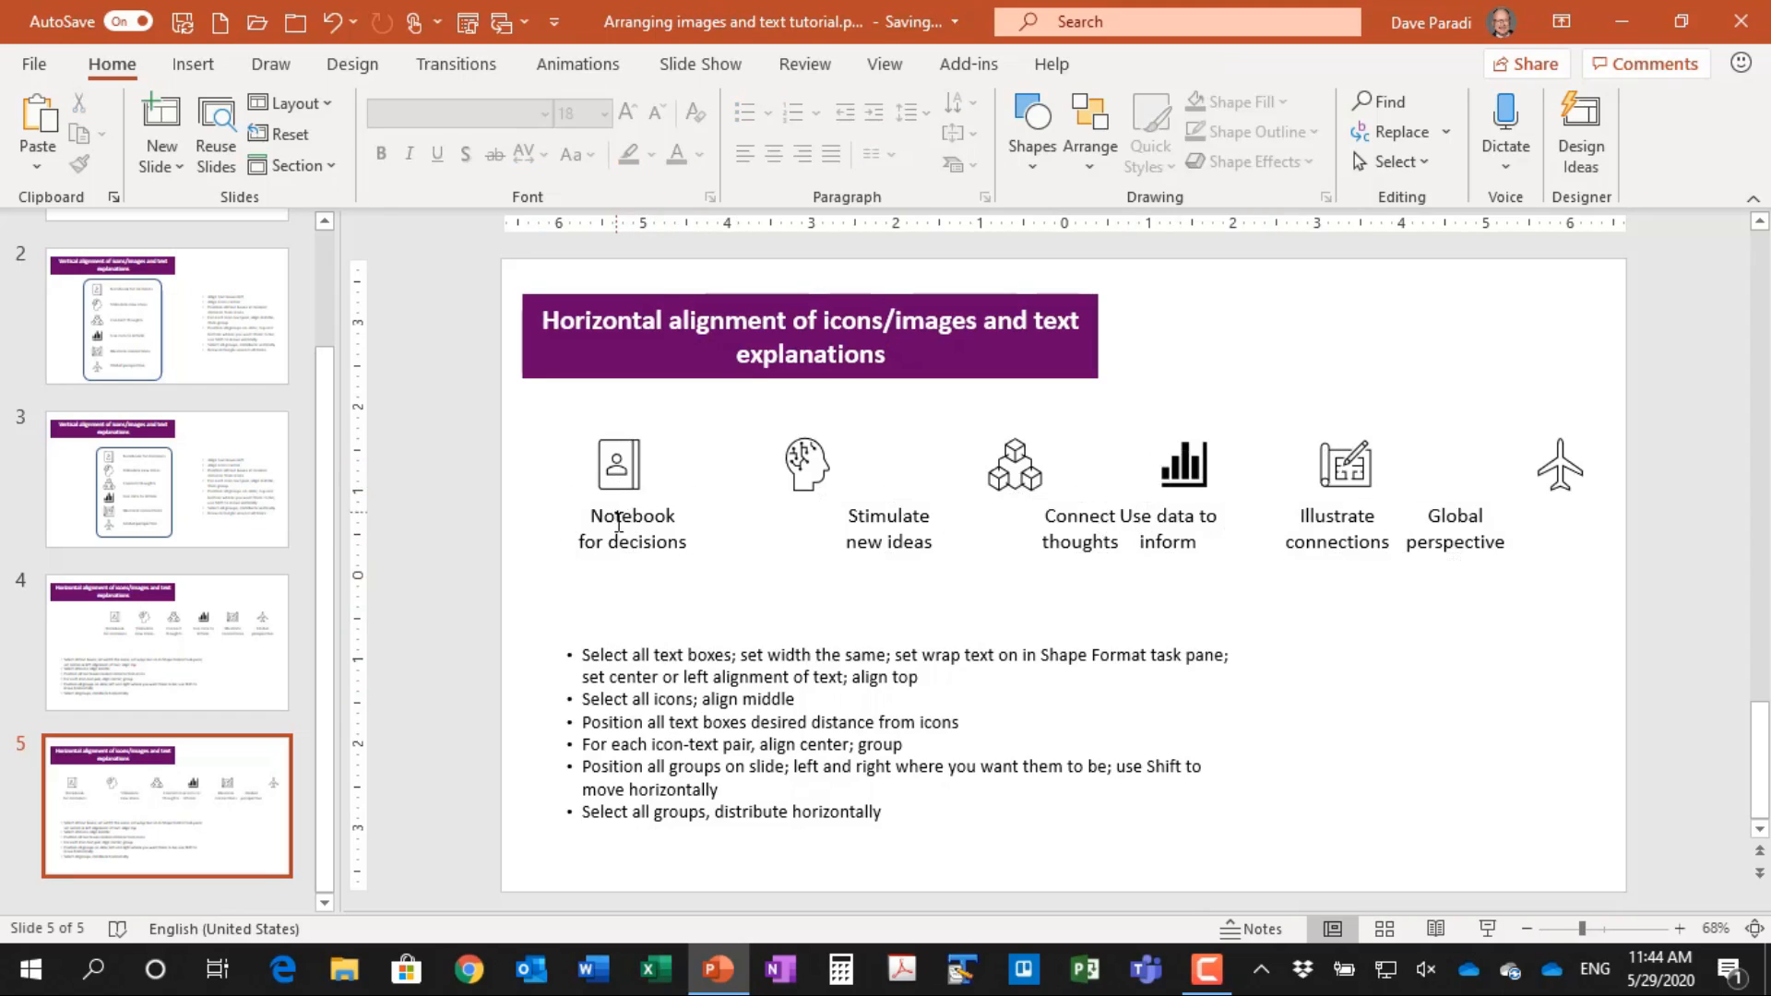
{"action": "left_click", "coordinate": [631, 486]}
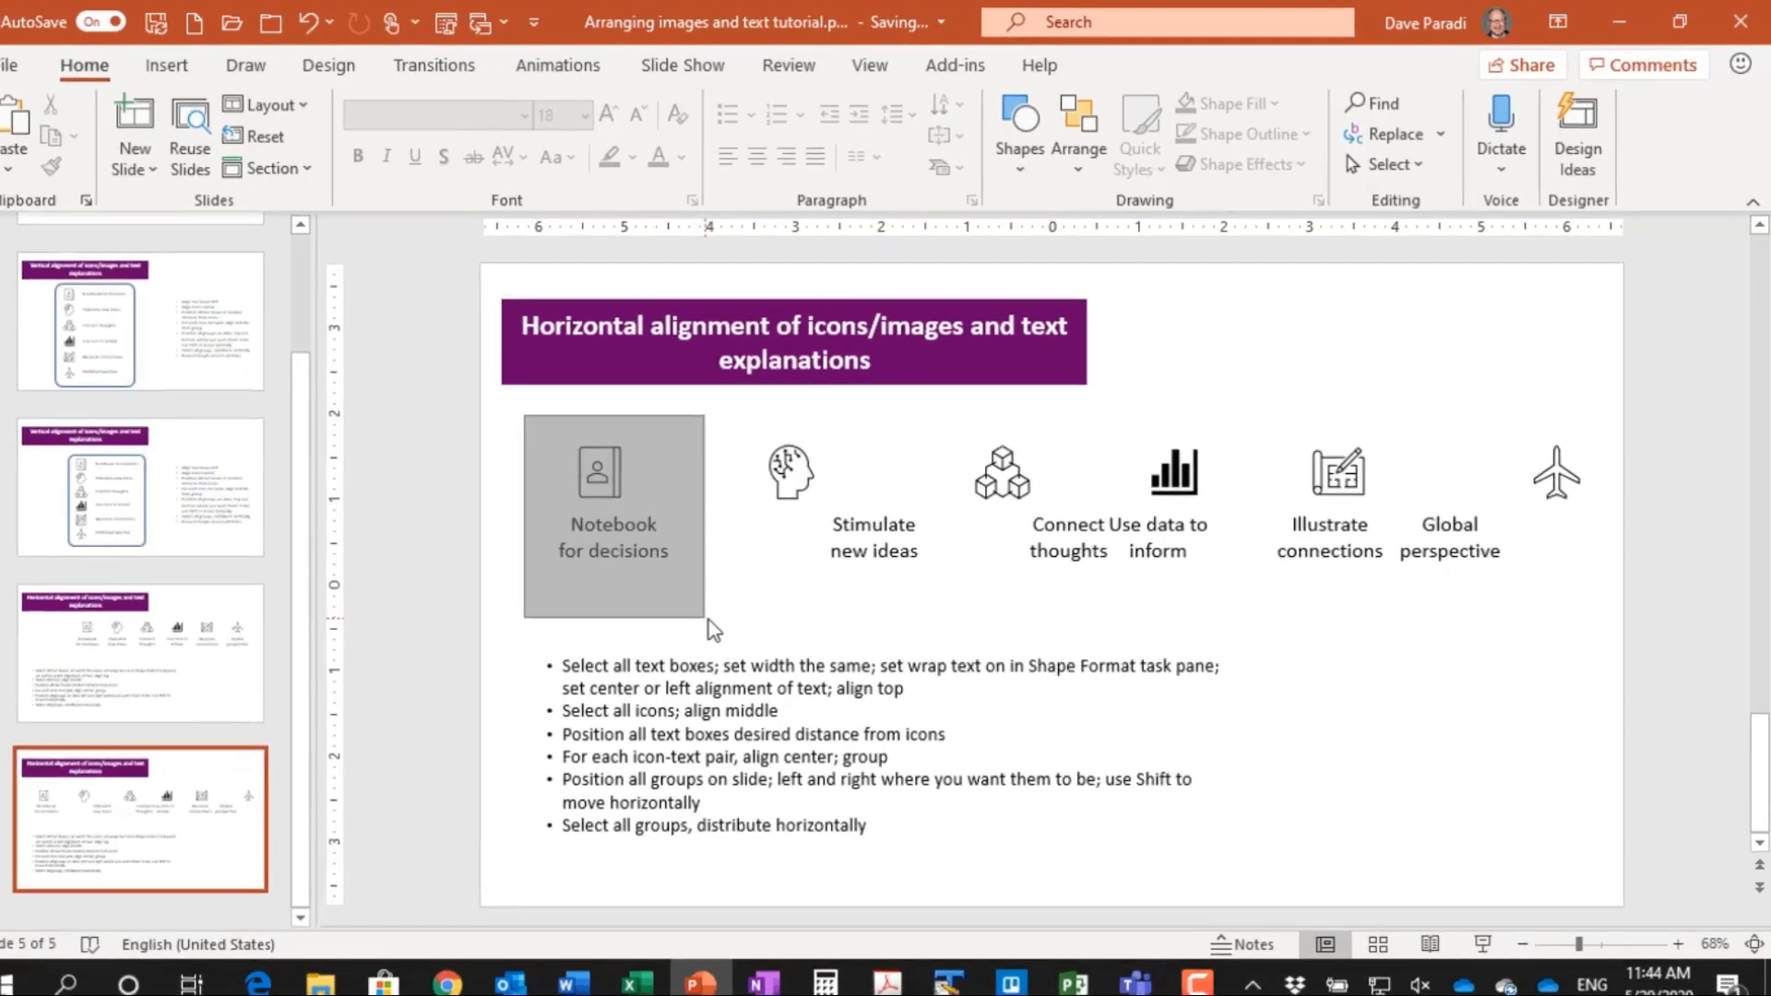
{"action": "left_click", "coordinate": [612, 474]}
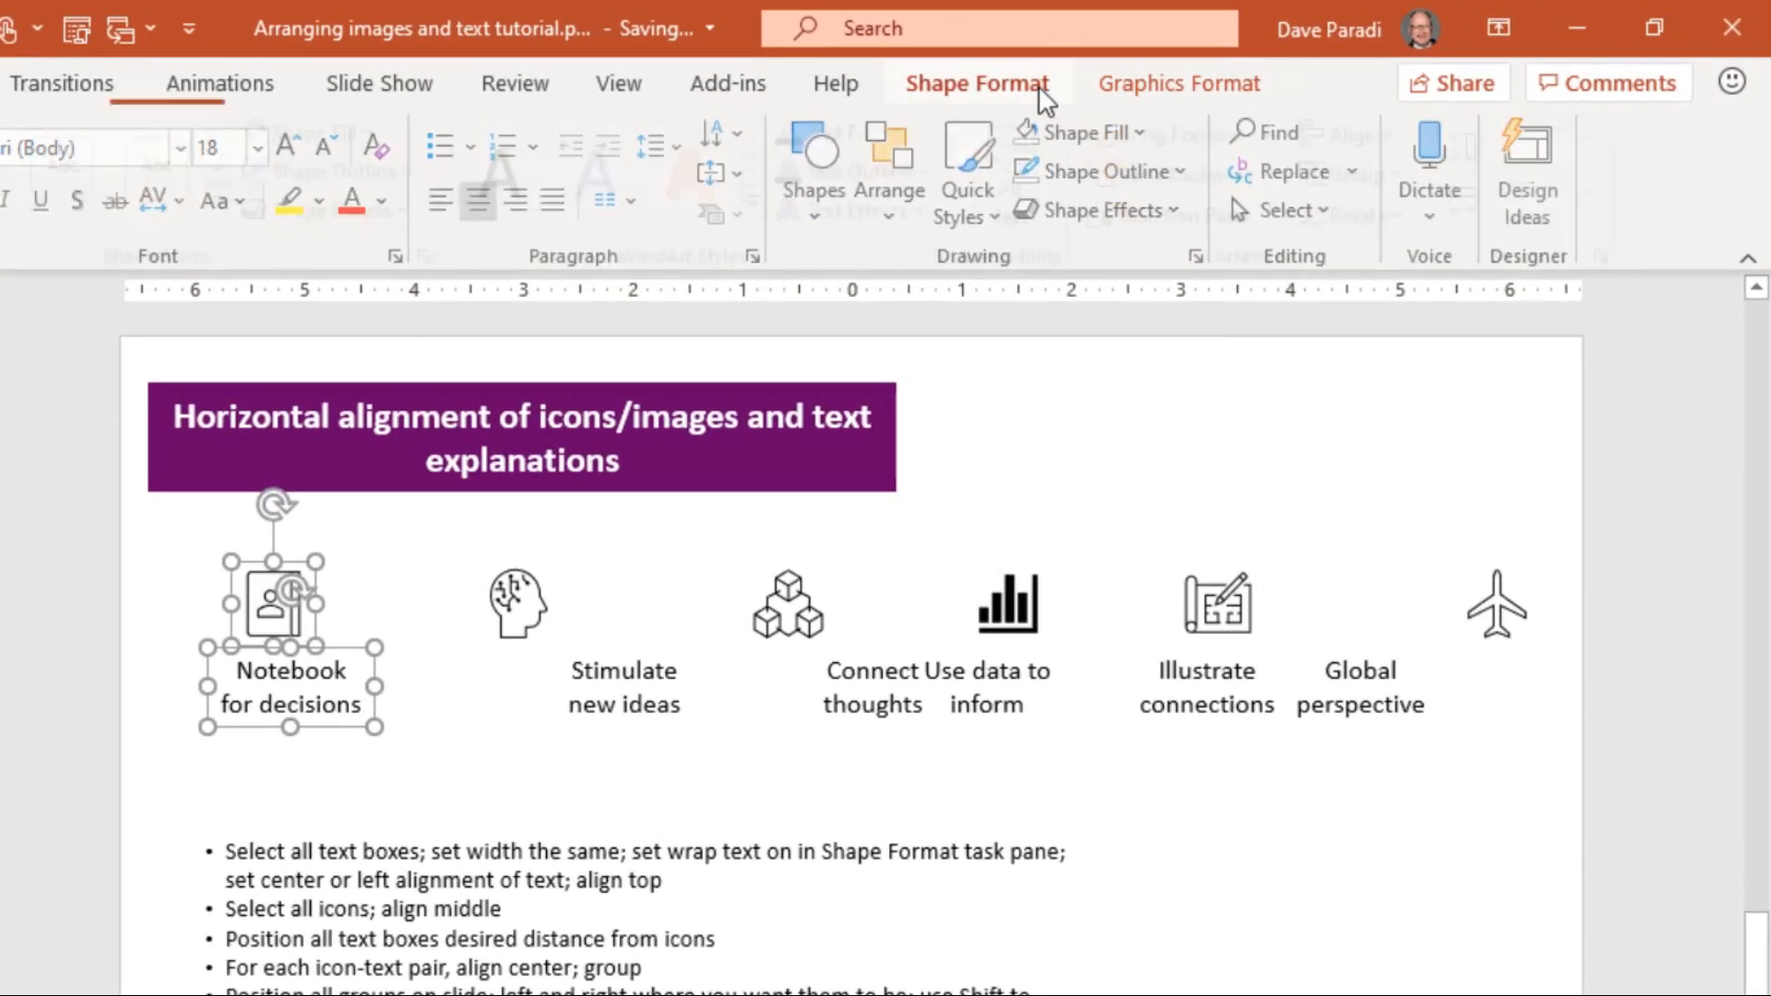
{"action": "left_click", "coordinate": [1367, 132]}
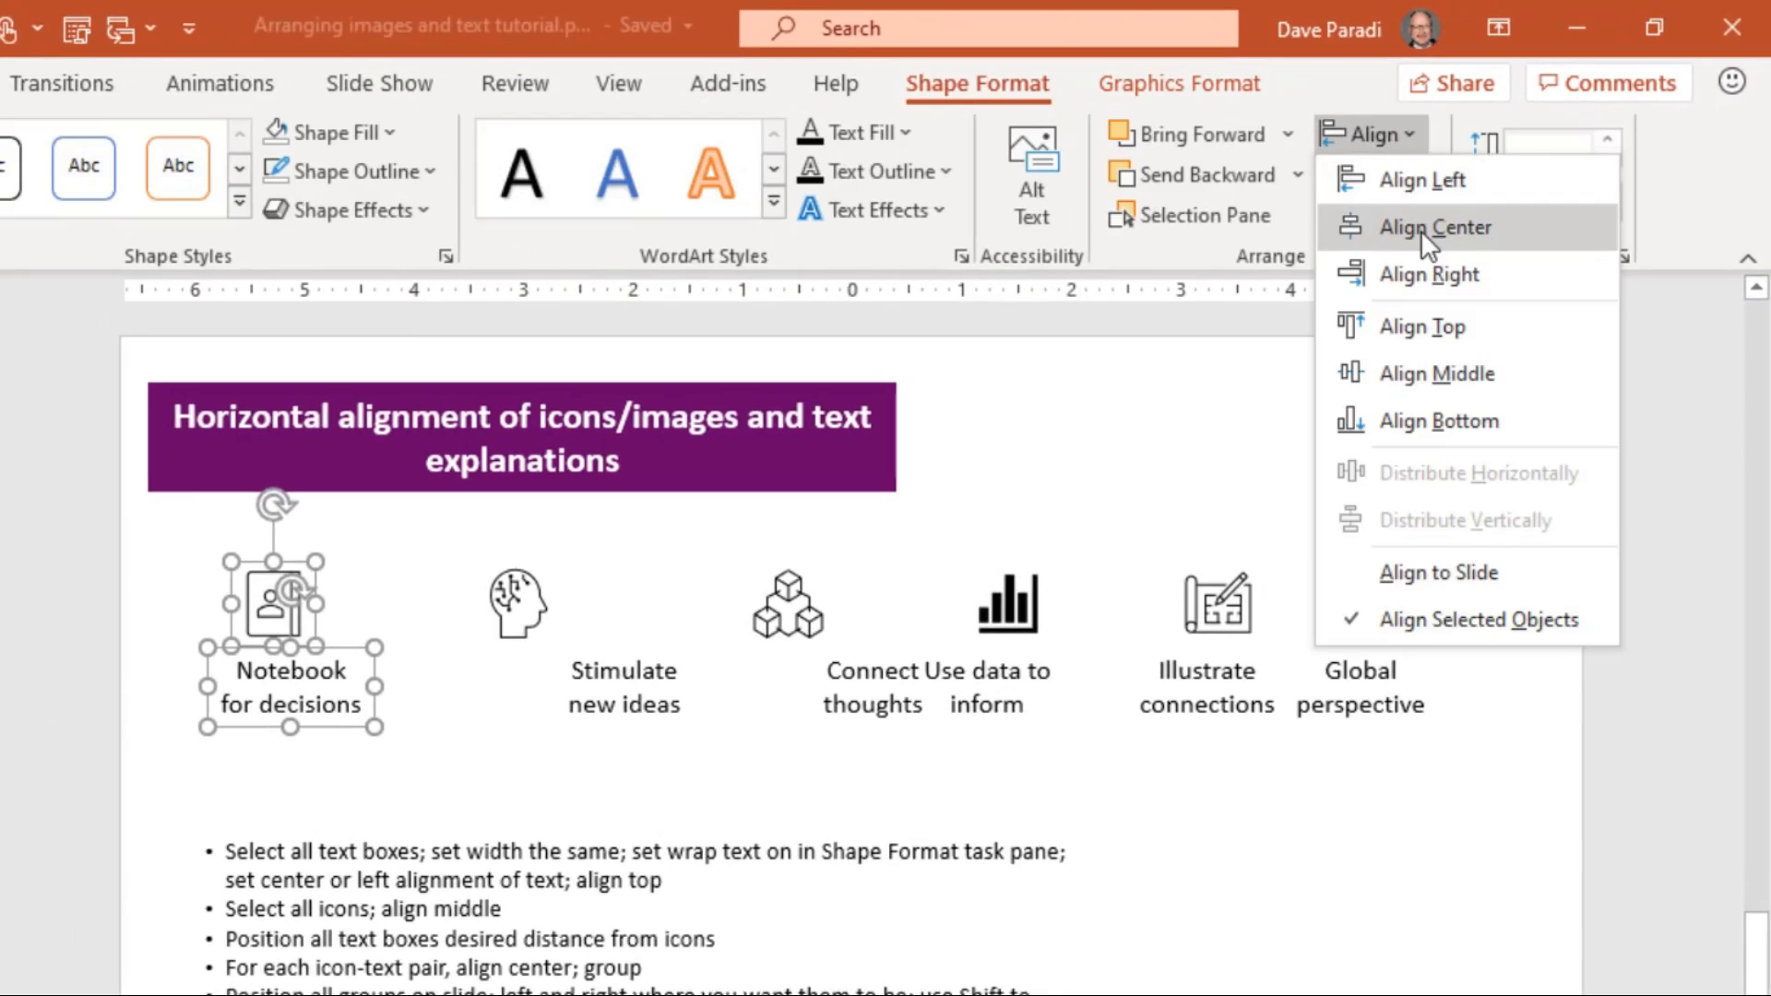
{"action": "left_click", "coordinate": [1370, 175]}
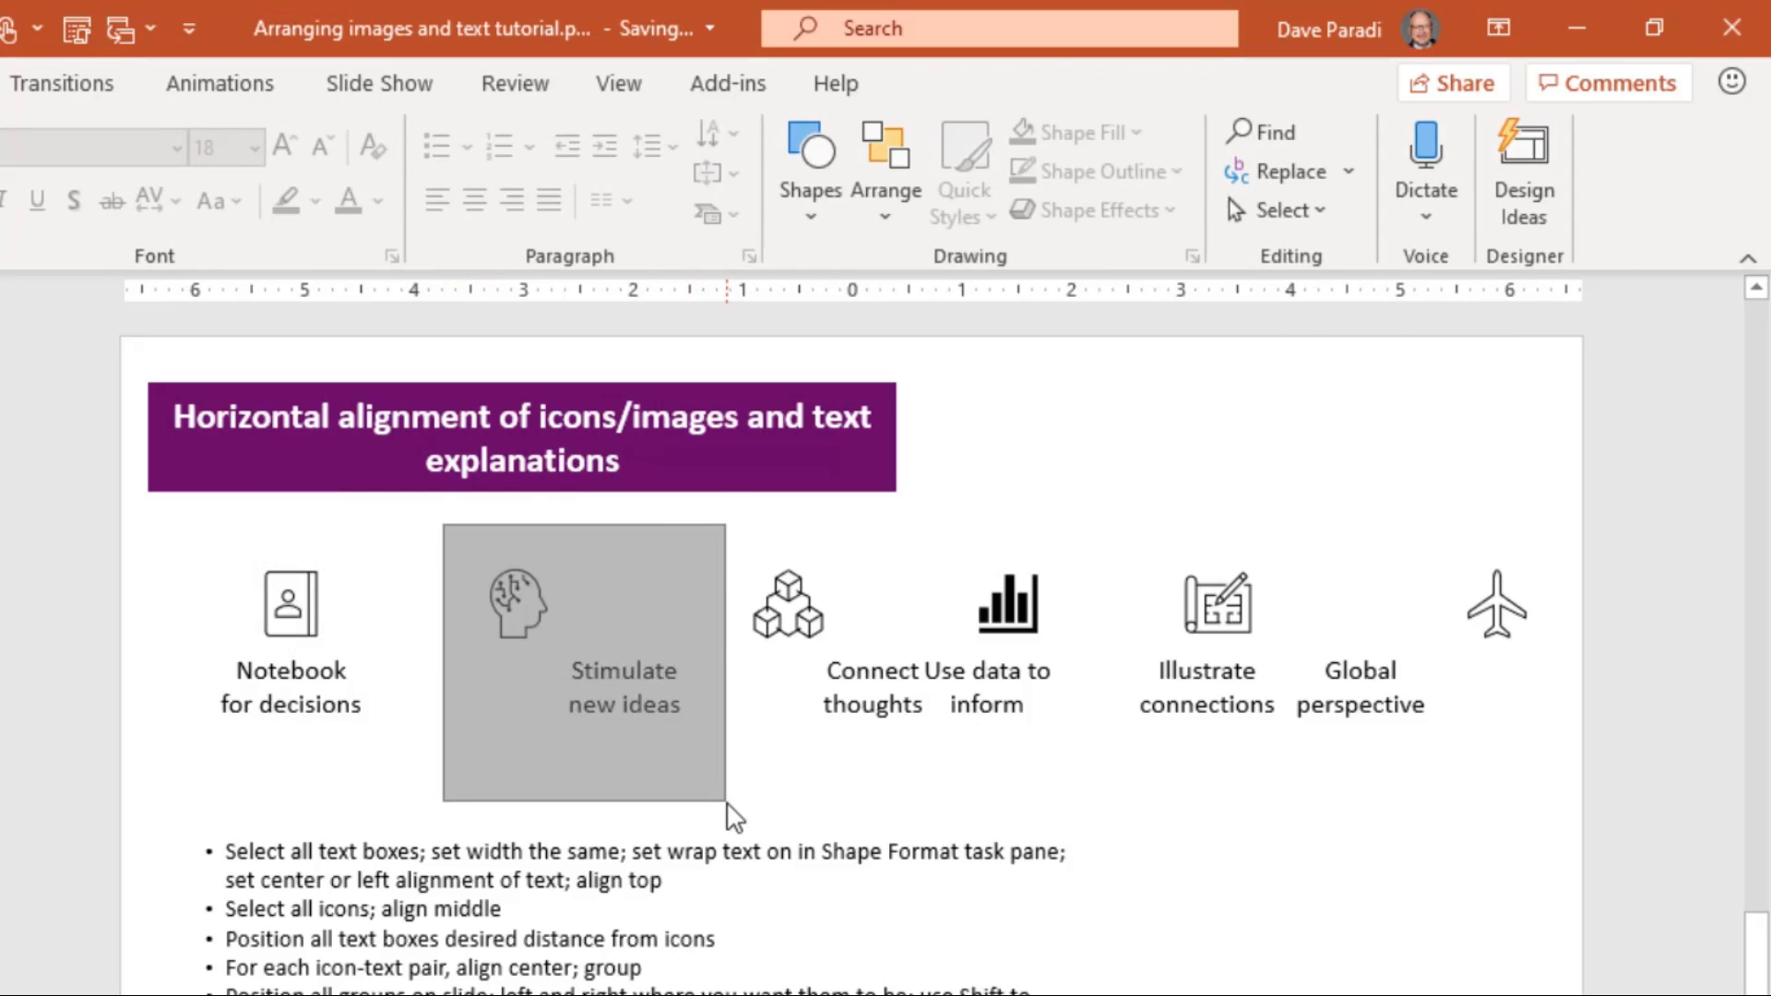
{"action": "left_click", "coordinate": [1367, 133]}
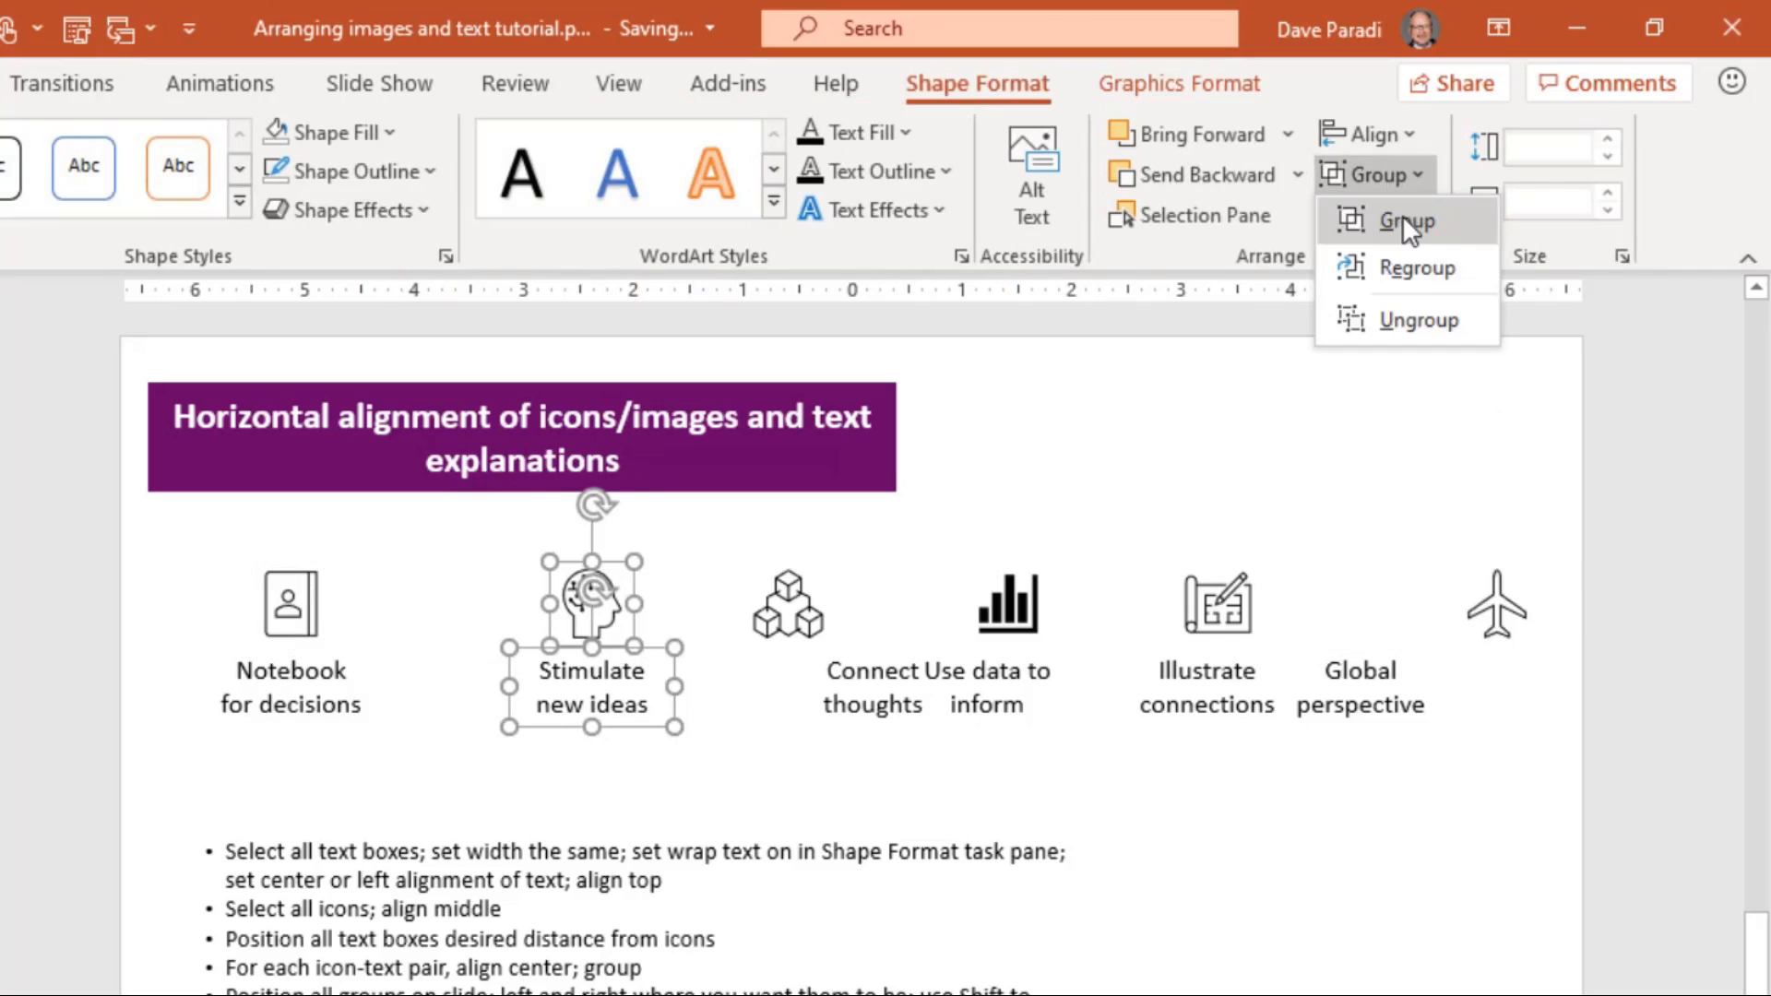
{"action": "left_click", "coordinate": [1406, 219]}
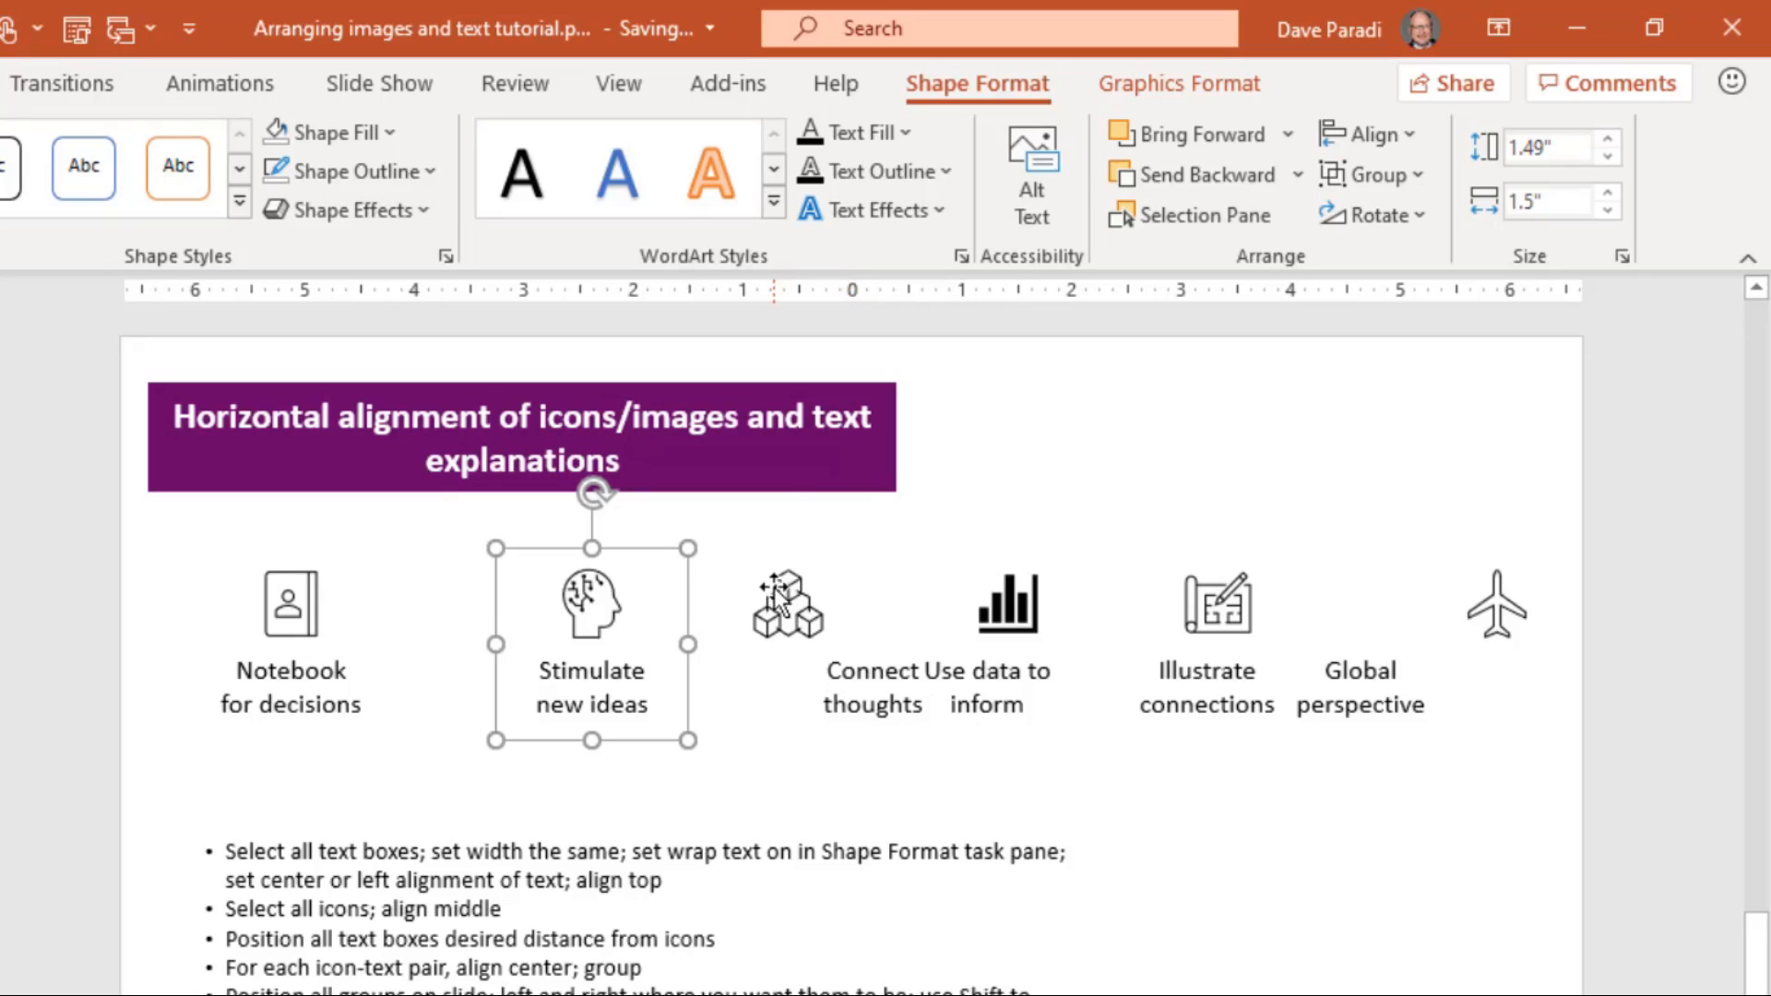
Center the Connect thoughts and Use data to inform icons over their captions and group each pair
{"action": "left_click", "coordinate": [788, 601]}
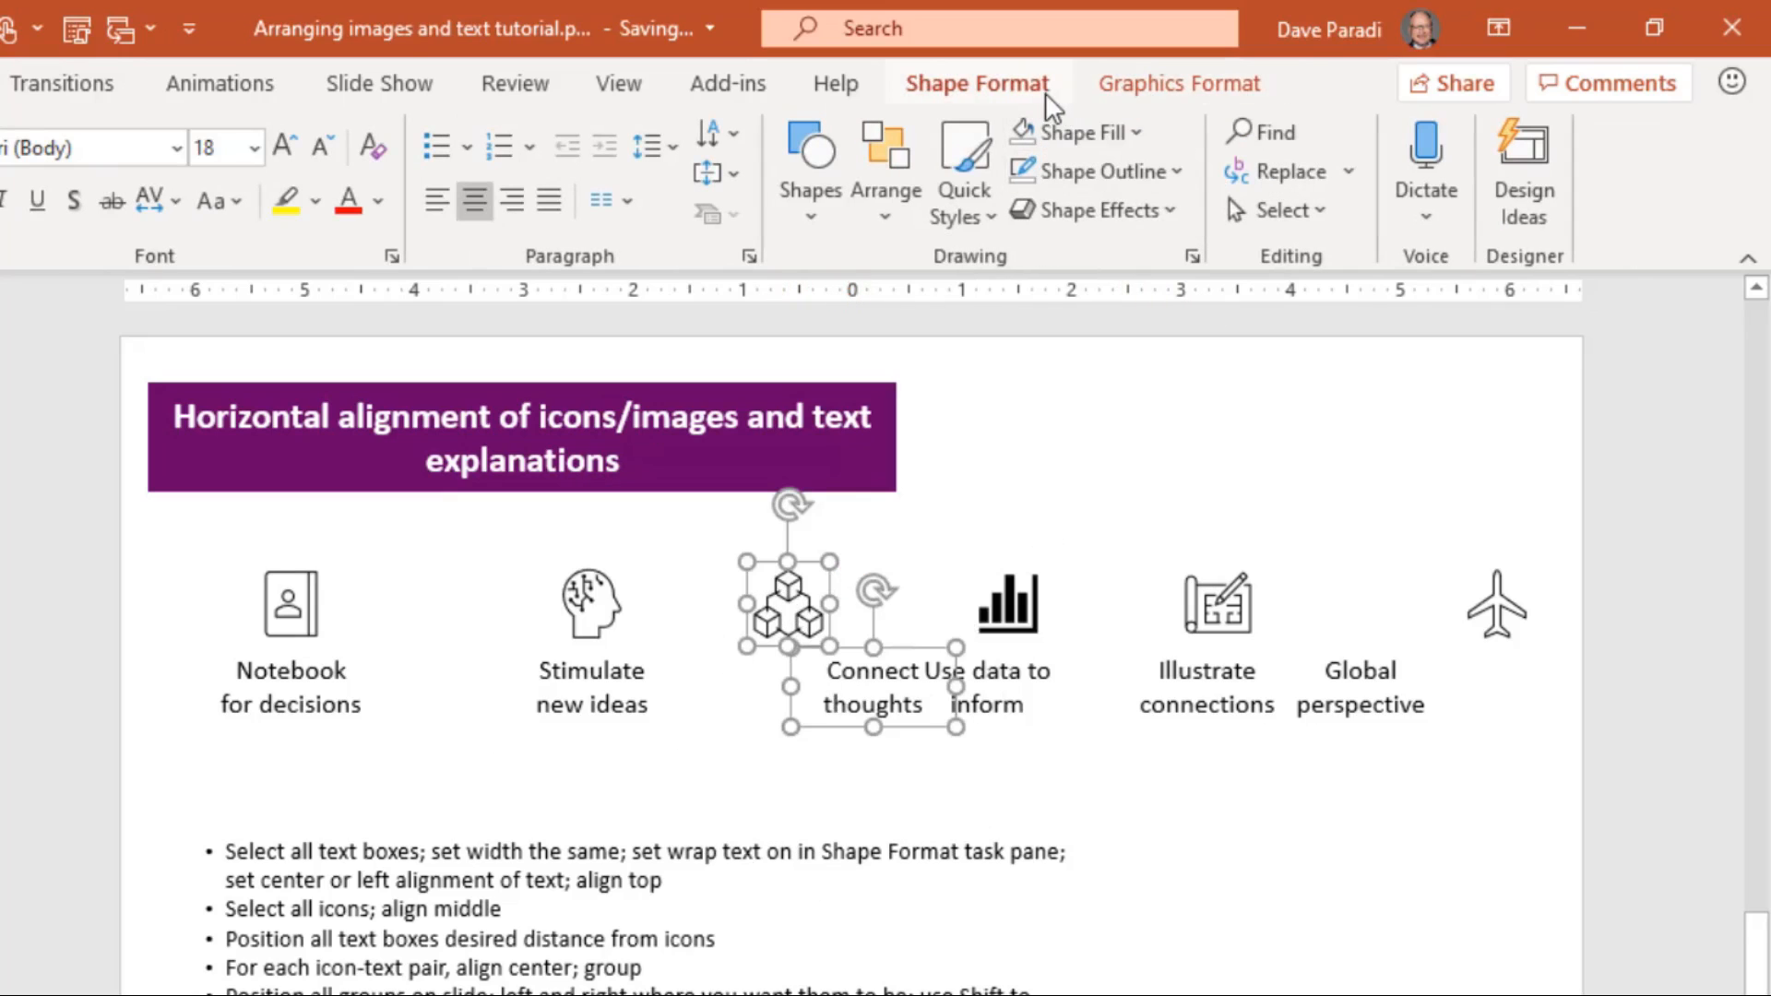
{"action": "left_click", "coordinate": [1367, 135]}
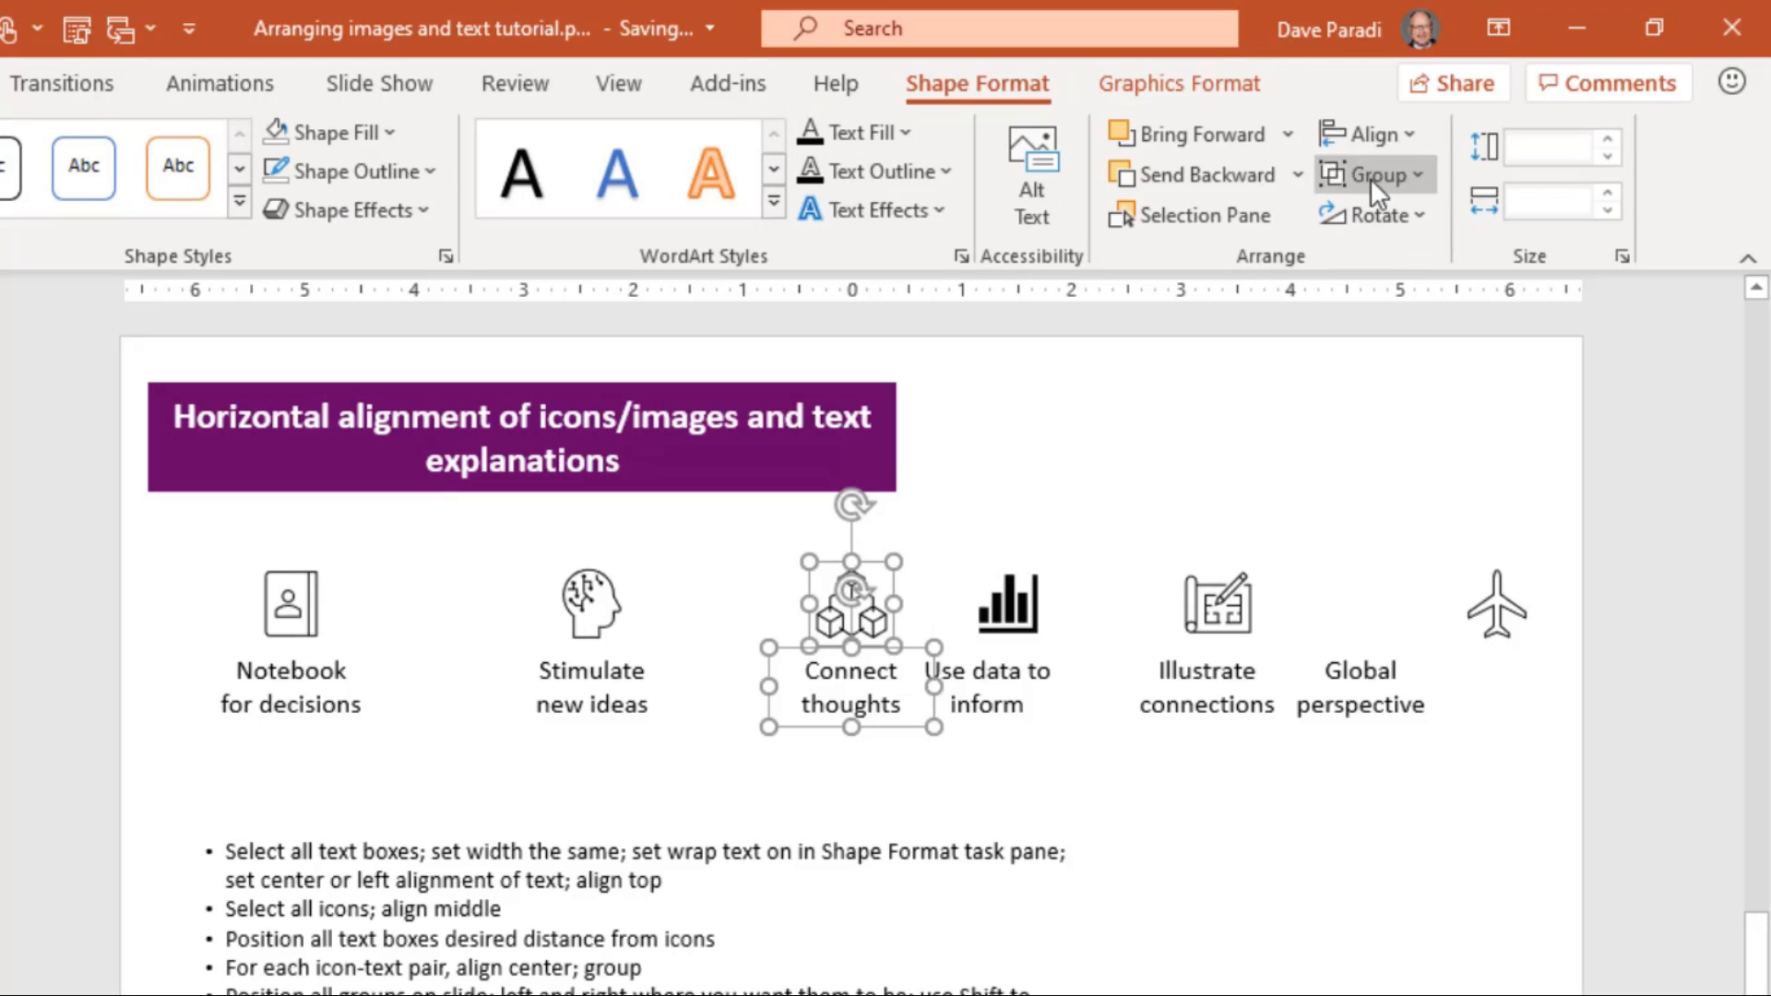
{"action": "left_click", "coordinate": [1373, 173]}
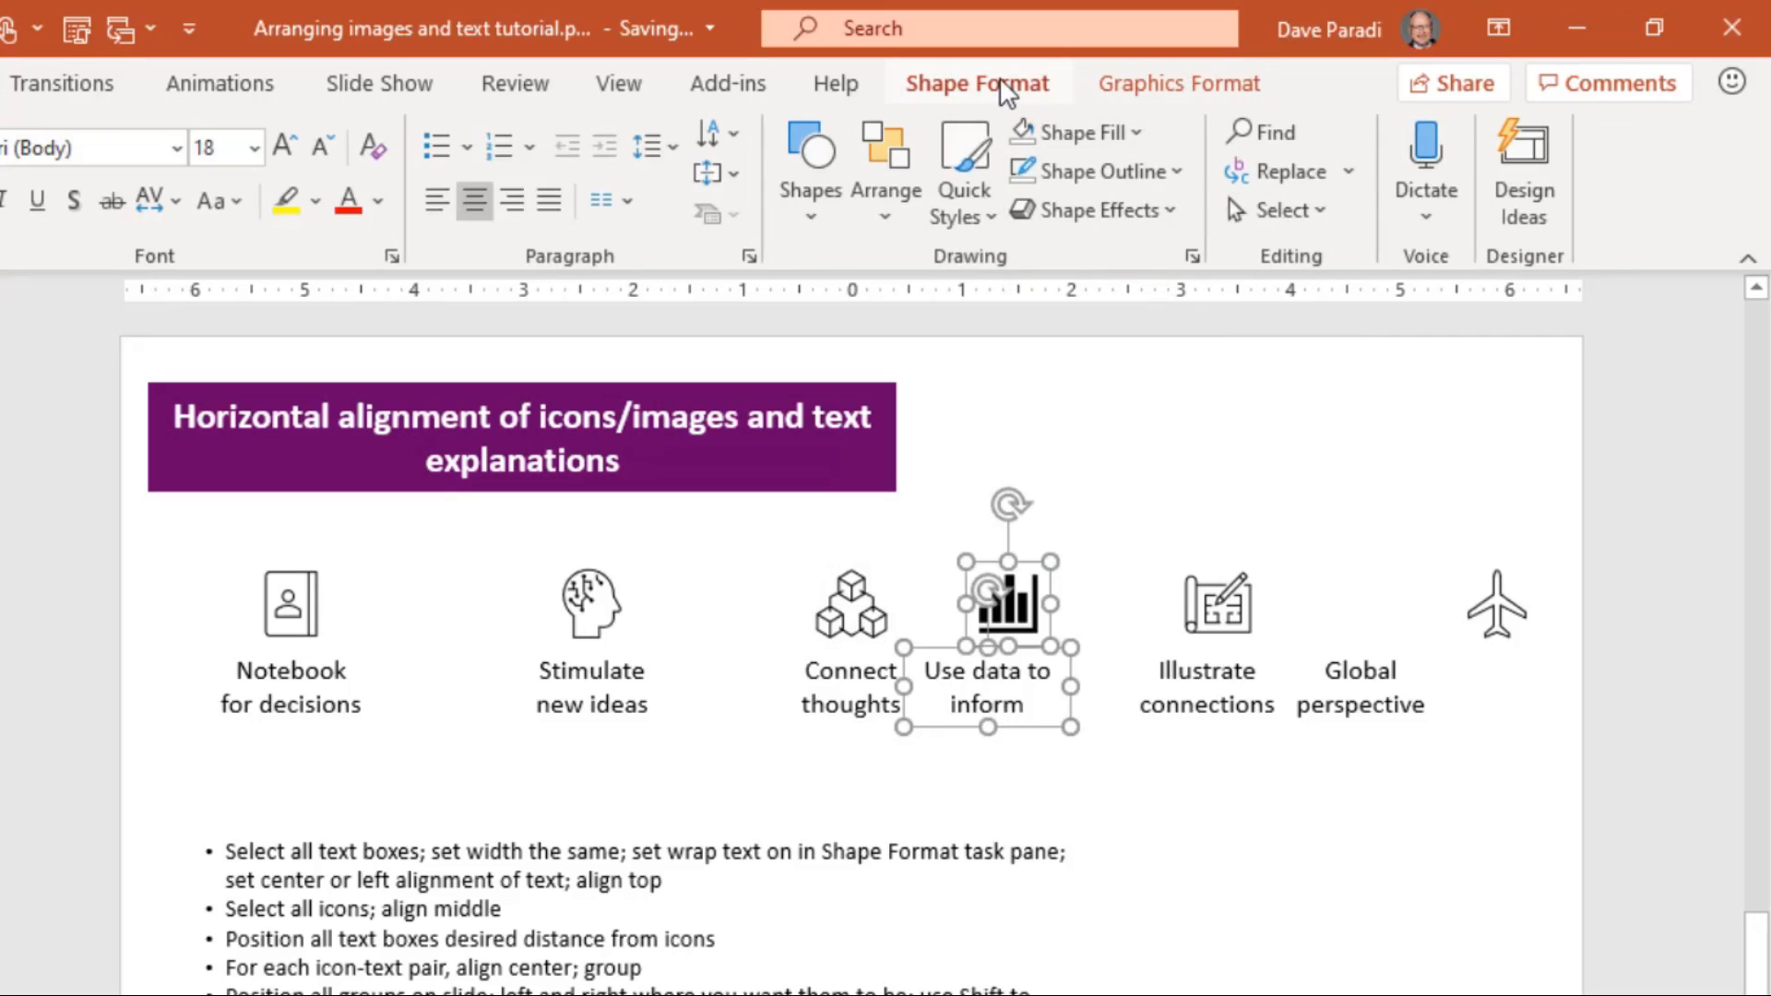
{"action": "left_click", "coordinate": [1367, 133]}
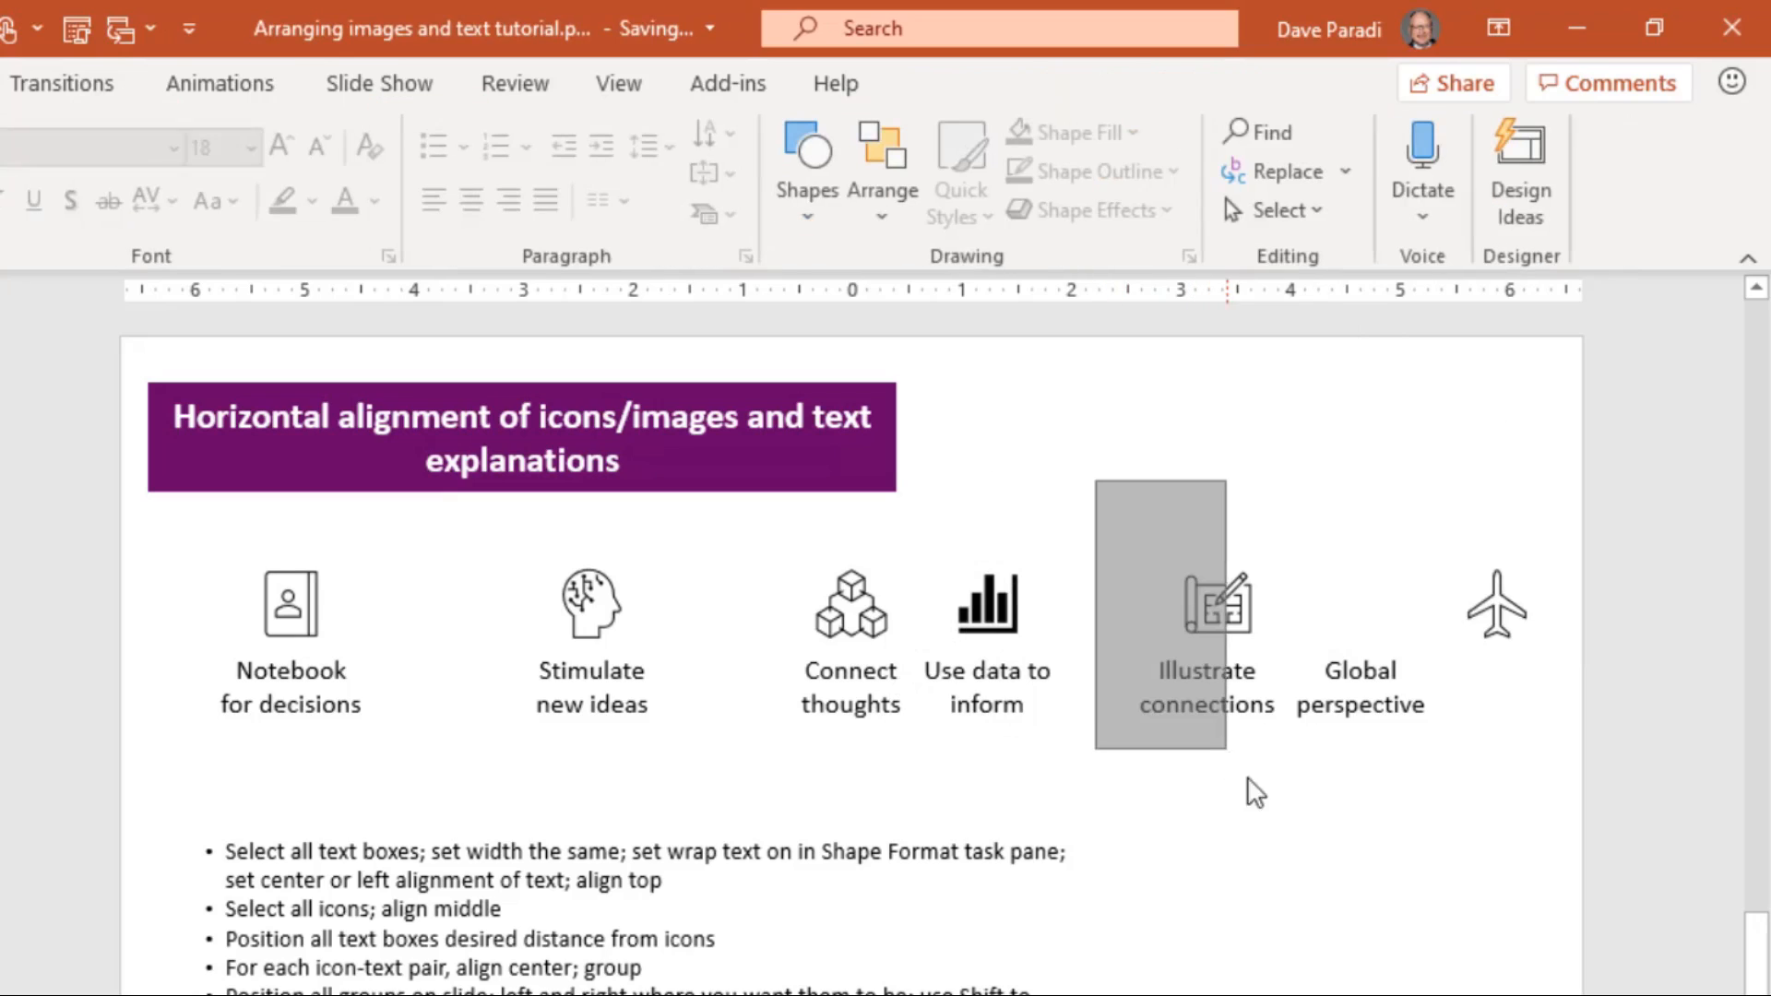
Center the Illustrate connections and Global perspective icons over their captions and group each pair
{"action": "left_click", "coordinate": [1205, 605]}
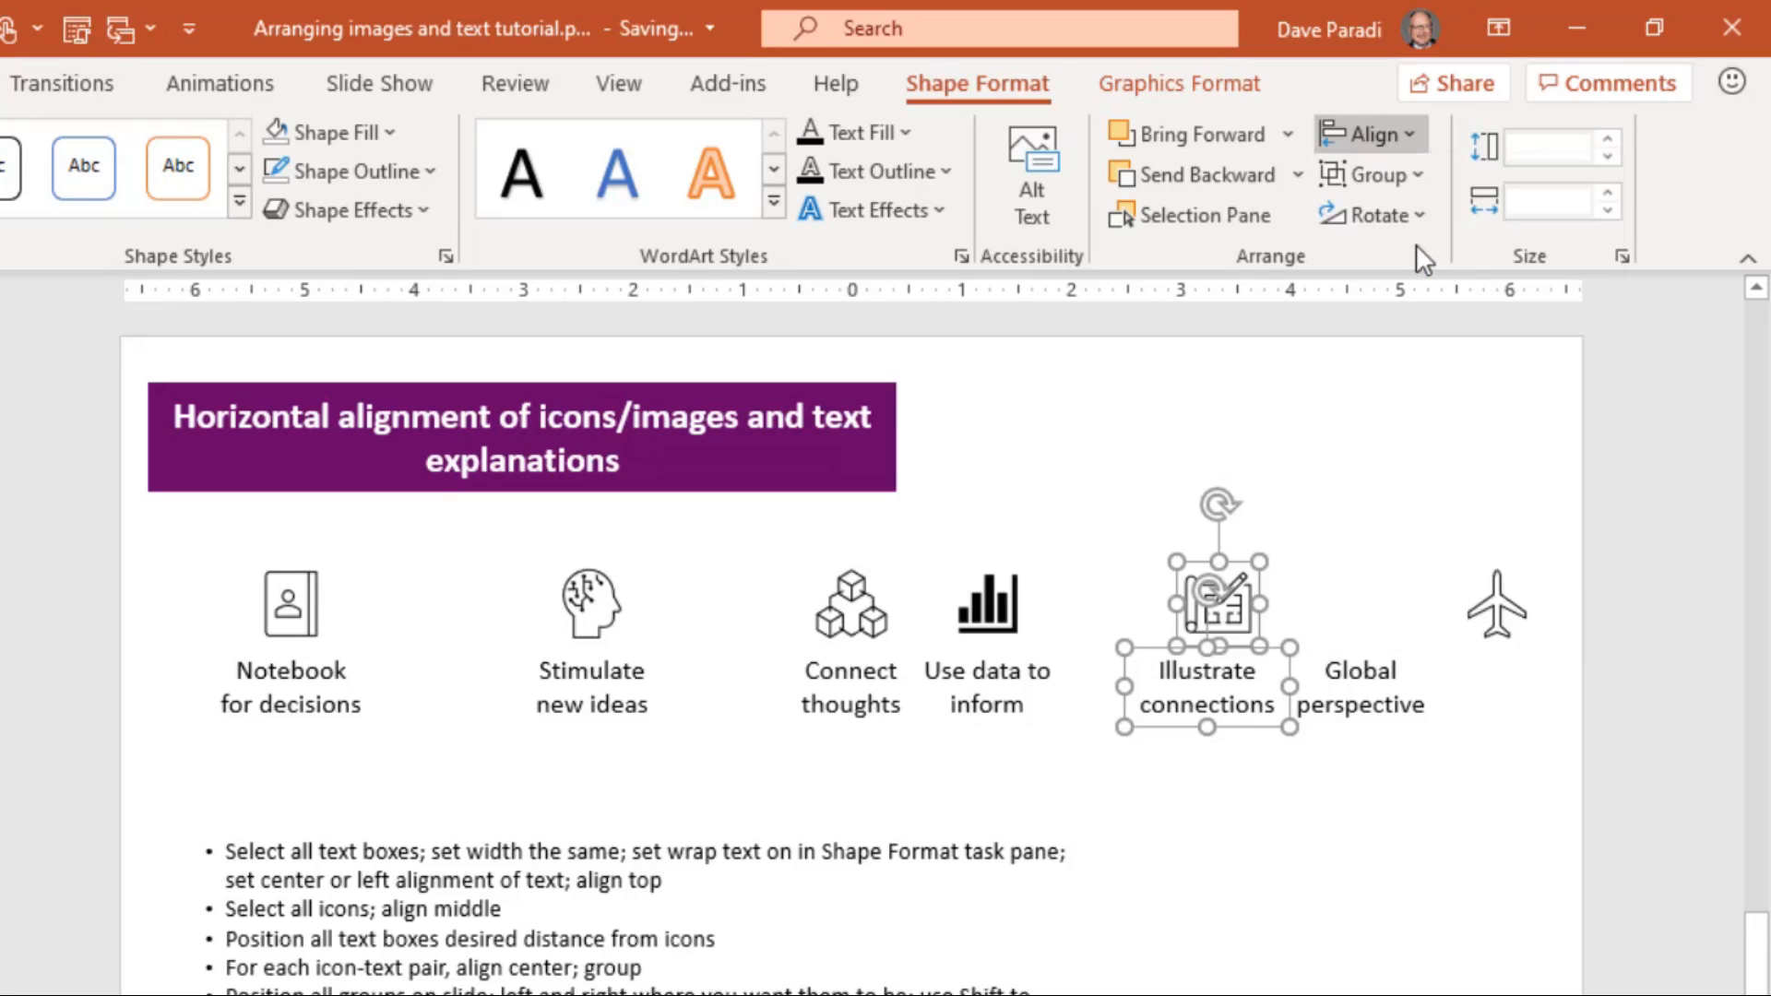
{"action": "left_click", "coordinate": [1371, 174]}
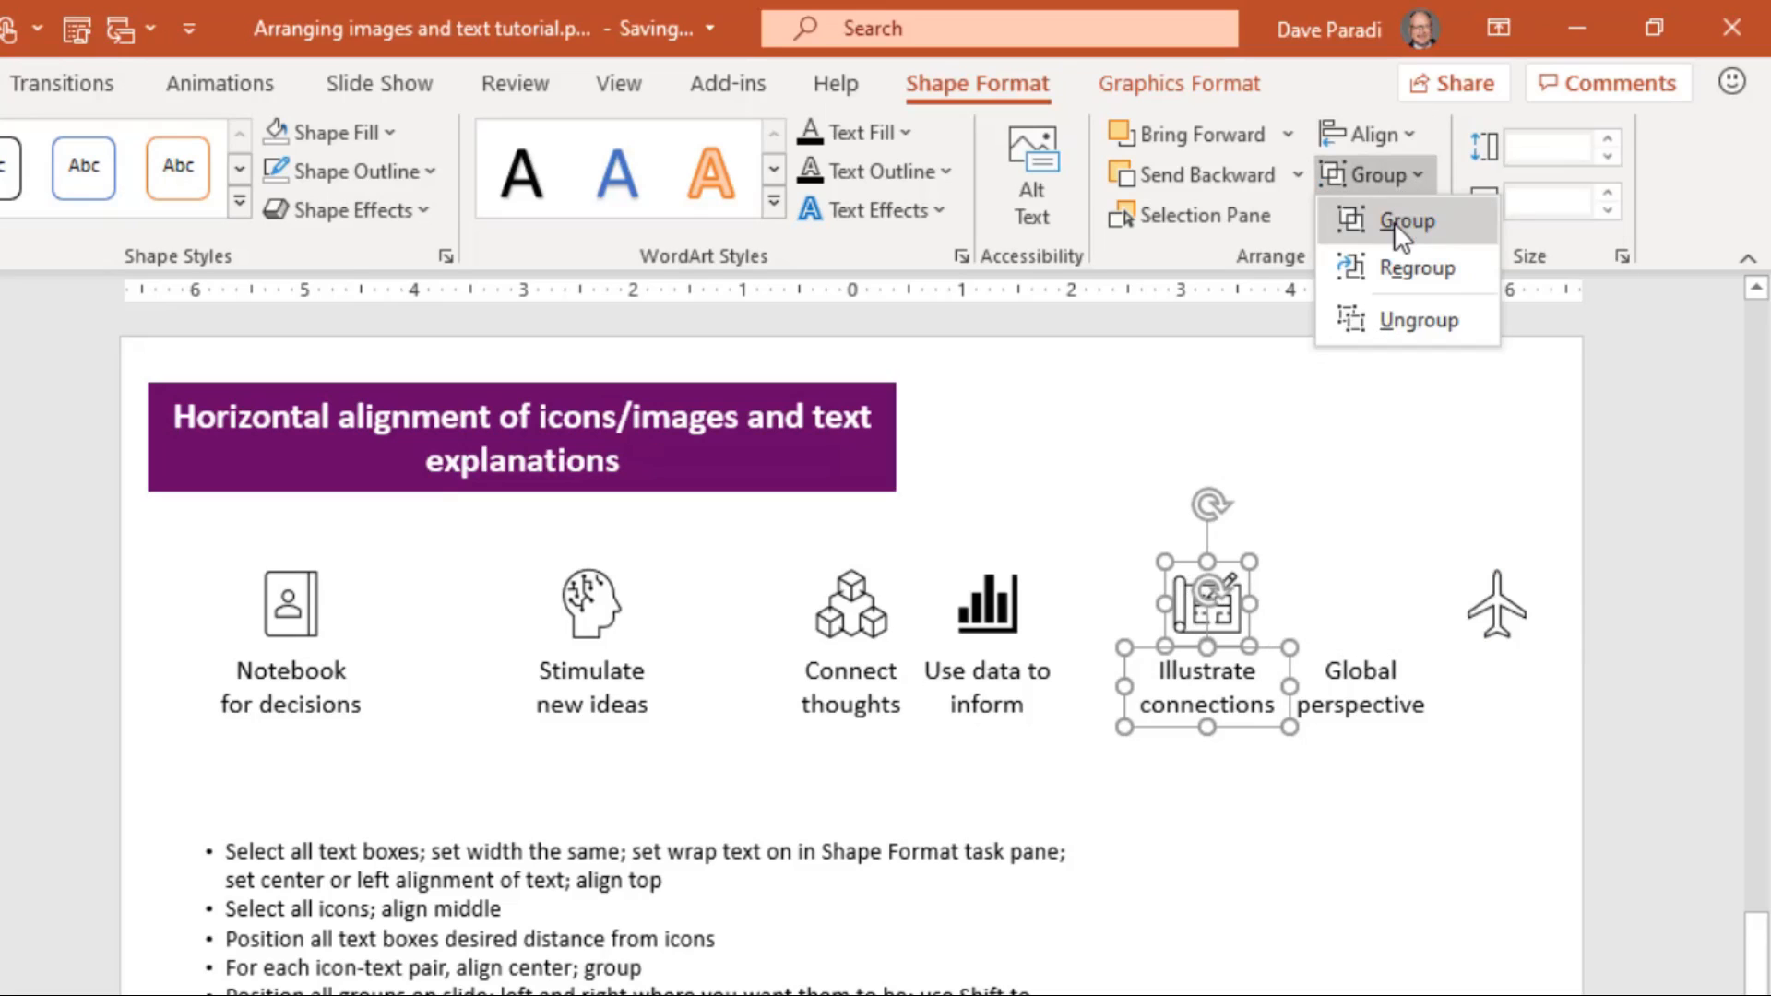
{"action": "left_click", "coordinate": [1406, 220]}
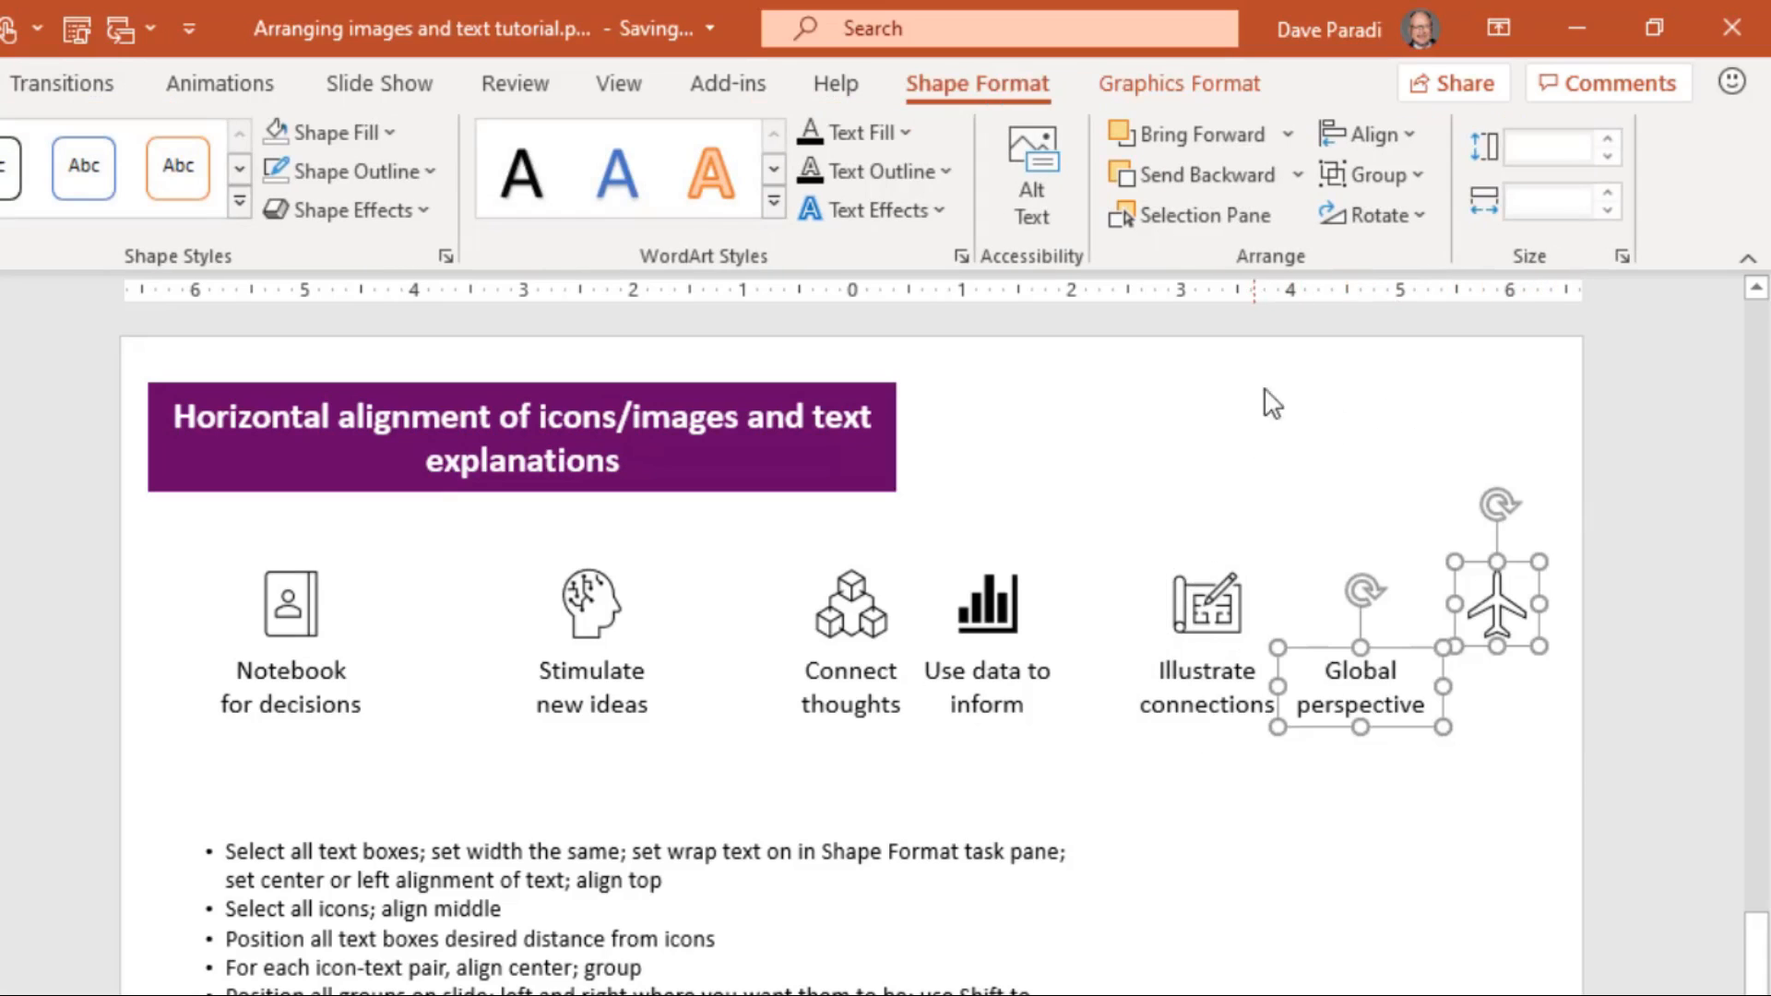
{"action": "left_click", "coordinate": [1367, 133]}
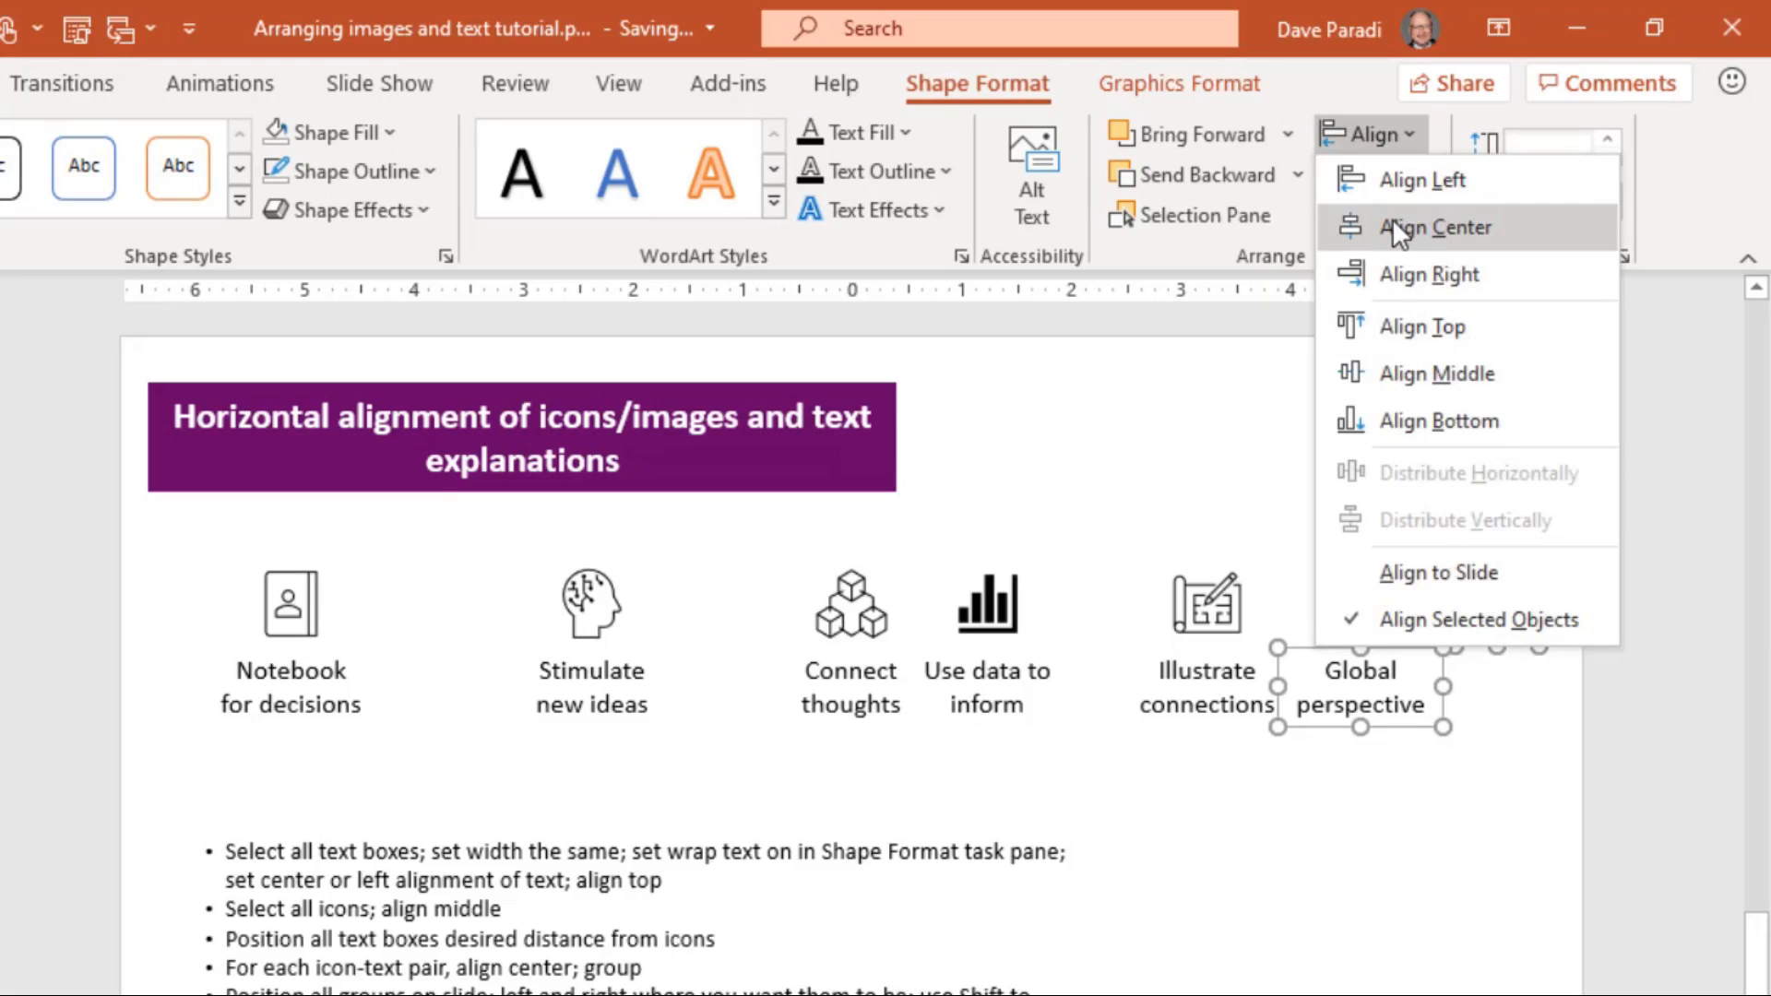
{"action": "left_click", "coordinate": [1435, 225]}
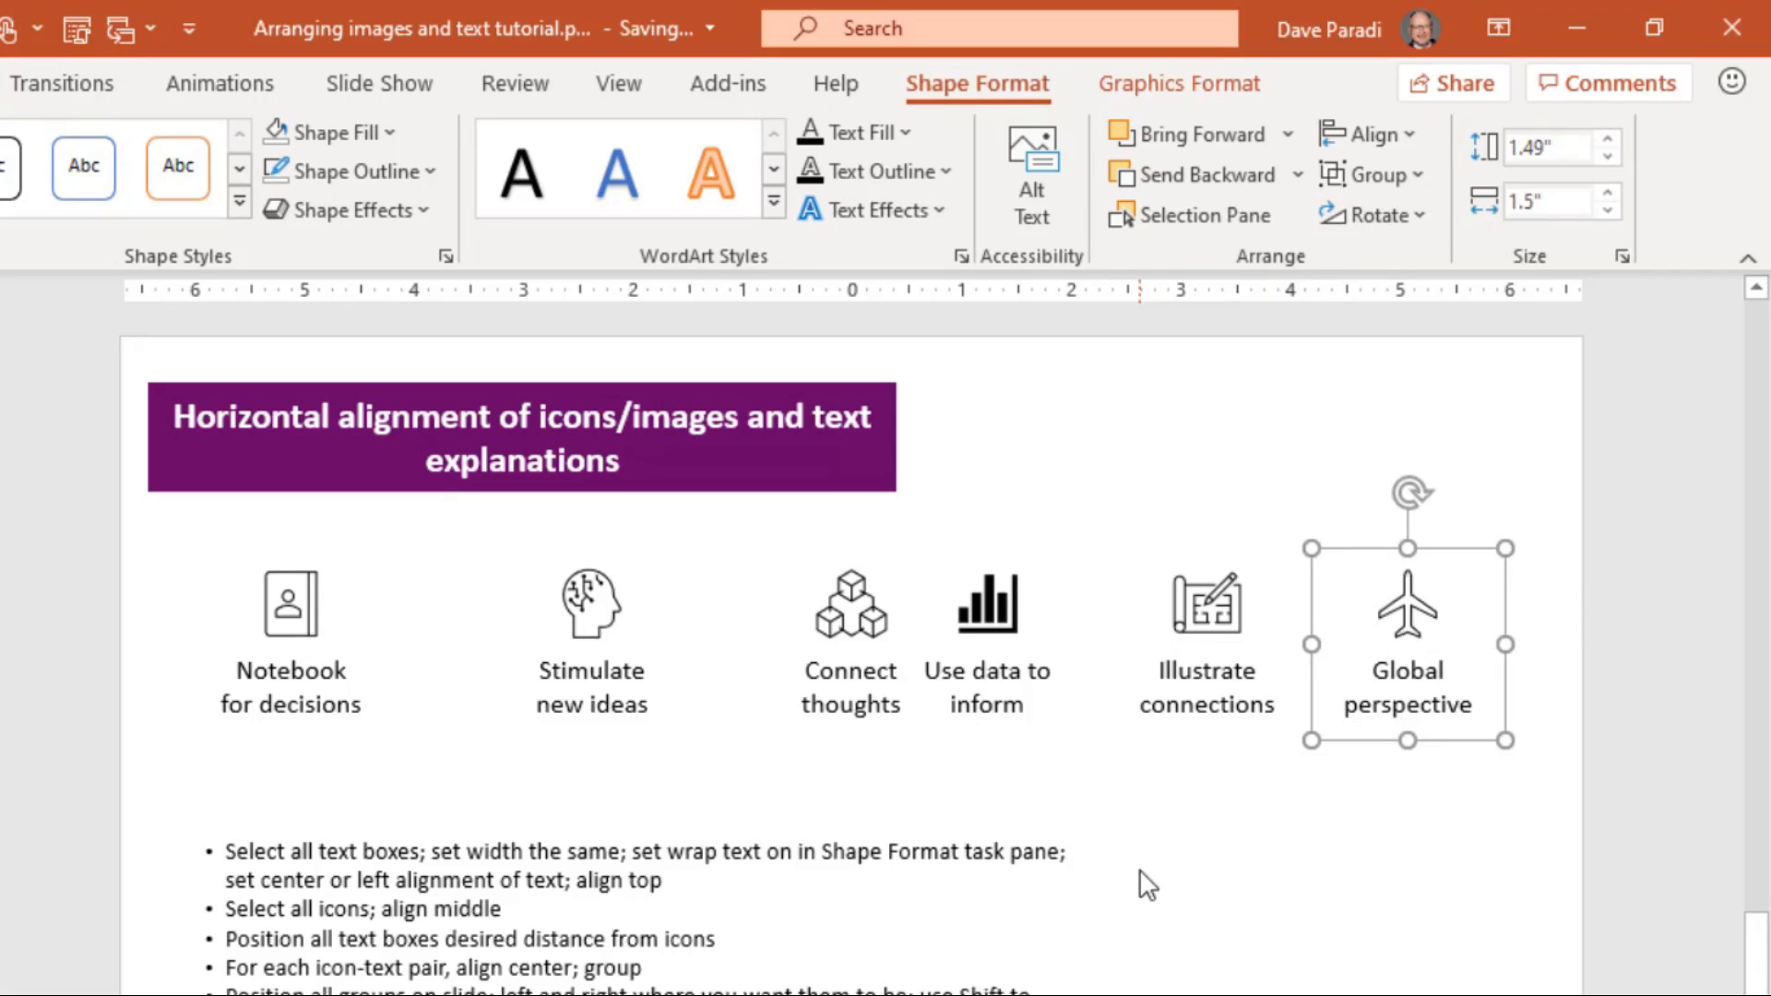
{"action": "mouse_move", "coordinate": [1508, 598]}
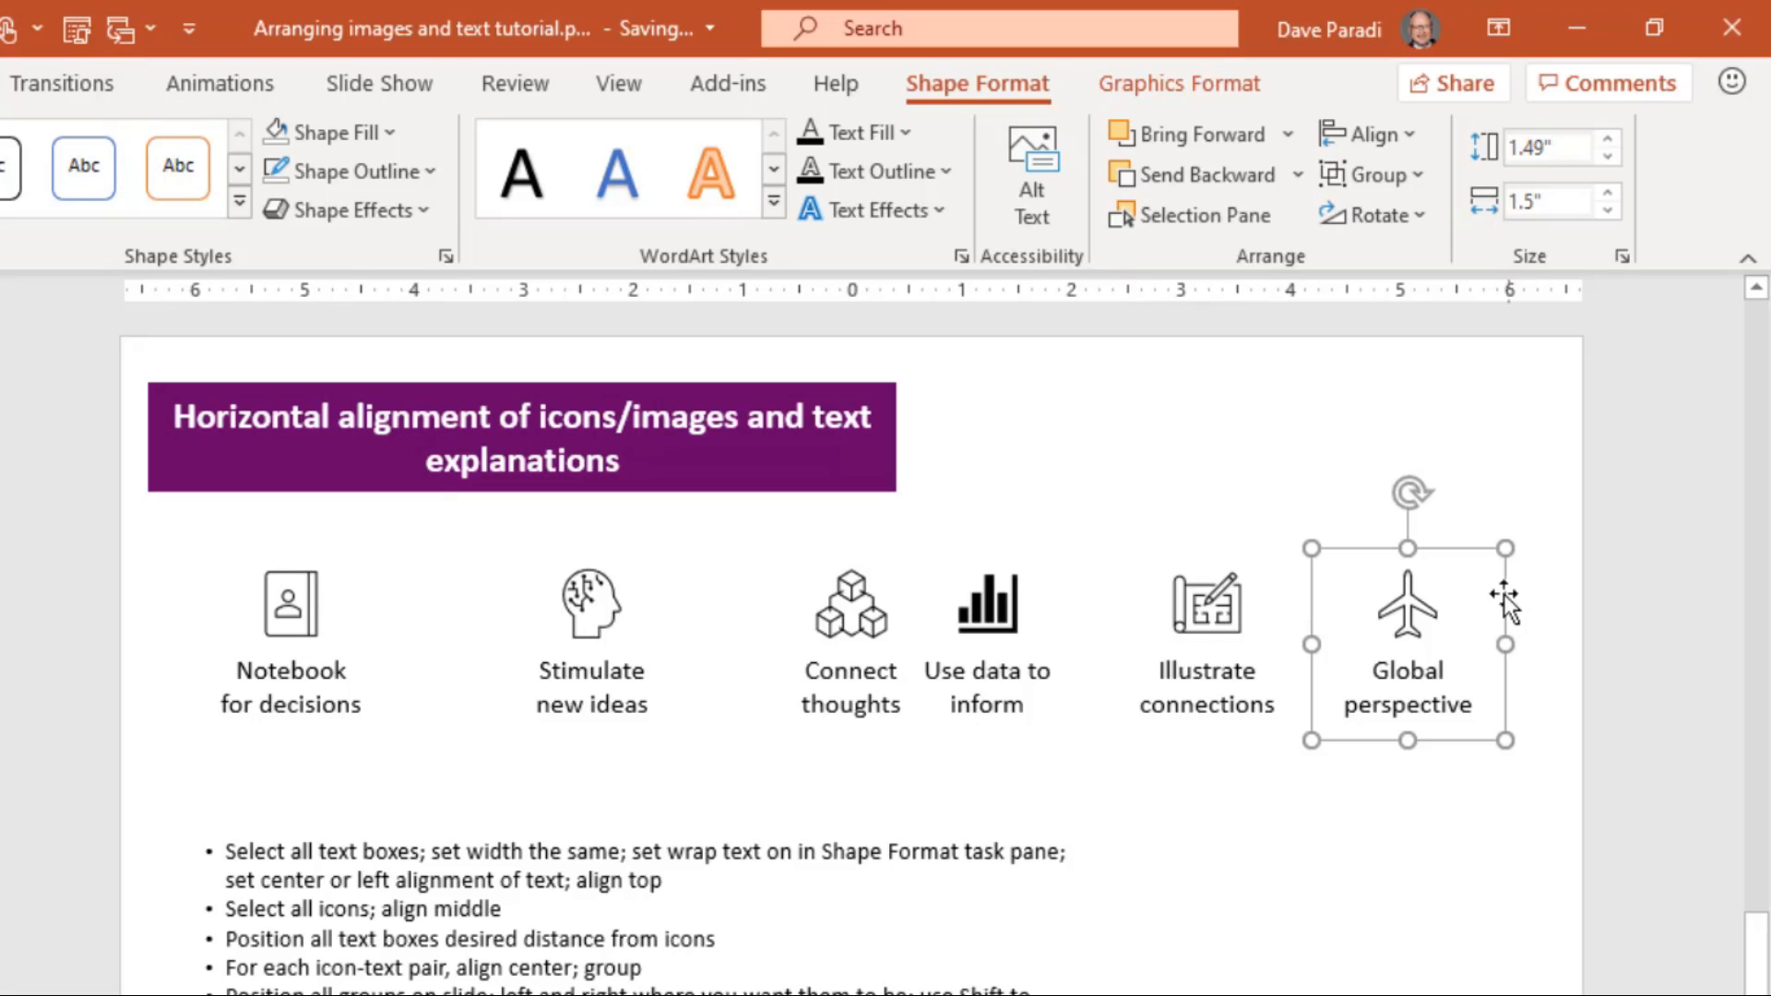
{"action": "mouse_move", "coordinate": [1461, 747]}
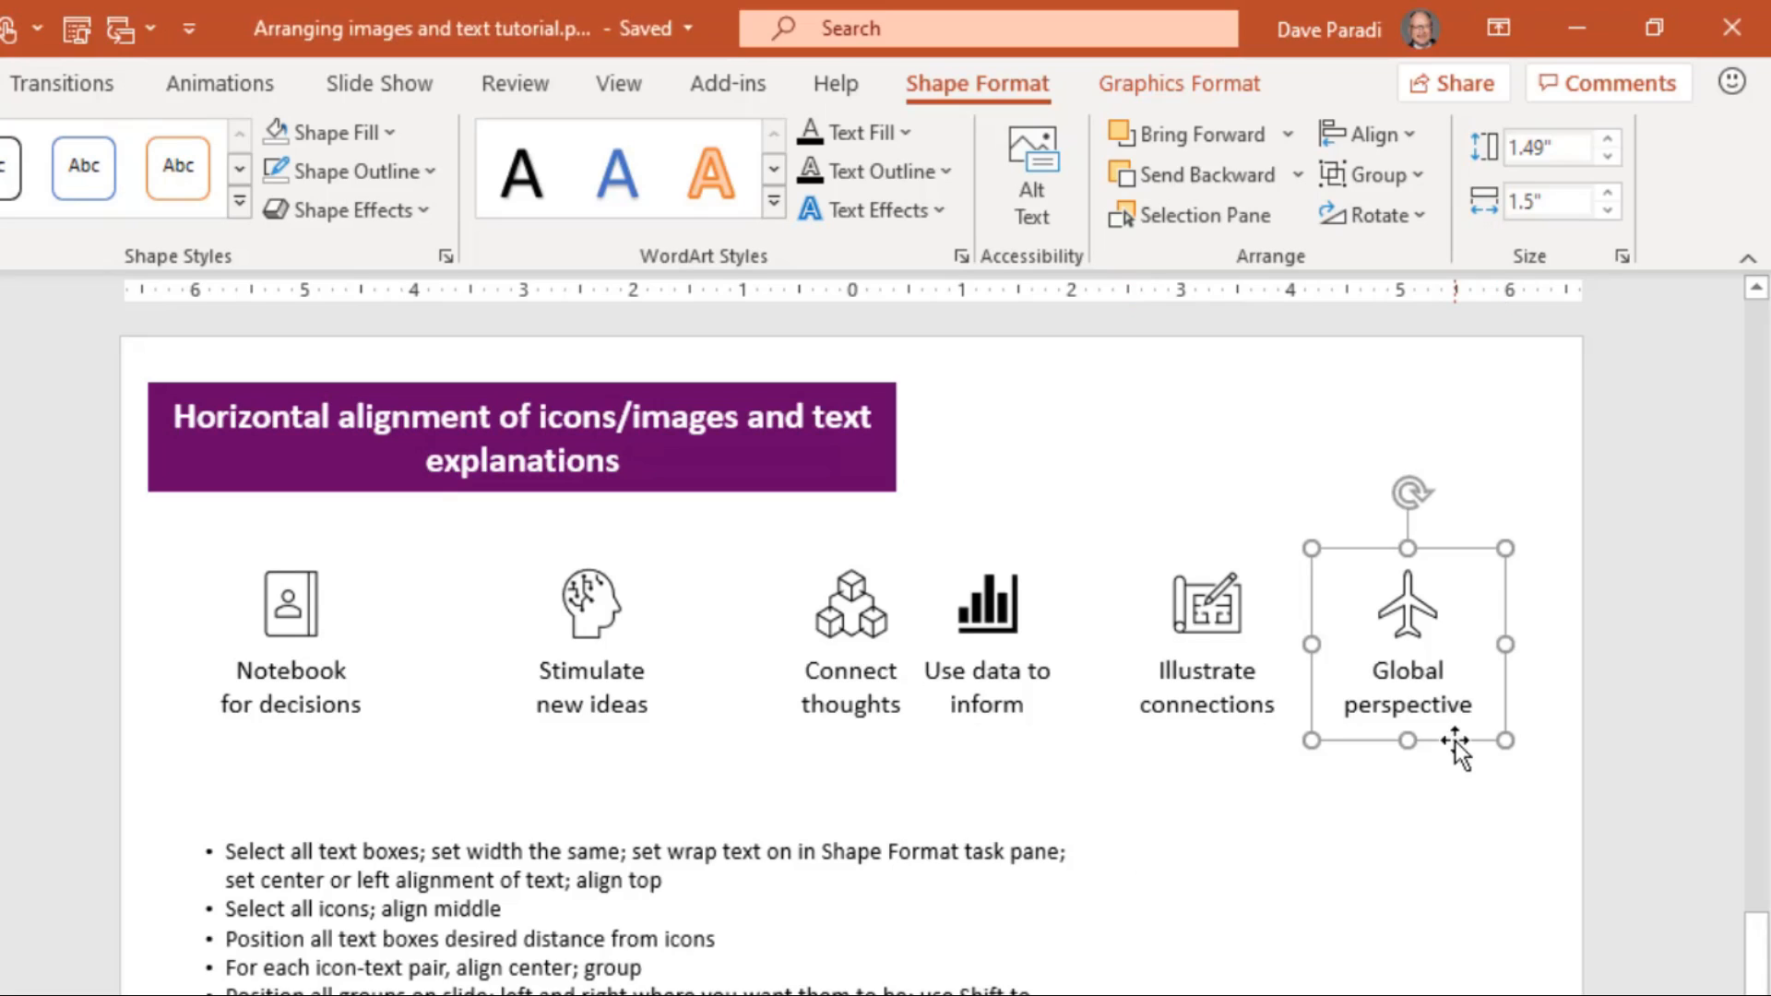
Shift-drag the Global perspective group to the row's right end and the Notebook group rightward
{"action": "key", "text": "shift"}
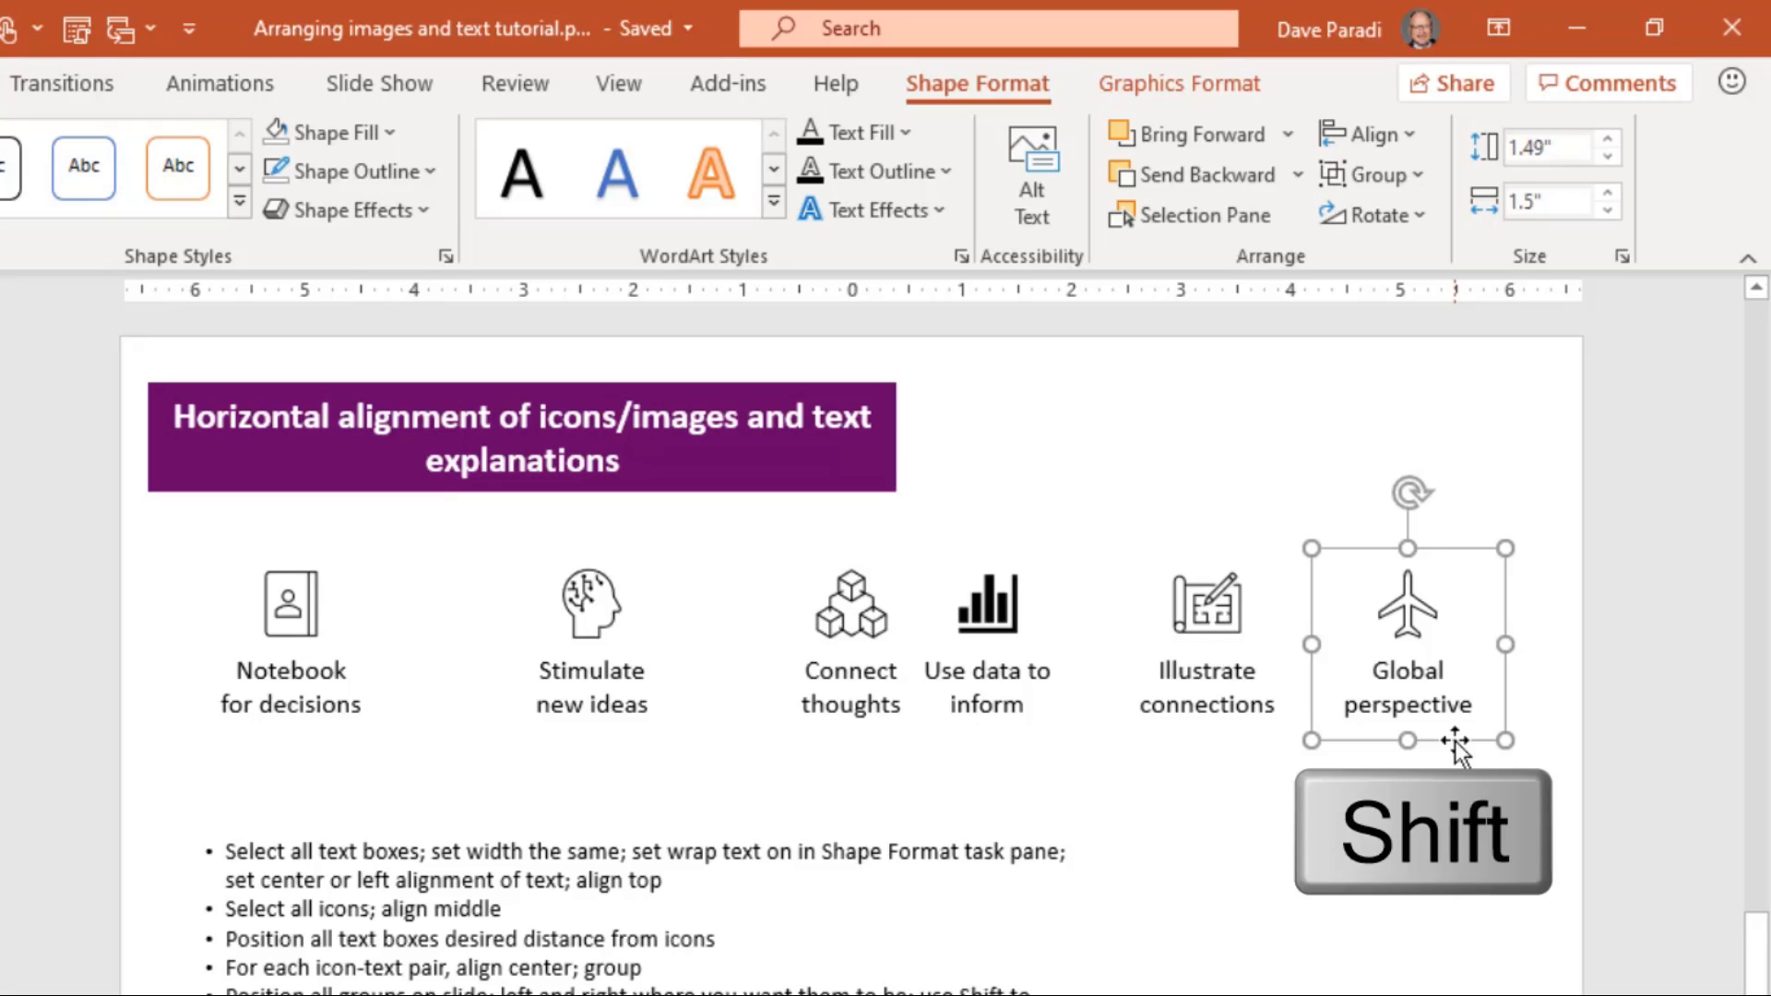
{"action": "left_click_drag", "start_coordinate": [1457, 740], "coordinate": [1469, 740]}
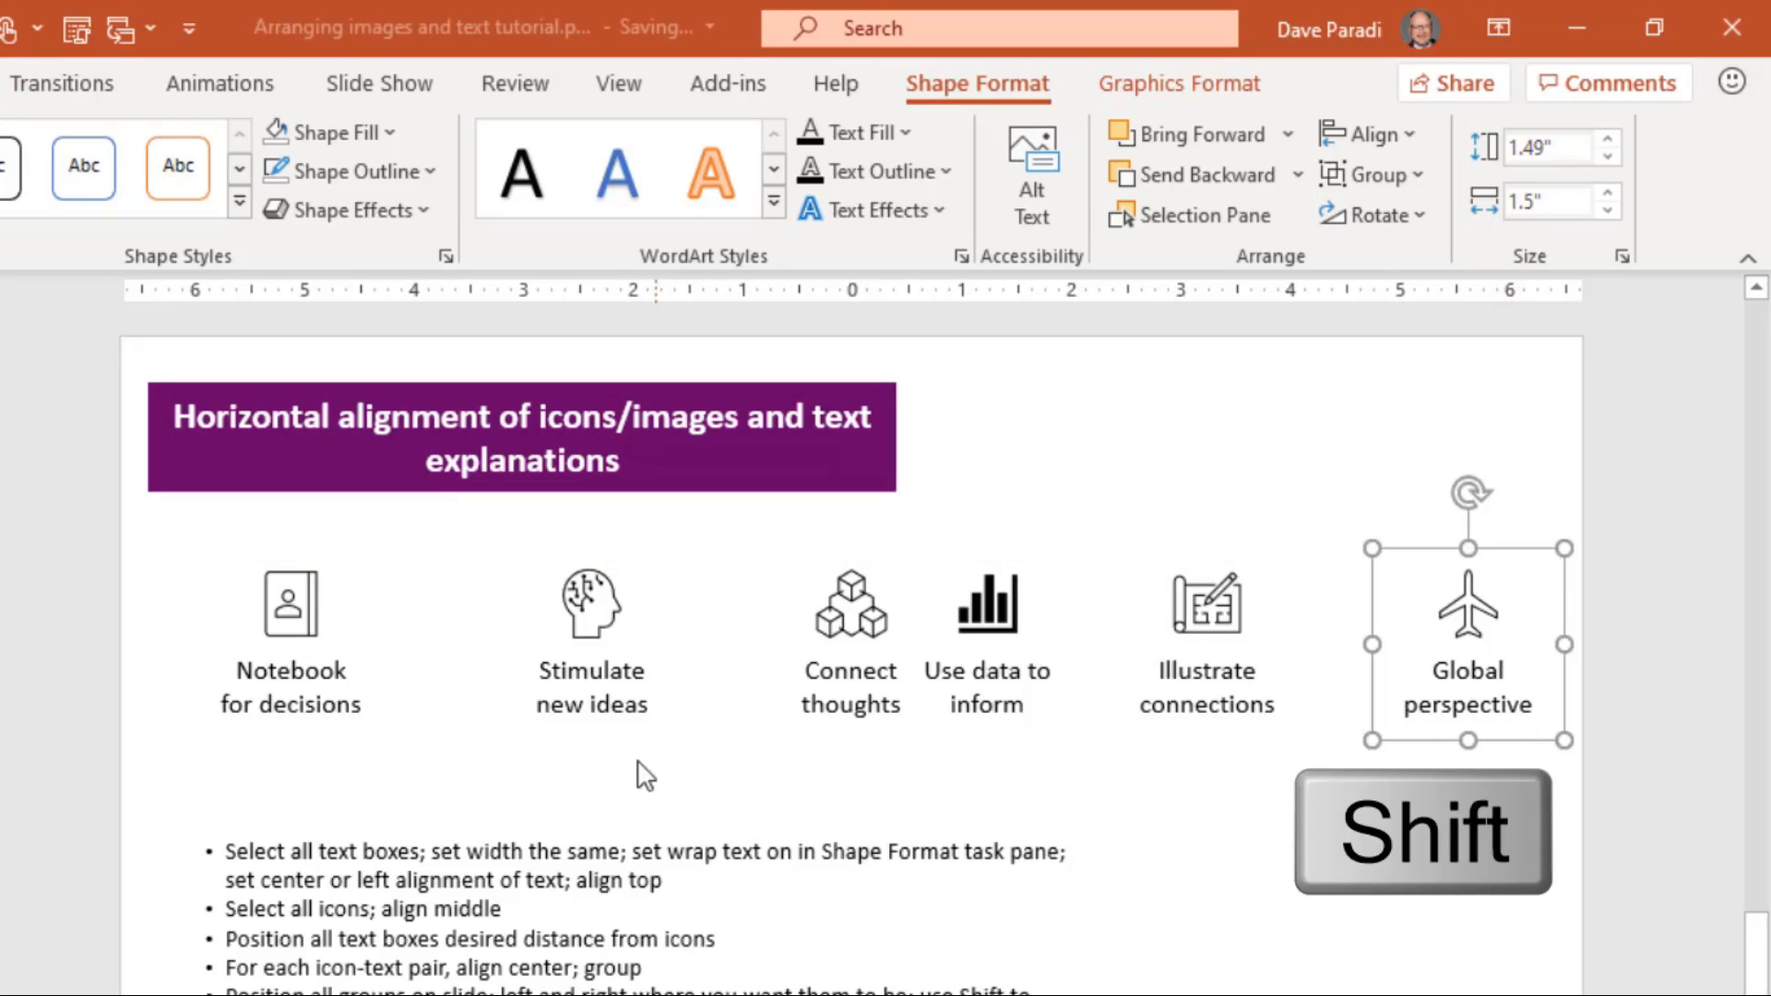
{"action": "left_click", "coordinate": [590, 601]}
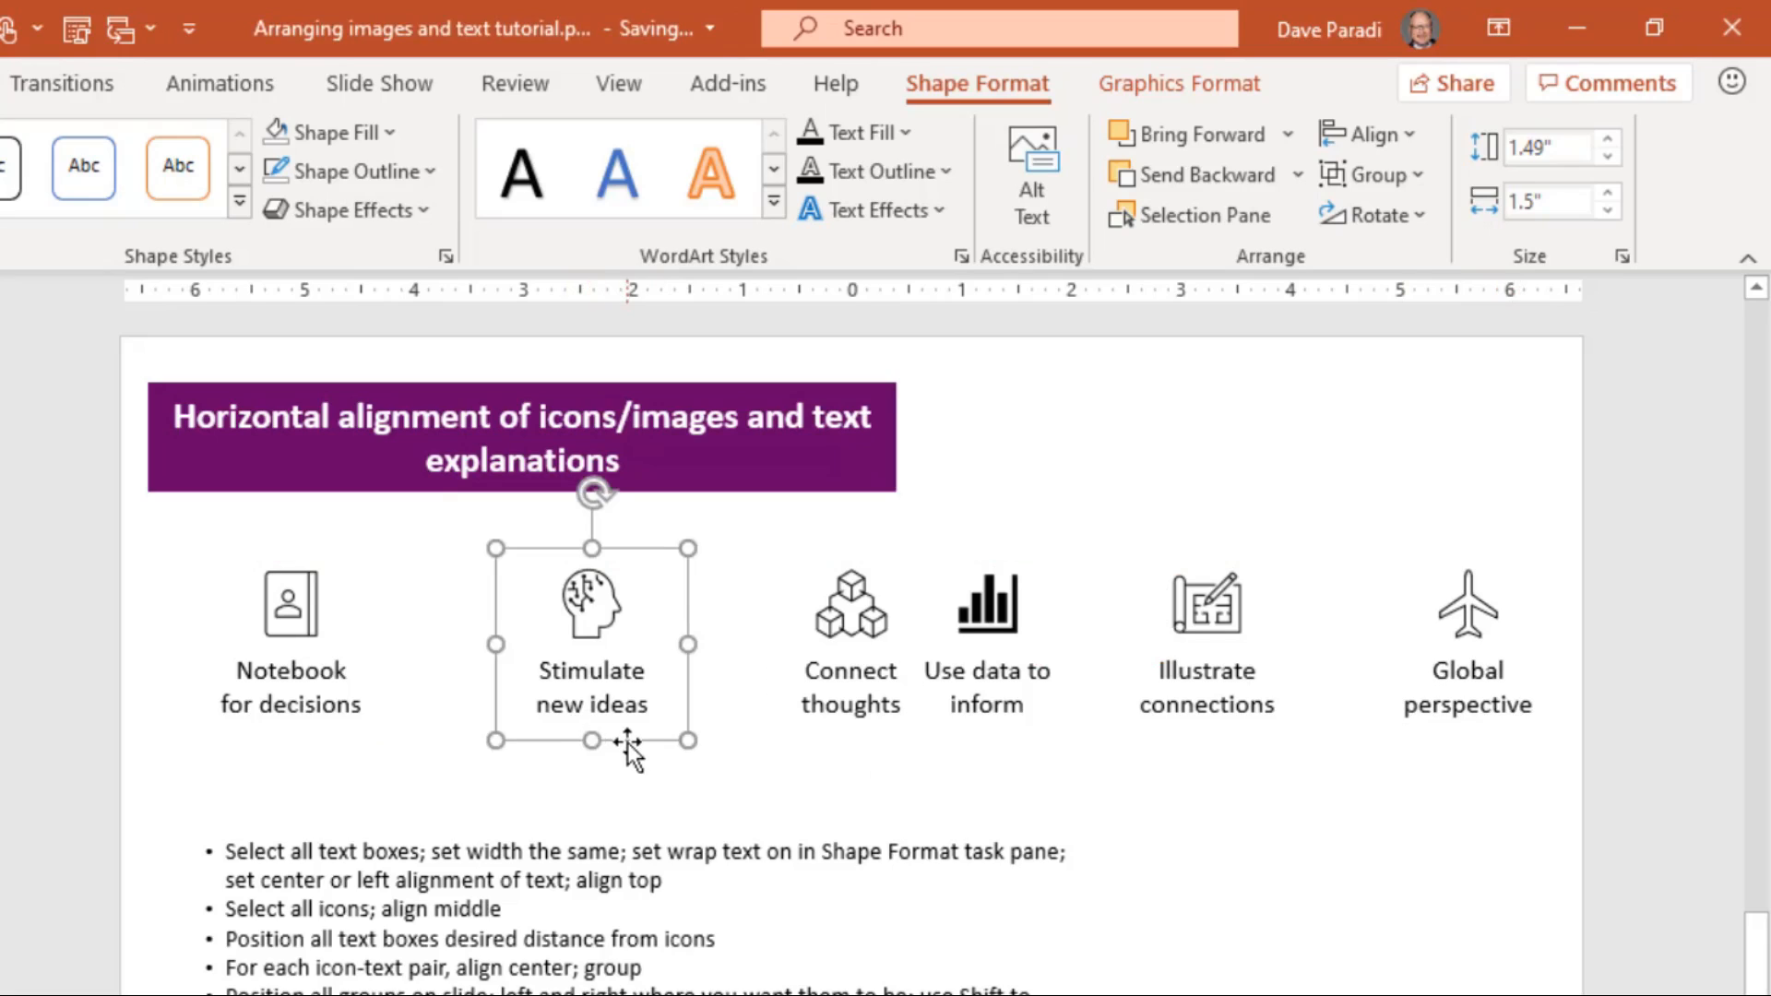
{"action": "left_click_drag", "start_coordinate": [591, 642], "coordinate": [771, 642]}
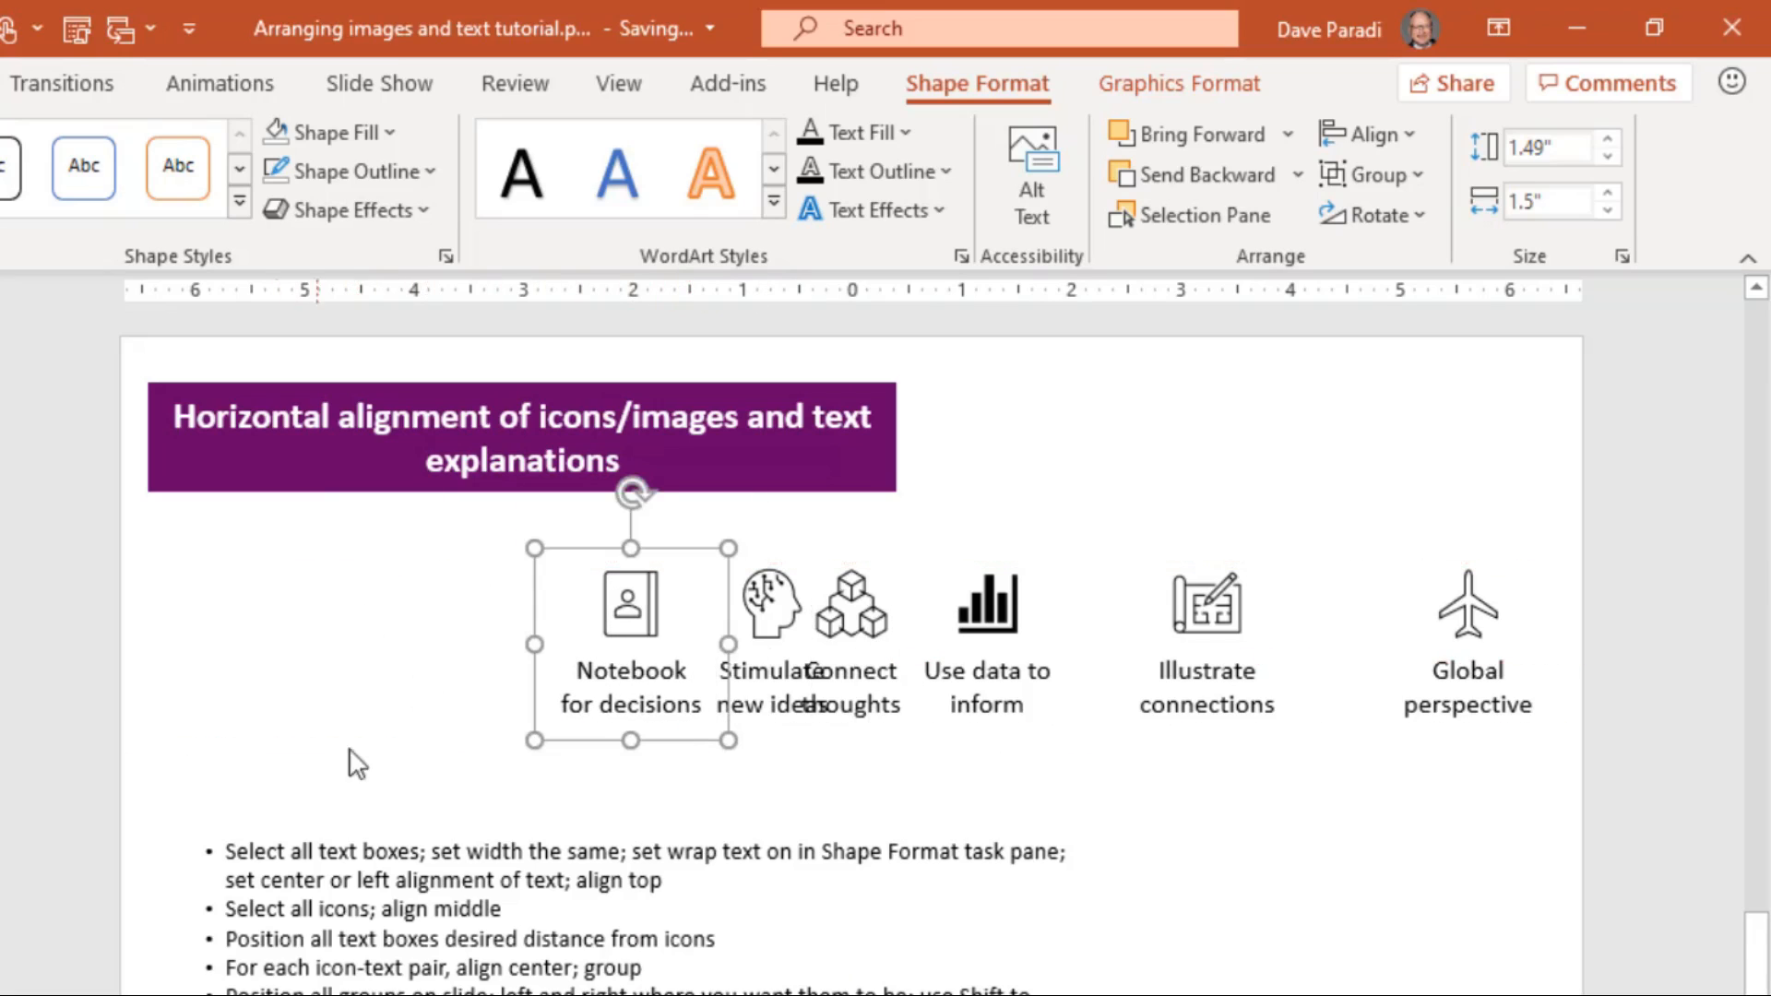
{"action": "mouse_move", "coordinate": [310, 688]}
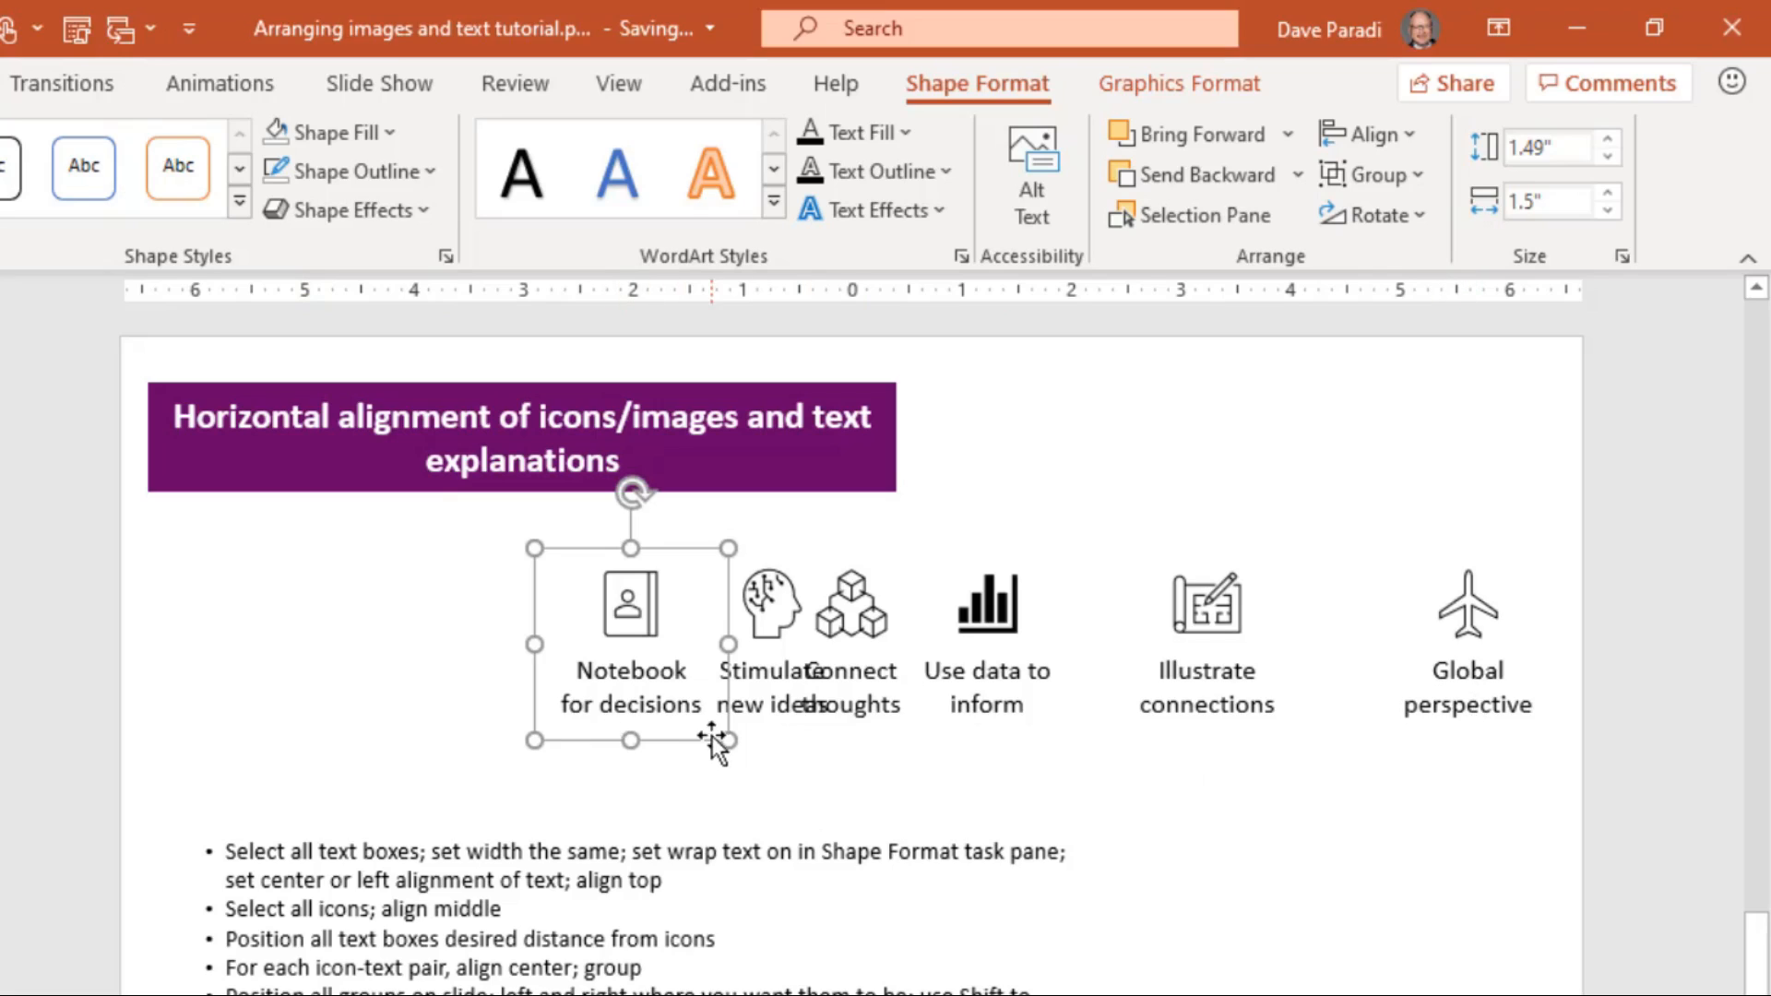
{"action": "mouse_move", "coordinate": [1039, 653]}
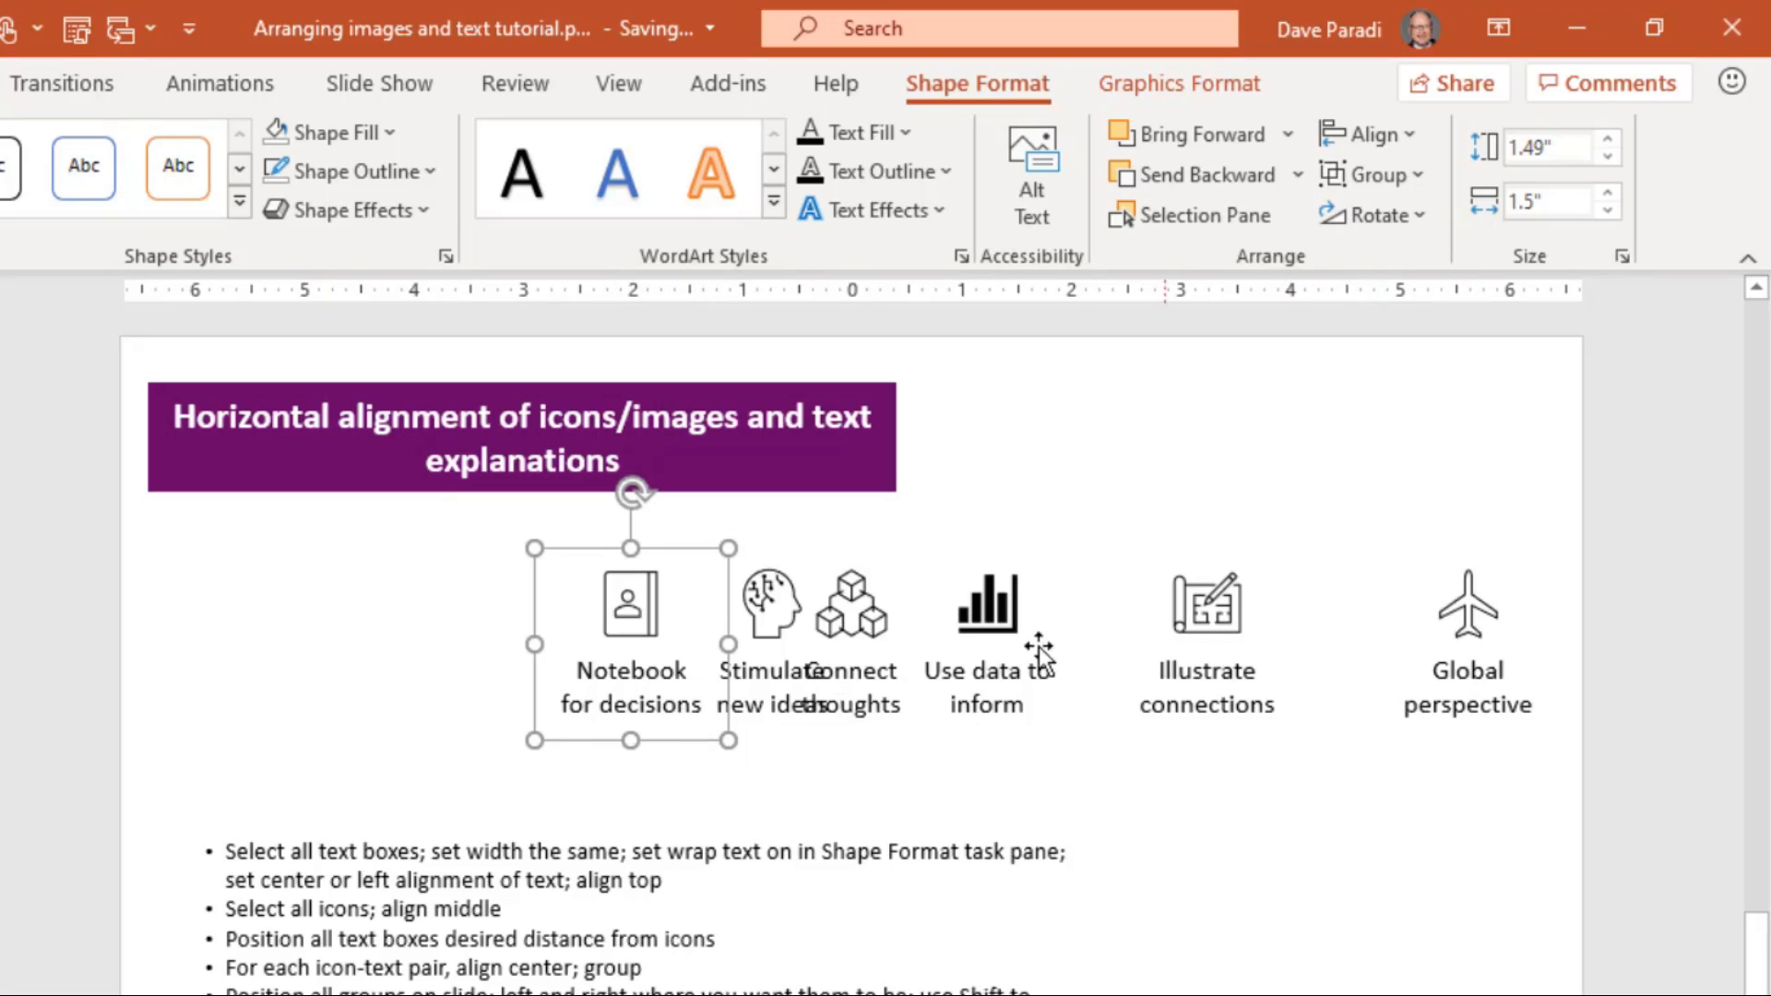
{"action": "mouse_move", "coordinate": [1437, 735]}
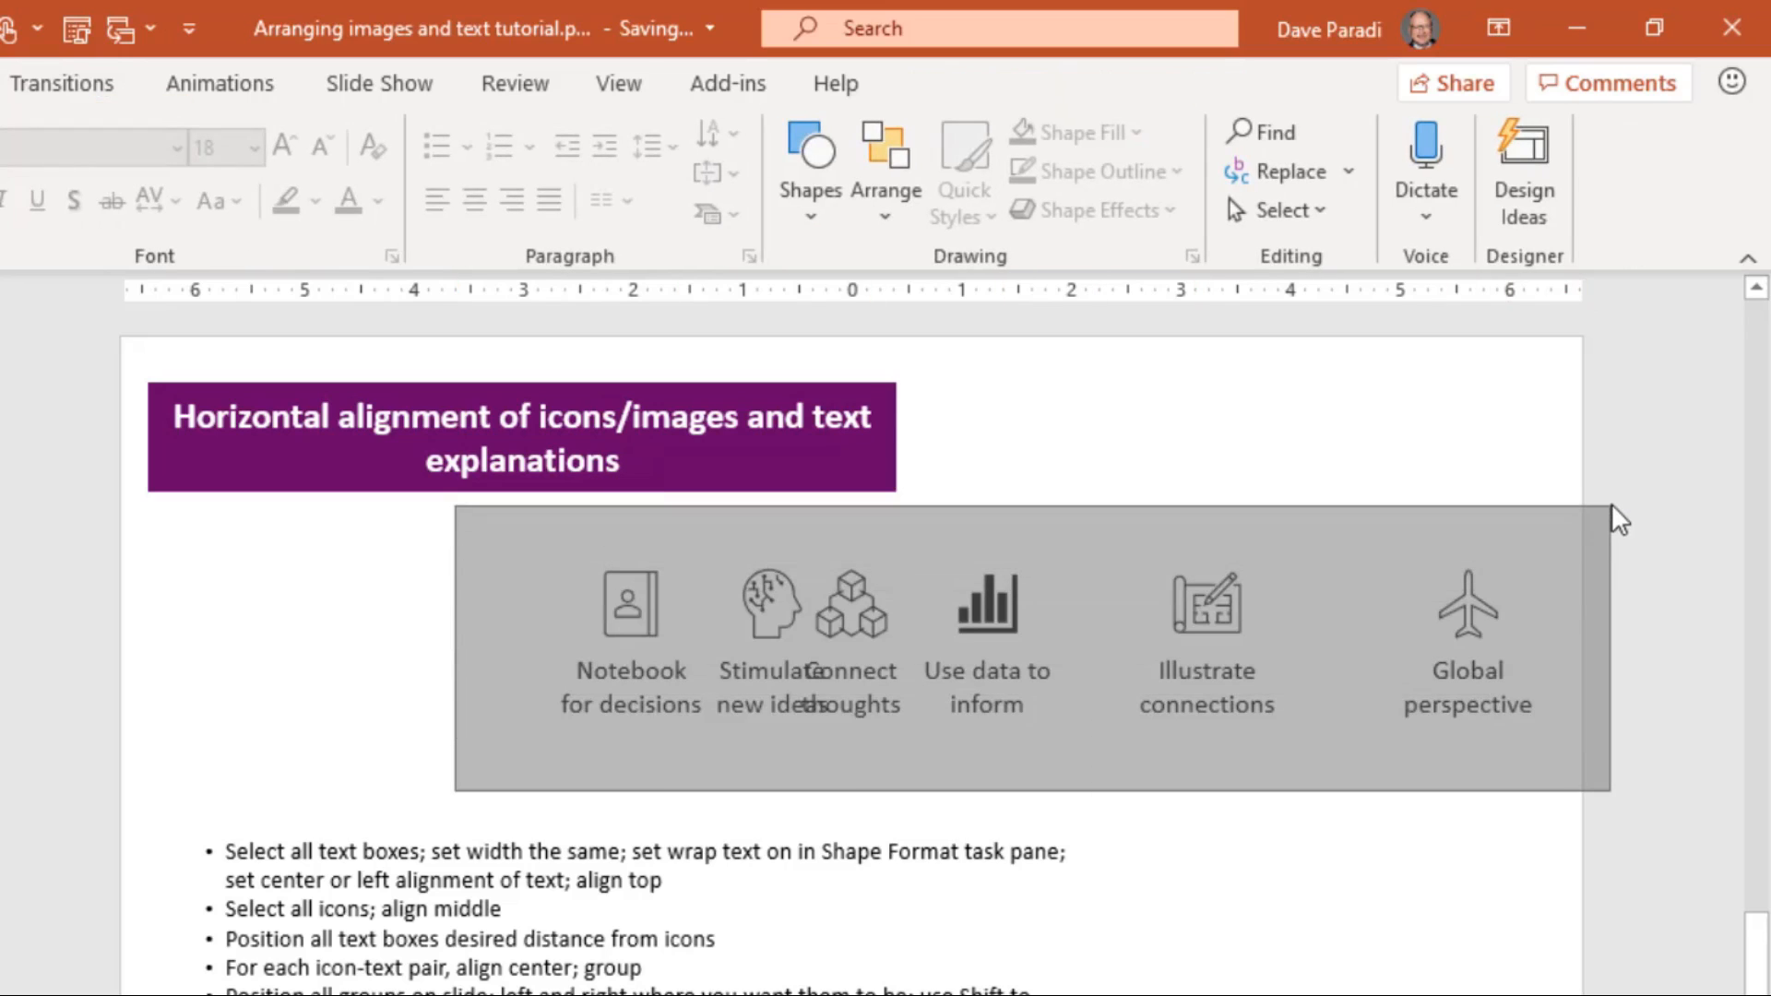
Distribute the six icon-caption groups horizontally for even spacing across the row
{"action": "left_click", "coordinate": [1016, 644]}
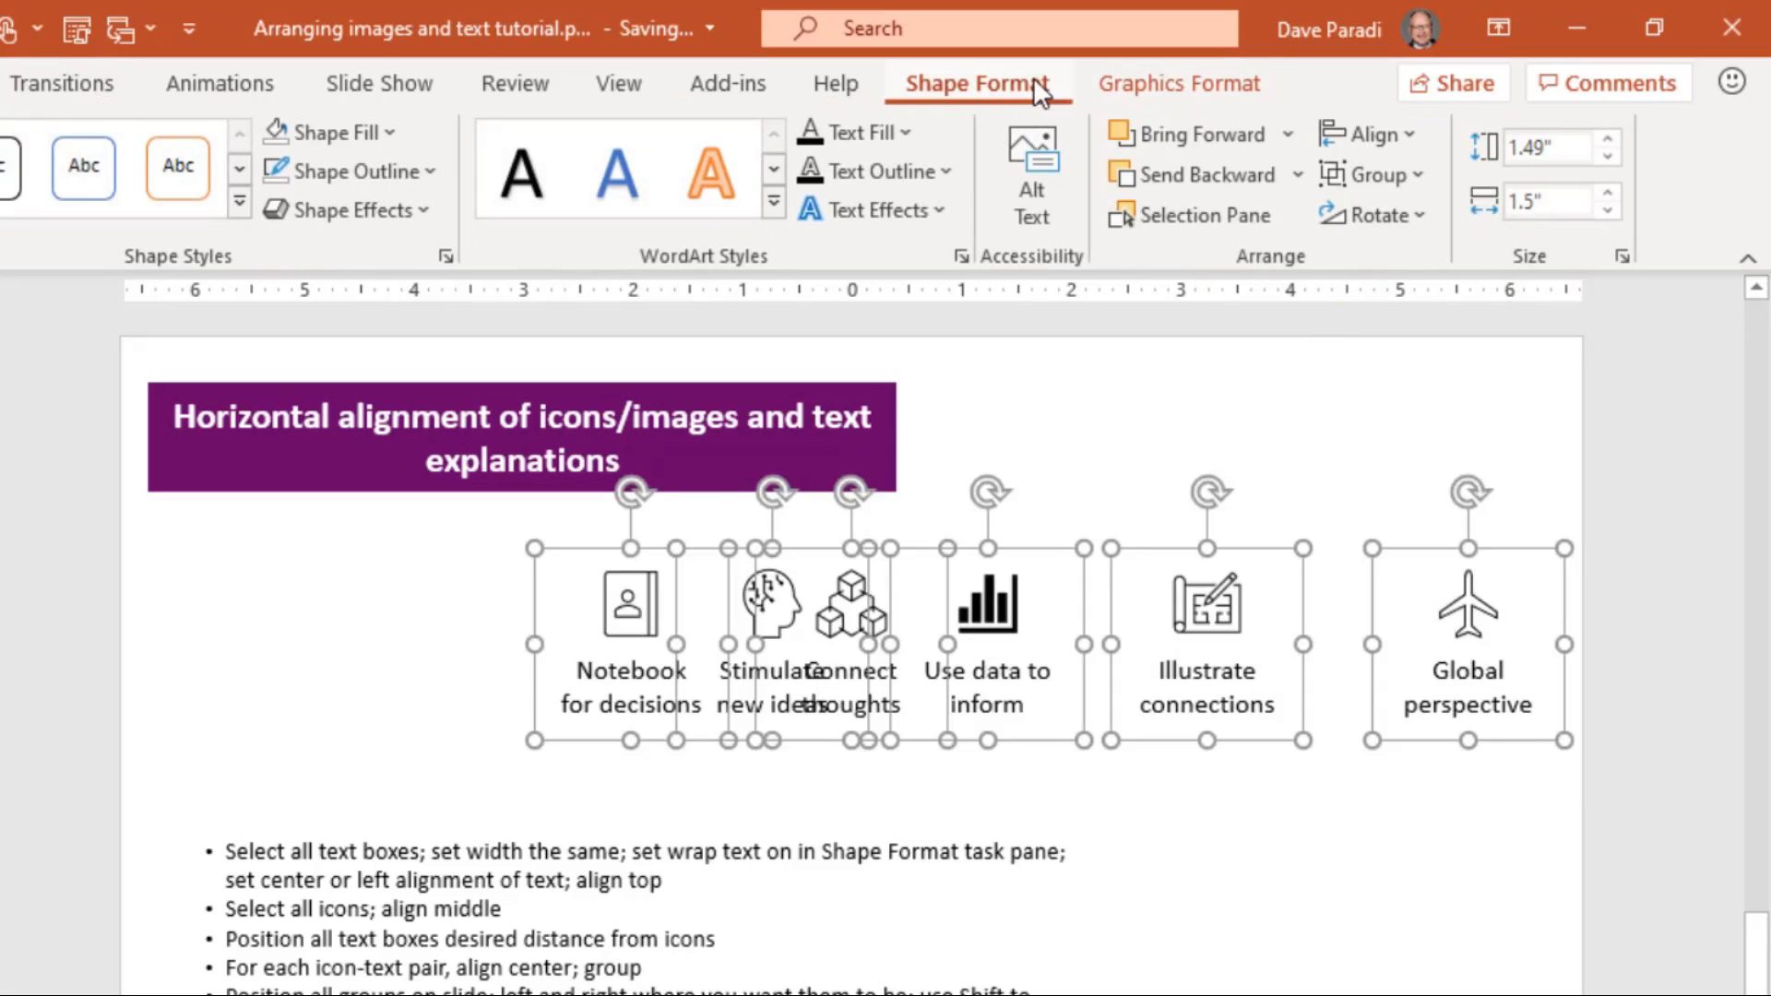
{"action": "left_click", "coordinate": [1367, 135]}
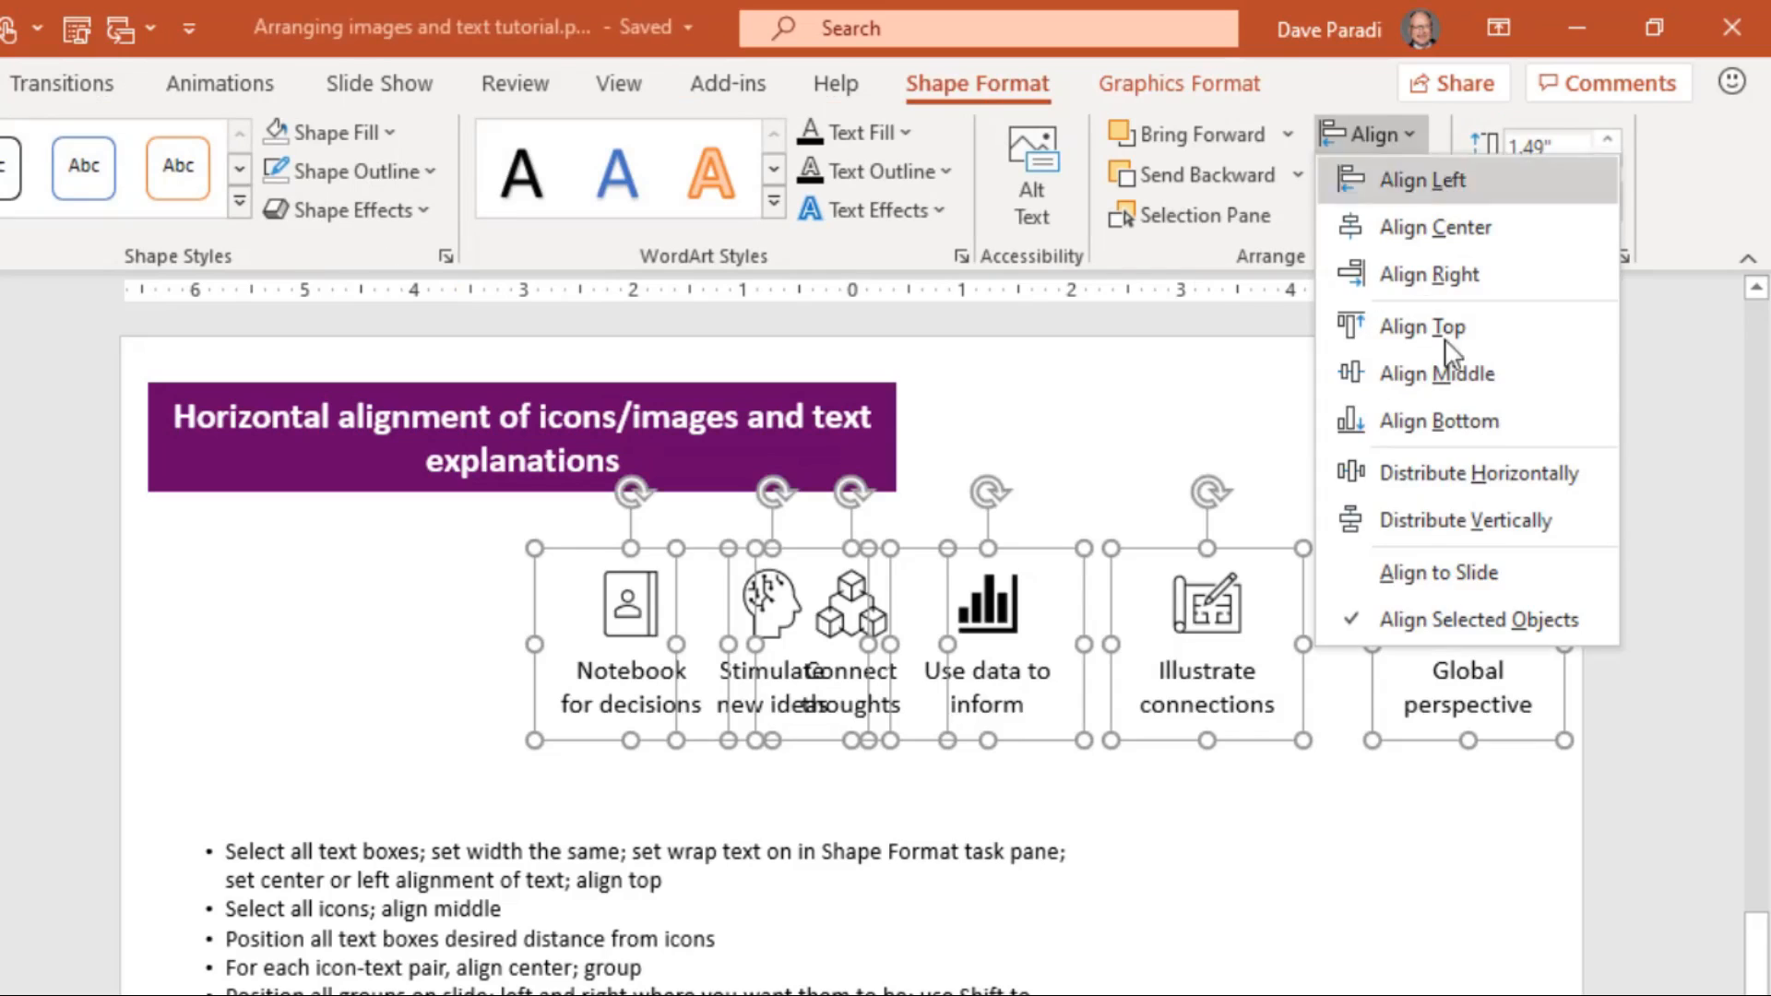
{"action": "left_click", "coordinate": [1482, 472]}
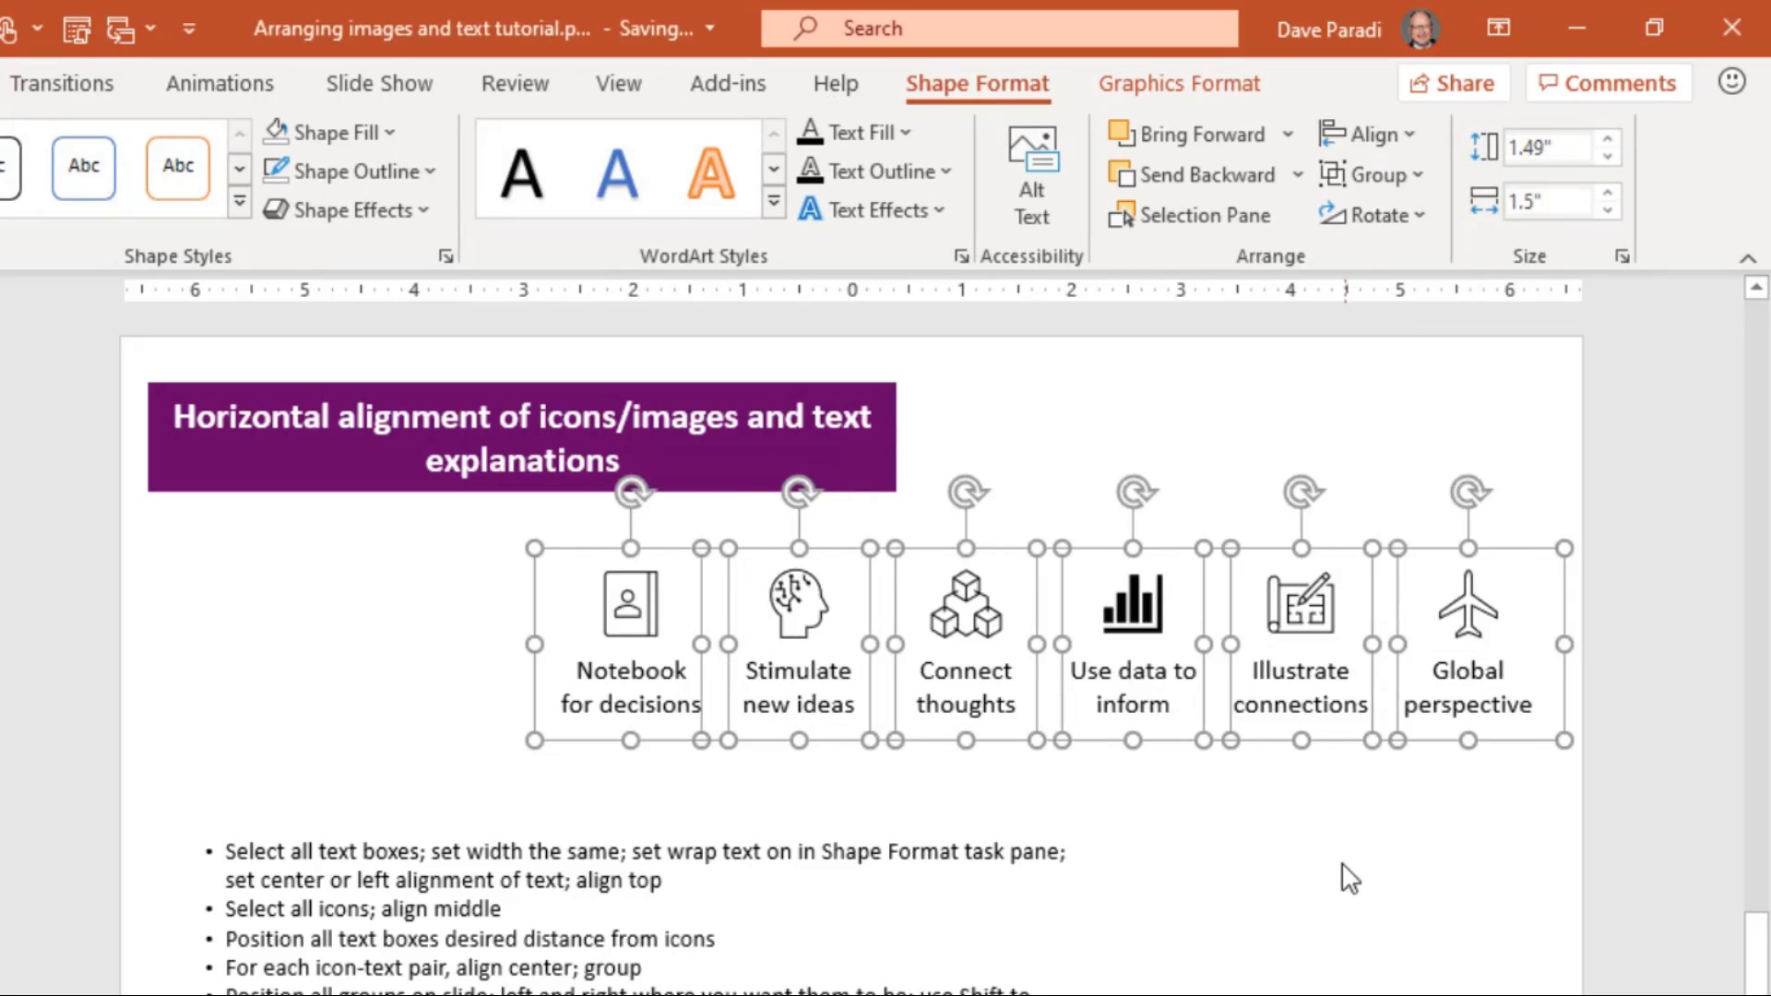